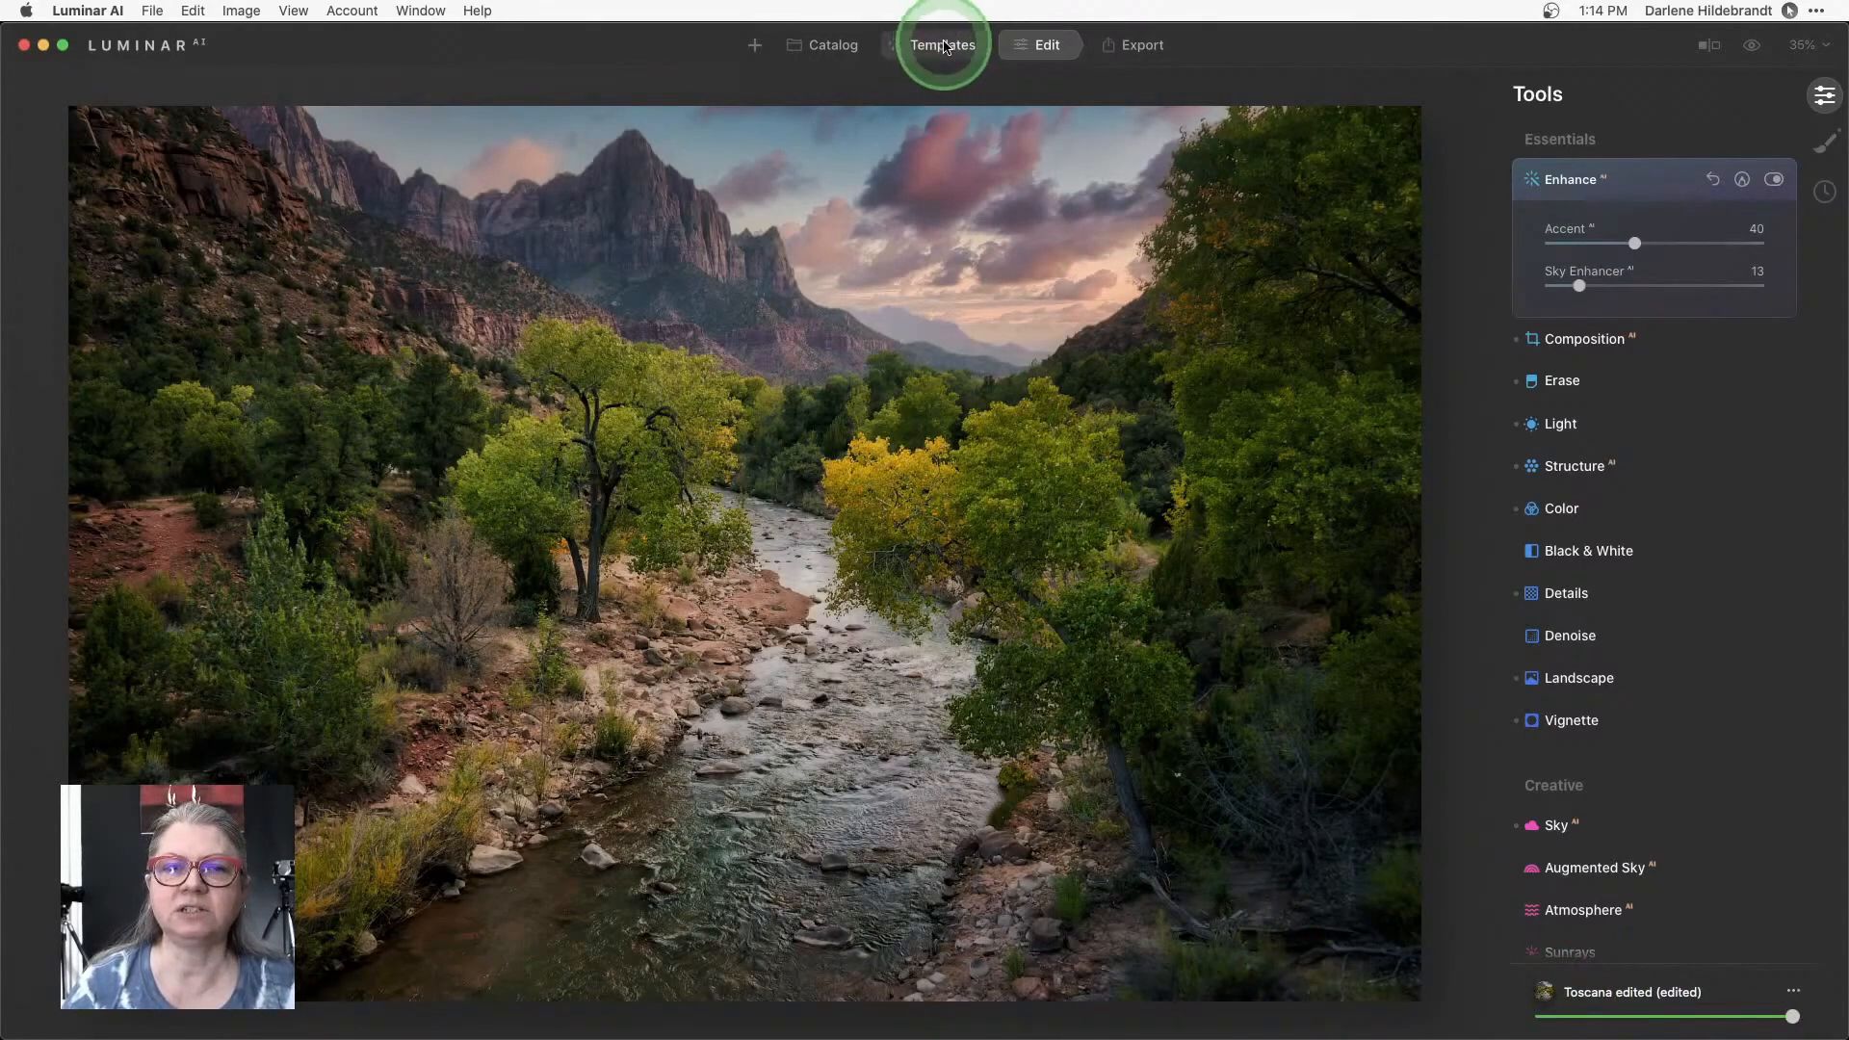
Apply the Toscana template and compare it against the original canyon photo.
{"action": "left_click", "coordinate": [942, 45]}
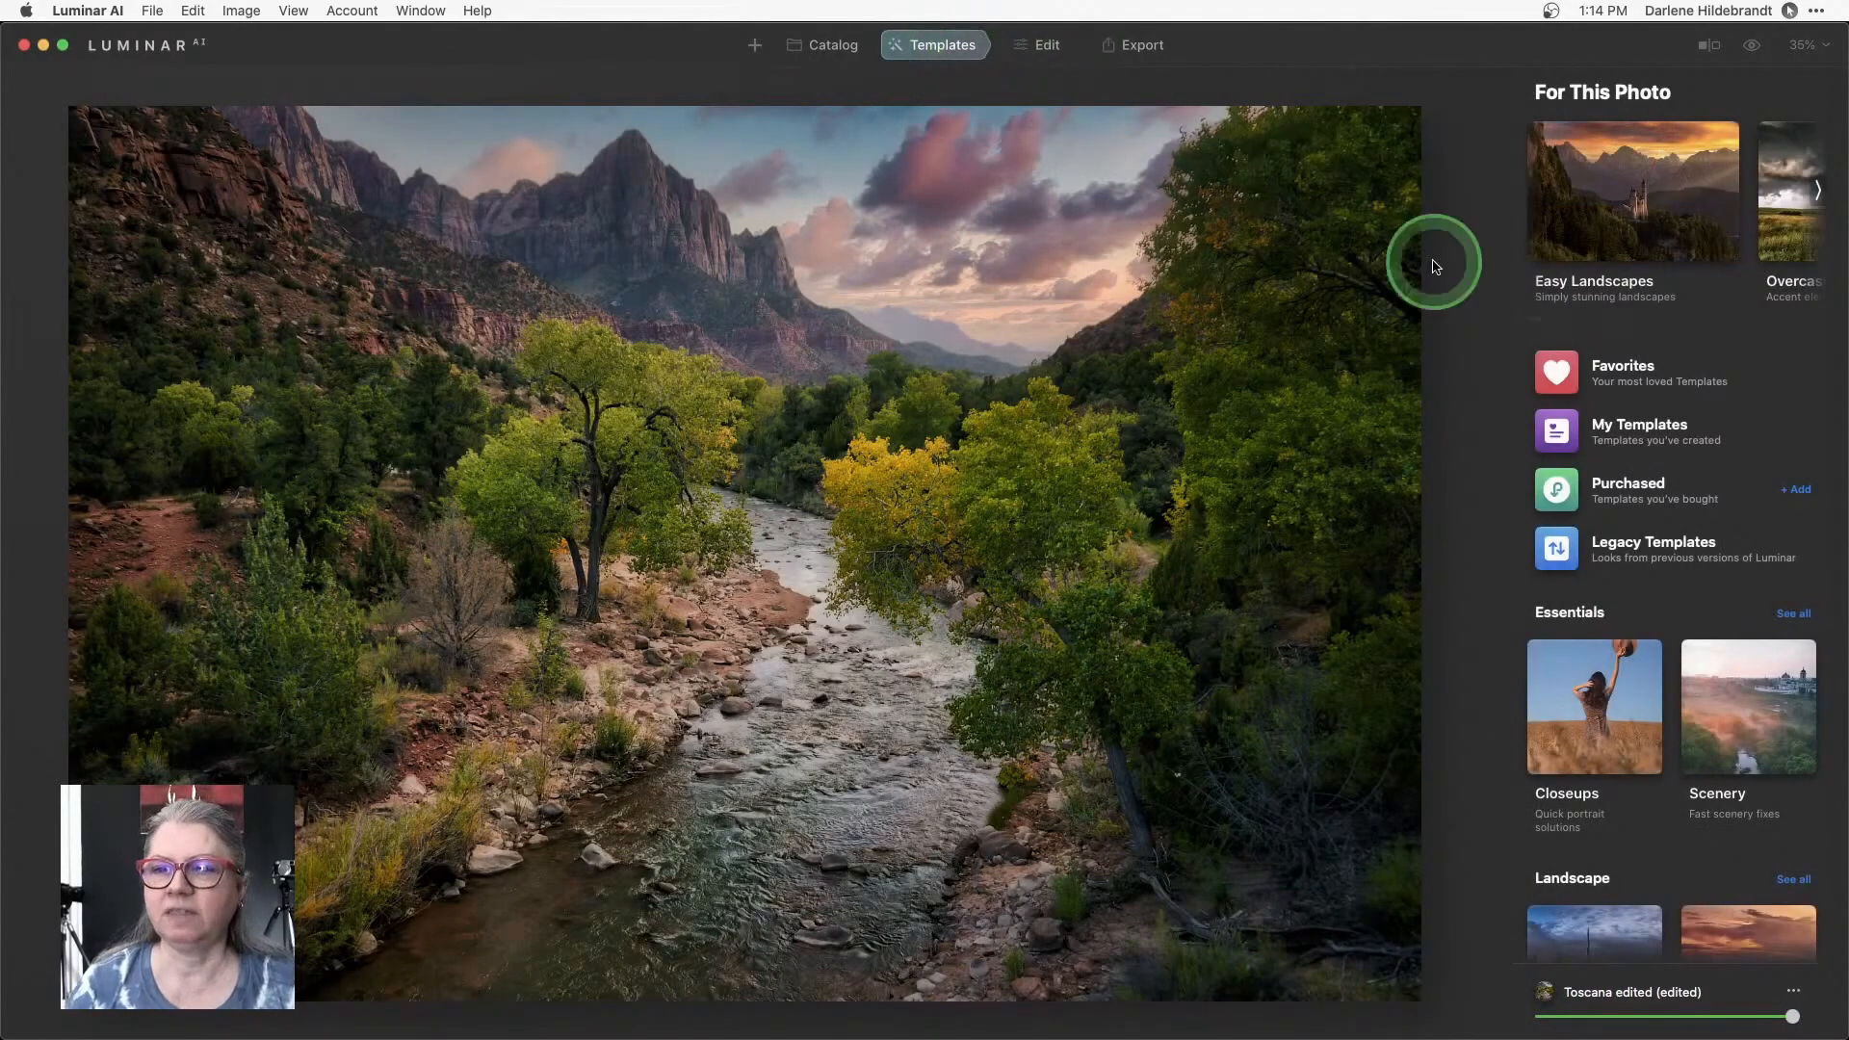
{"action": "mouse_move", "coordinate": [1568, 227]}
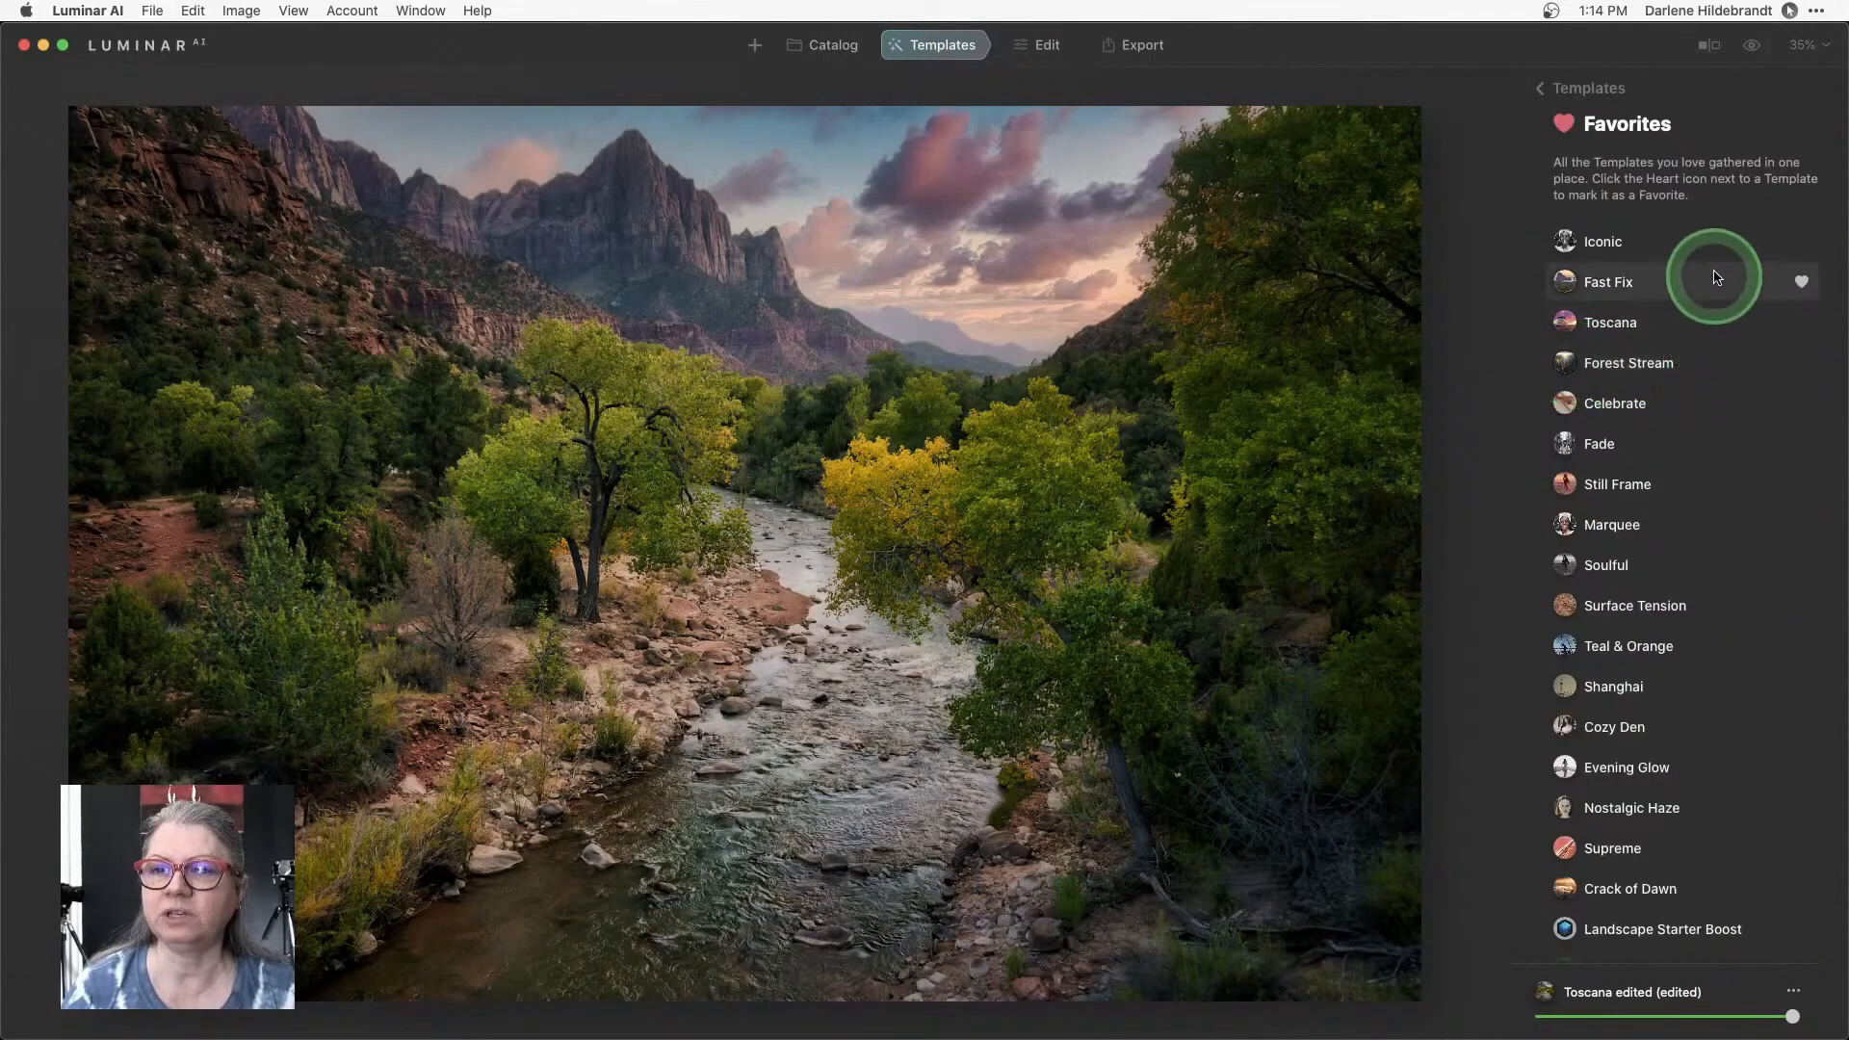
{"action": "mouse_move", "coordinate": [1611, 322]}
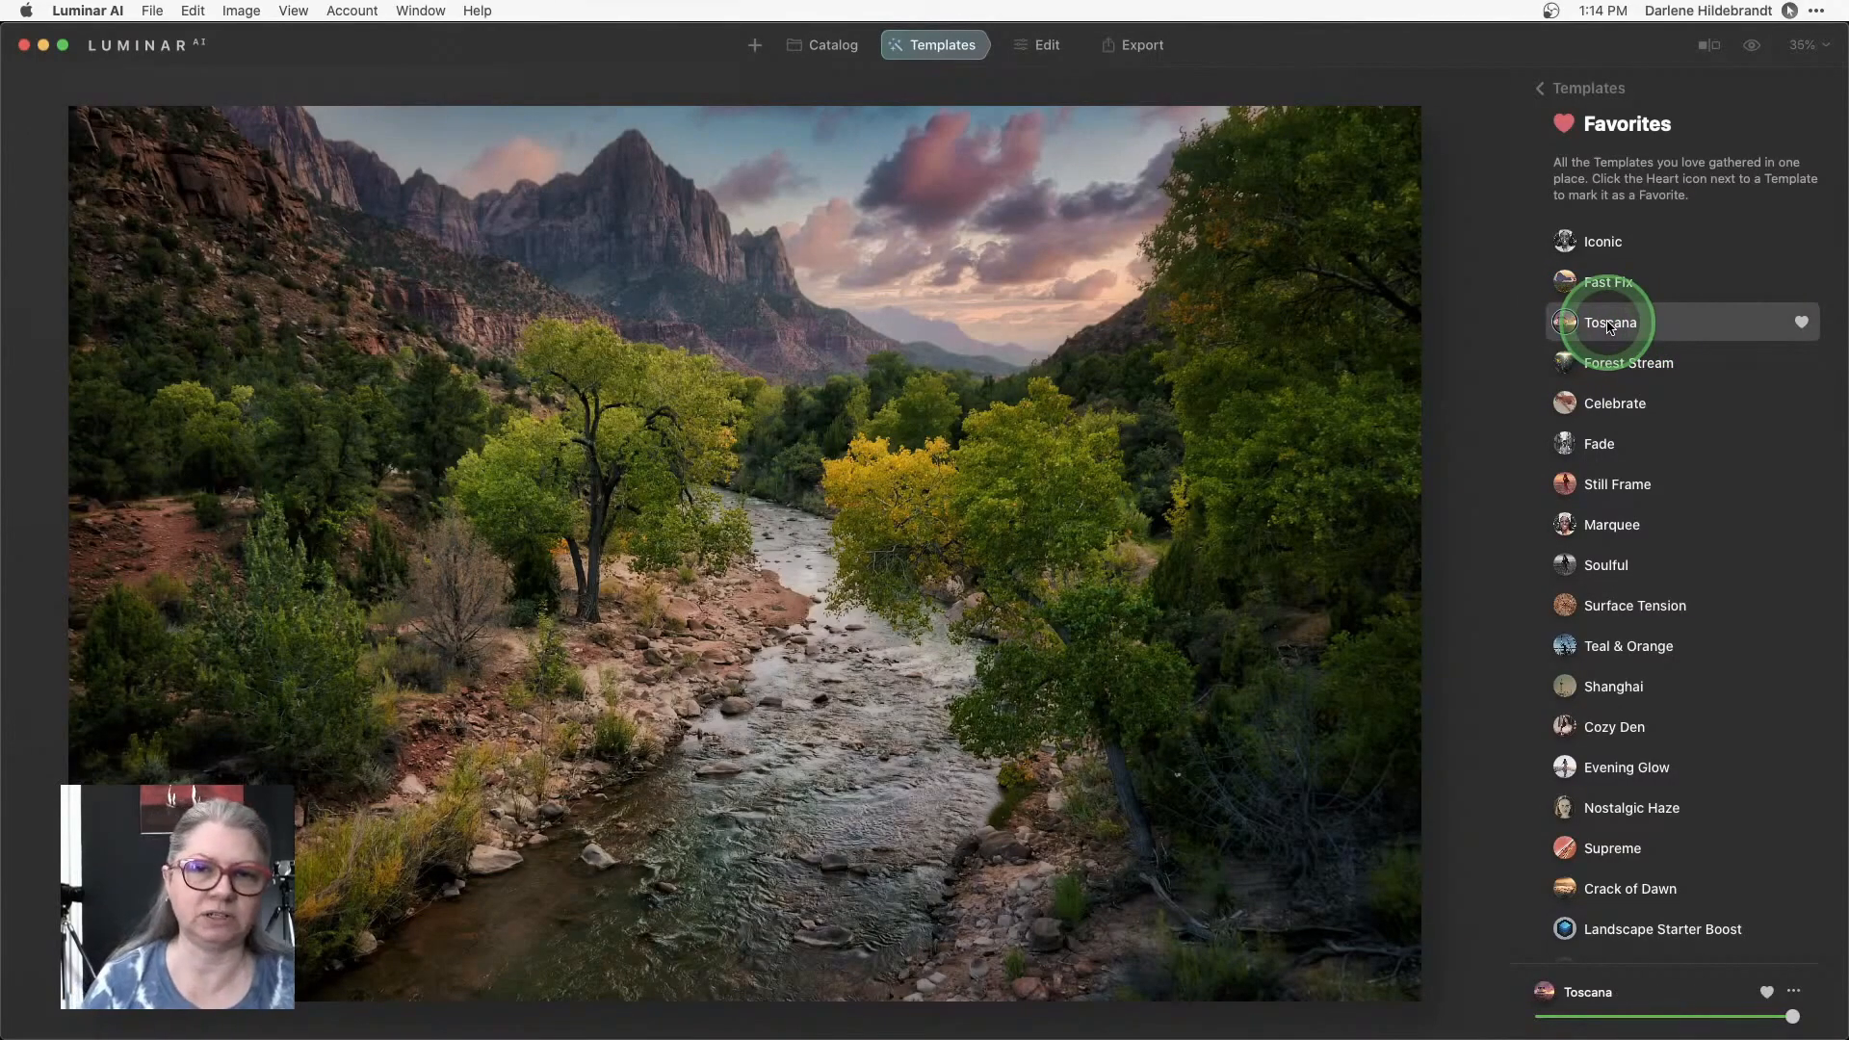
{"action": "left_click", "coordinate": [1610, 321]}
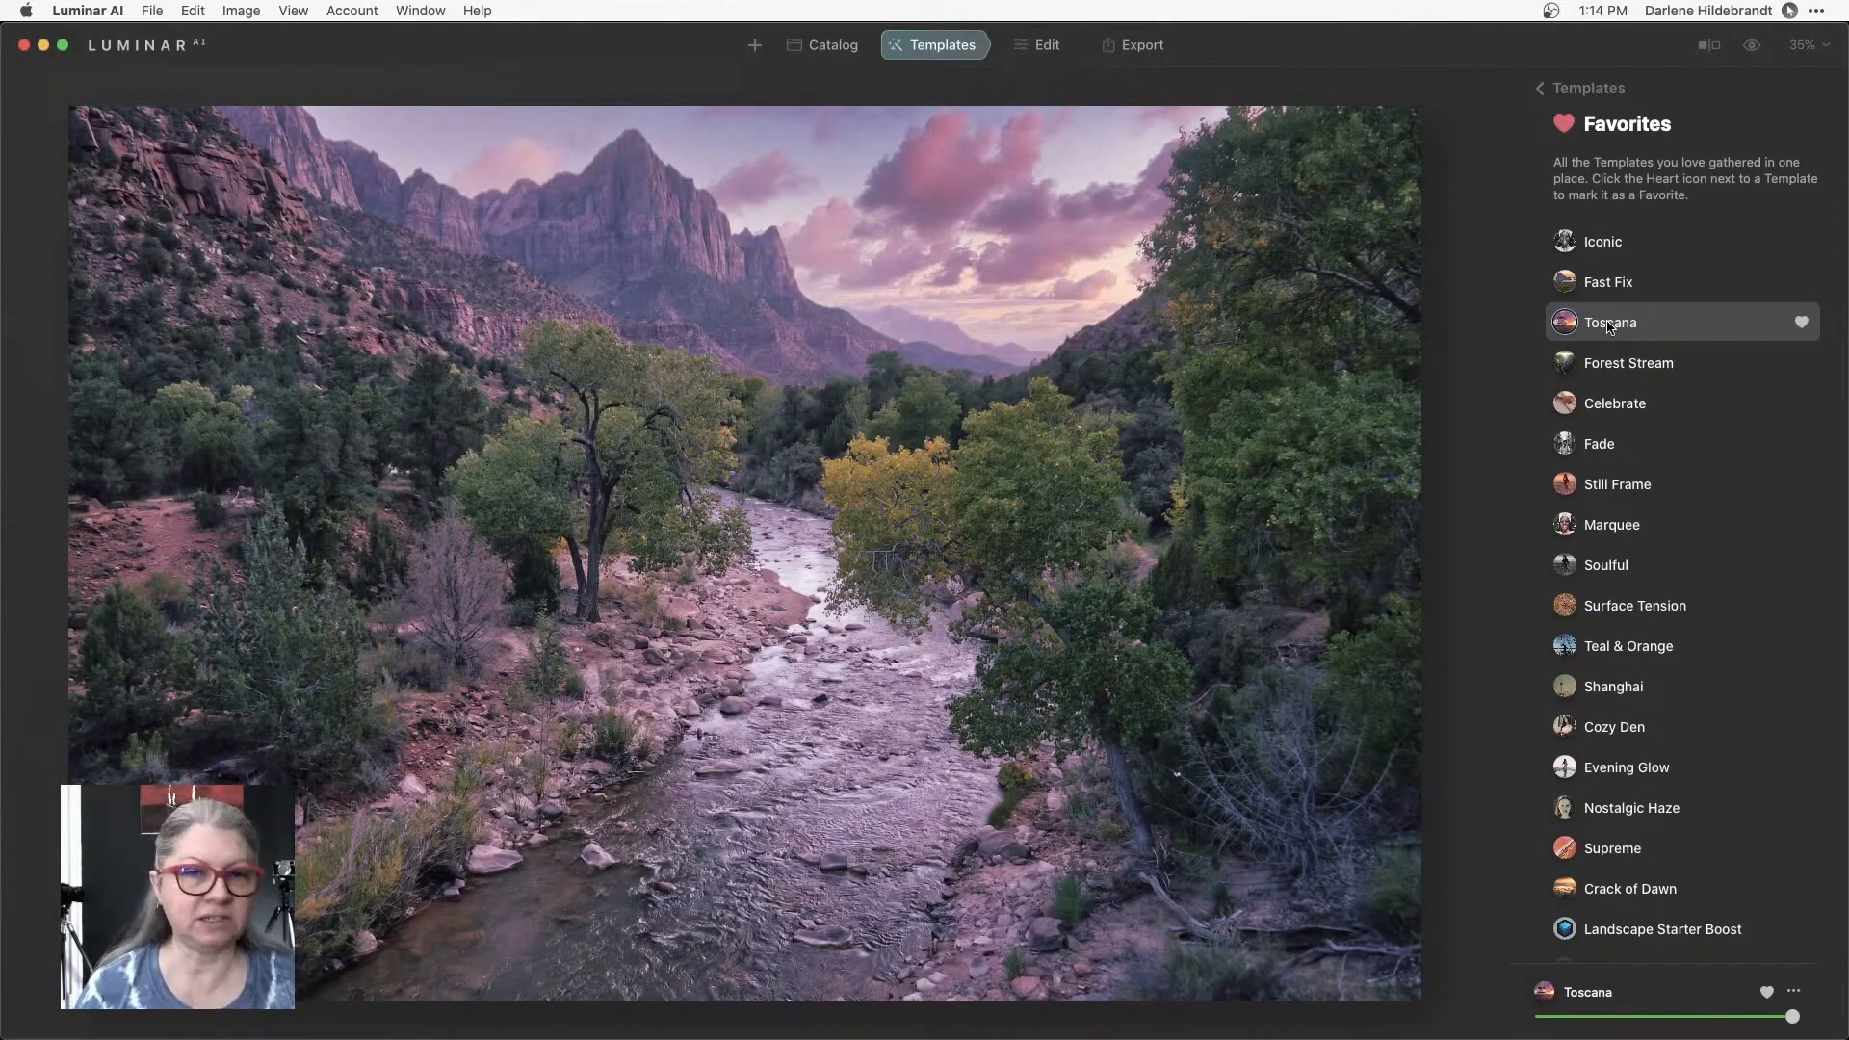
{"action": "left_click", "coordinate": [1753, 45]}
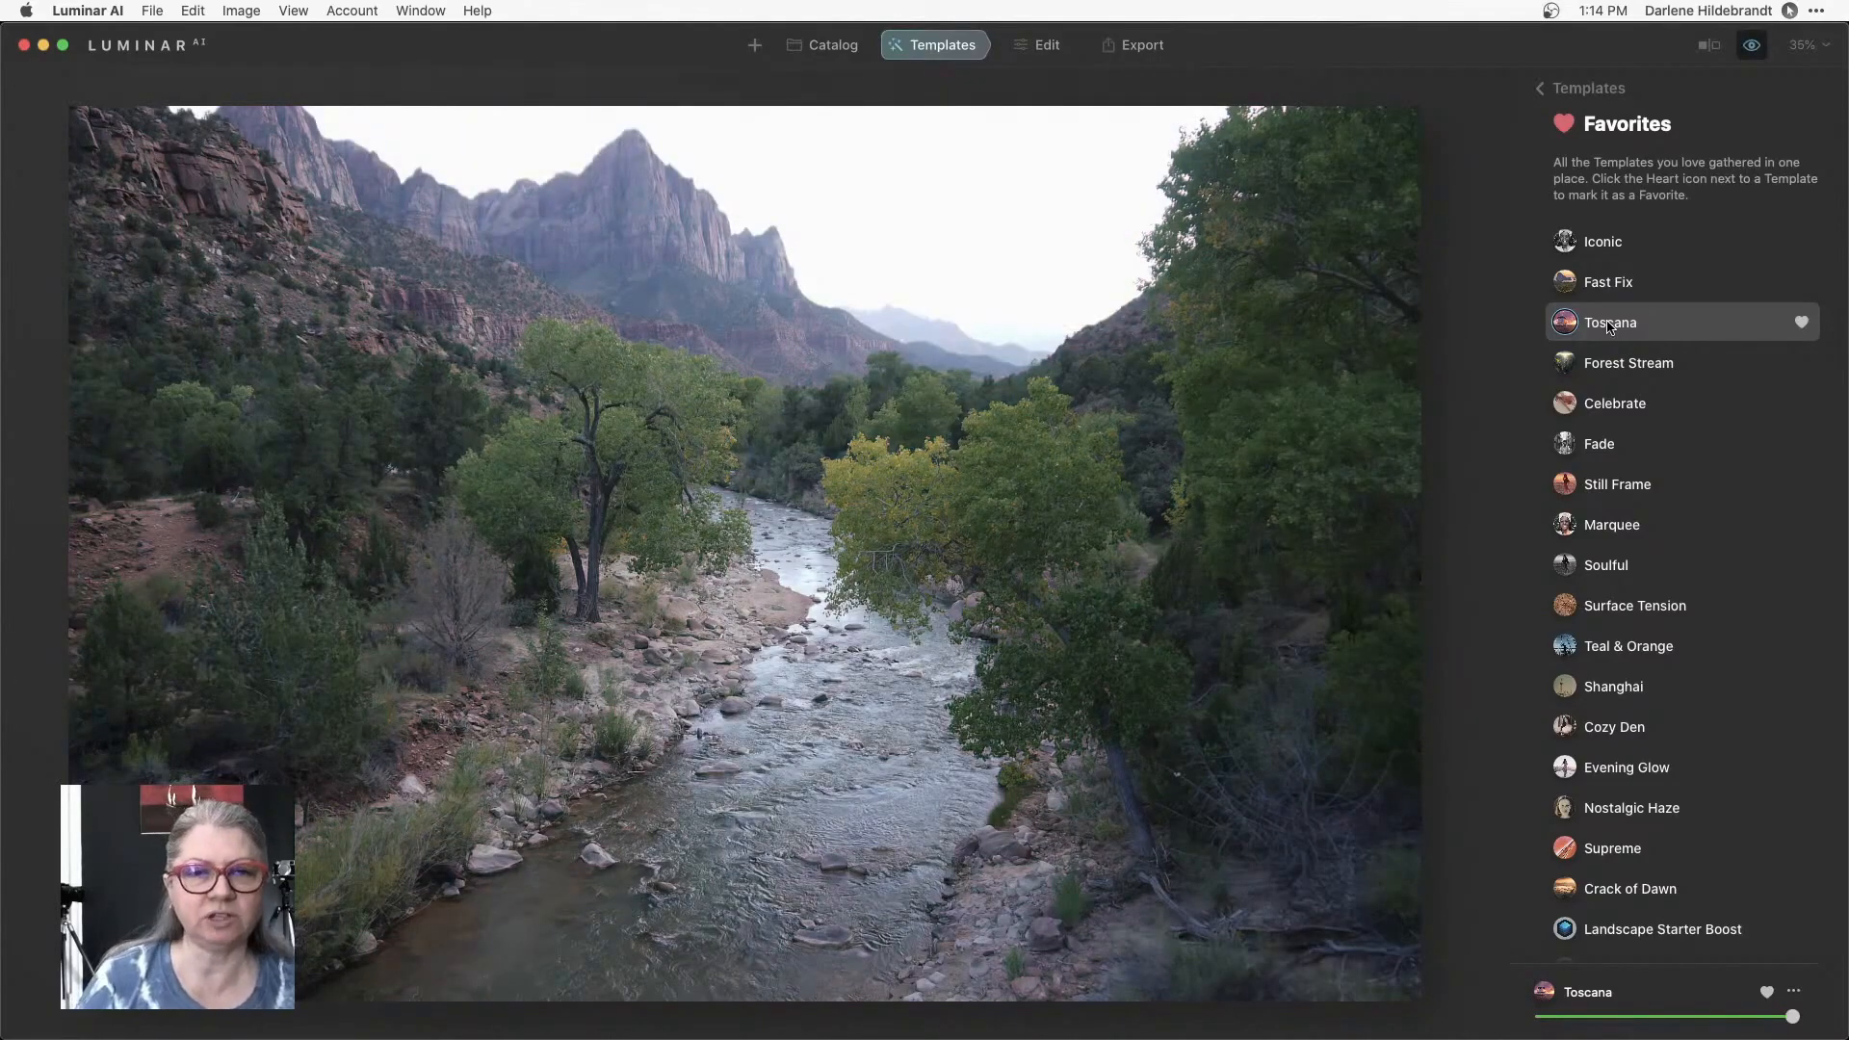
{"action": "left_click", "coordinate": [1610, 321]}
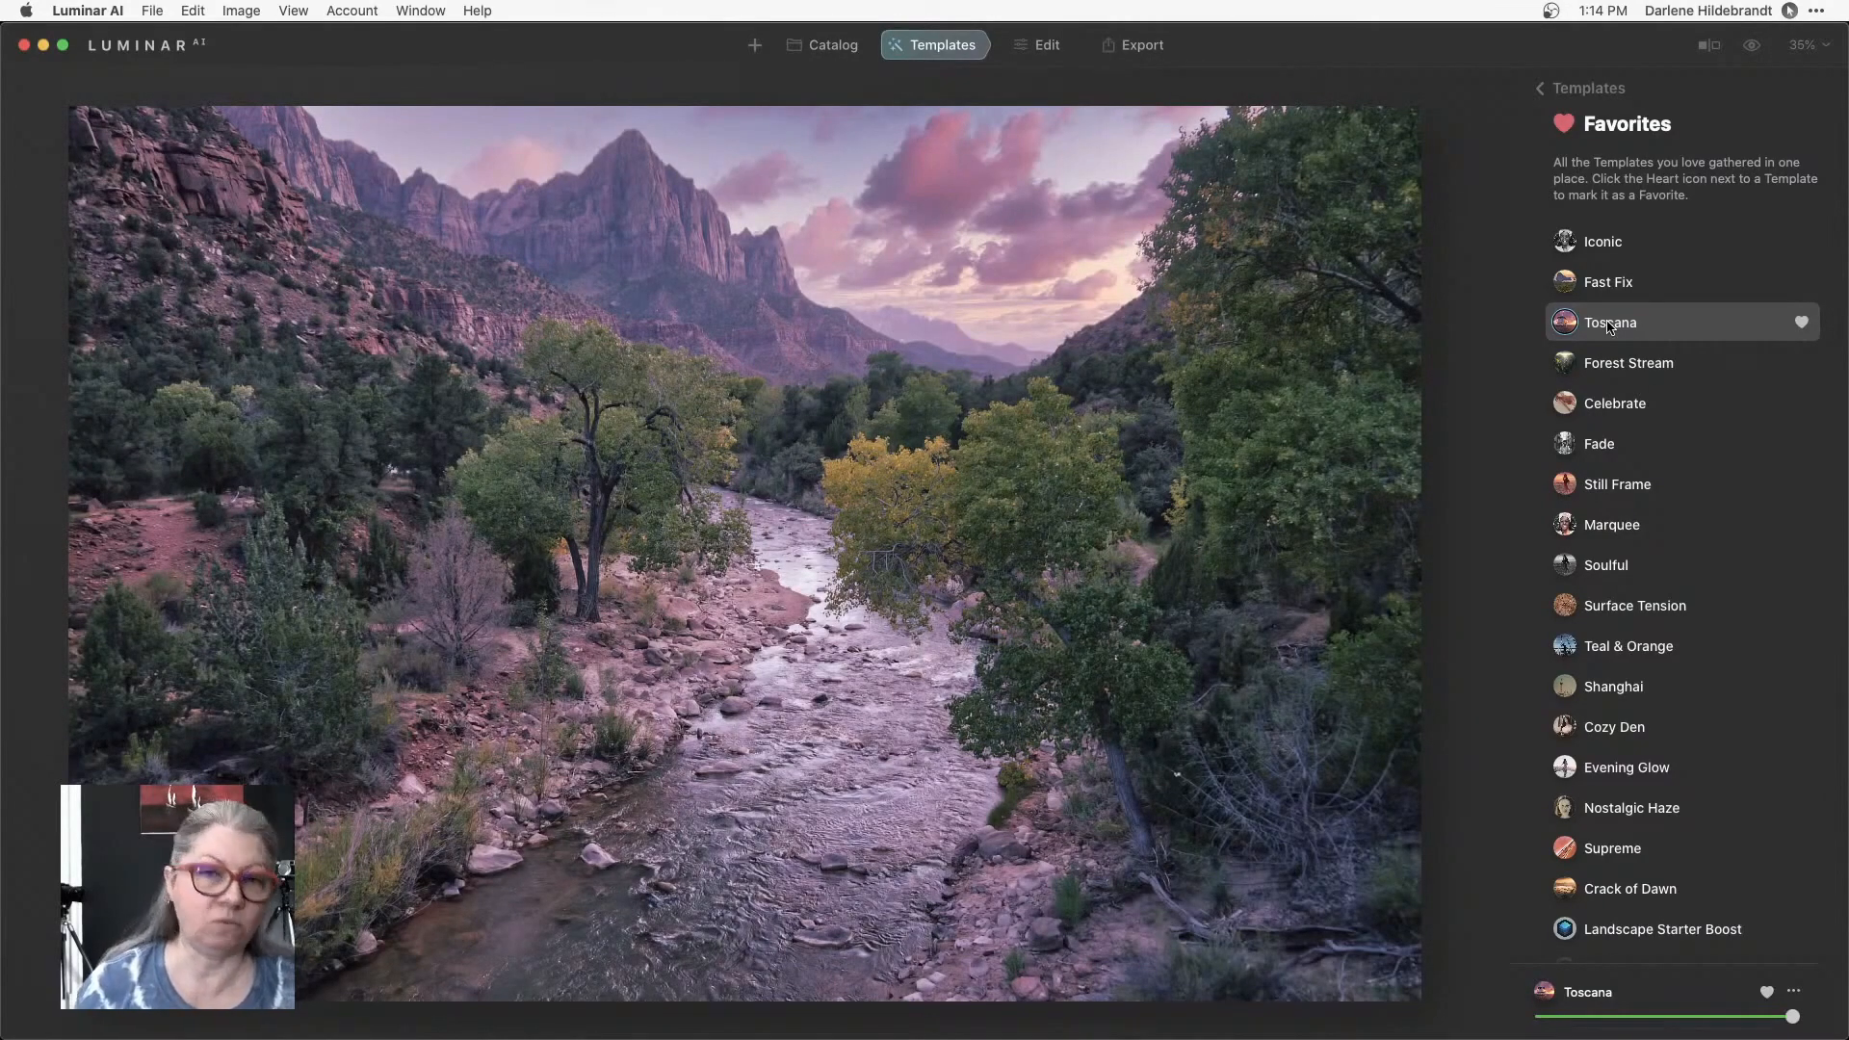
{"action": "left_click", "coordinate": [1610, 321]}
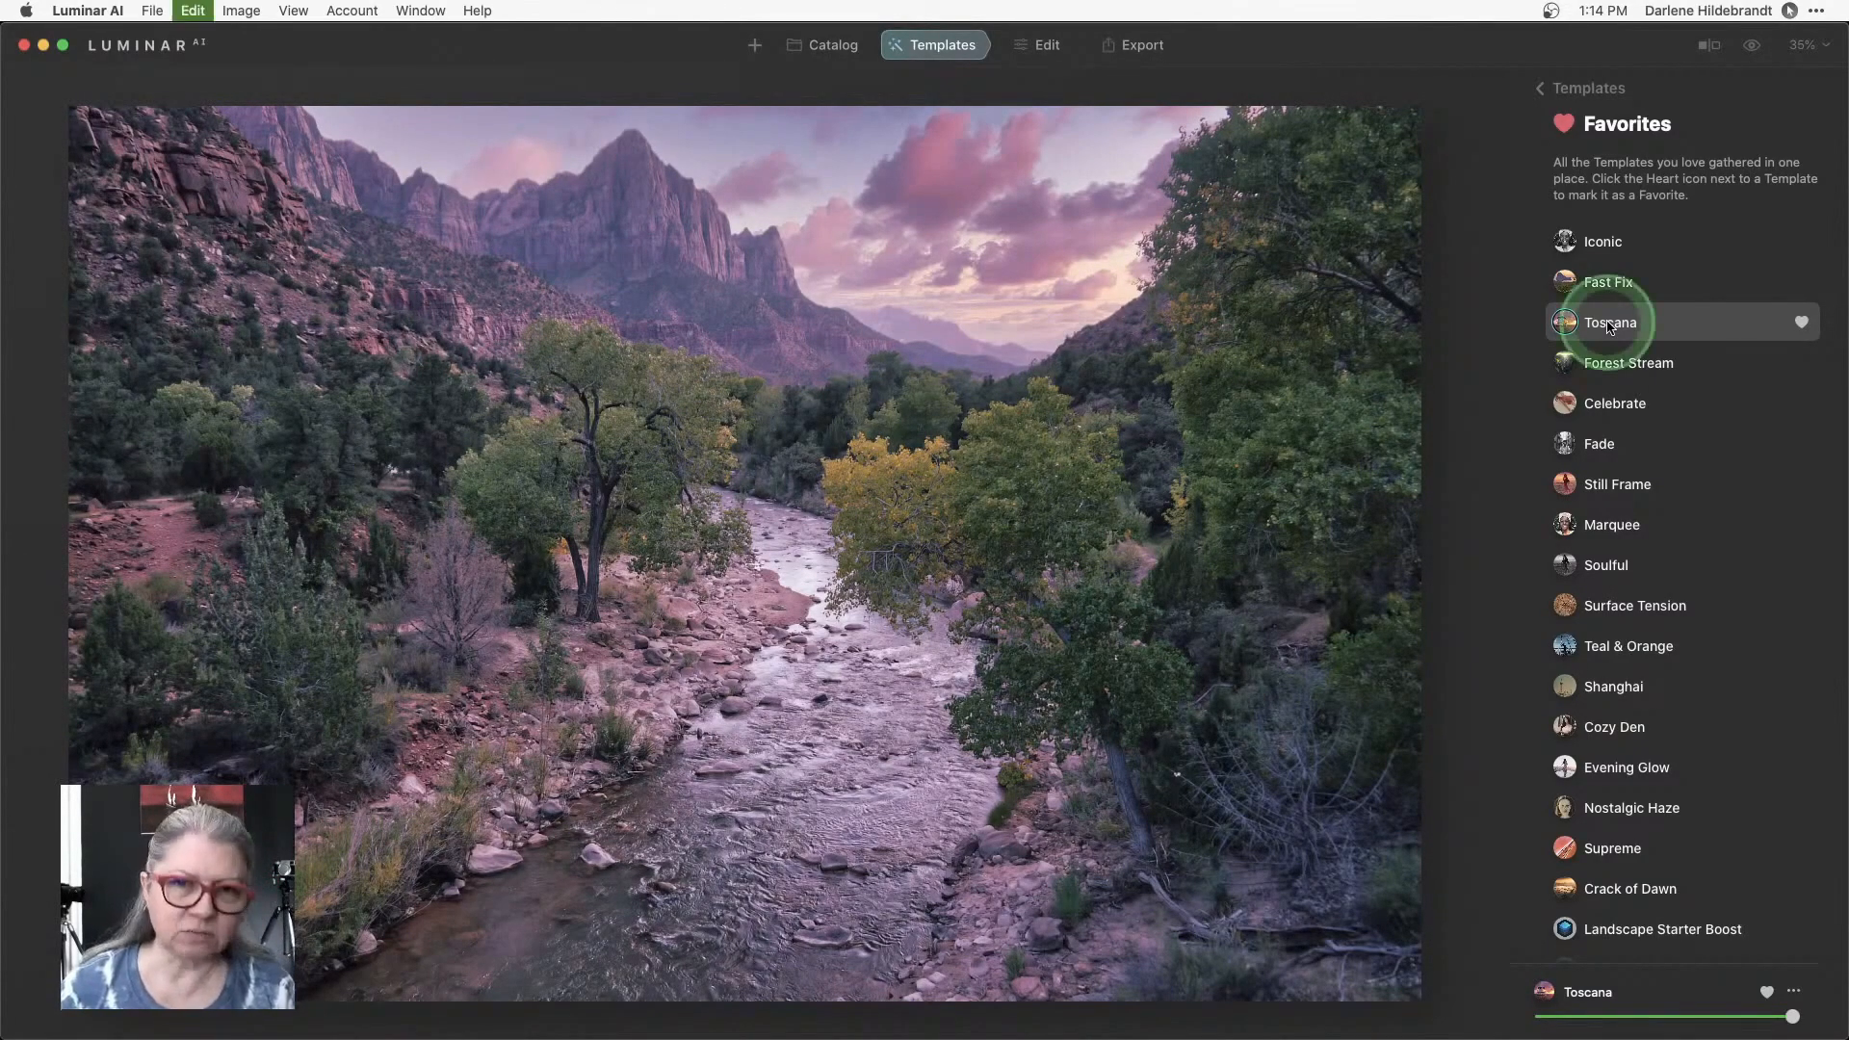
{"action": "left_click", "coordinate": [1610, 321]}
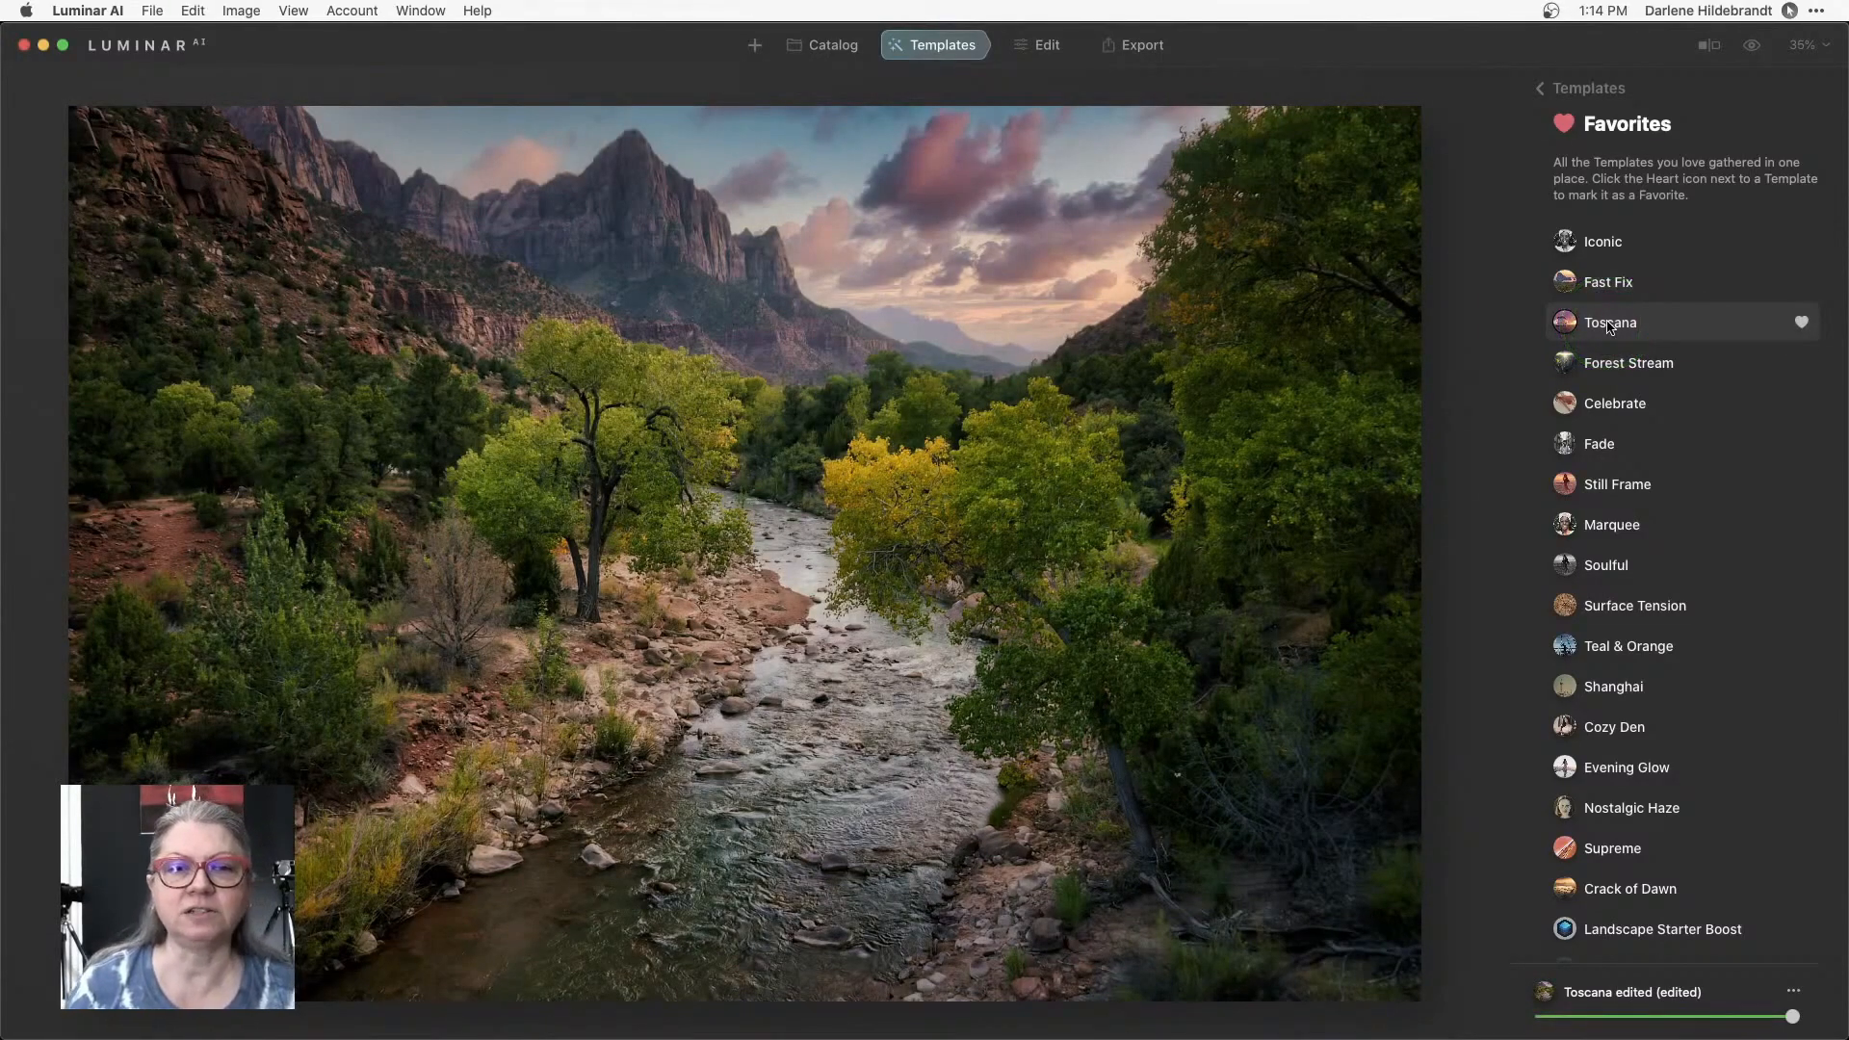
{"action": "left_click", "coordinate": [1610, 322]}
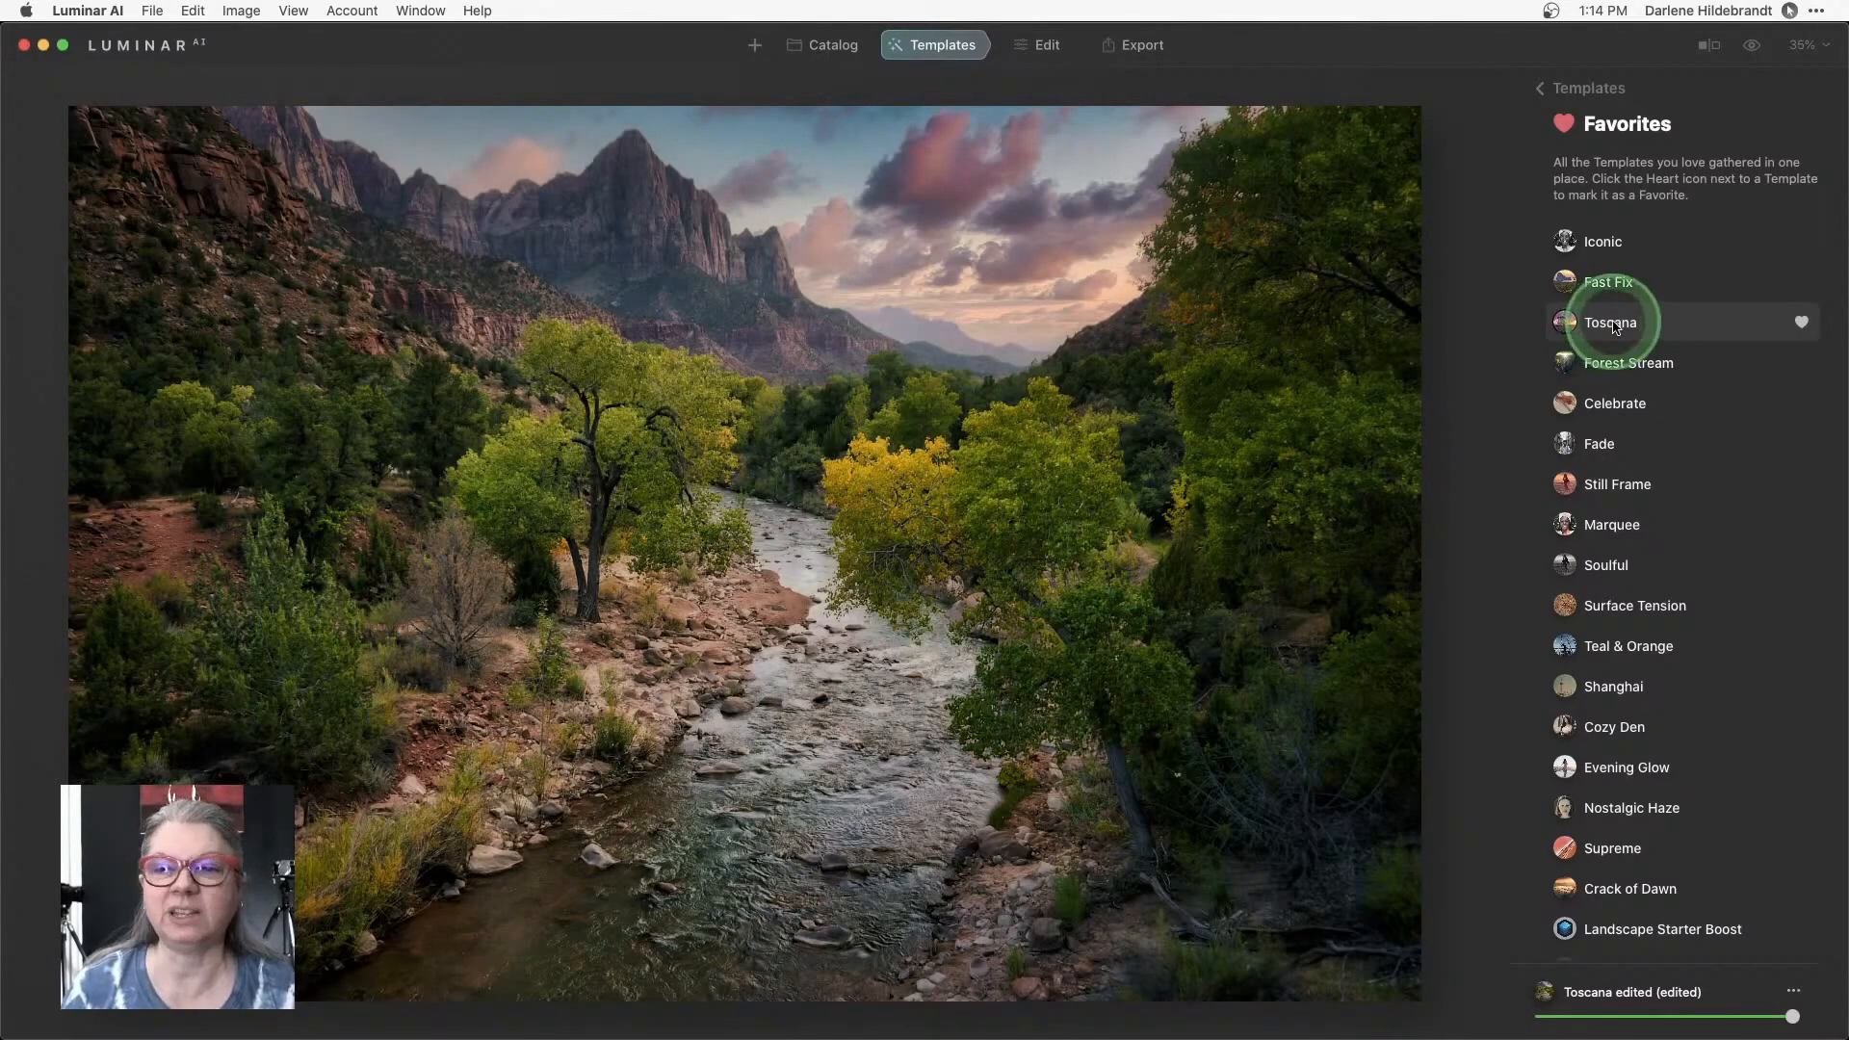
Return to Edit, collapse Enhance and review the Before/After comparison.
{"action": "left_click", "coordinate": [1044, 44]}
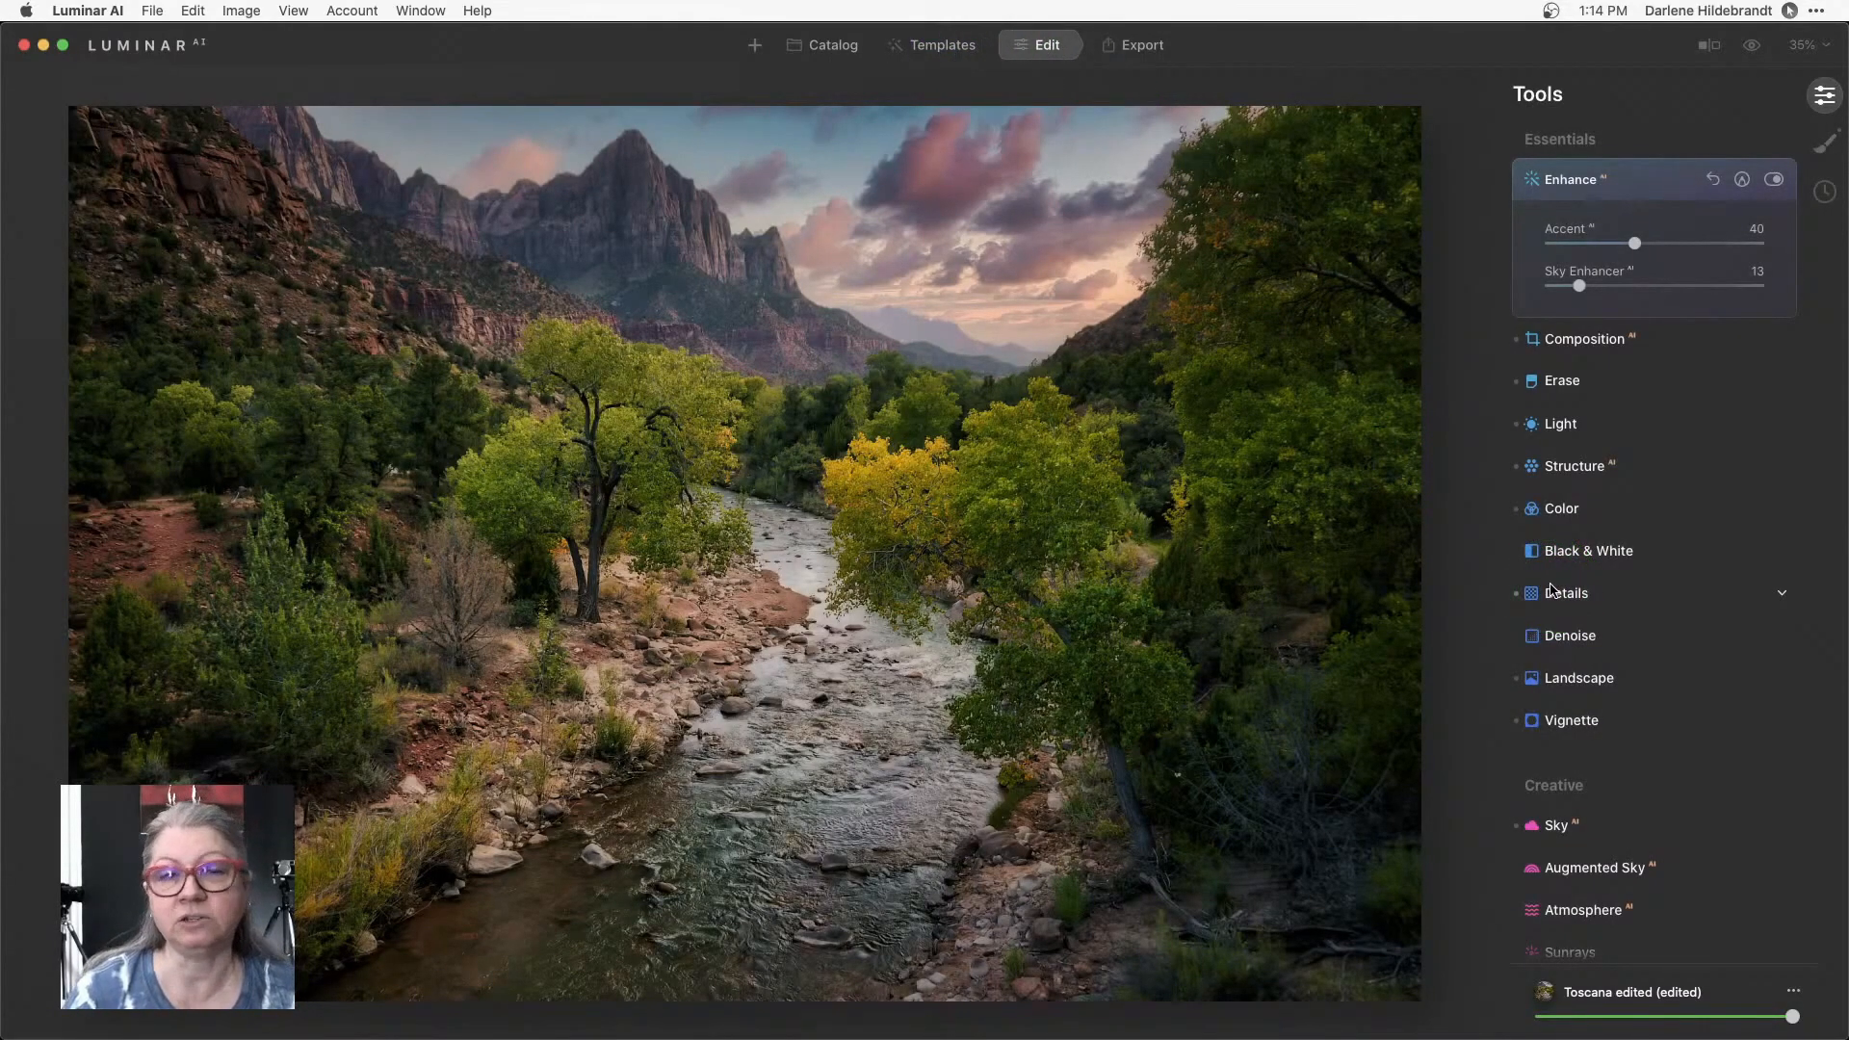
{"action": "left_click", "coordinate": [1566, 592]}
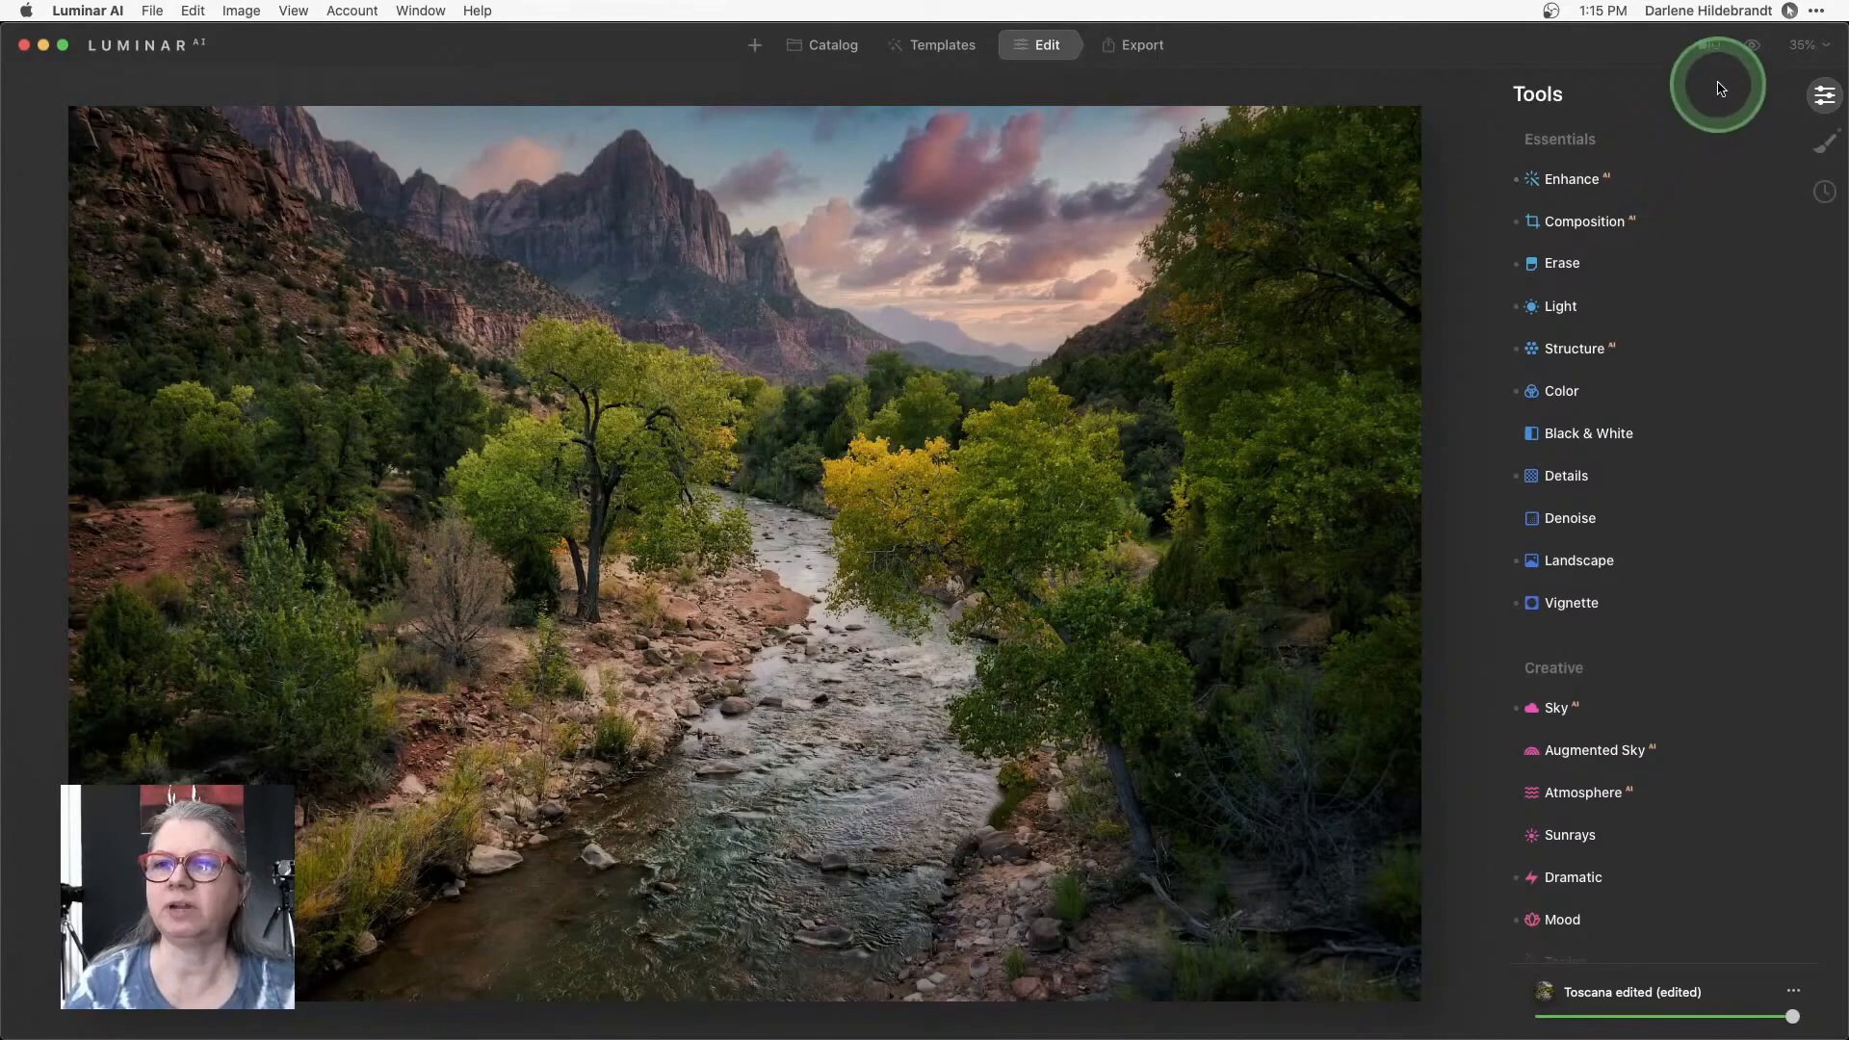
{"action": "left_click", "coordinate": [1708, 44]}
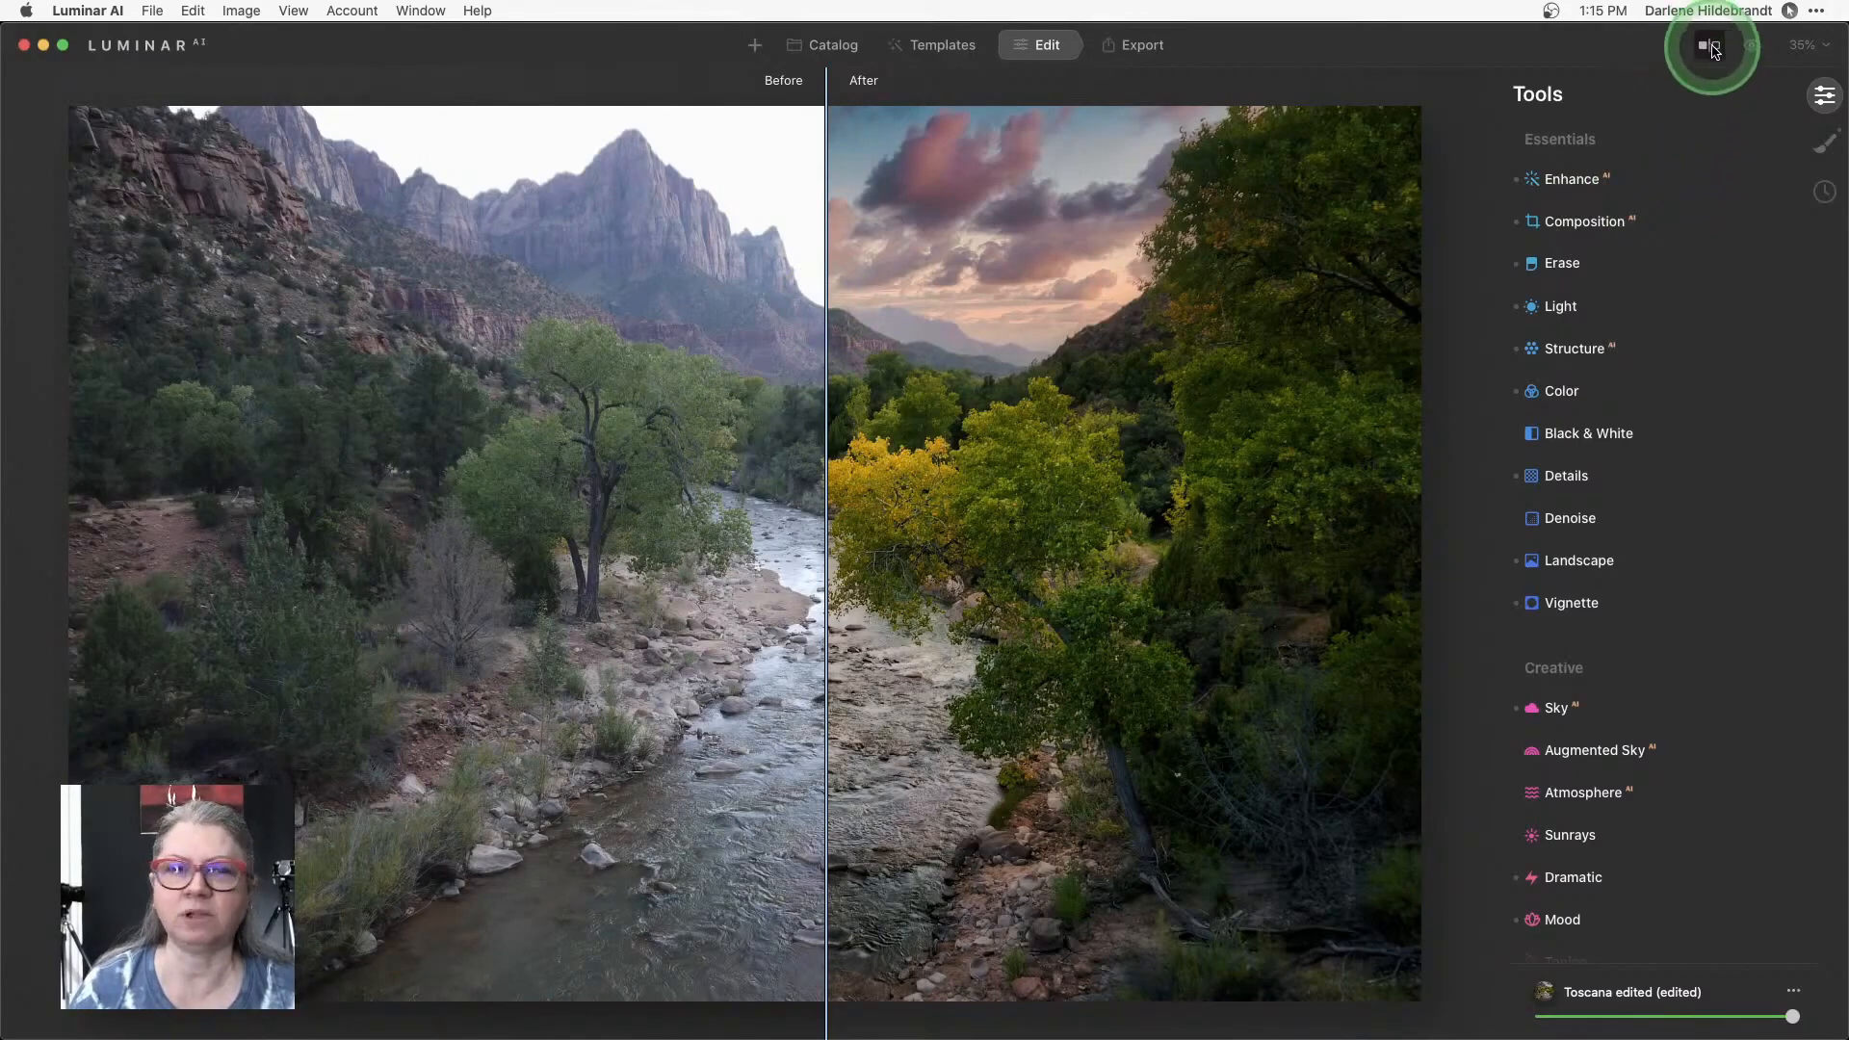
{"action": "left_click", "coordinate": [1710, 44]}
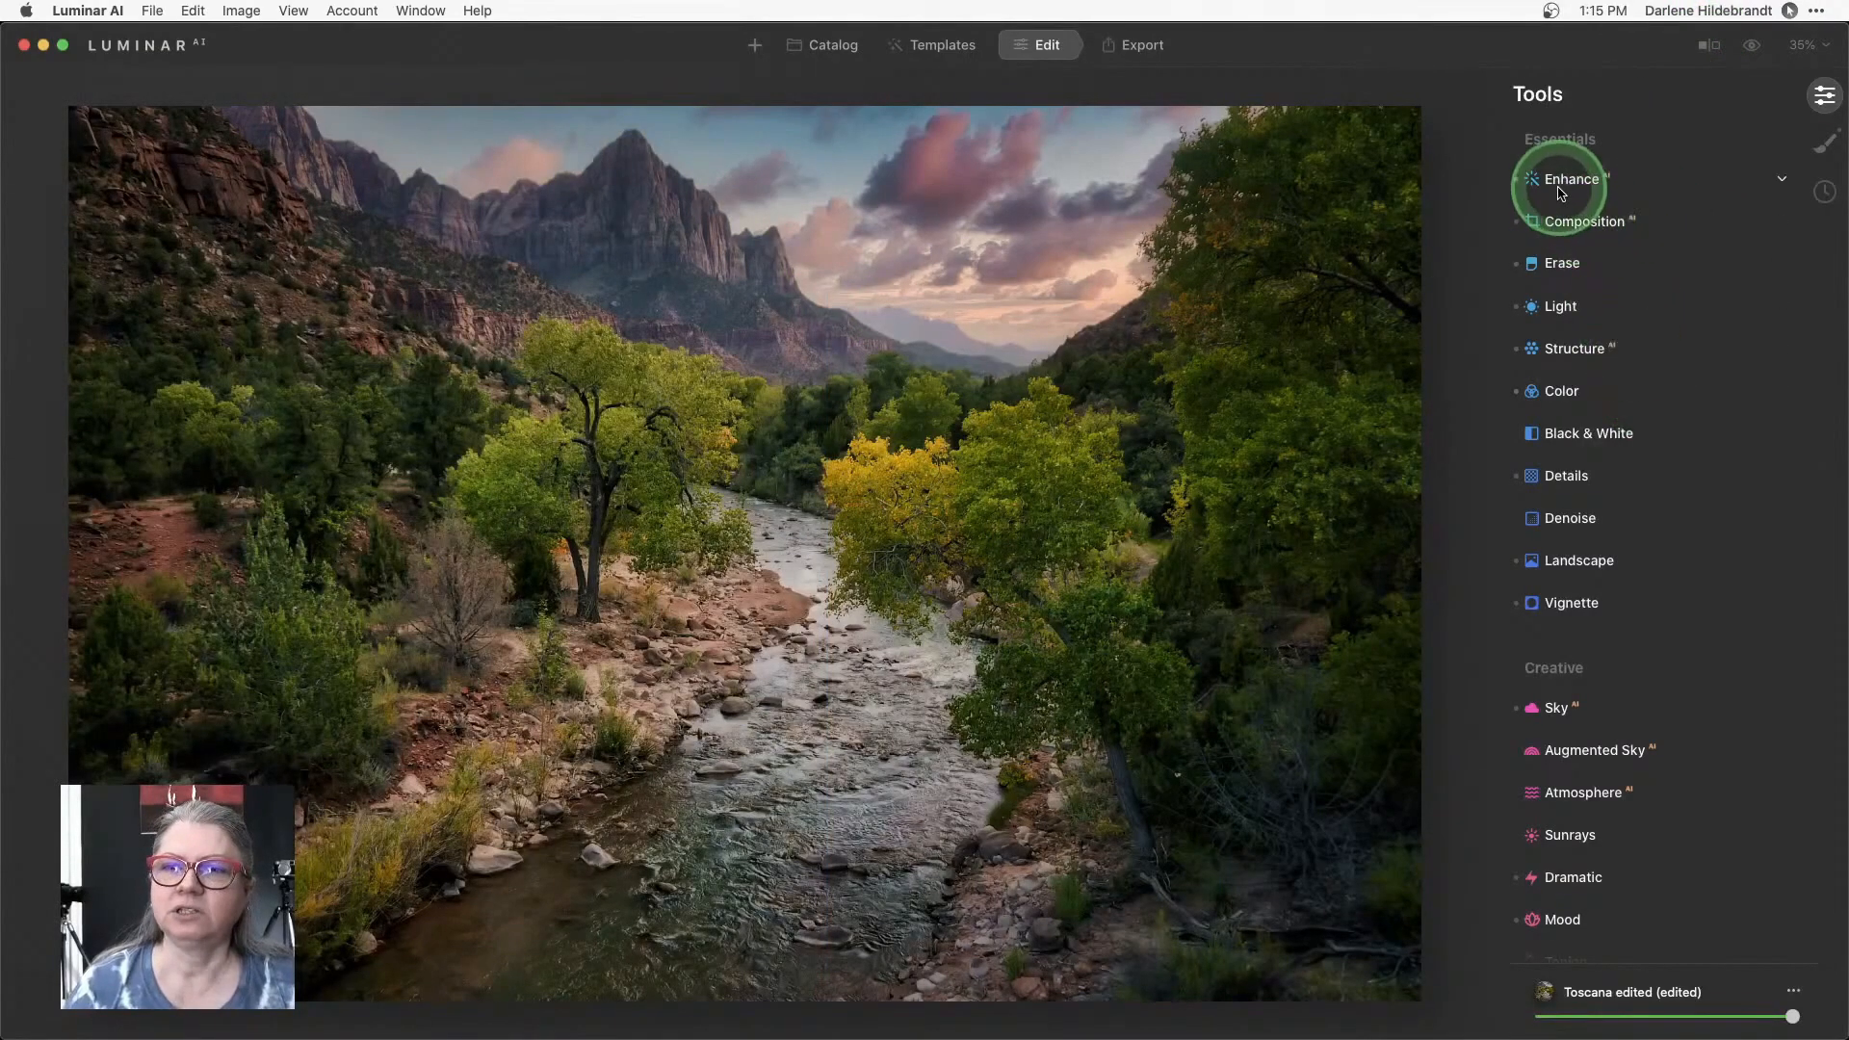
Toggle the Enhance adjustments off and on, then revert via History to Original.
{"action": "left_click", "coordinate": [1572, 179]}
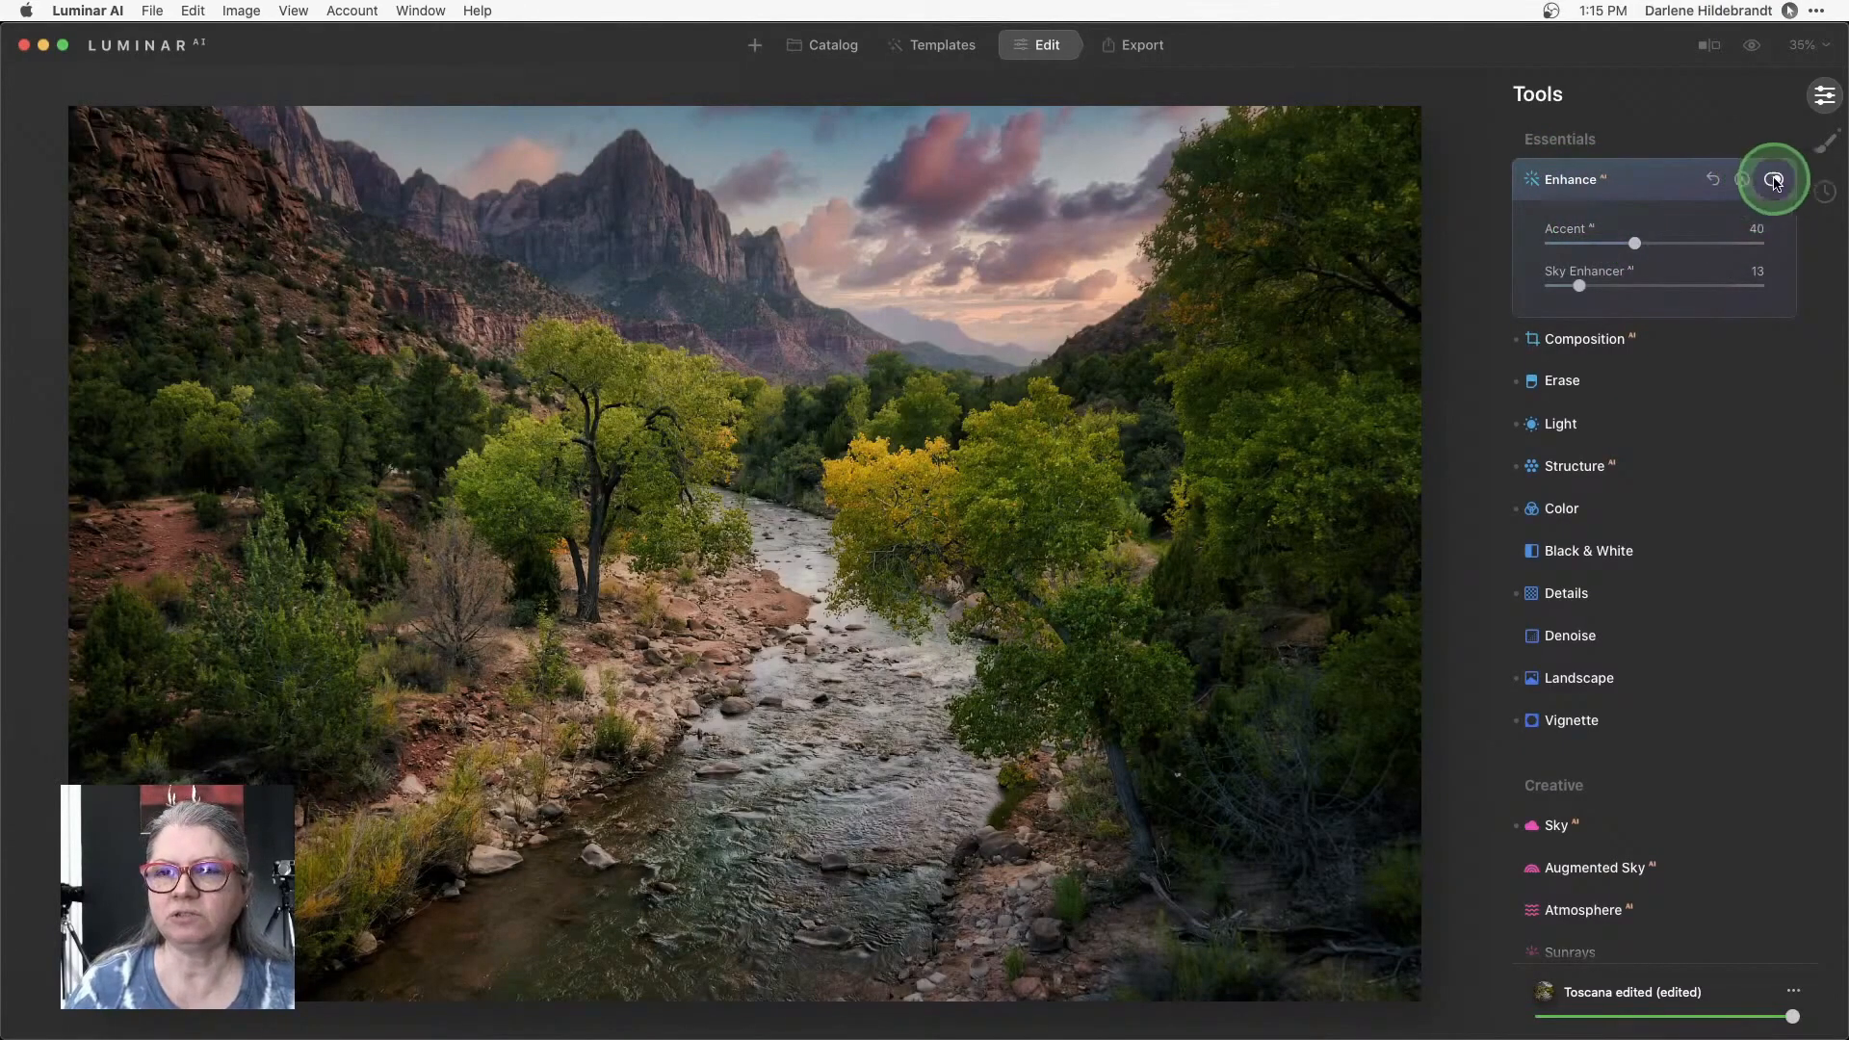
{"action": "left_click", "coordinate": [1774, 179]}
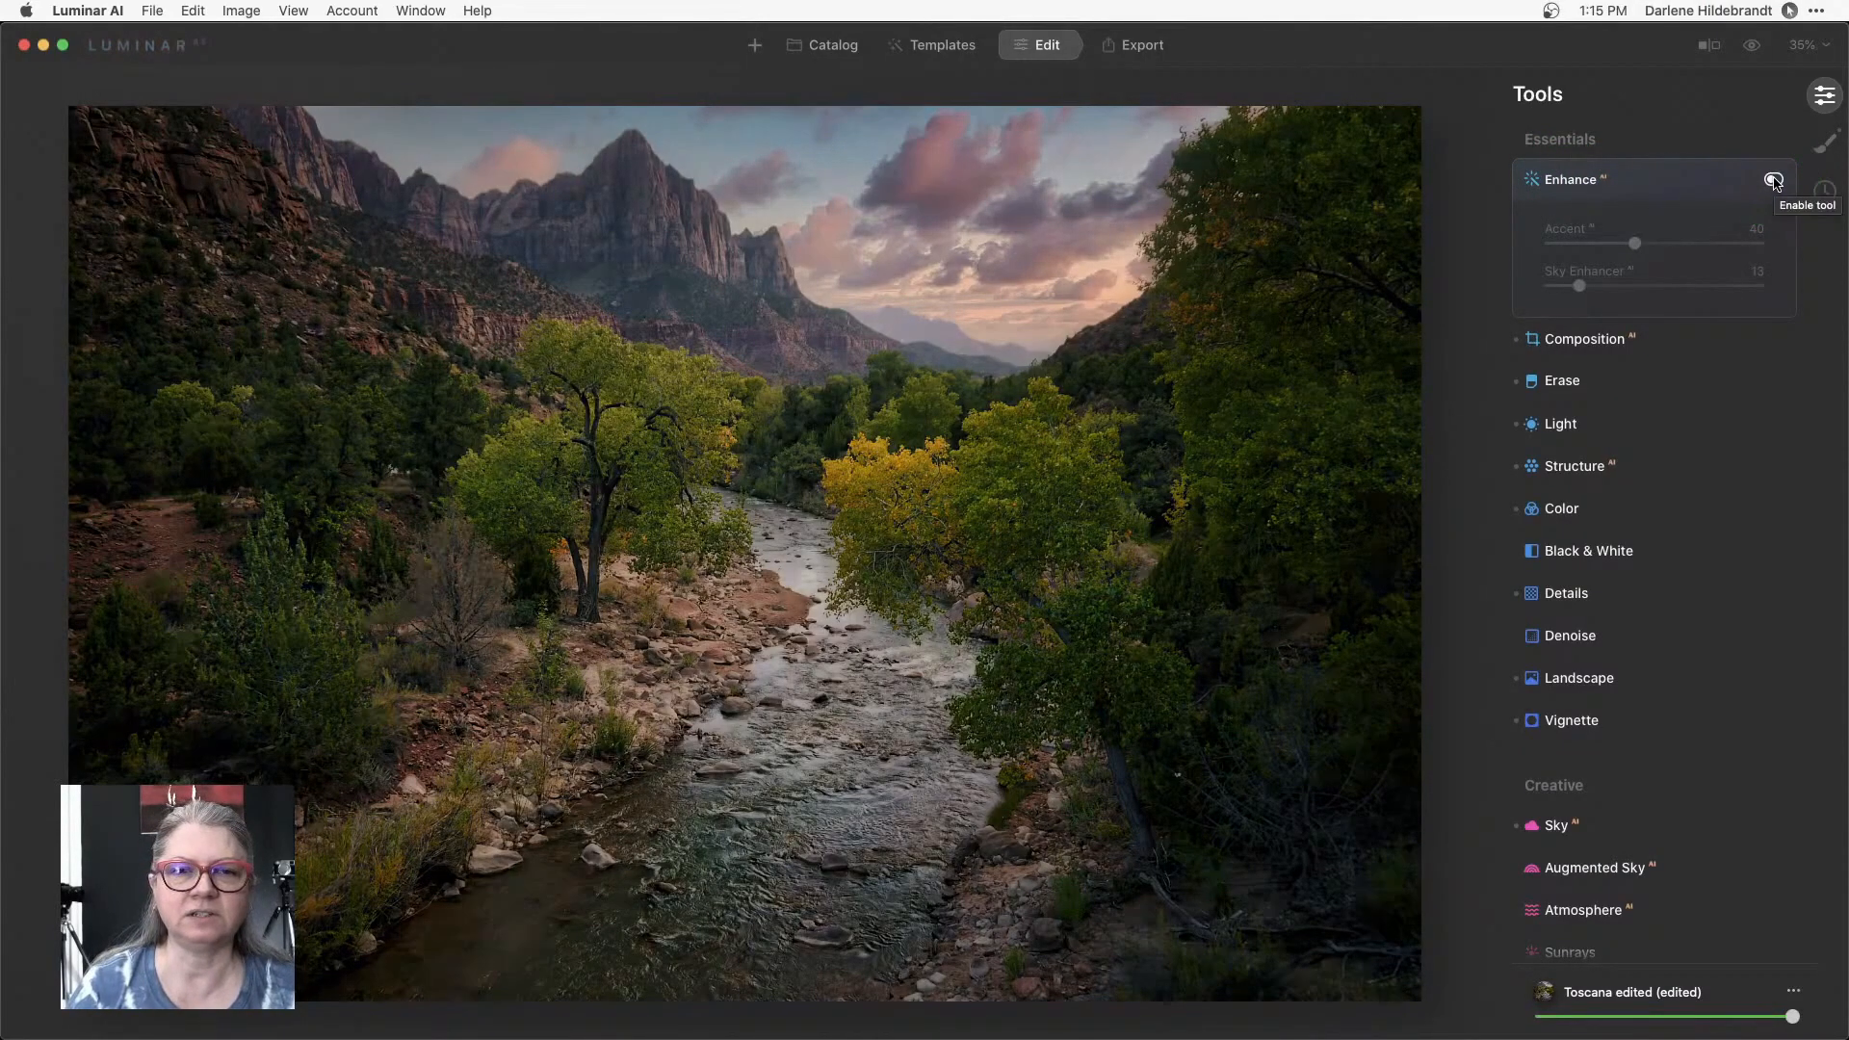
{"action": "left_click", "coordinate": [1774, 181]}
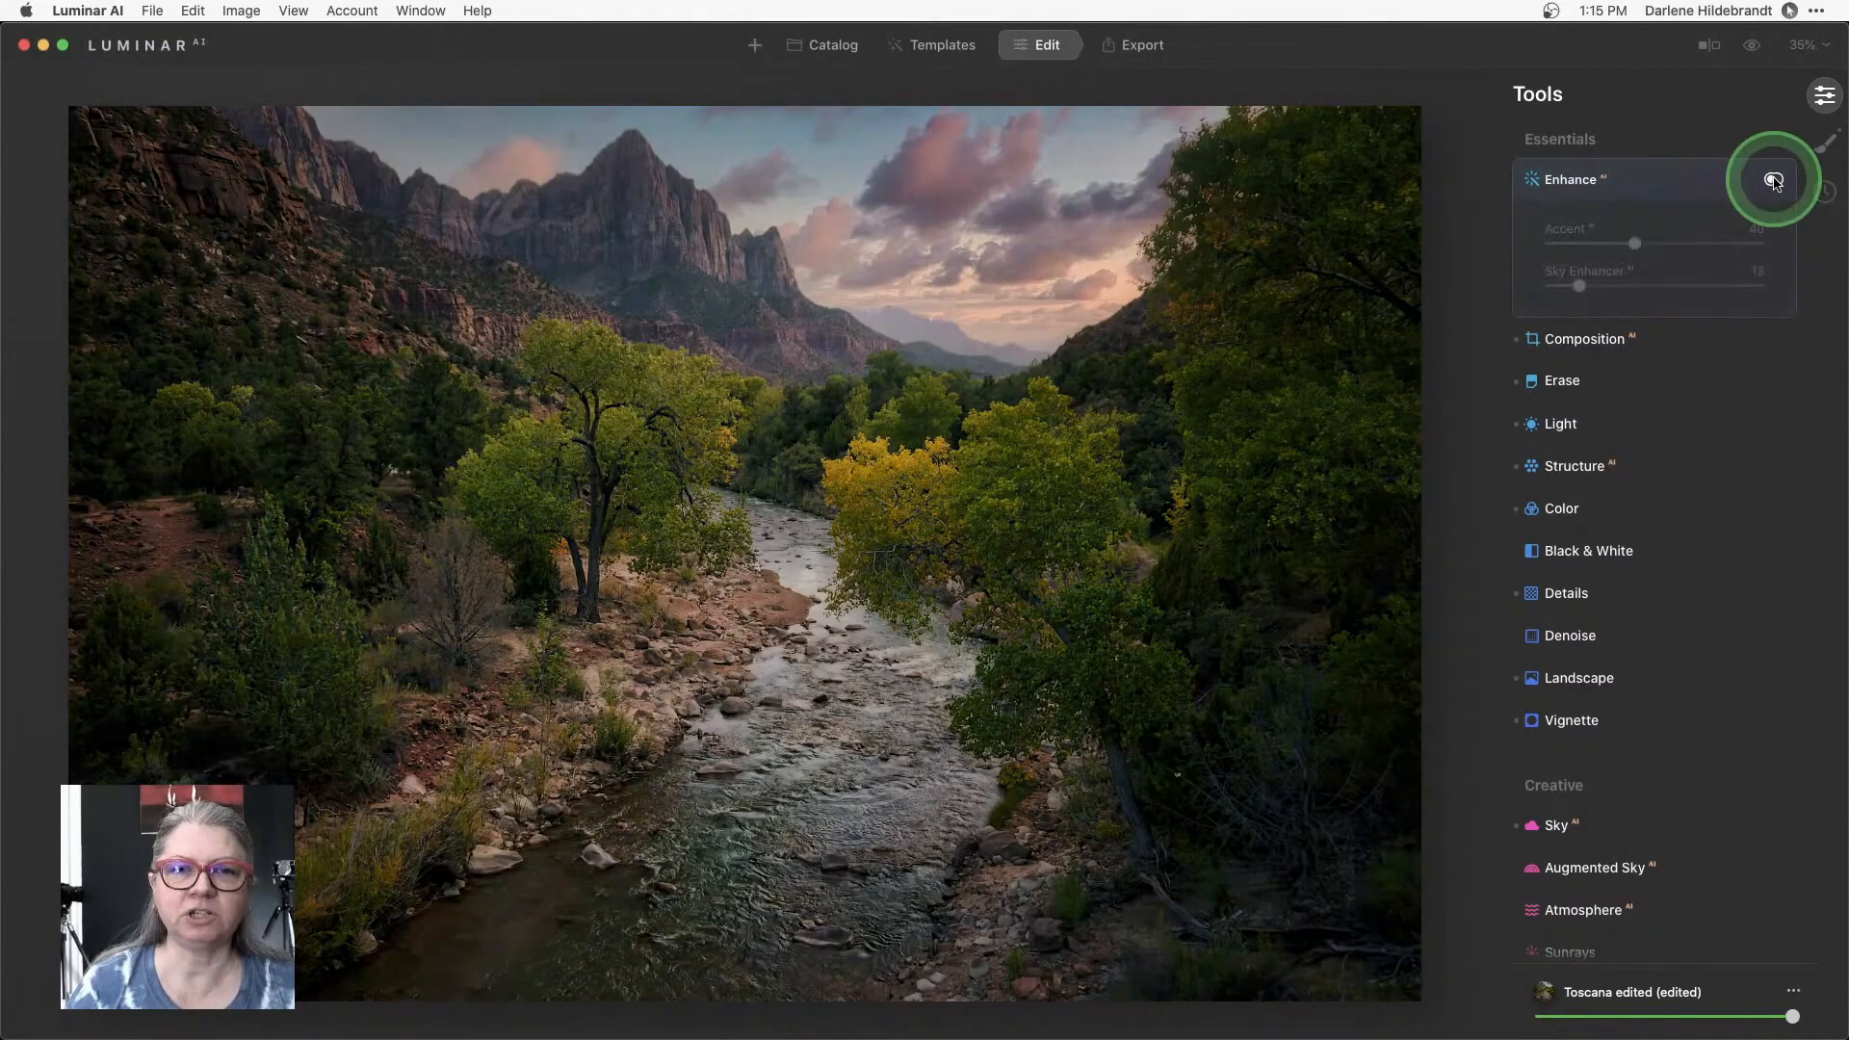
{"action": "left_click", "coordinate": [1774, 179]}
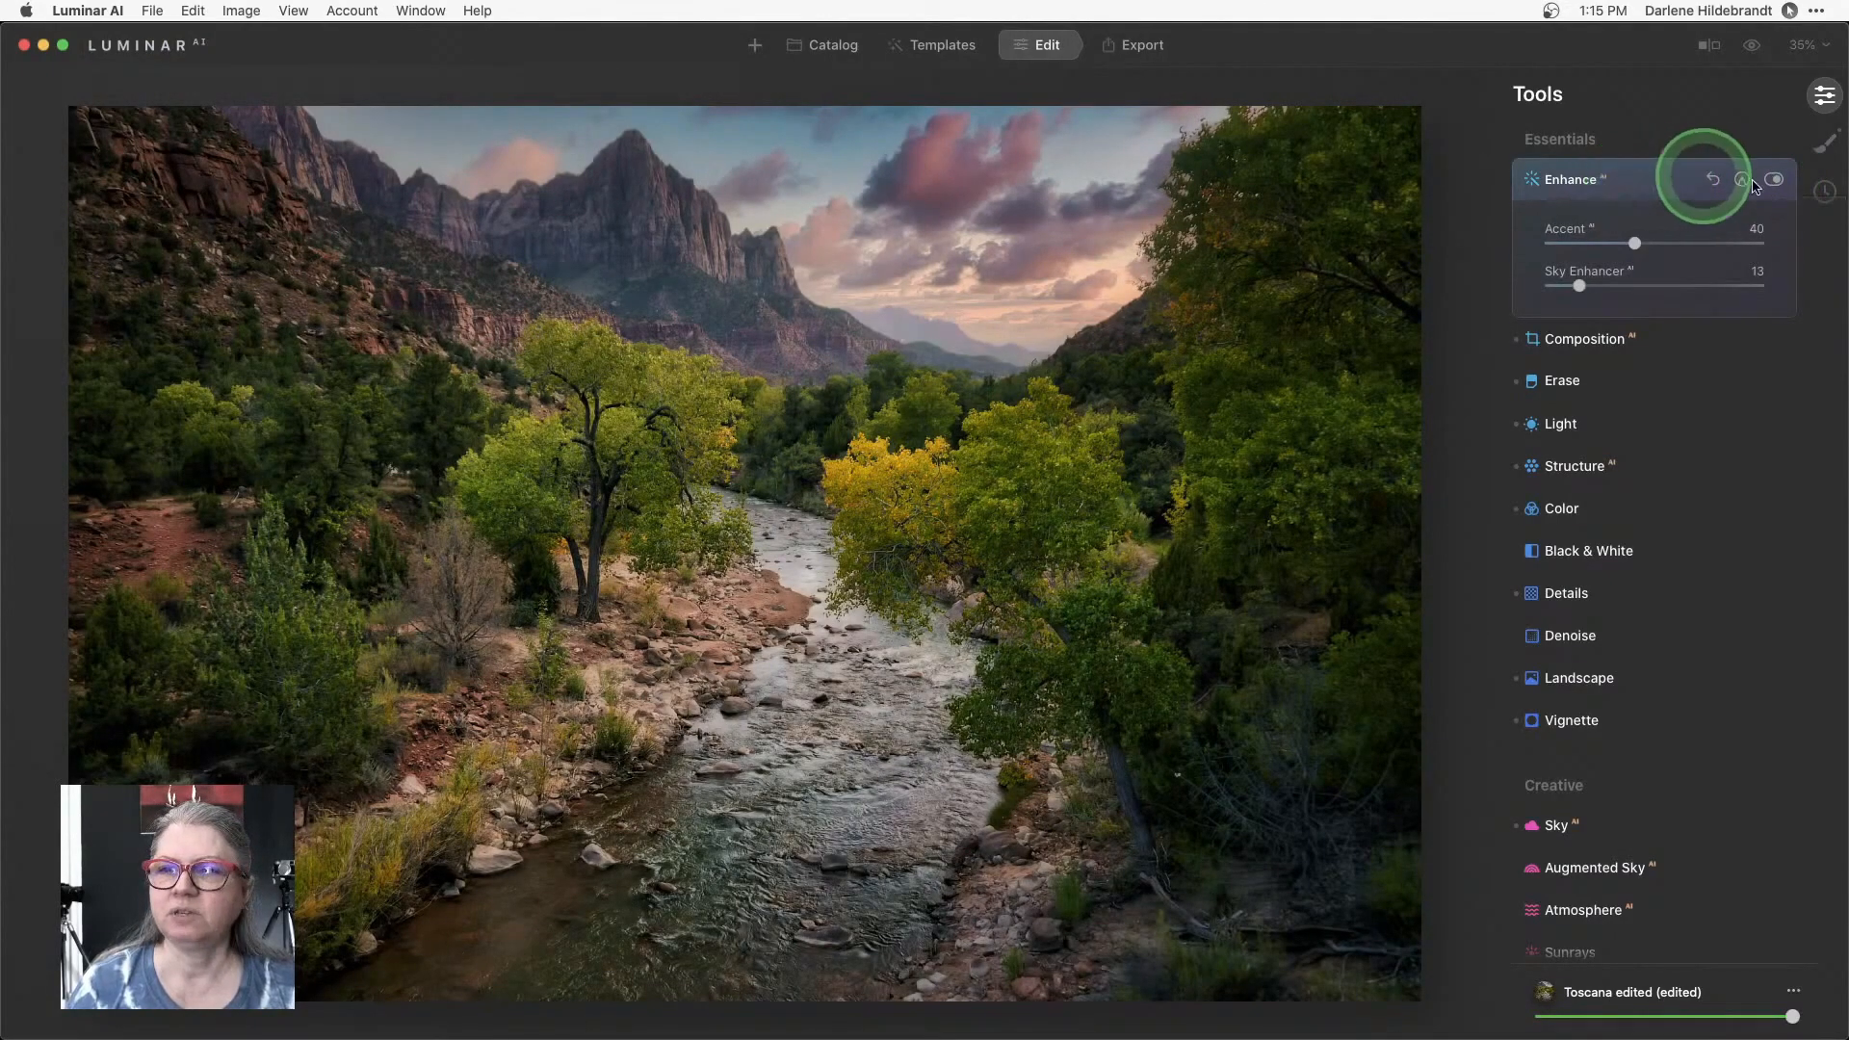
{"action": "left_click", "coordinate": [1824, 192]}
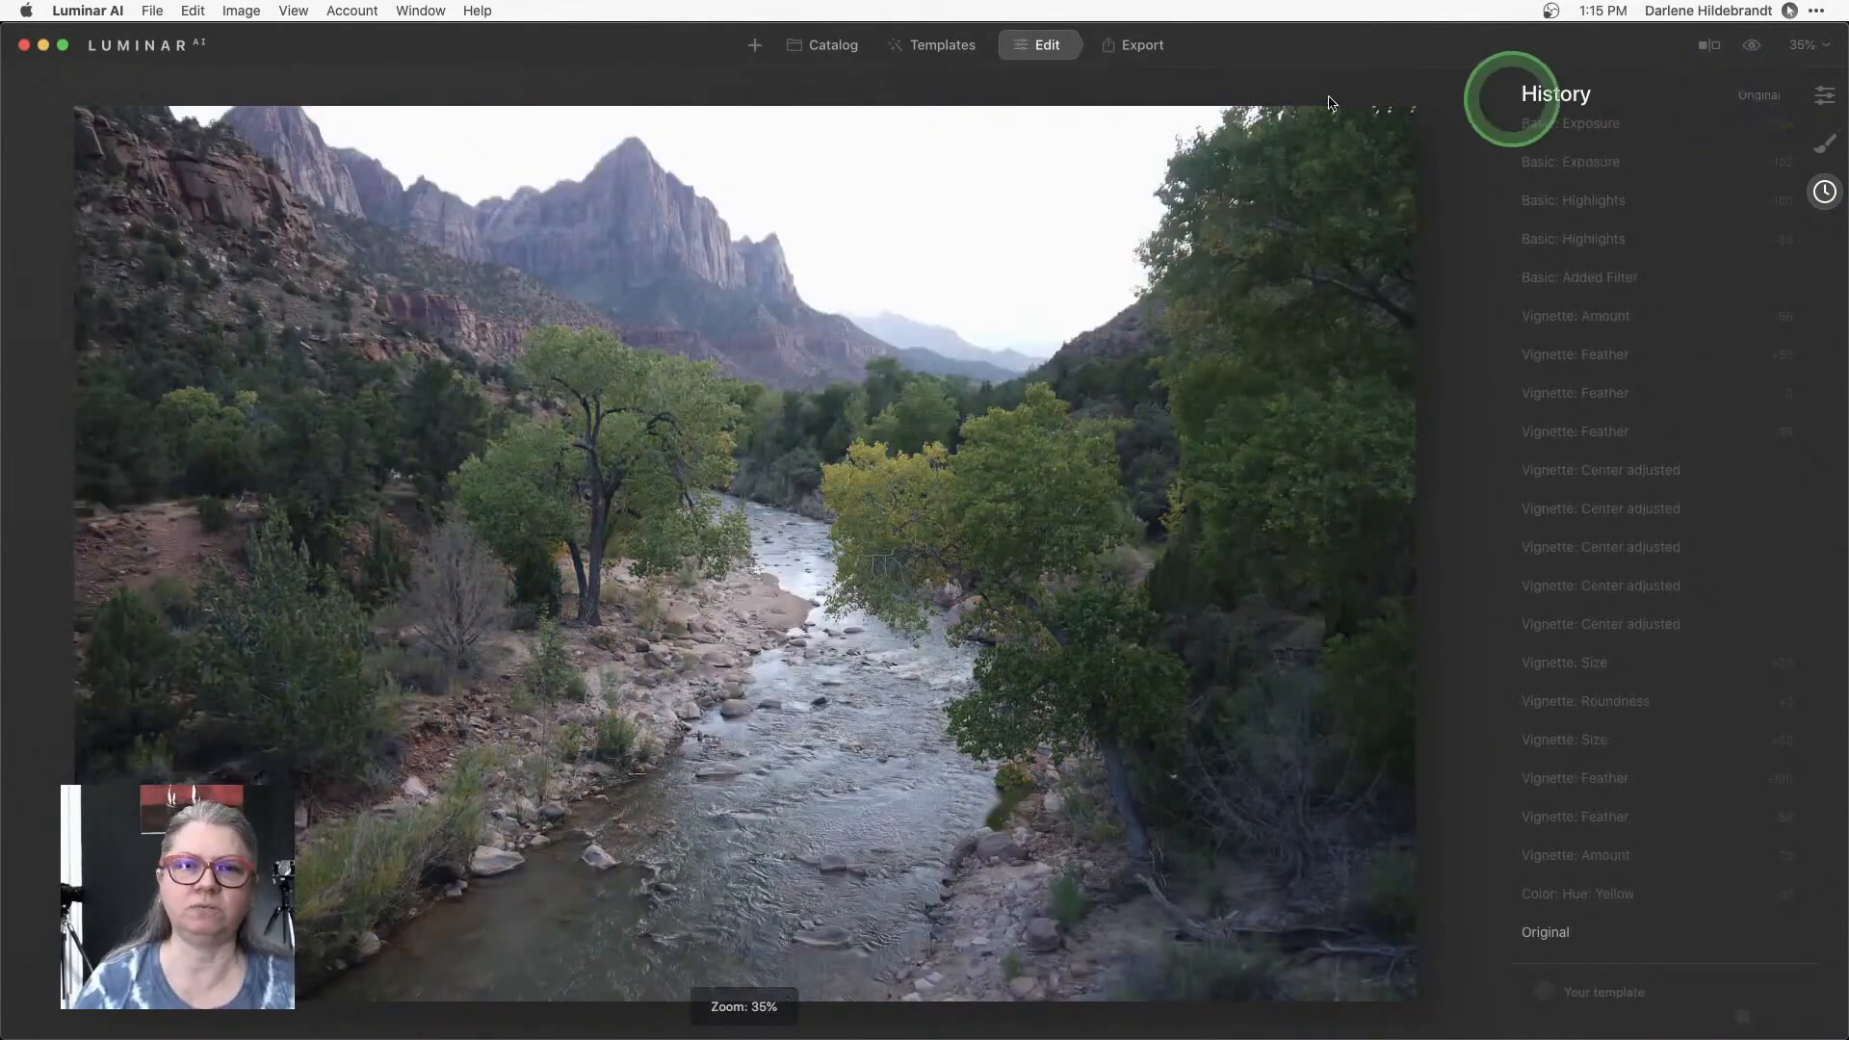
Browse the template collections and apply 'Toscana edited' from My Templates.
{"action": "left_click", "coordinate": [942, 44]}
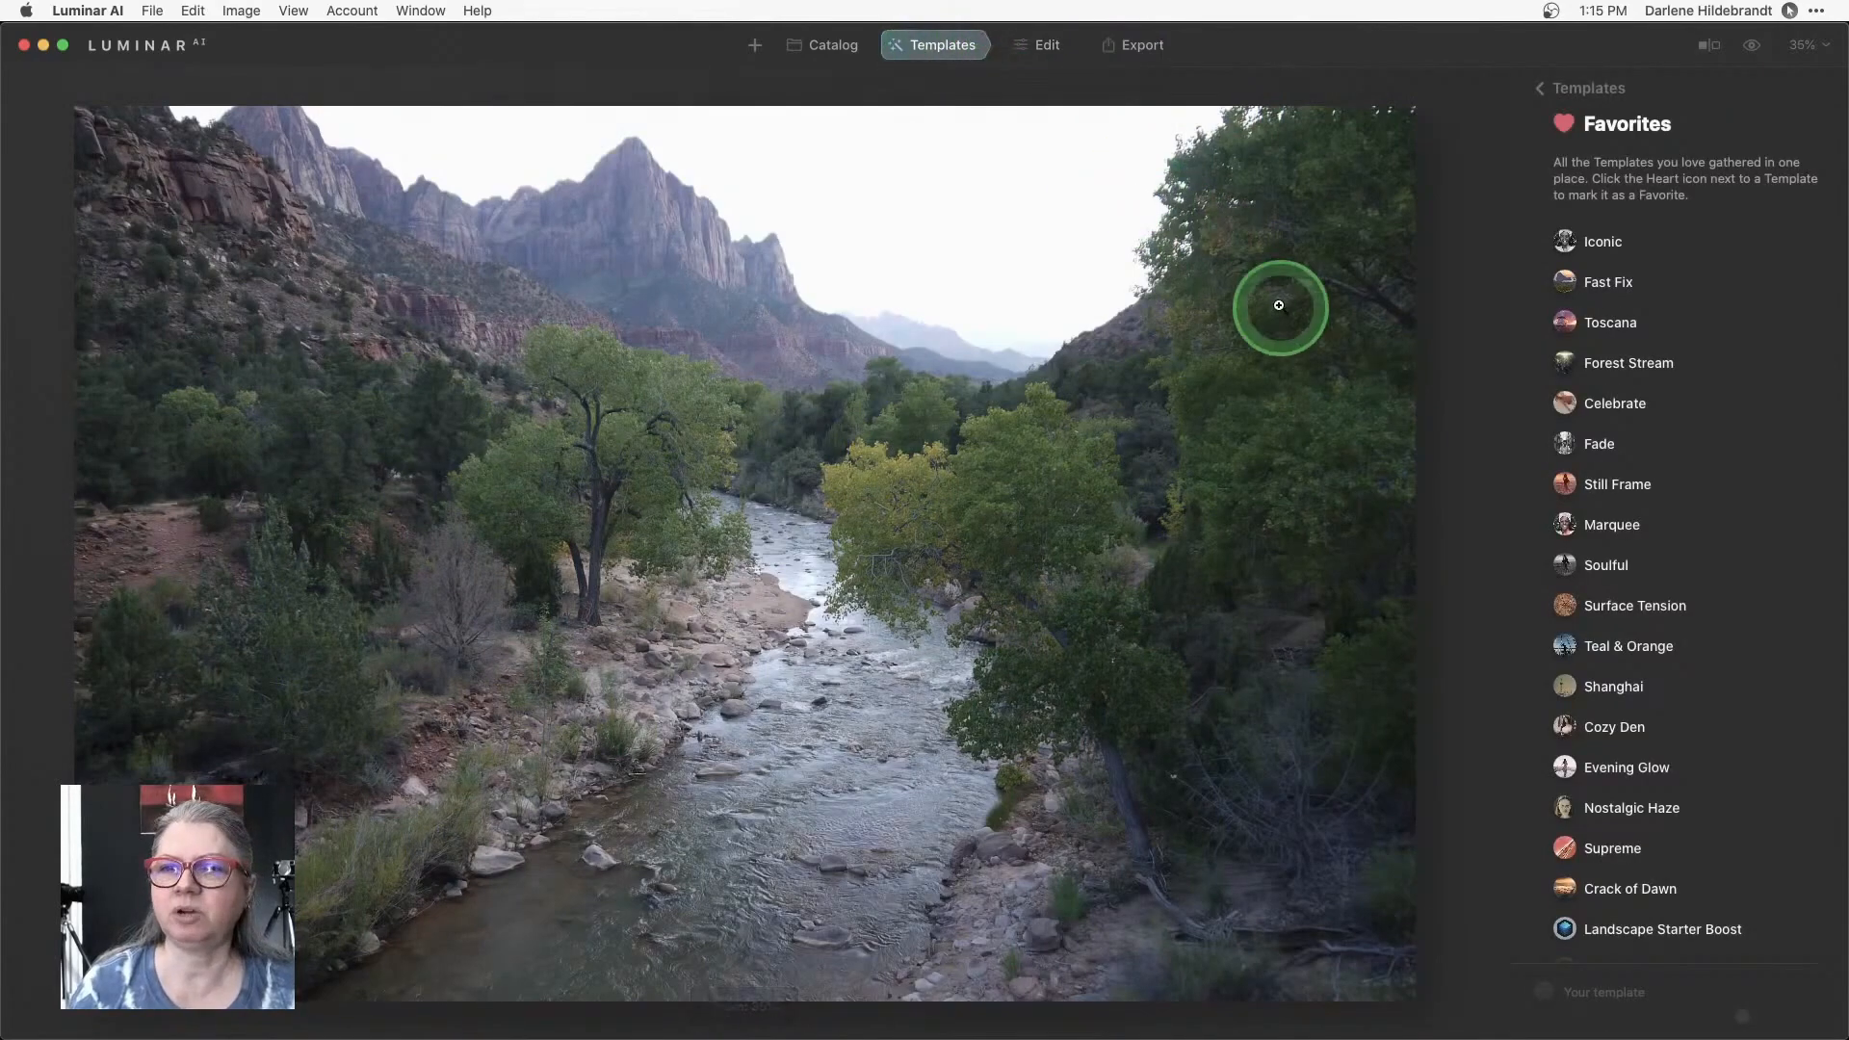
{"action": "mouse_move", "coordinate": [1591, 104]}
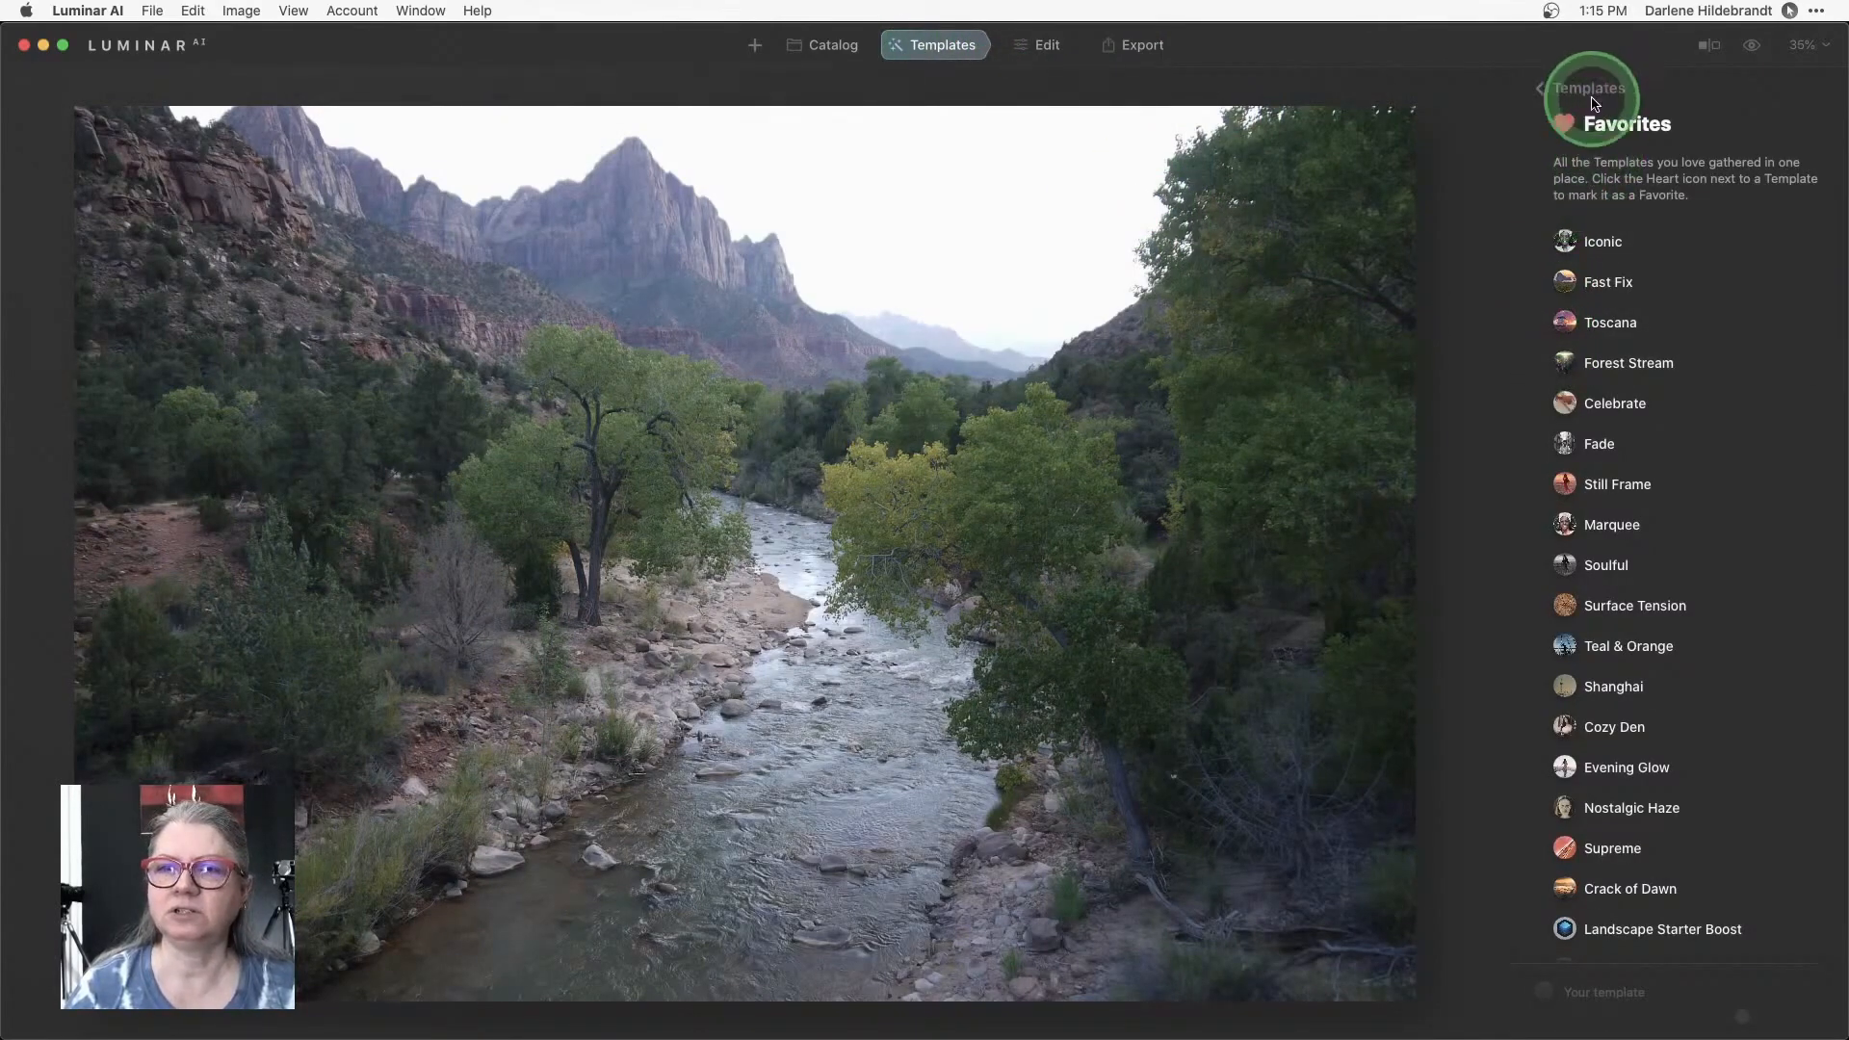
{"action": "left_click", "coordinate": [1585, 87]}
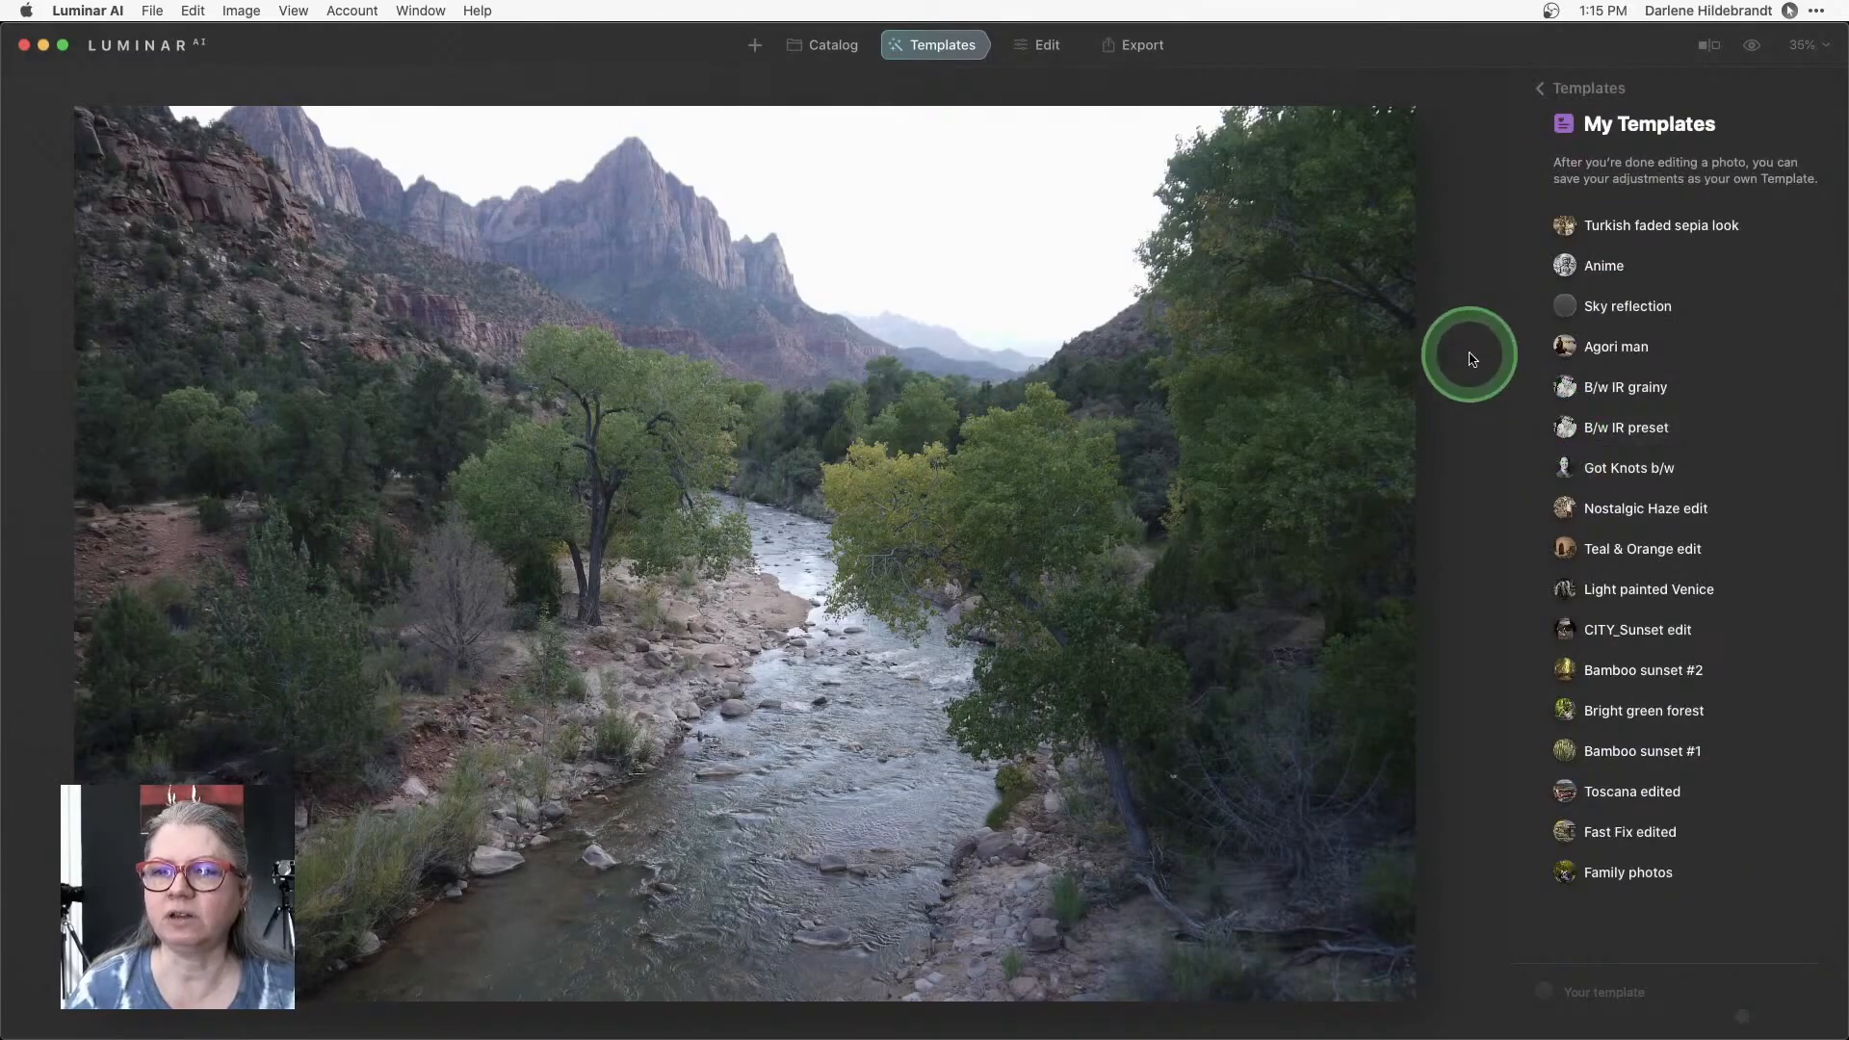
{"action": "mouse_move", "coordinate": [1562, 66]}
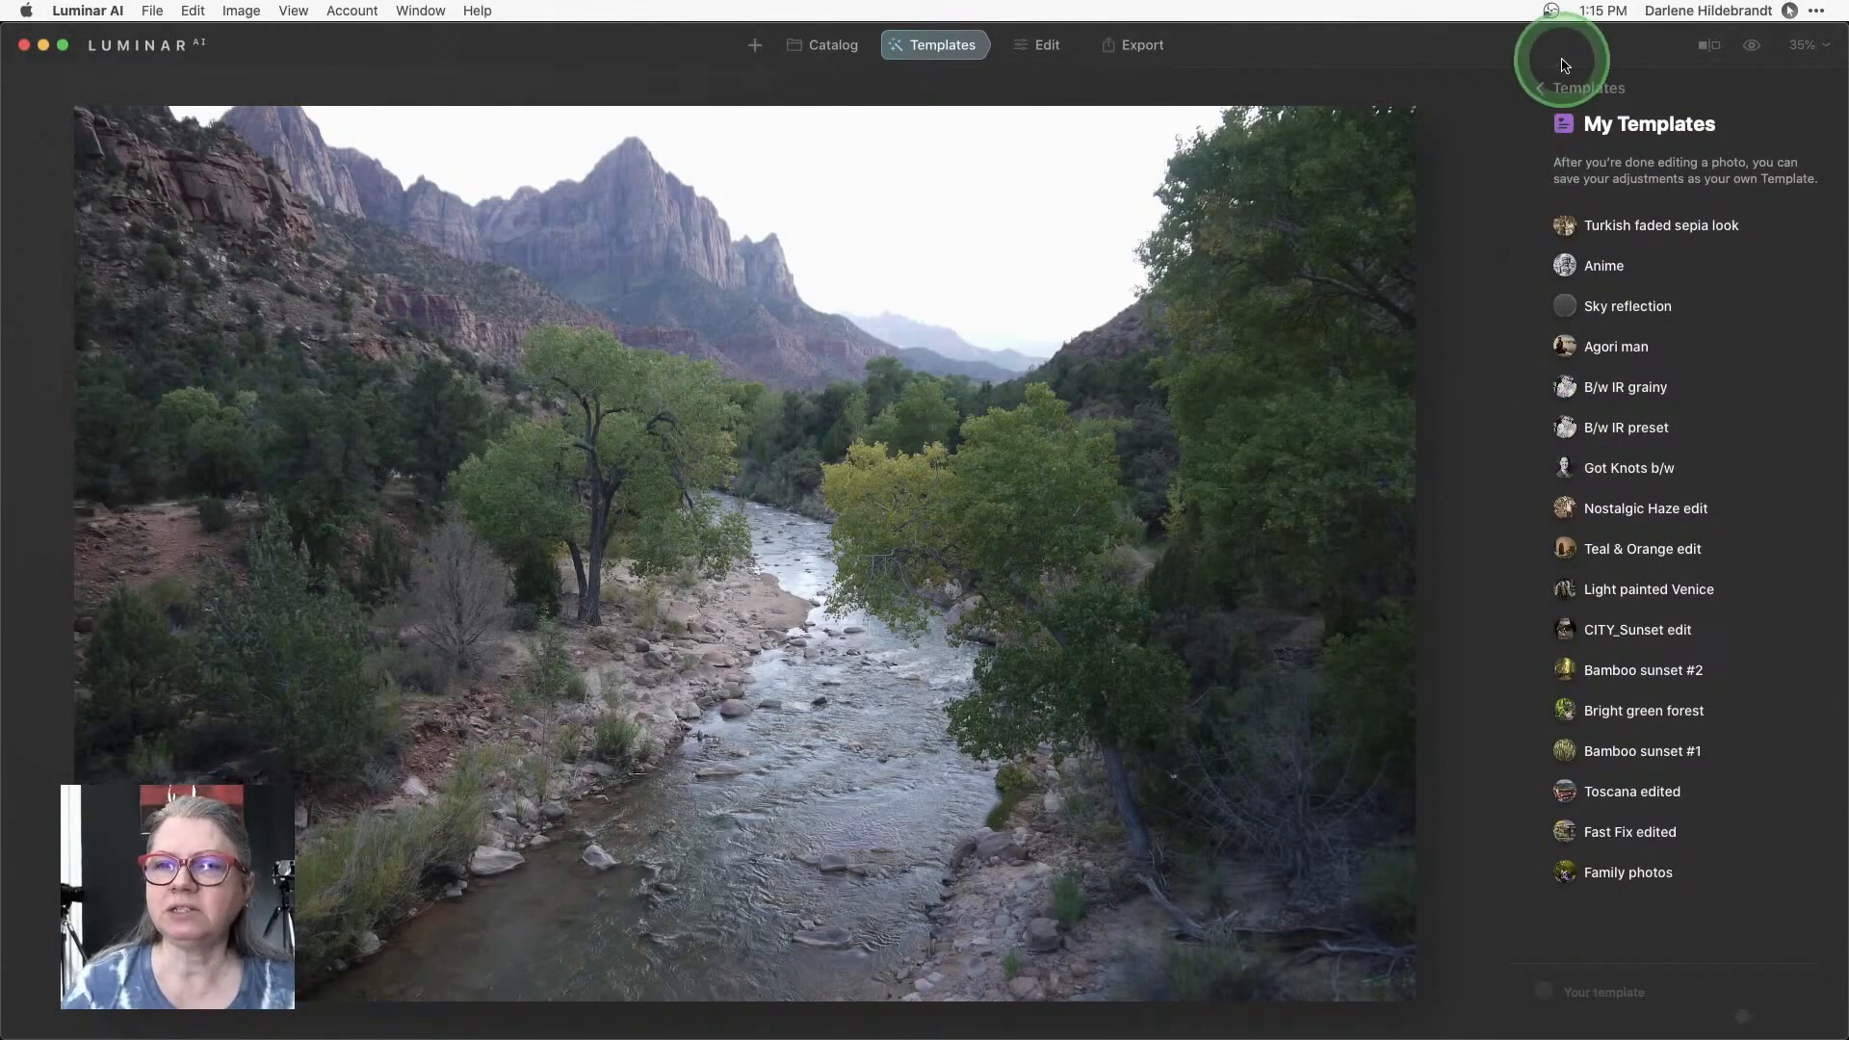
{"action": "left_click", "coordinate": [1539, 87]}
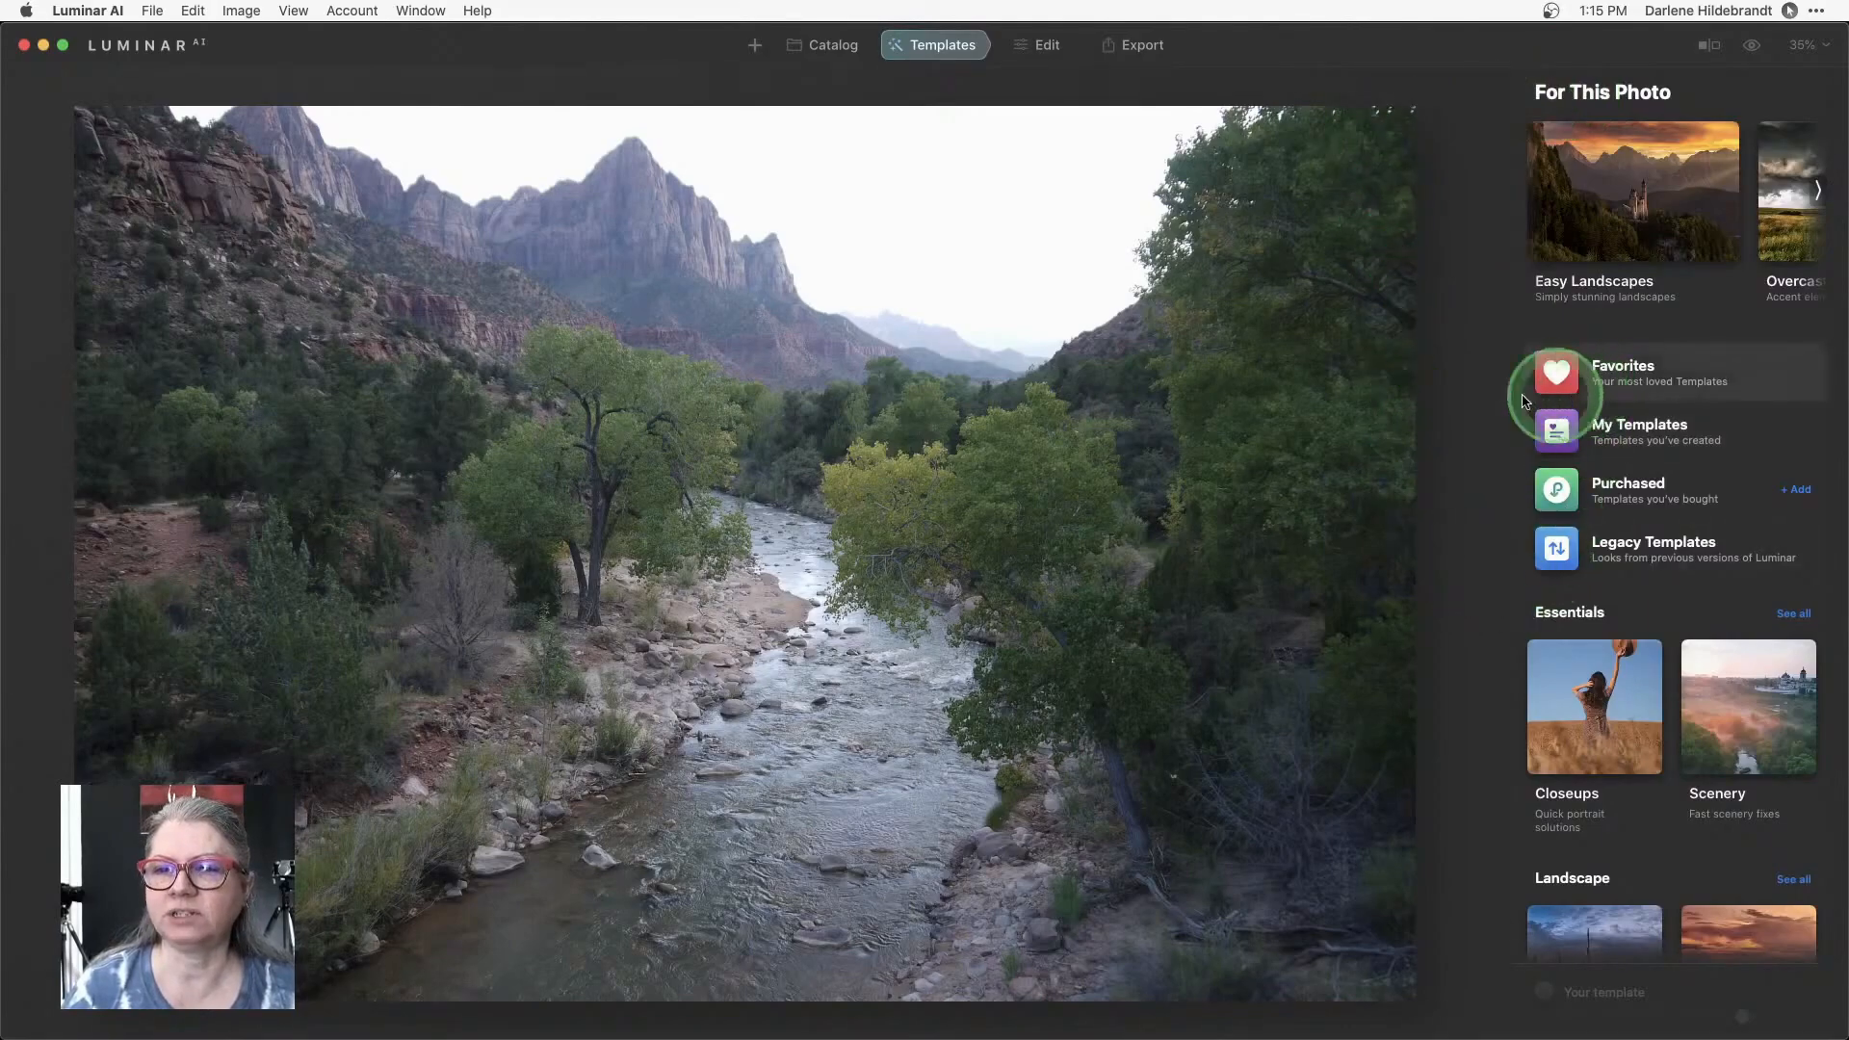
{"action": "mouse_move", "coordinate": [1556, 430]}
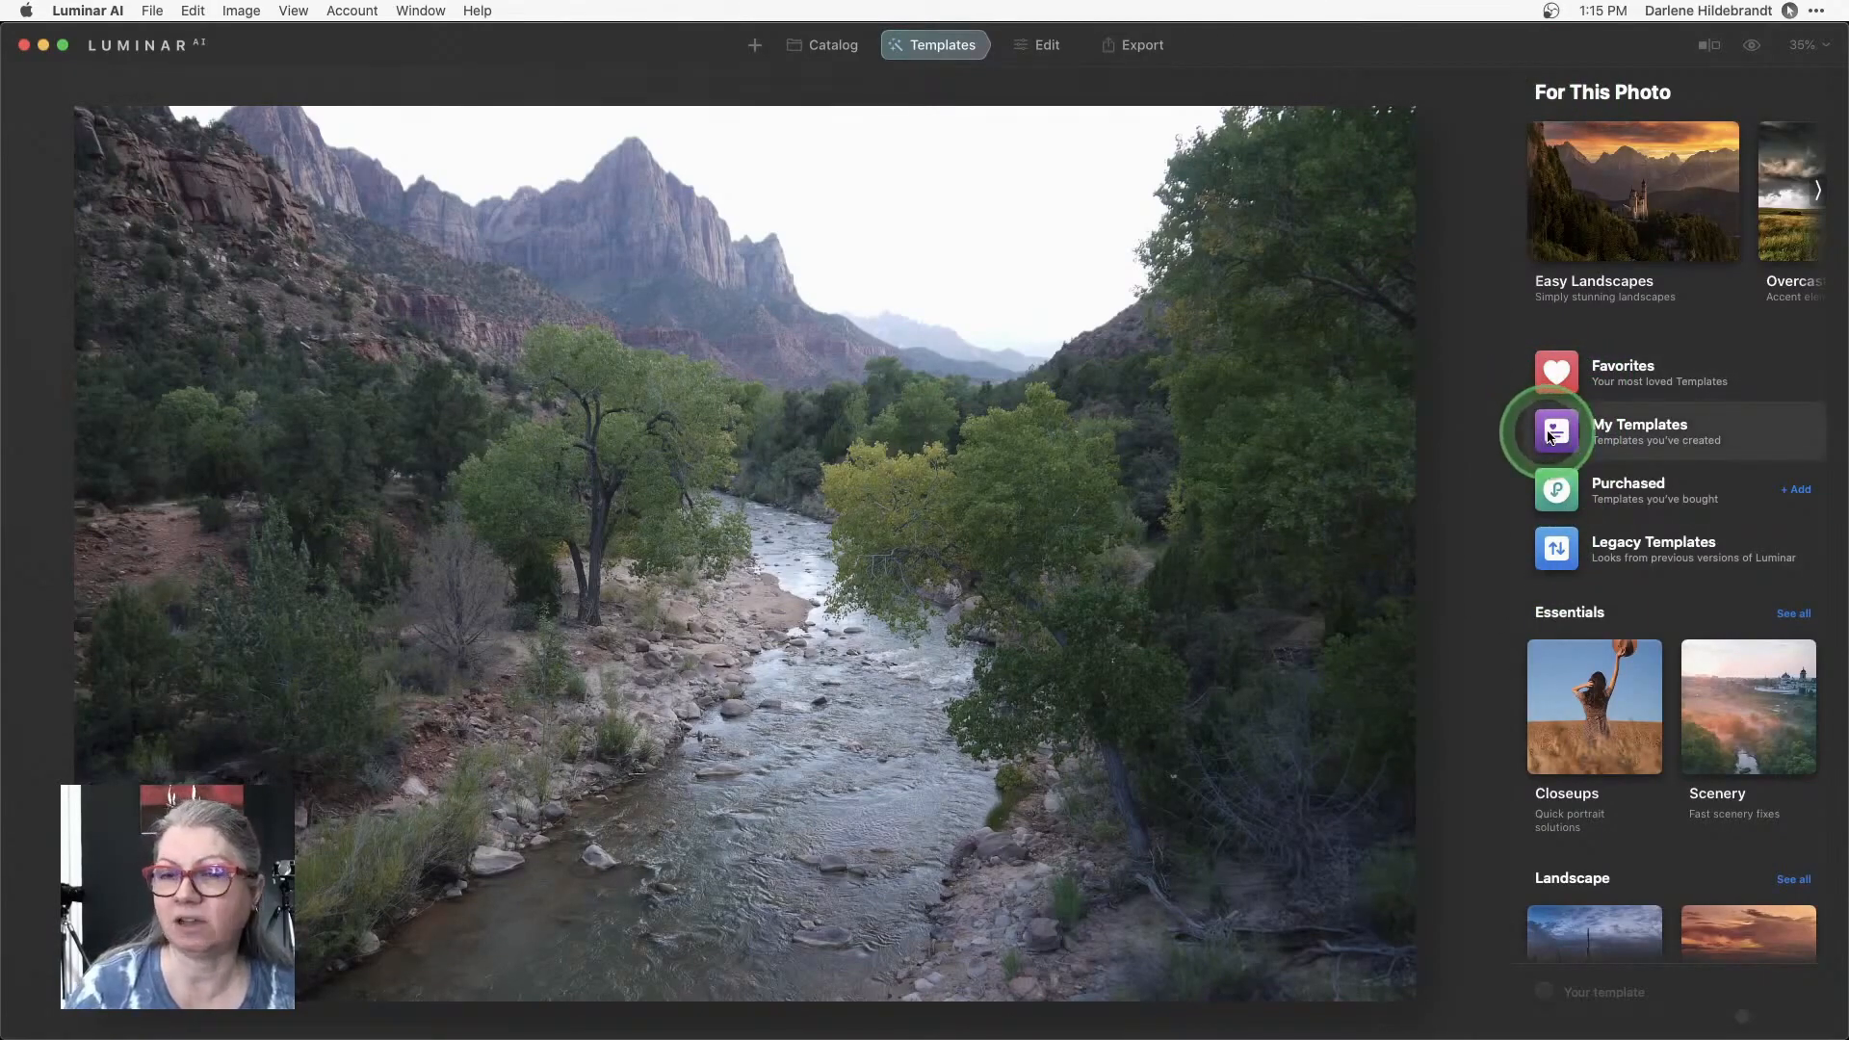
{"action": "mouse_move", "coordinate": [1557, 372]}
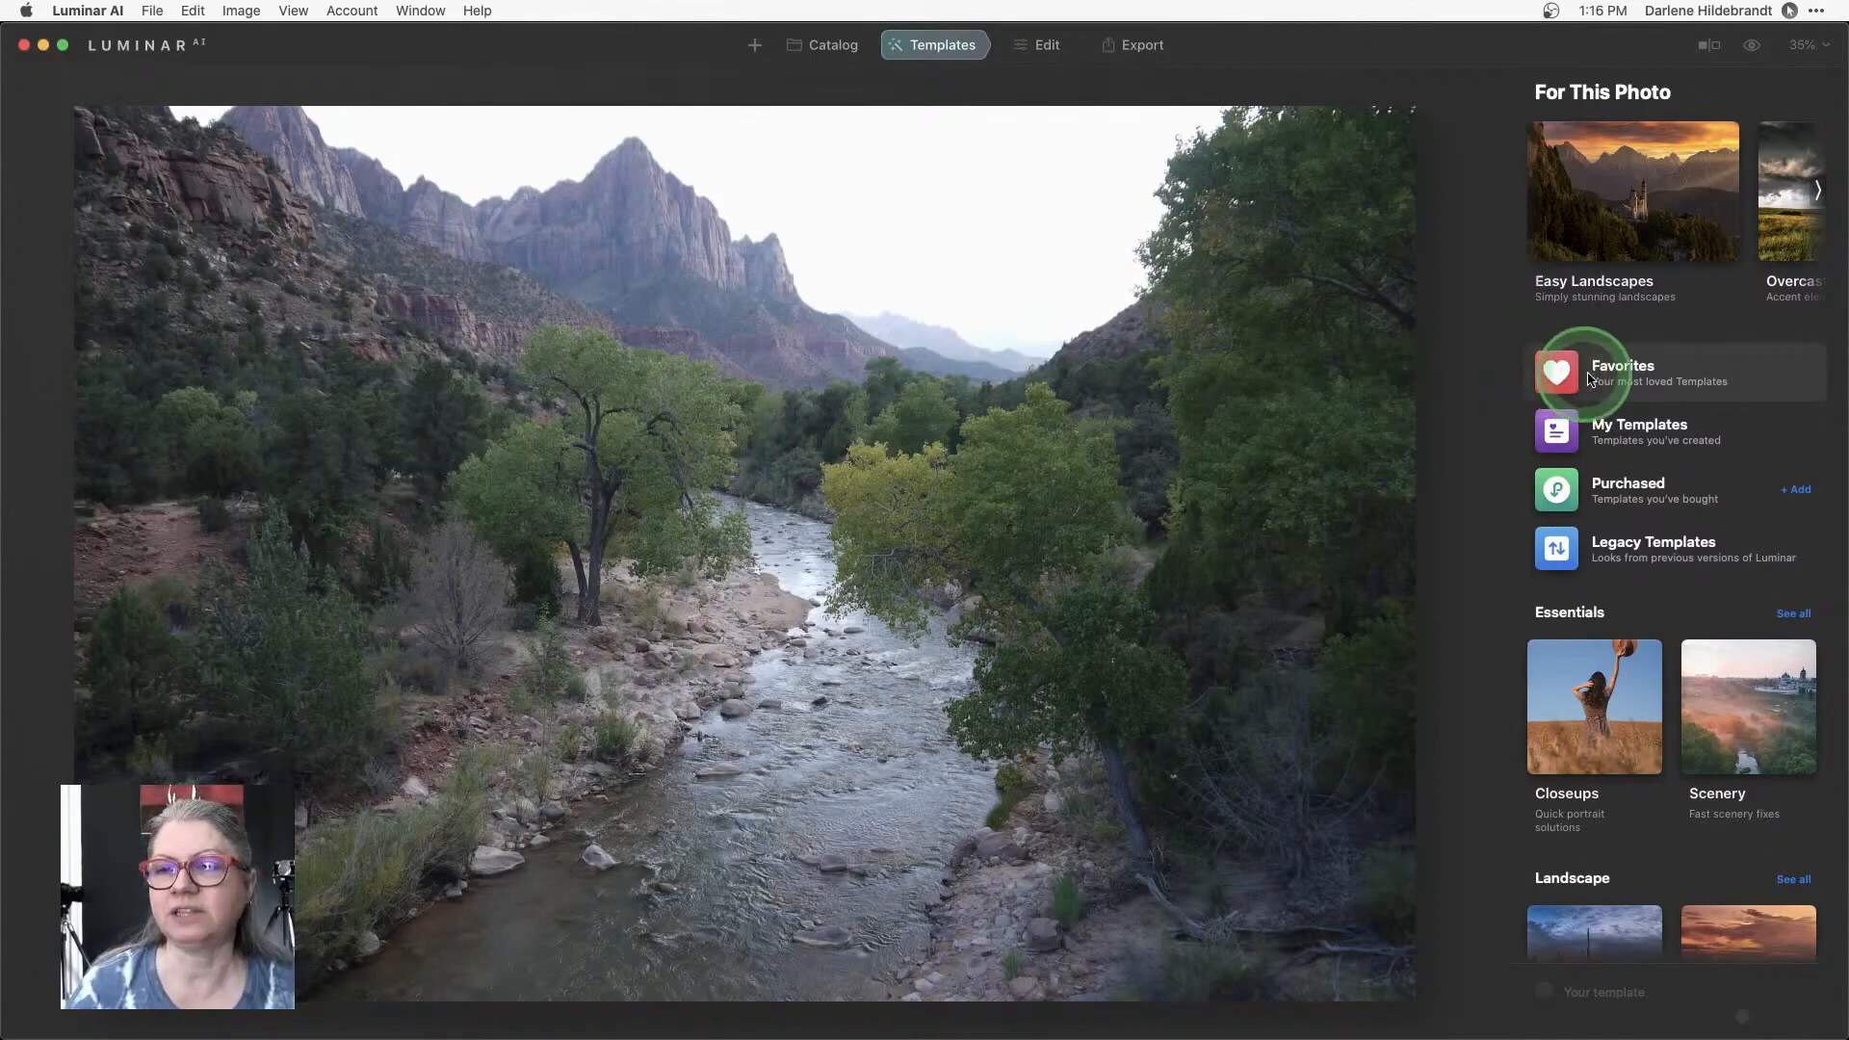
{"action": "mouse_move", "coordinate": [1762, 166]}
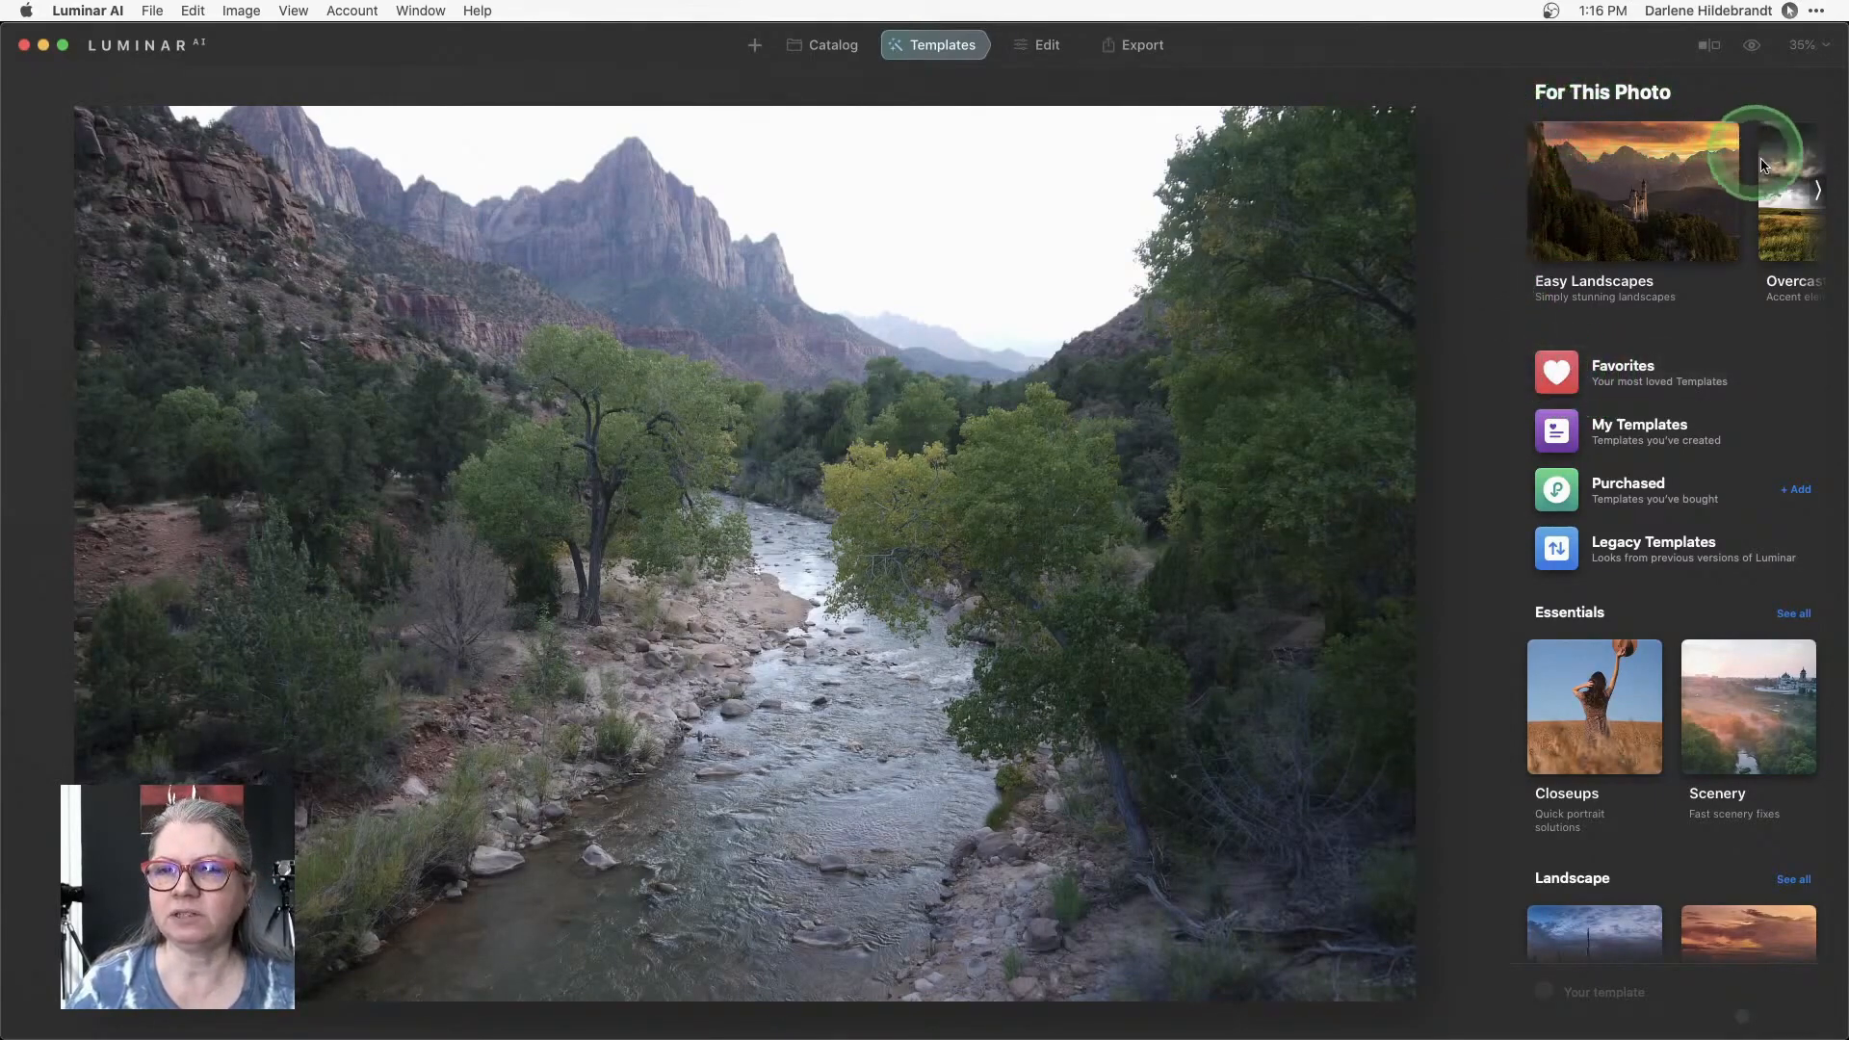
{"action": "left_click", "coordinate": [1826, 191]}
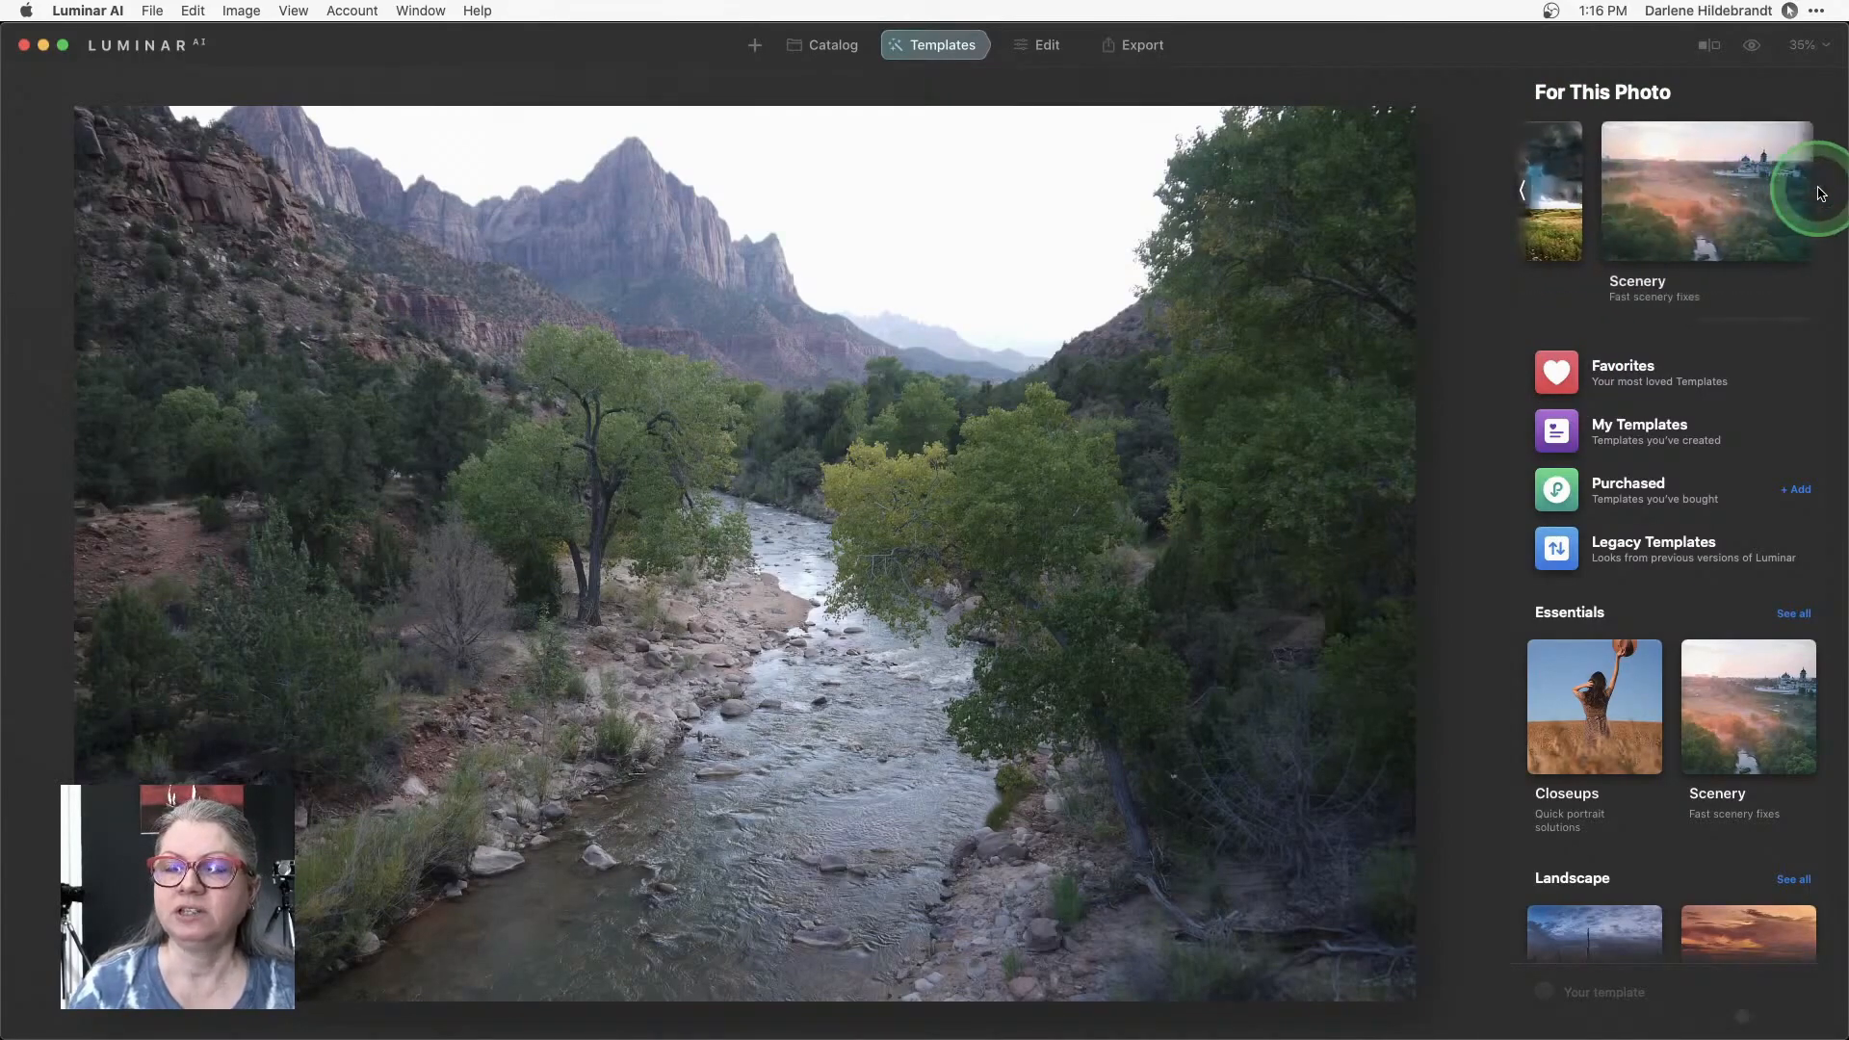
{"action": "mouse_move", "coordinate": [1533, 193]}
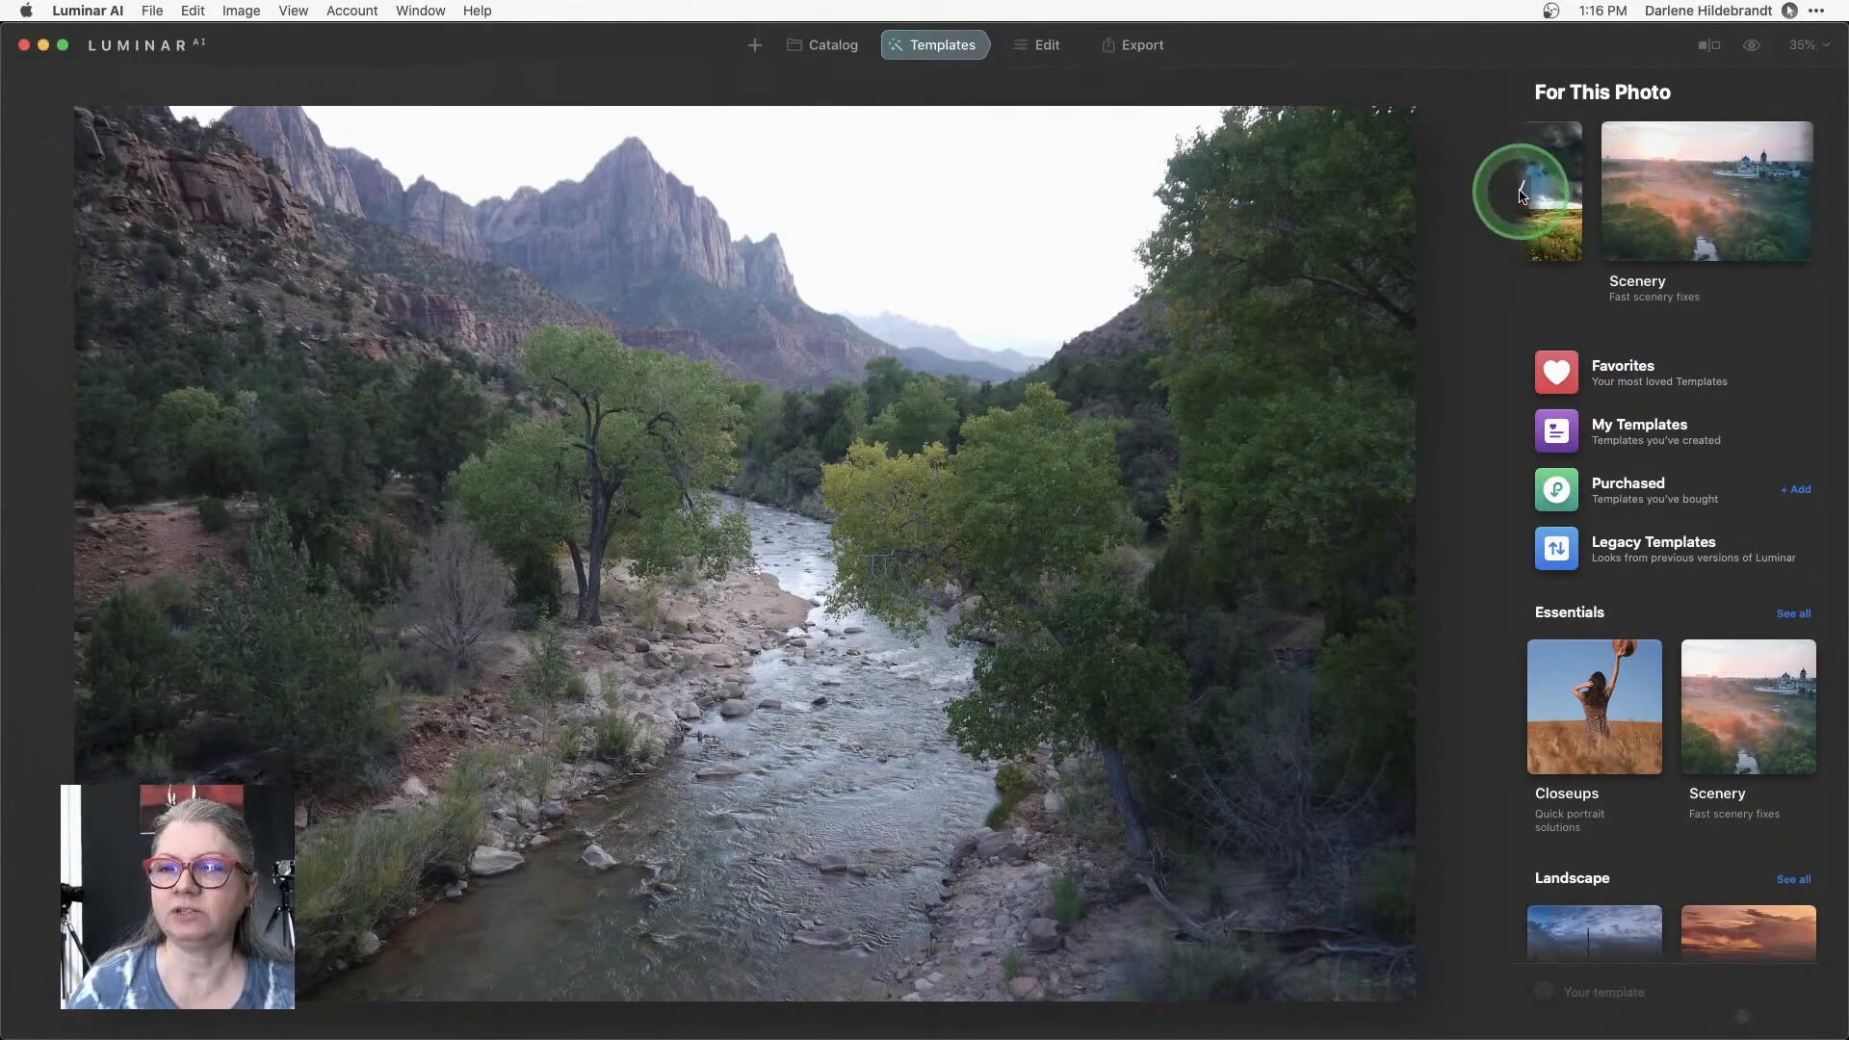
{"action": "scroll", "scroll_direction": "right", "scroll_amount": 3}
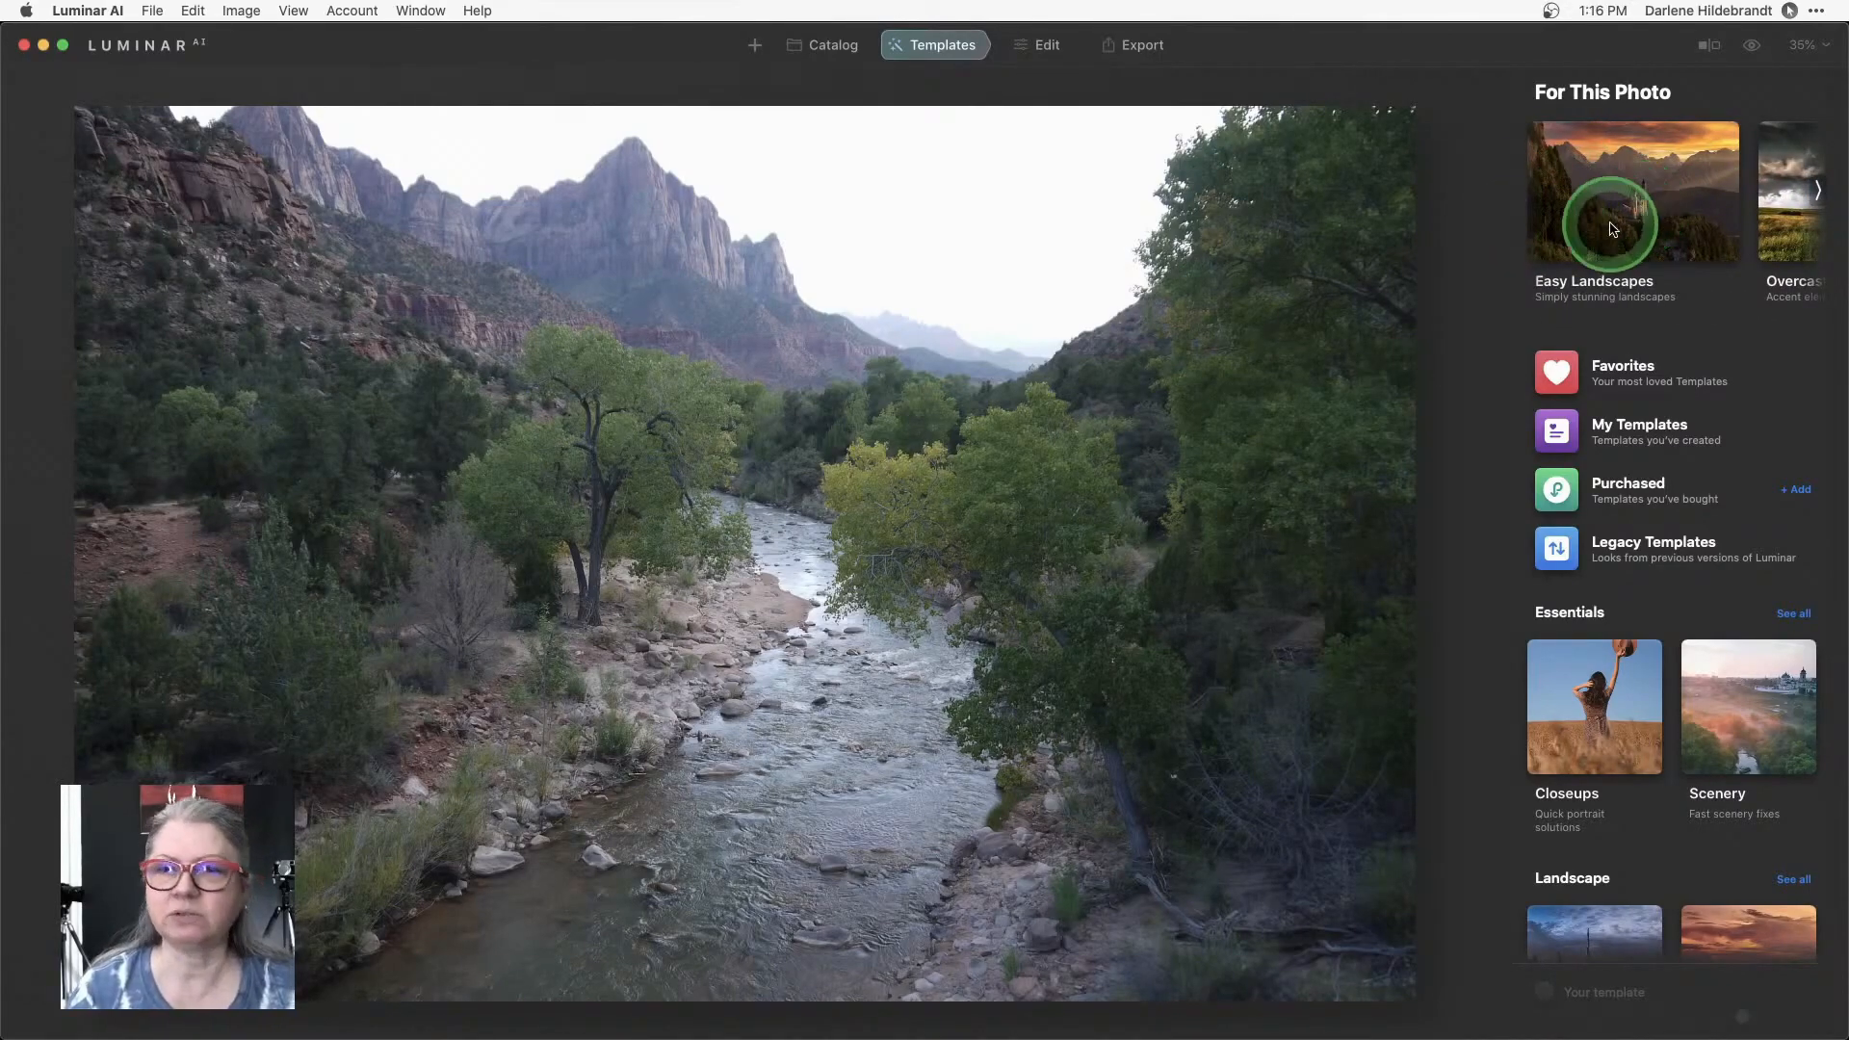
{"action": "left_click", "coordinate": [1637, 429]}
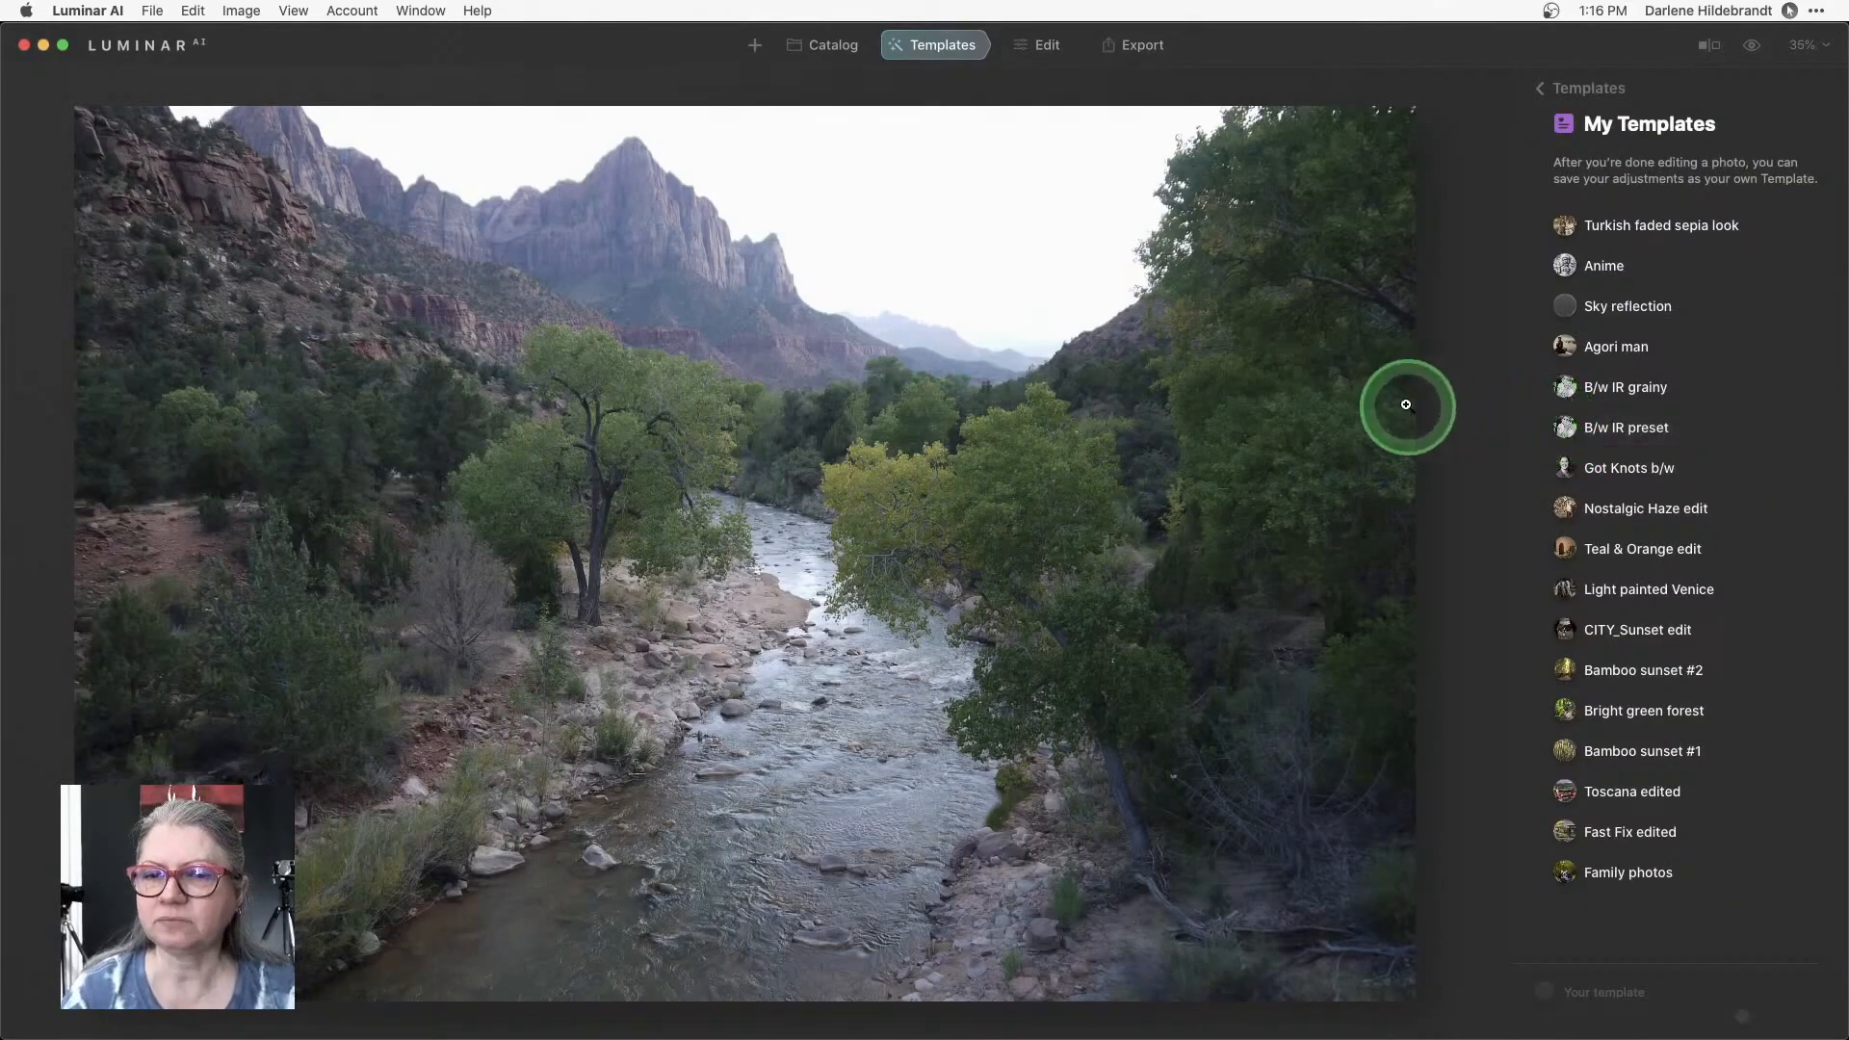
{"action": "mouse_move", "coordinate": [1435, 738]}
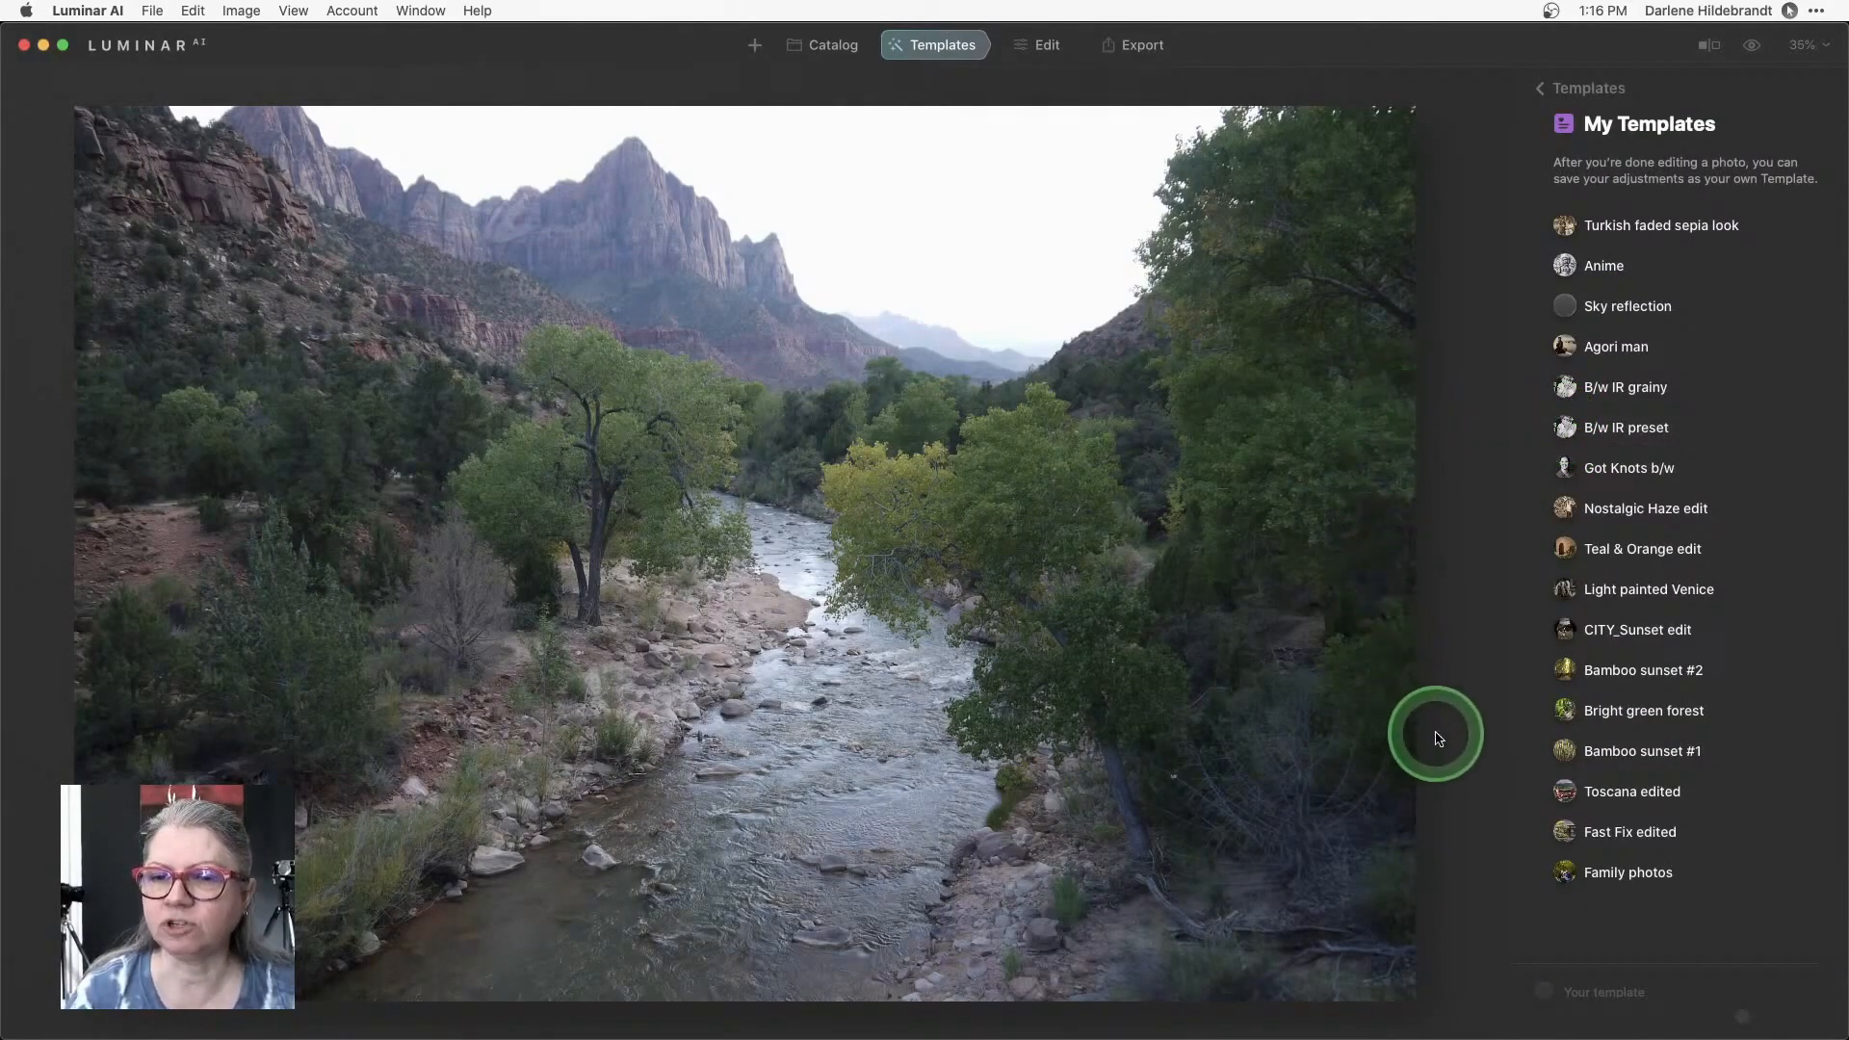
{"action": "left_click", "coordinate": [1632, 791]}
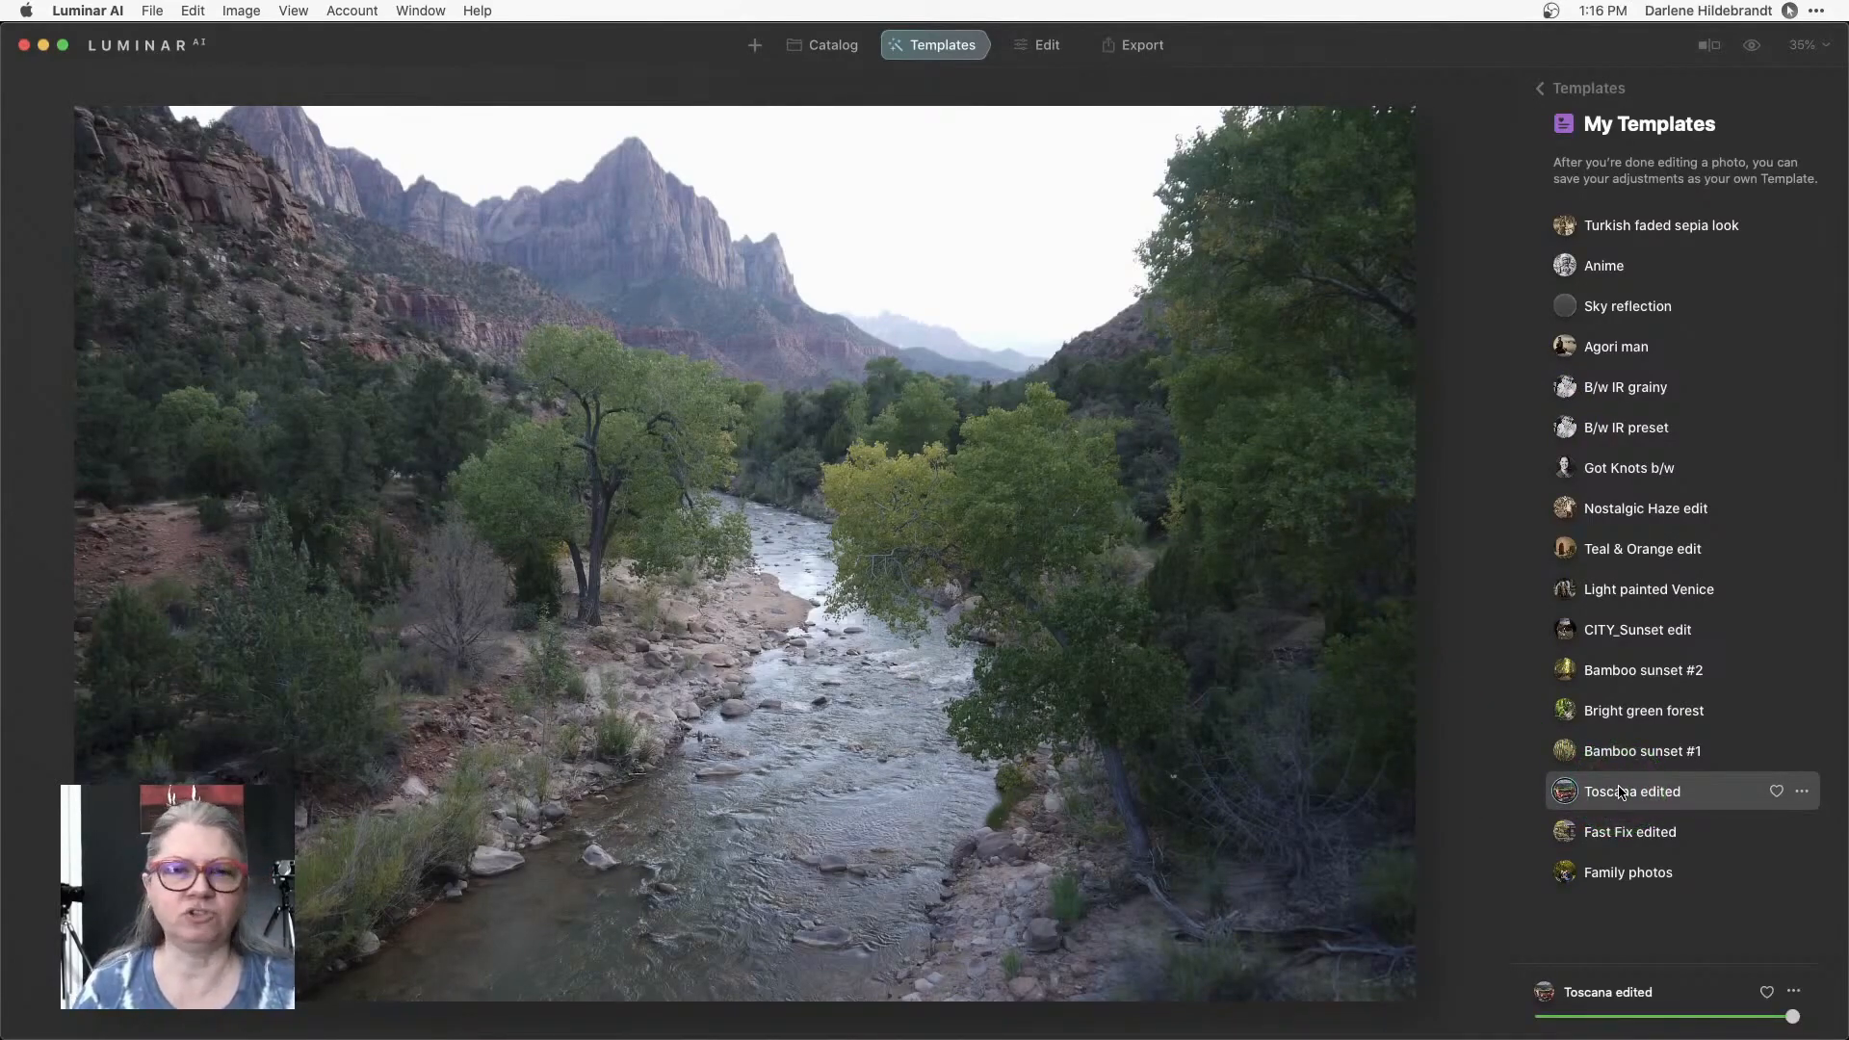
Switch to Edit mode and show the Tools panel for the templated Zion photo.
{"action": "left_click", "coordinate": [1631, 790]}
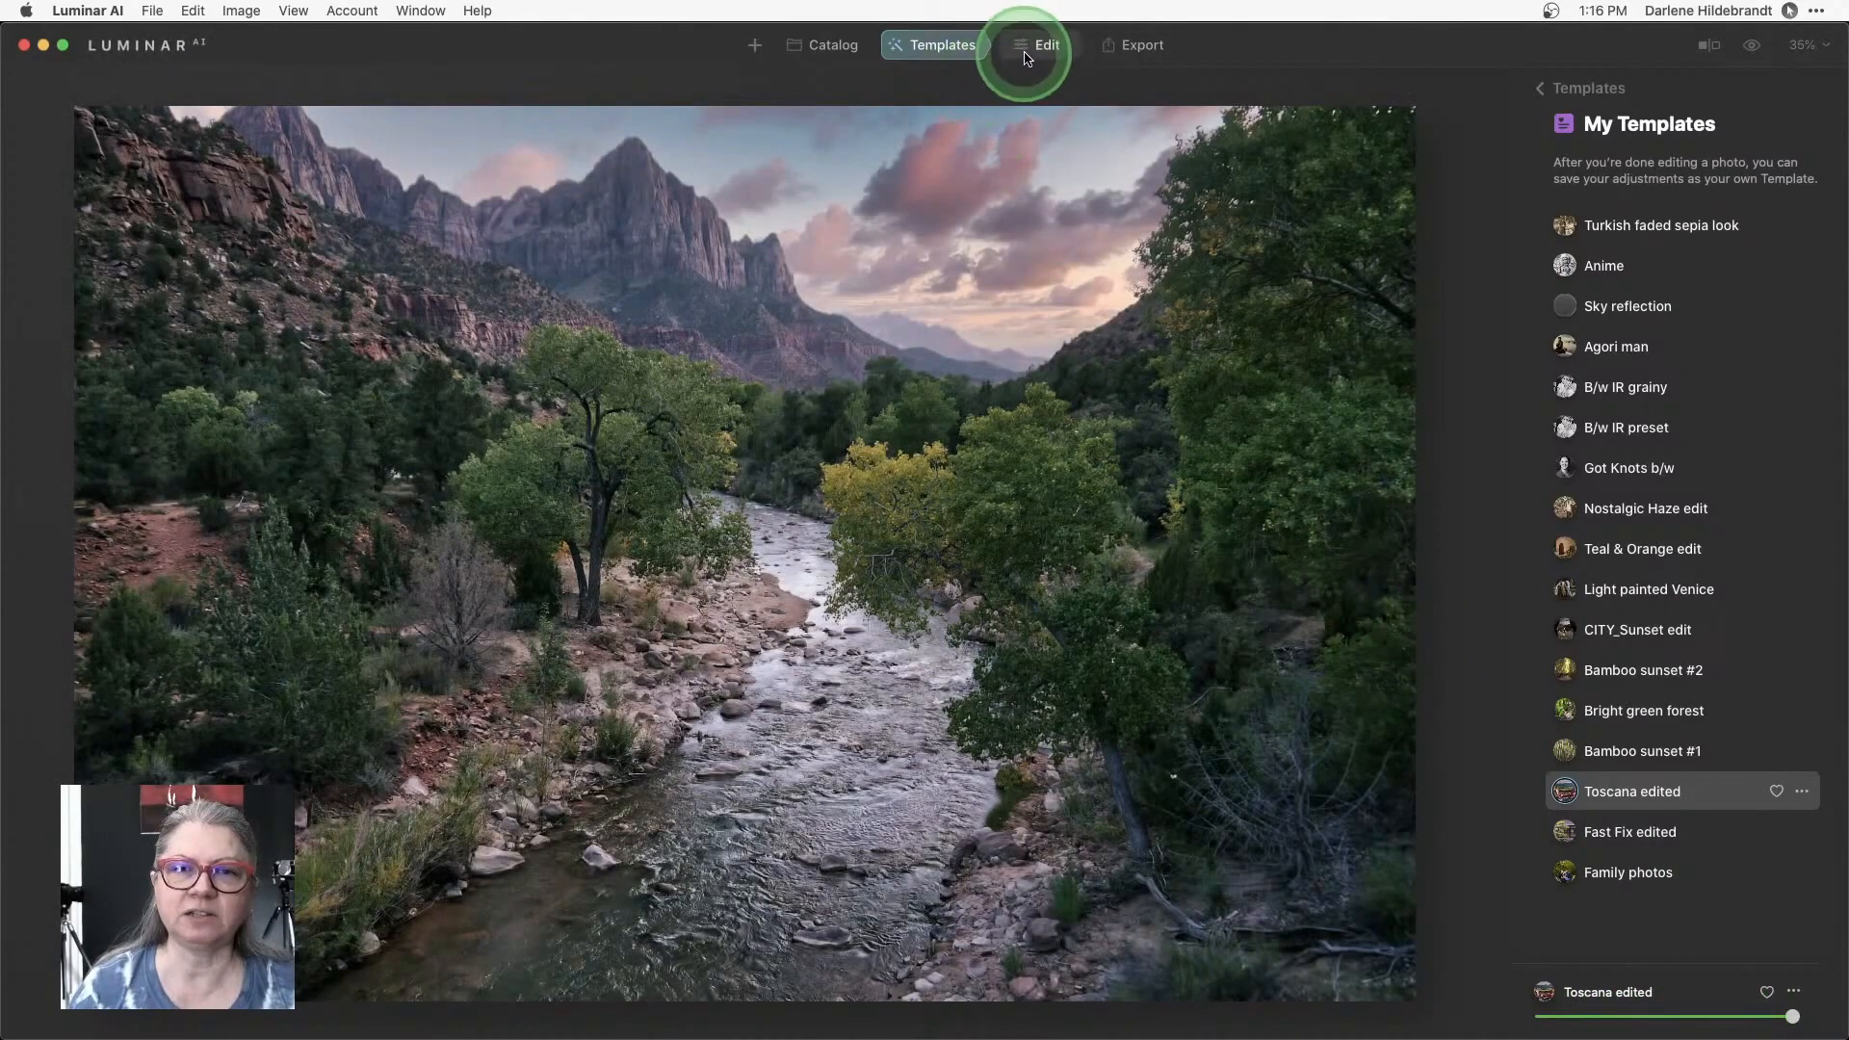
{"action": "left_click", "coordinate": [1042, 44]}
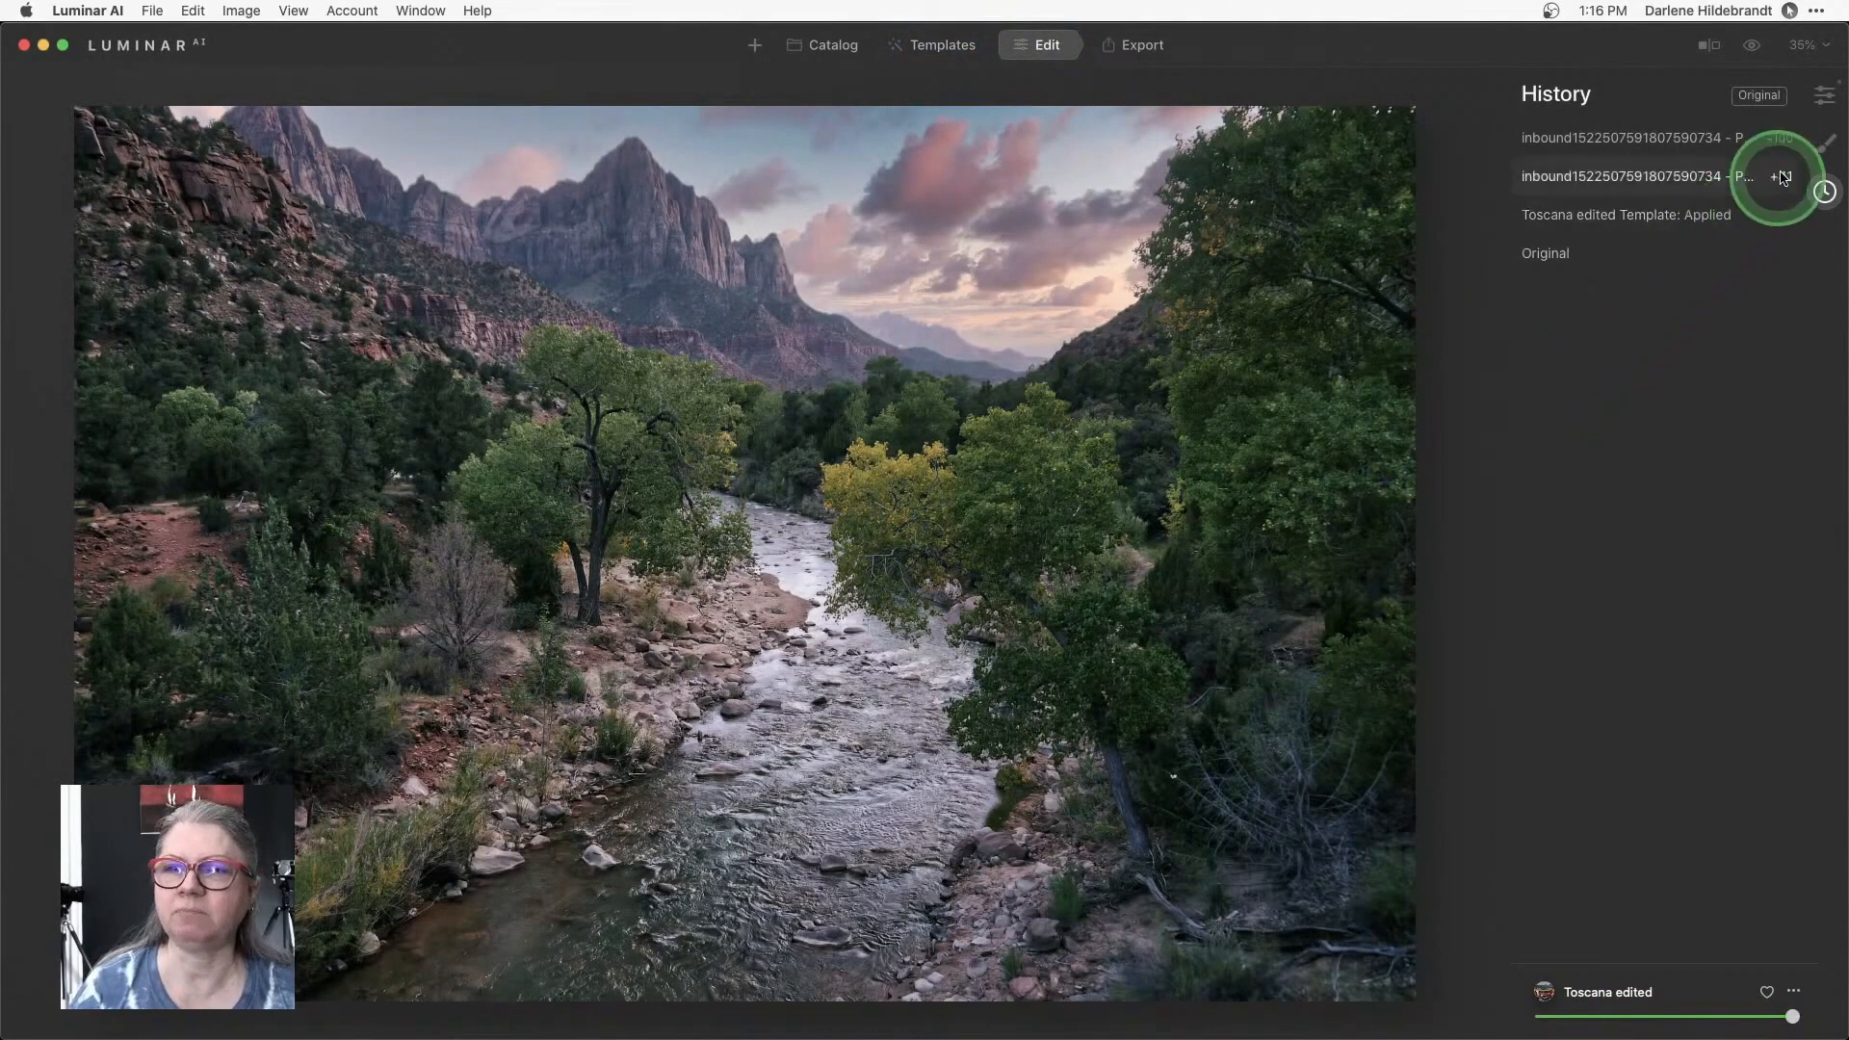
{"action": "left_click", "coordinate": [1821, 97]}
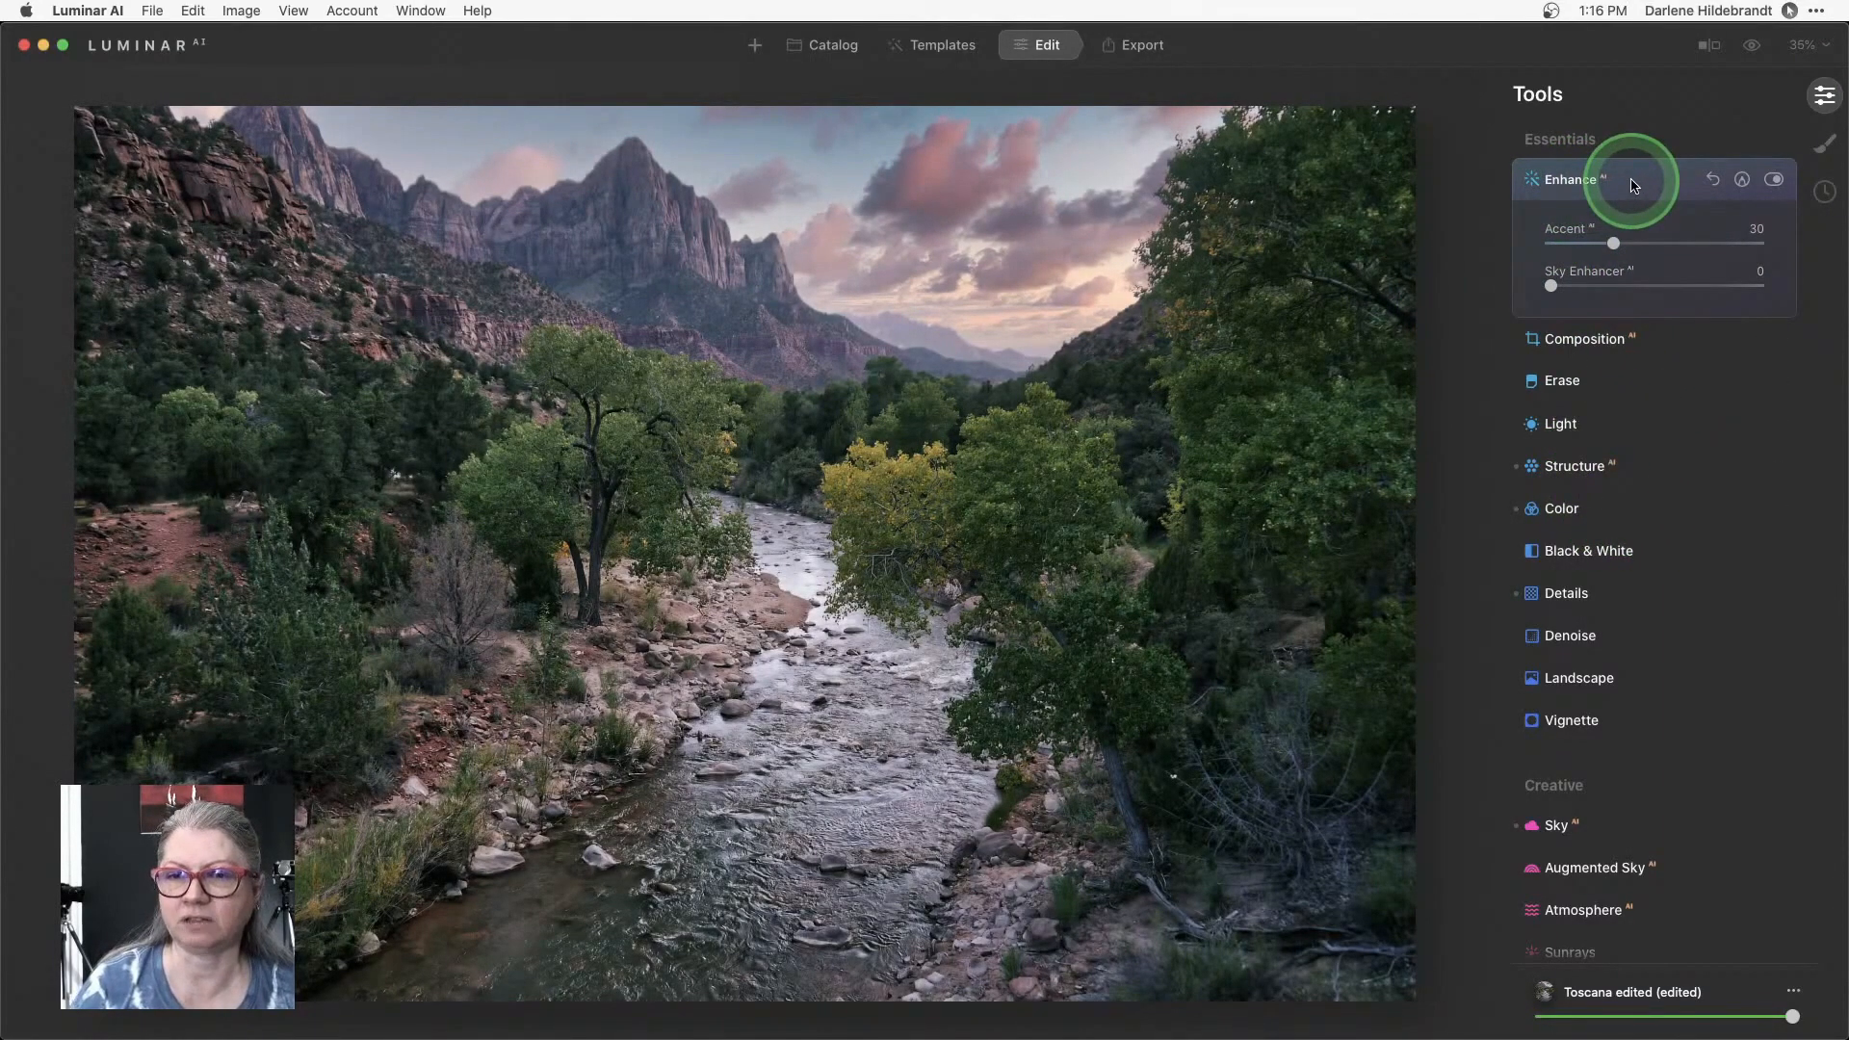
Inspect the Toscana edited Light sliders, then show the histogram over the photo.
{"action": "left_click", "coordinate": [1569, 179]}
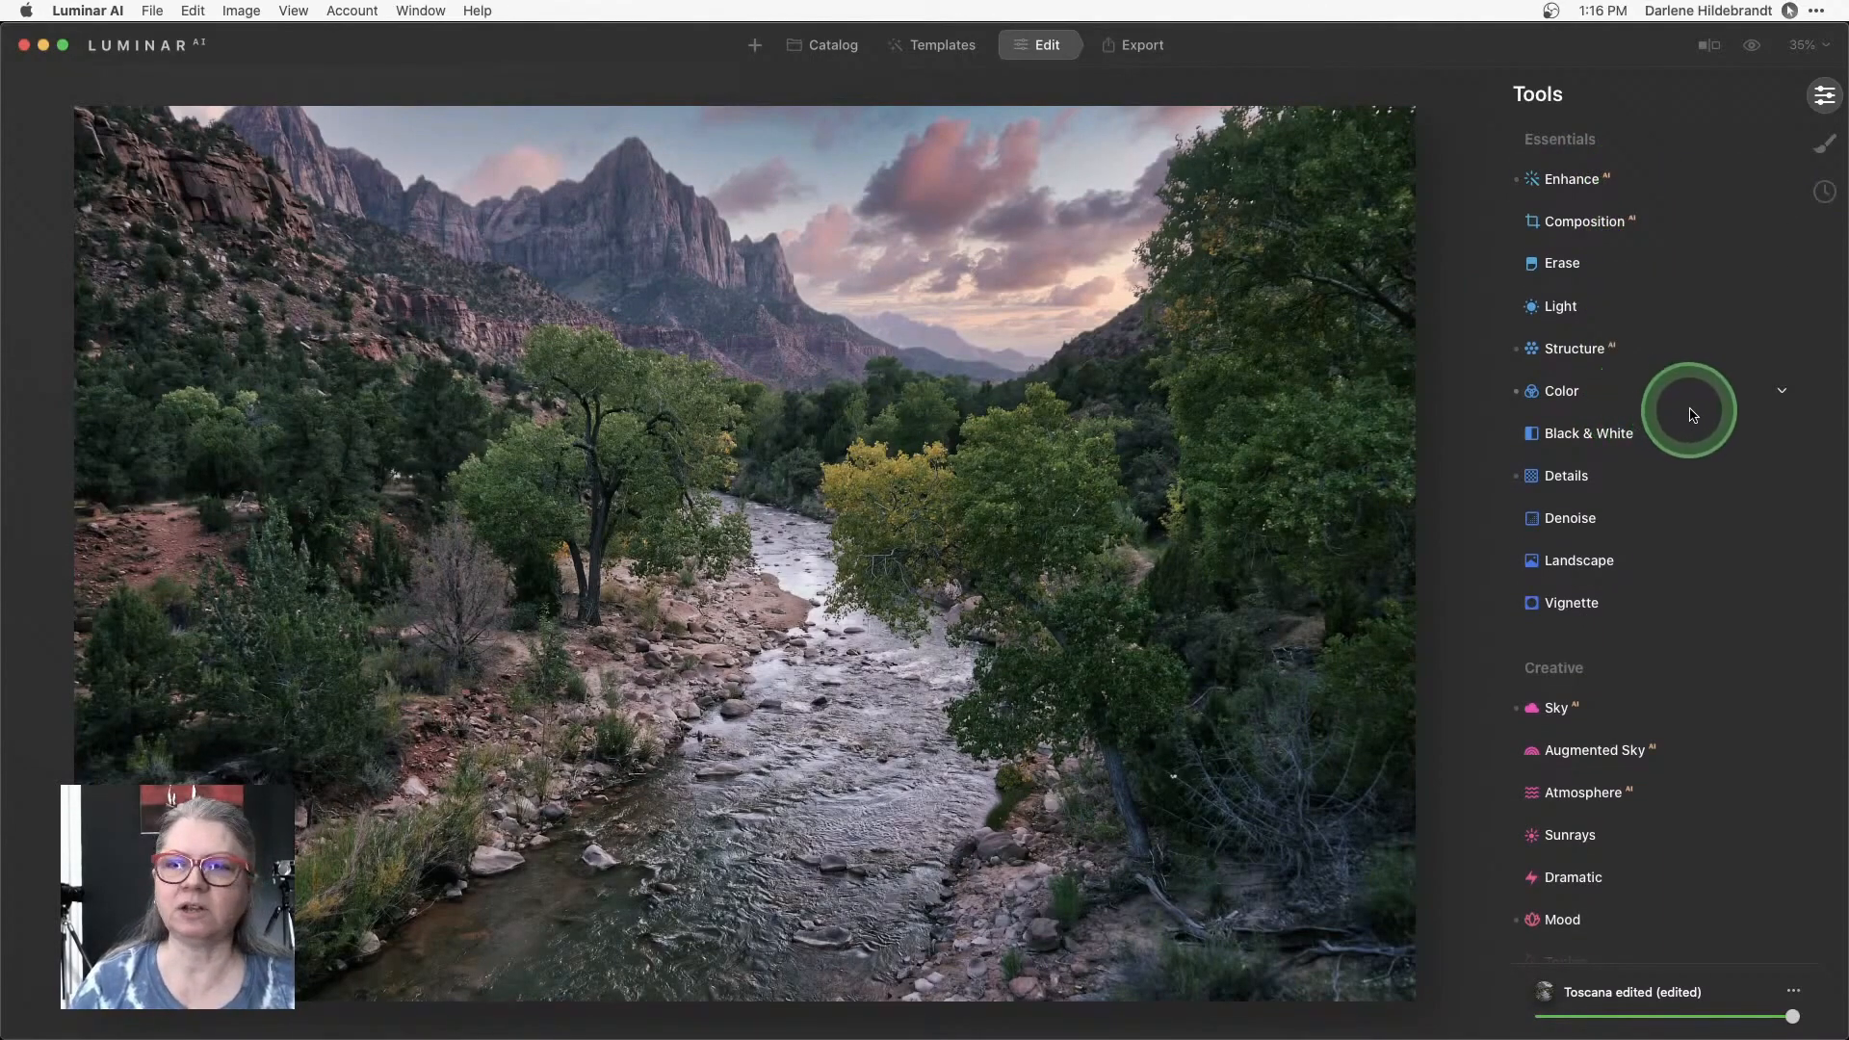
{"action": "mouse_move", "coordinate": [1585, 306]}
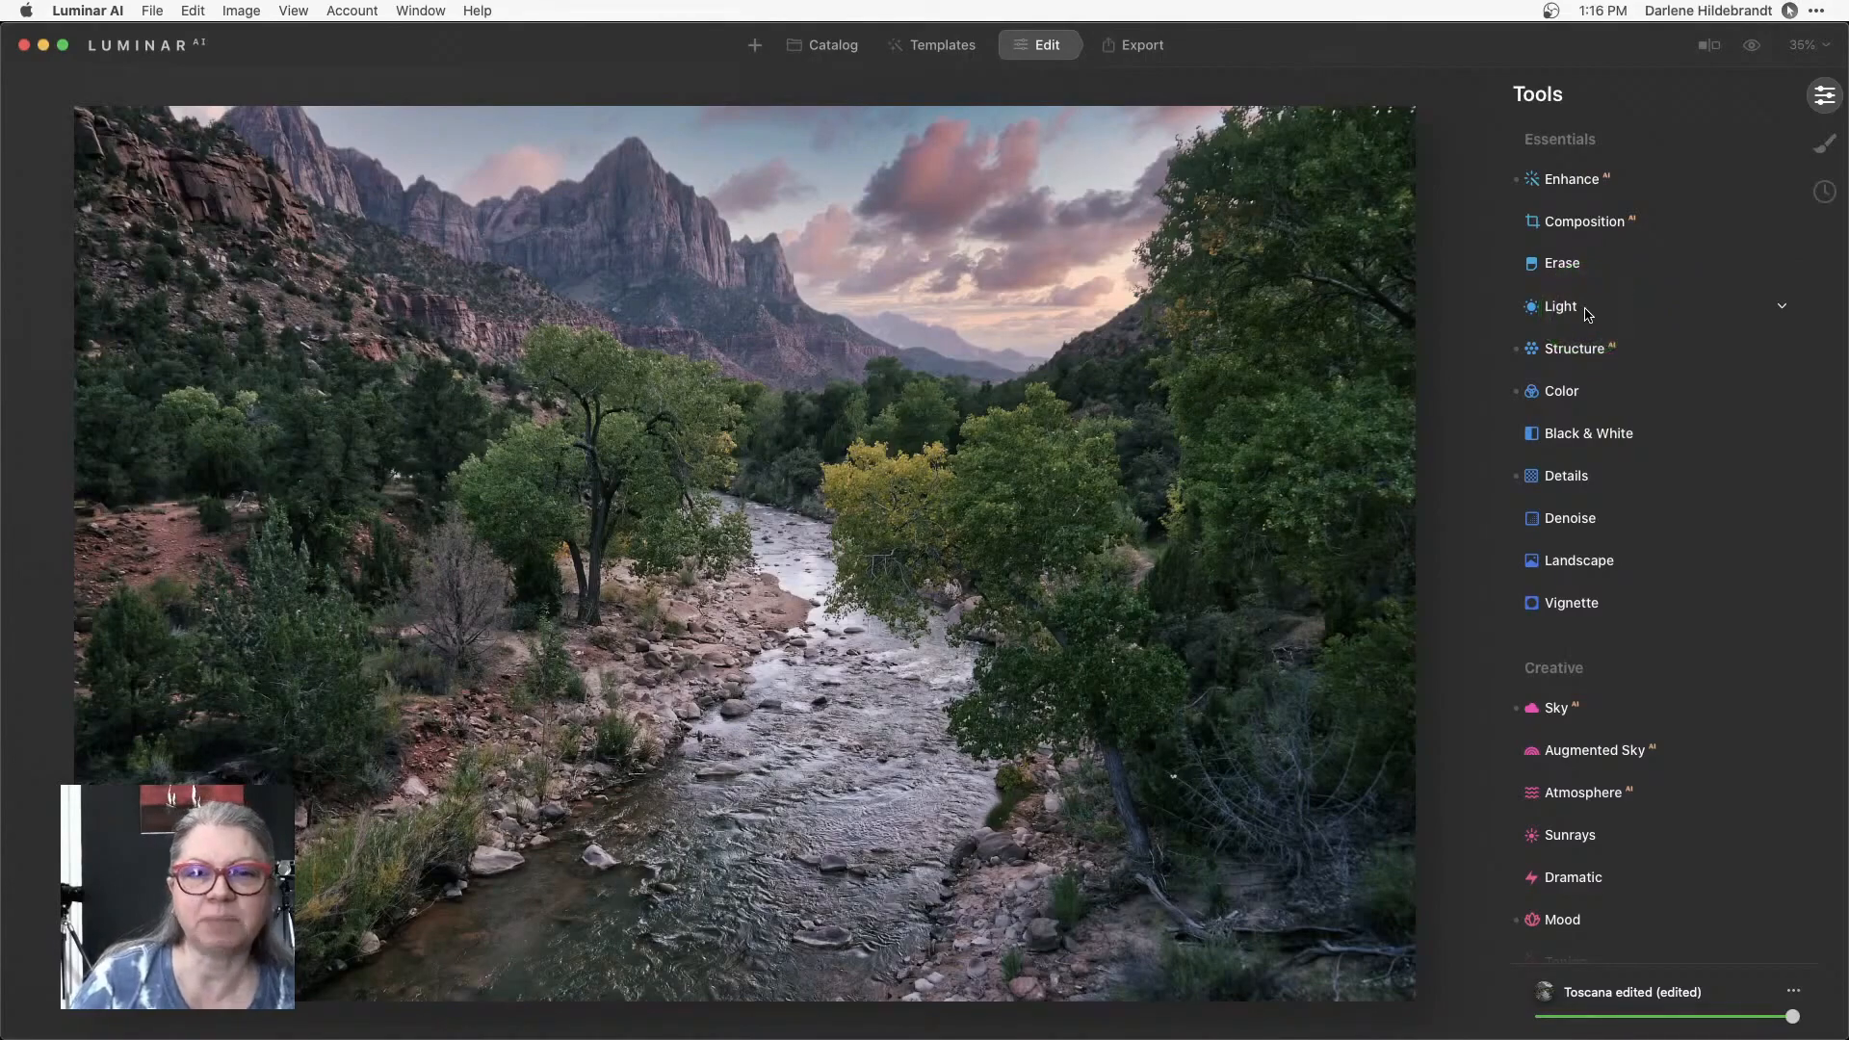
{"action": "left_click", "coordinate": [1558, 306]}
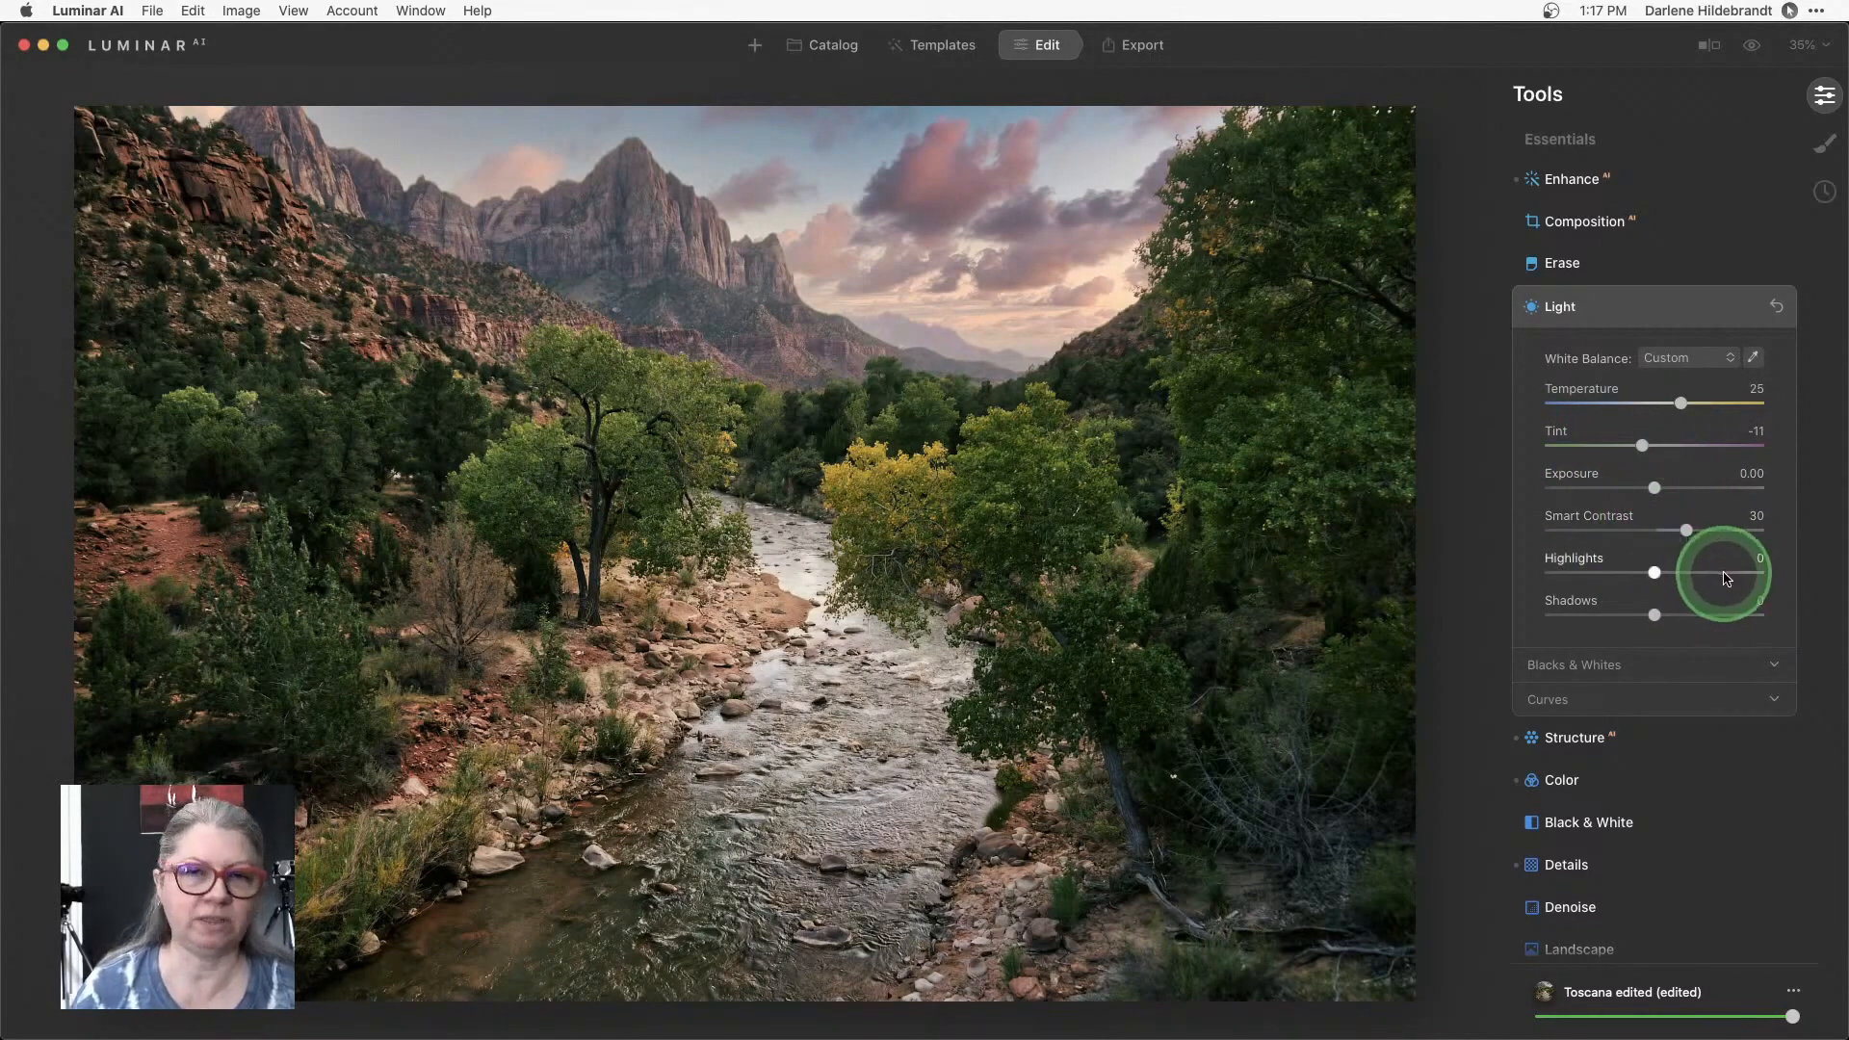
{"action": "mouse_move", "coordinate": [1668, 308]}
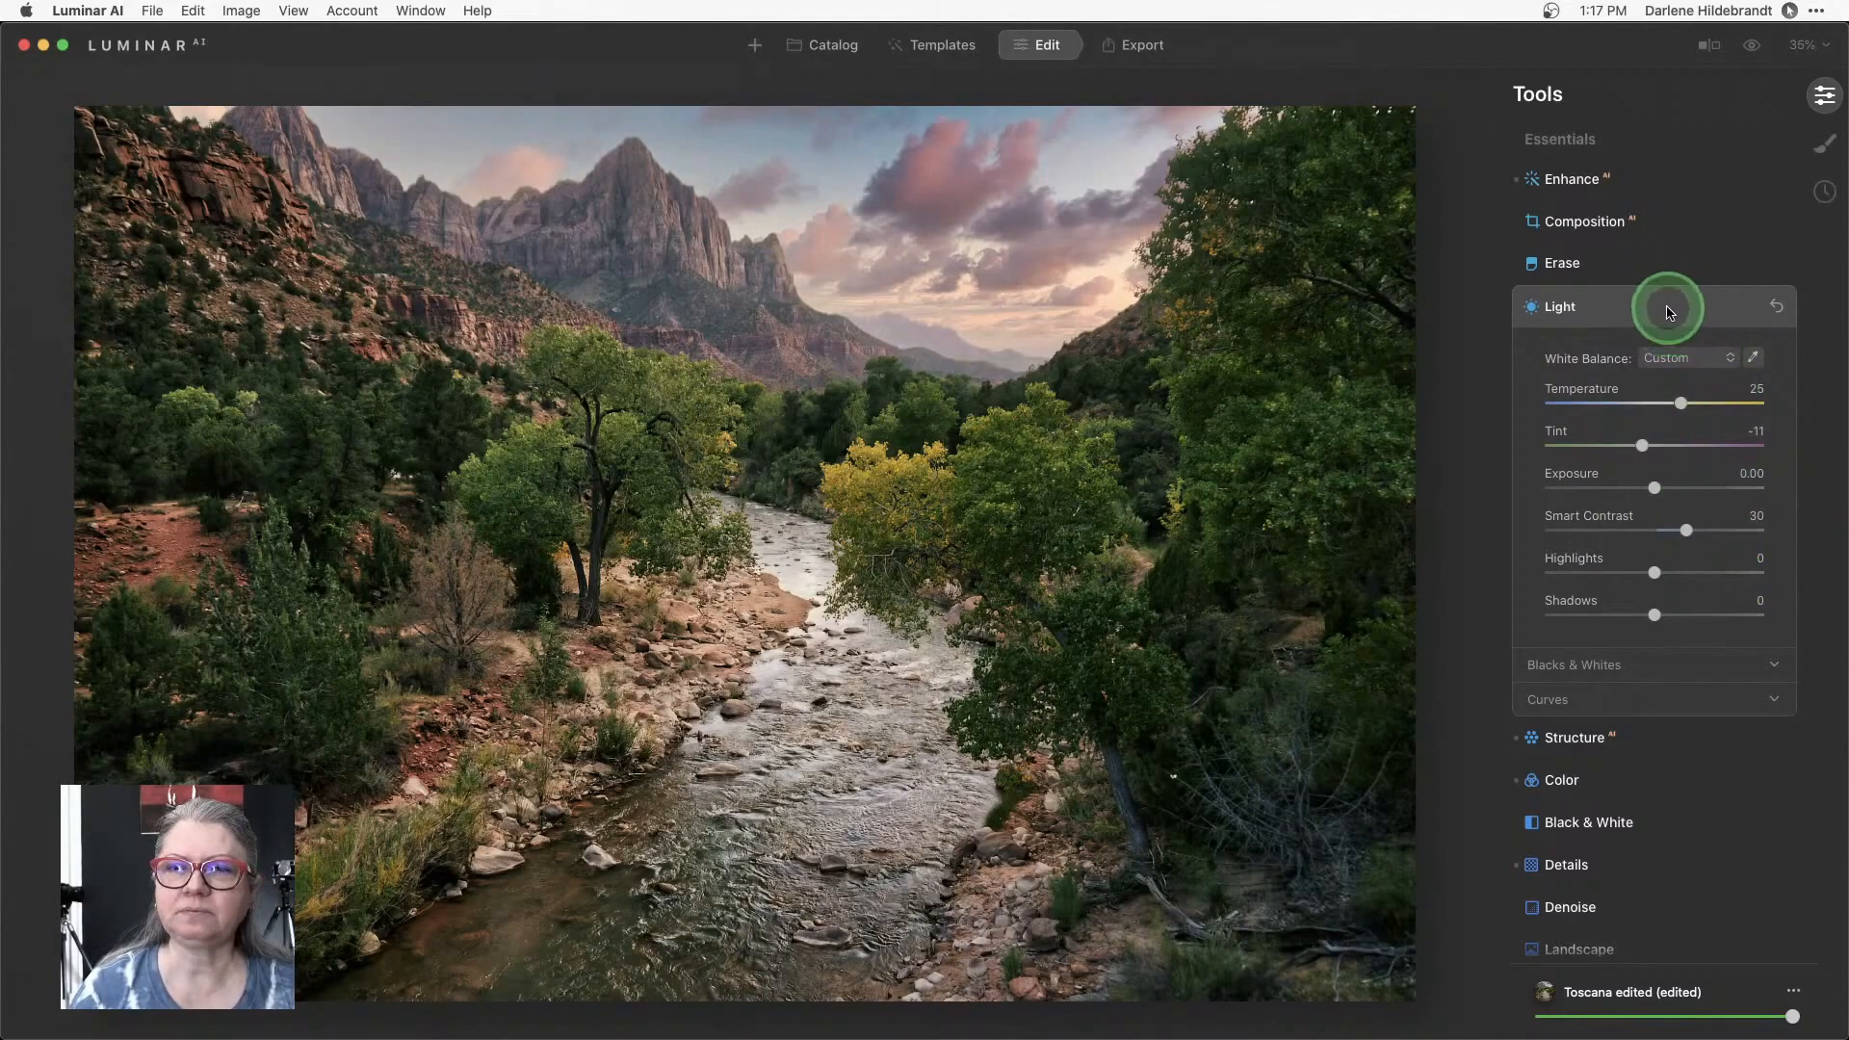
{"action": "left_click", "coordinate": [1559, 306]}
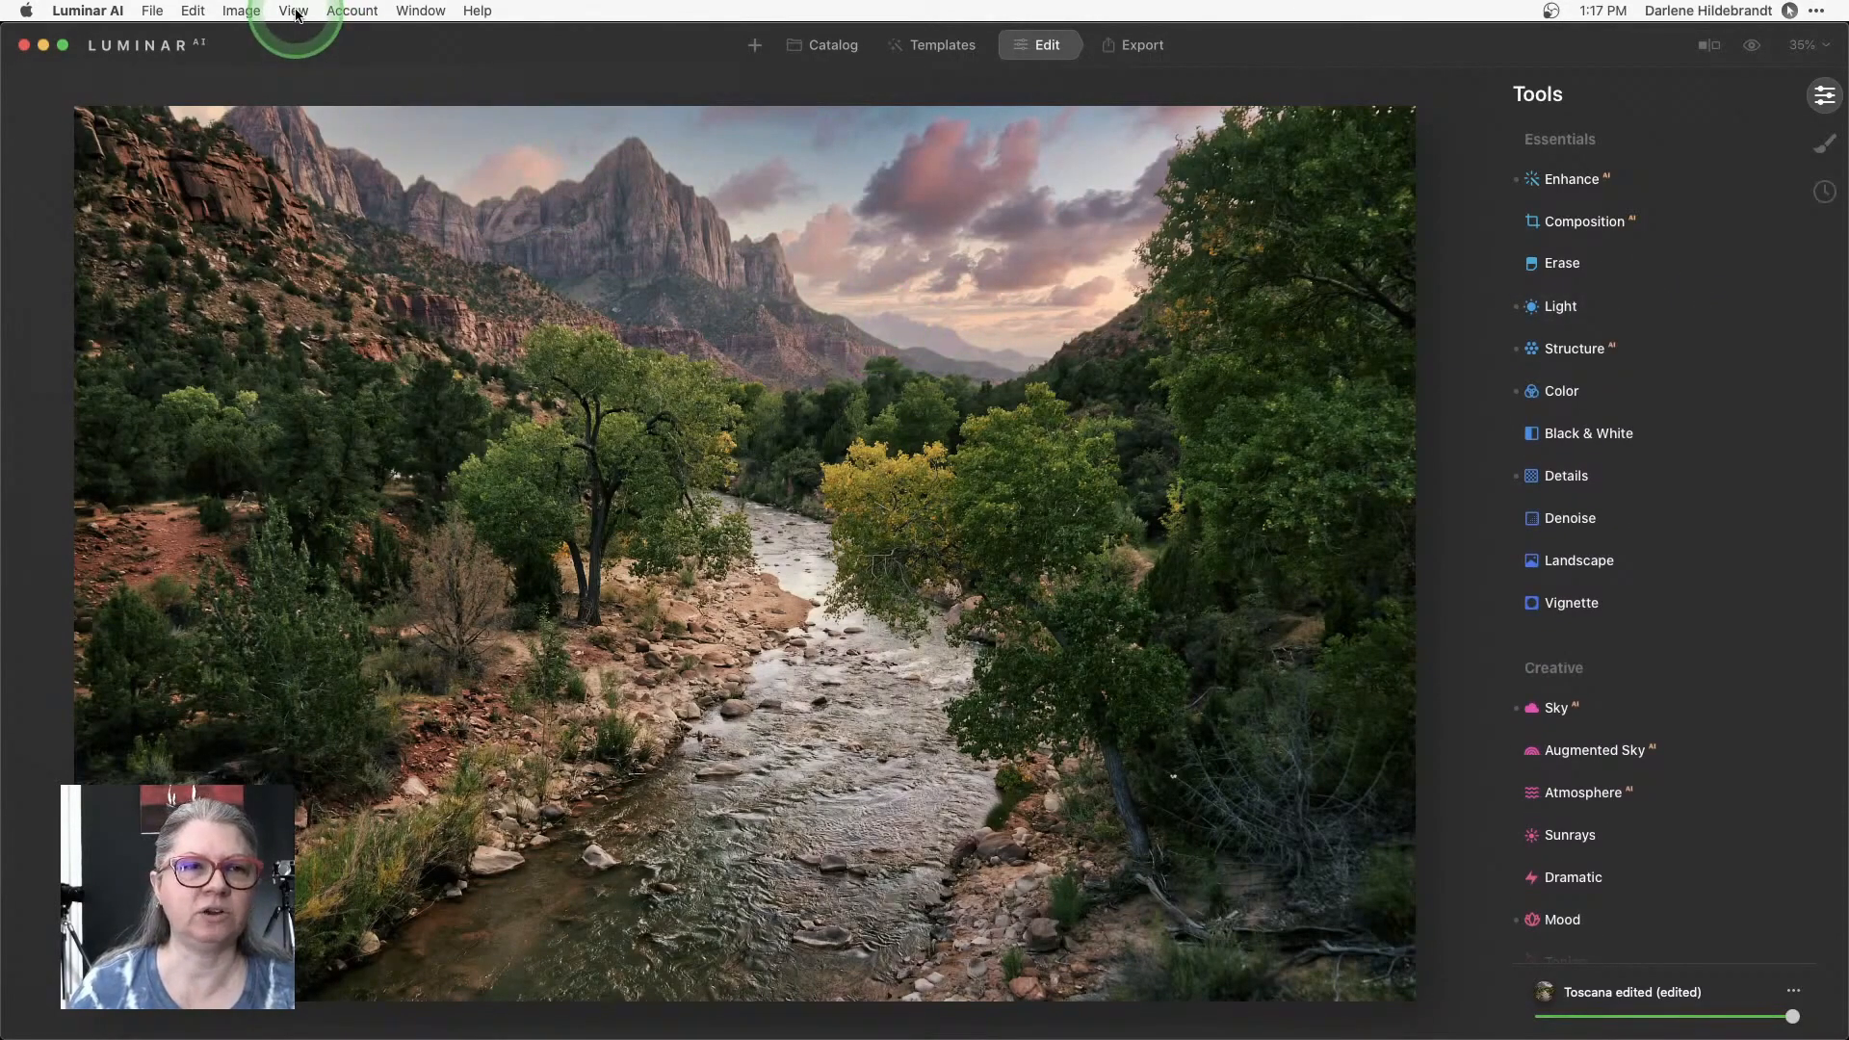
{"action": "left_click", "coordinate": [293, 11]}
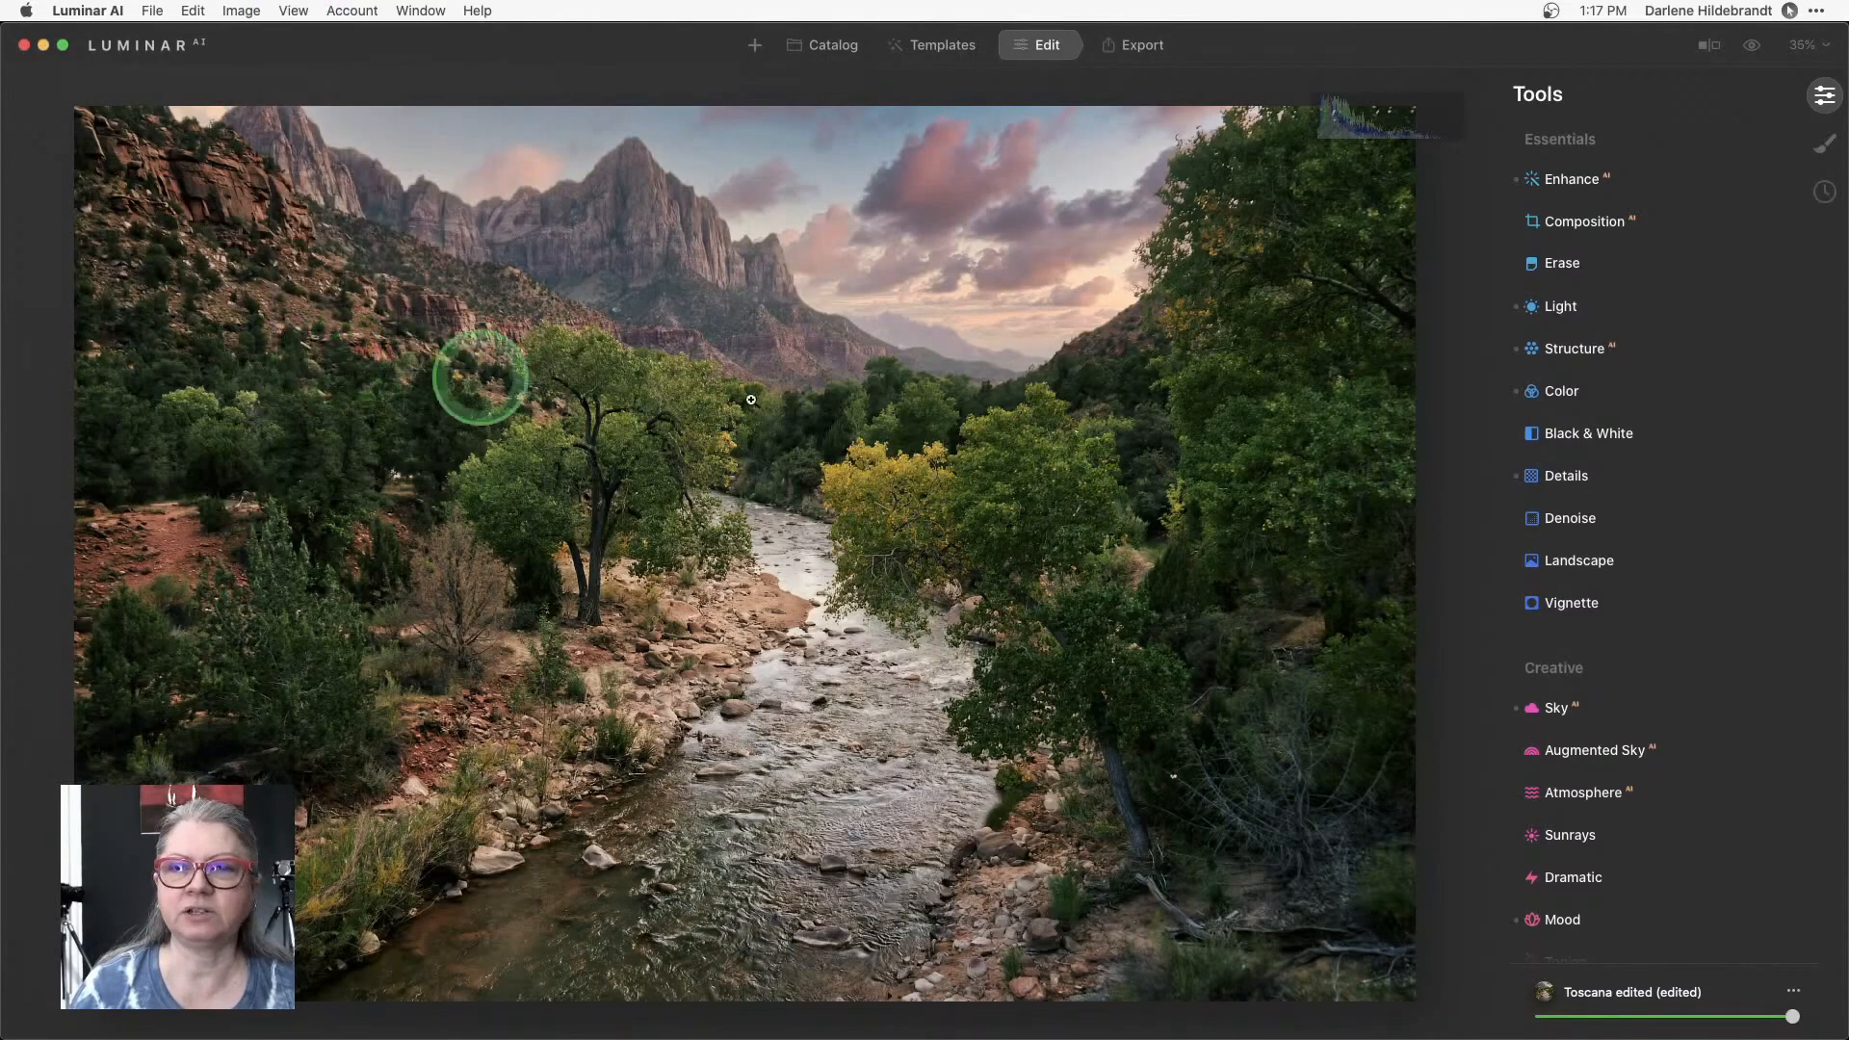
{"action": "mouse_move", "coordinate": [1379, 179]}
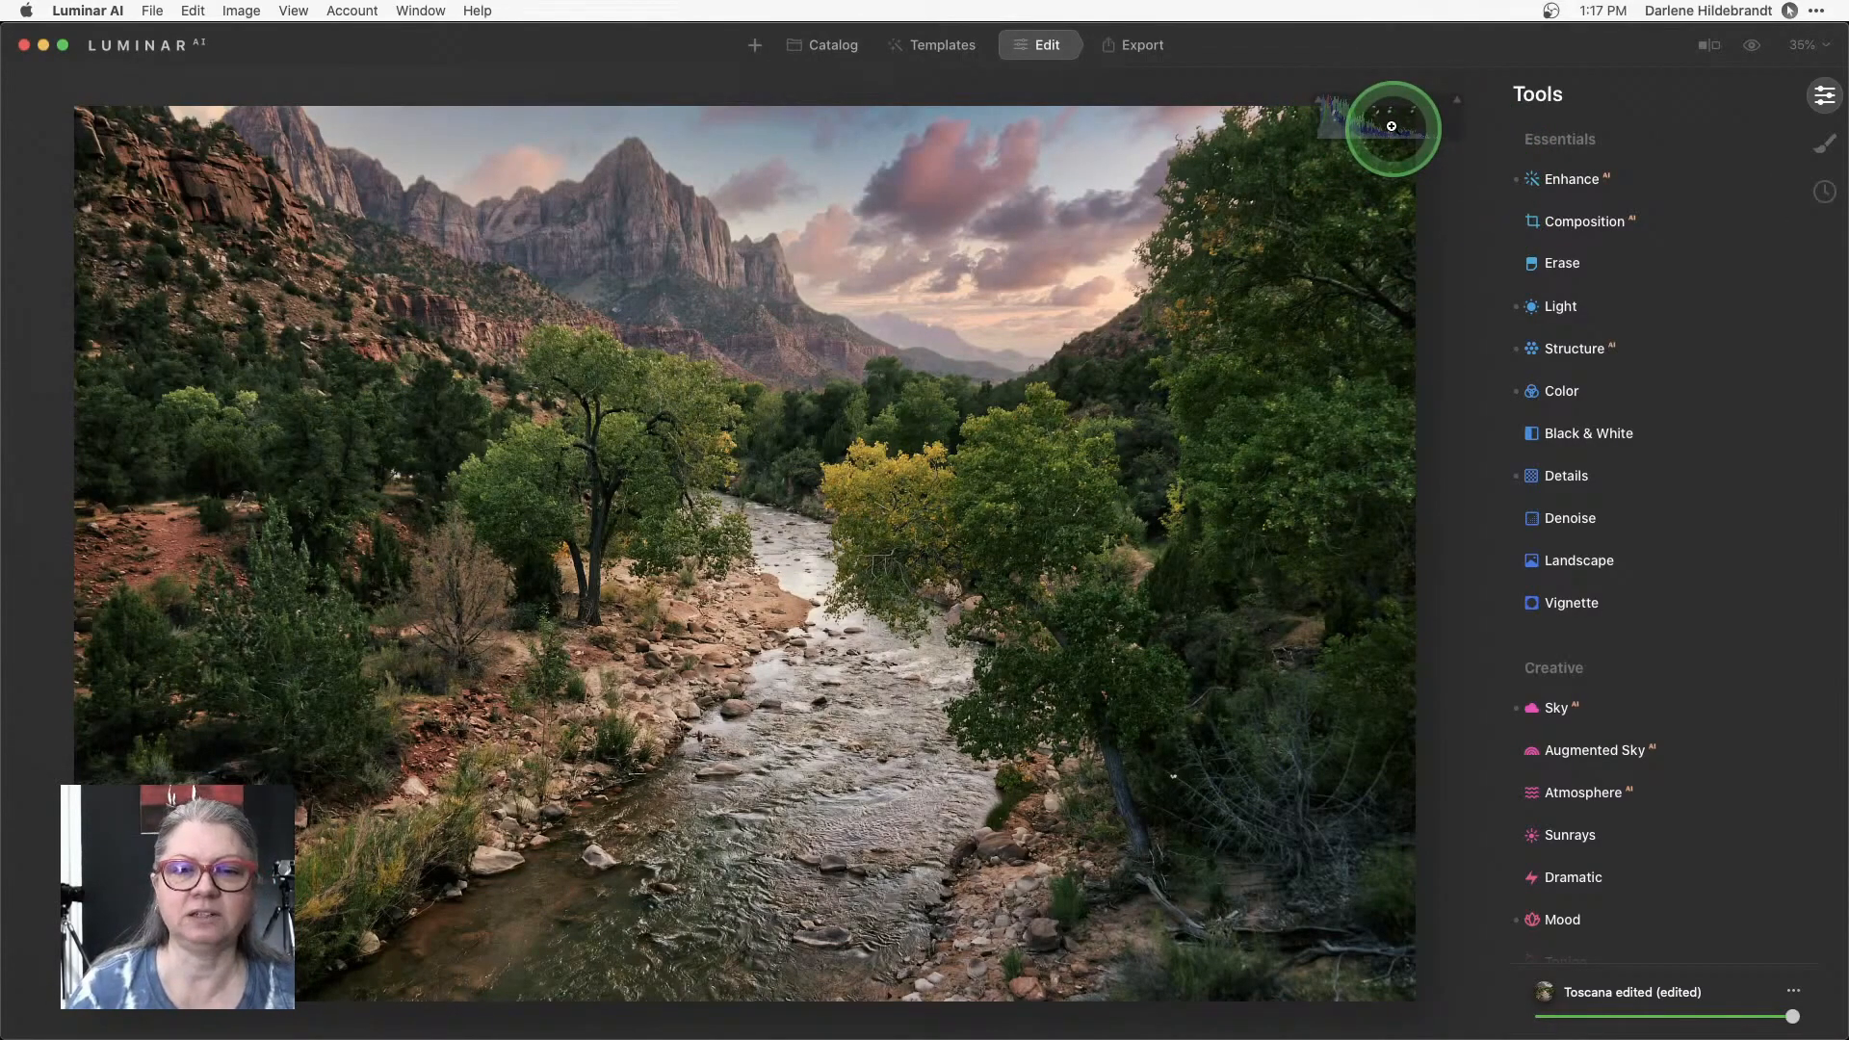
{"action": "mouse_move", "coordinate": [1643, 354]}
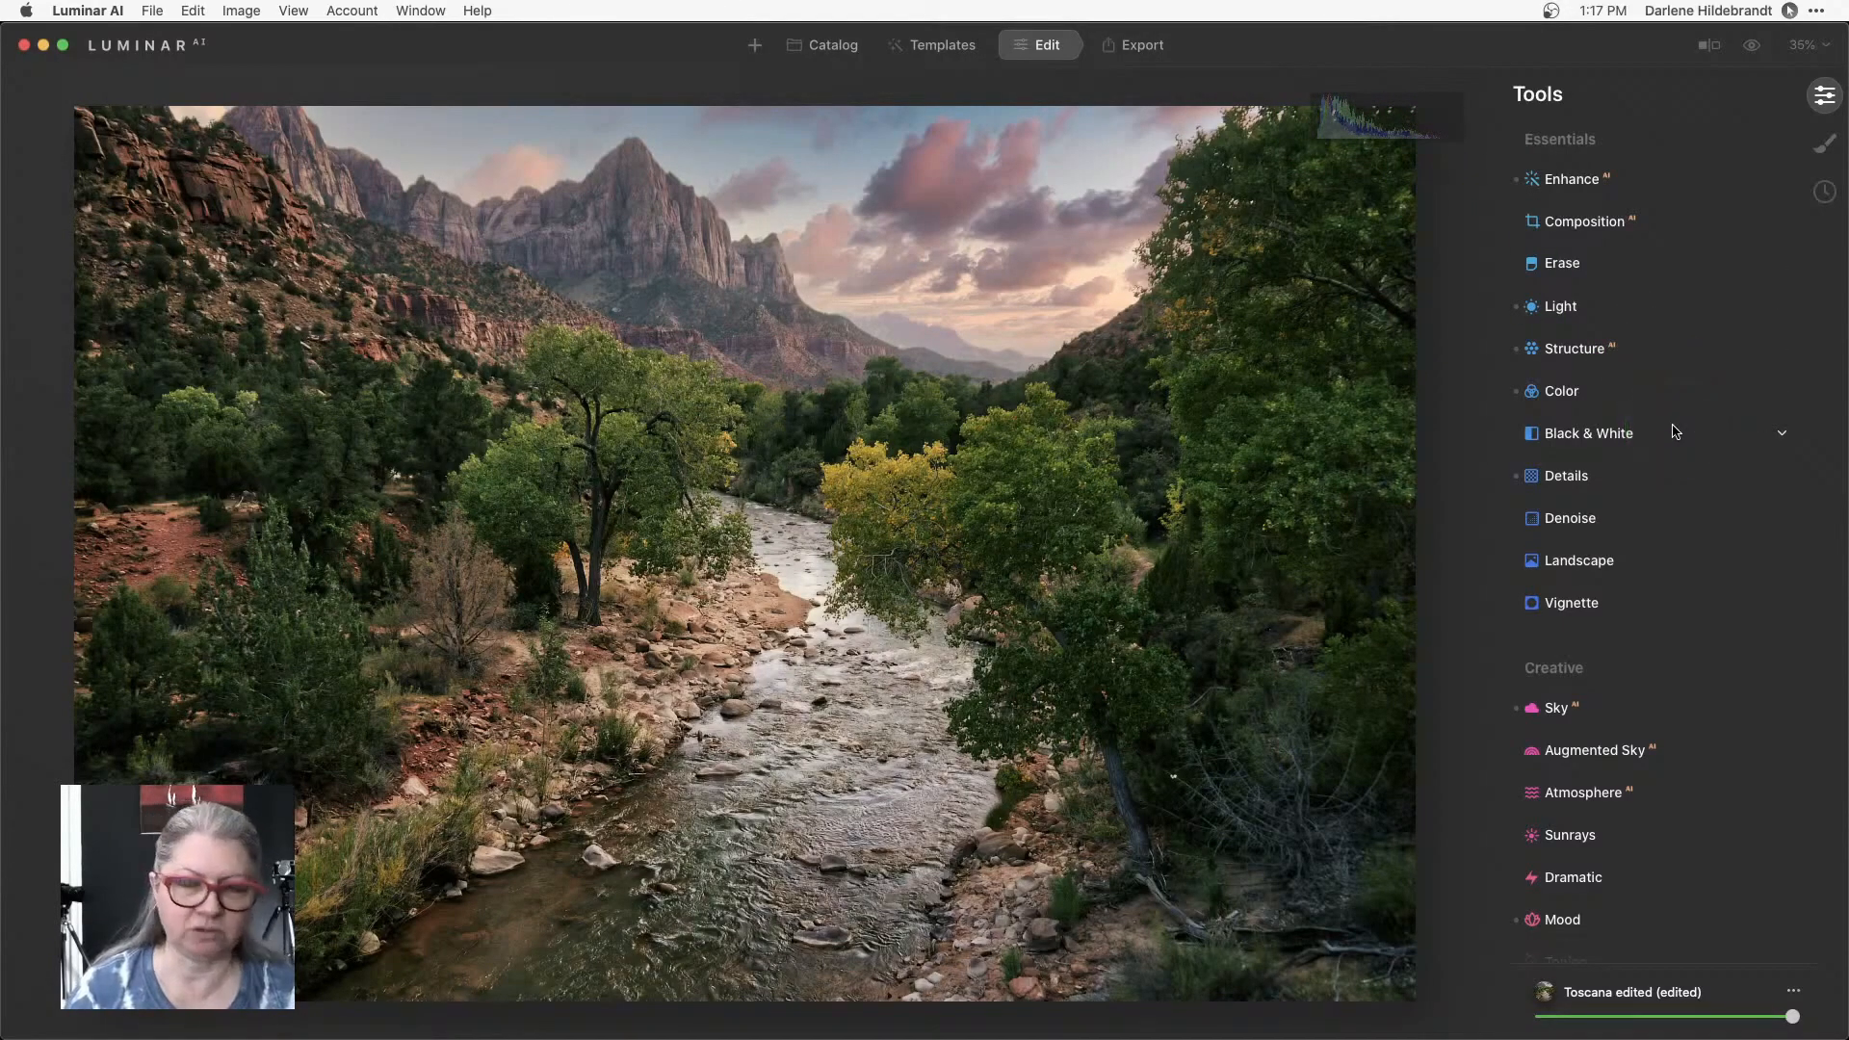
Expand Structure (Amount 25, Boost 50) and toggle it off and on to compare.
{"action": "left_click", "coordinate": [1576, 349]}
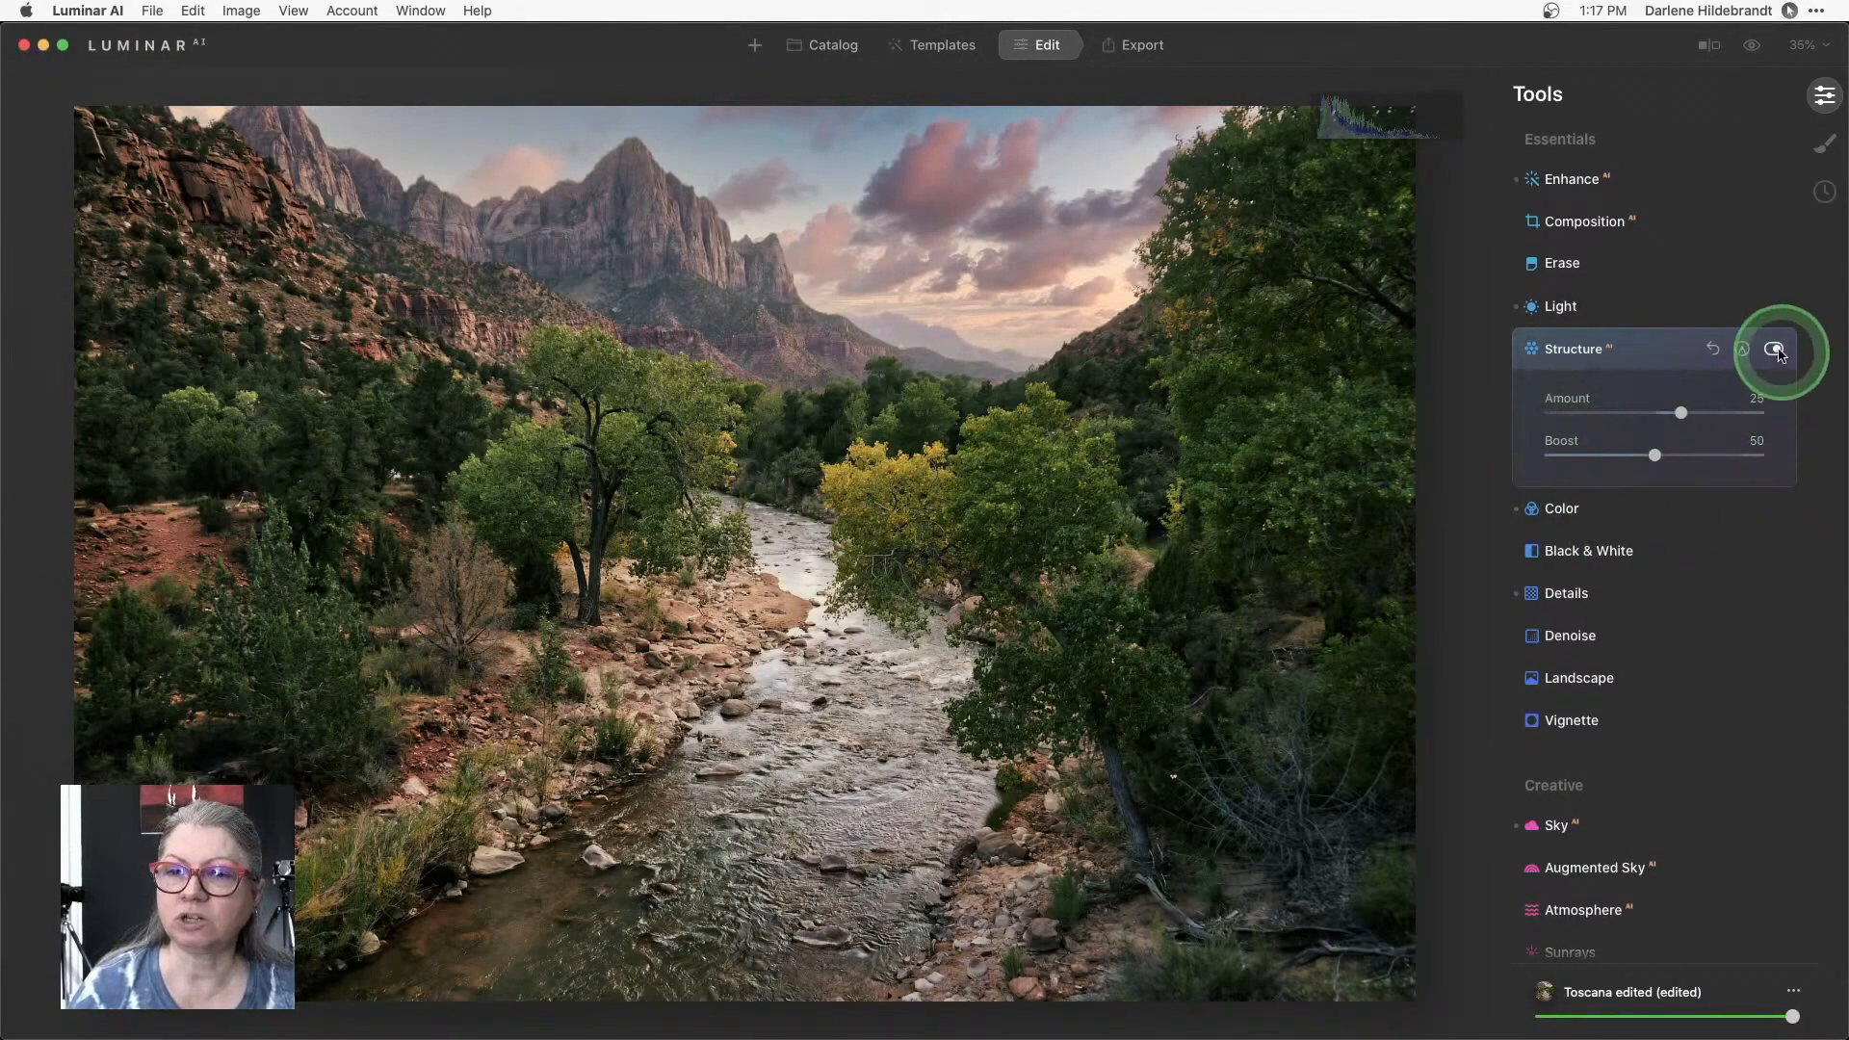
{"action": "left_click", "coordinate": [1775, 351]}
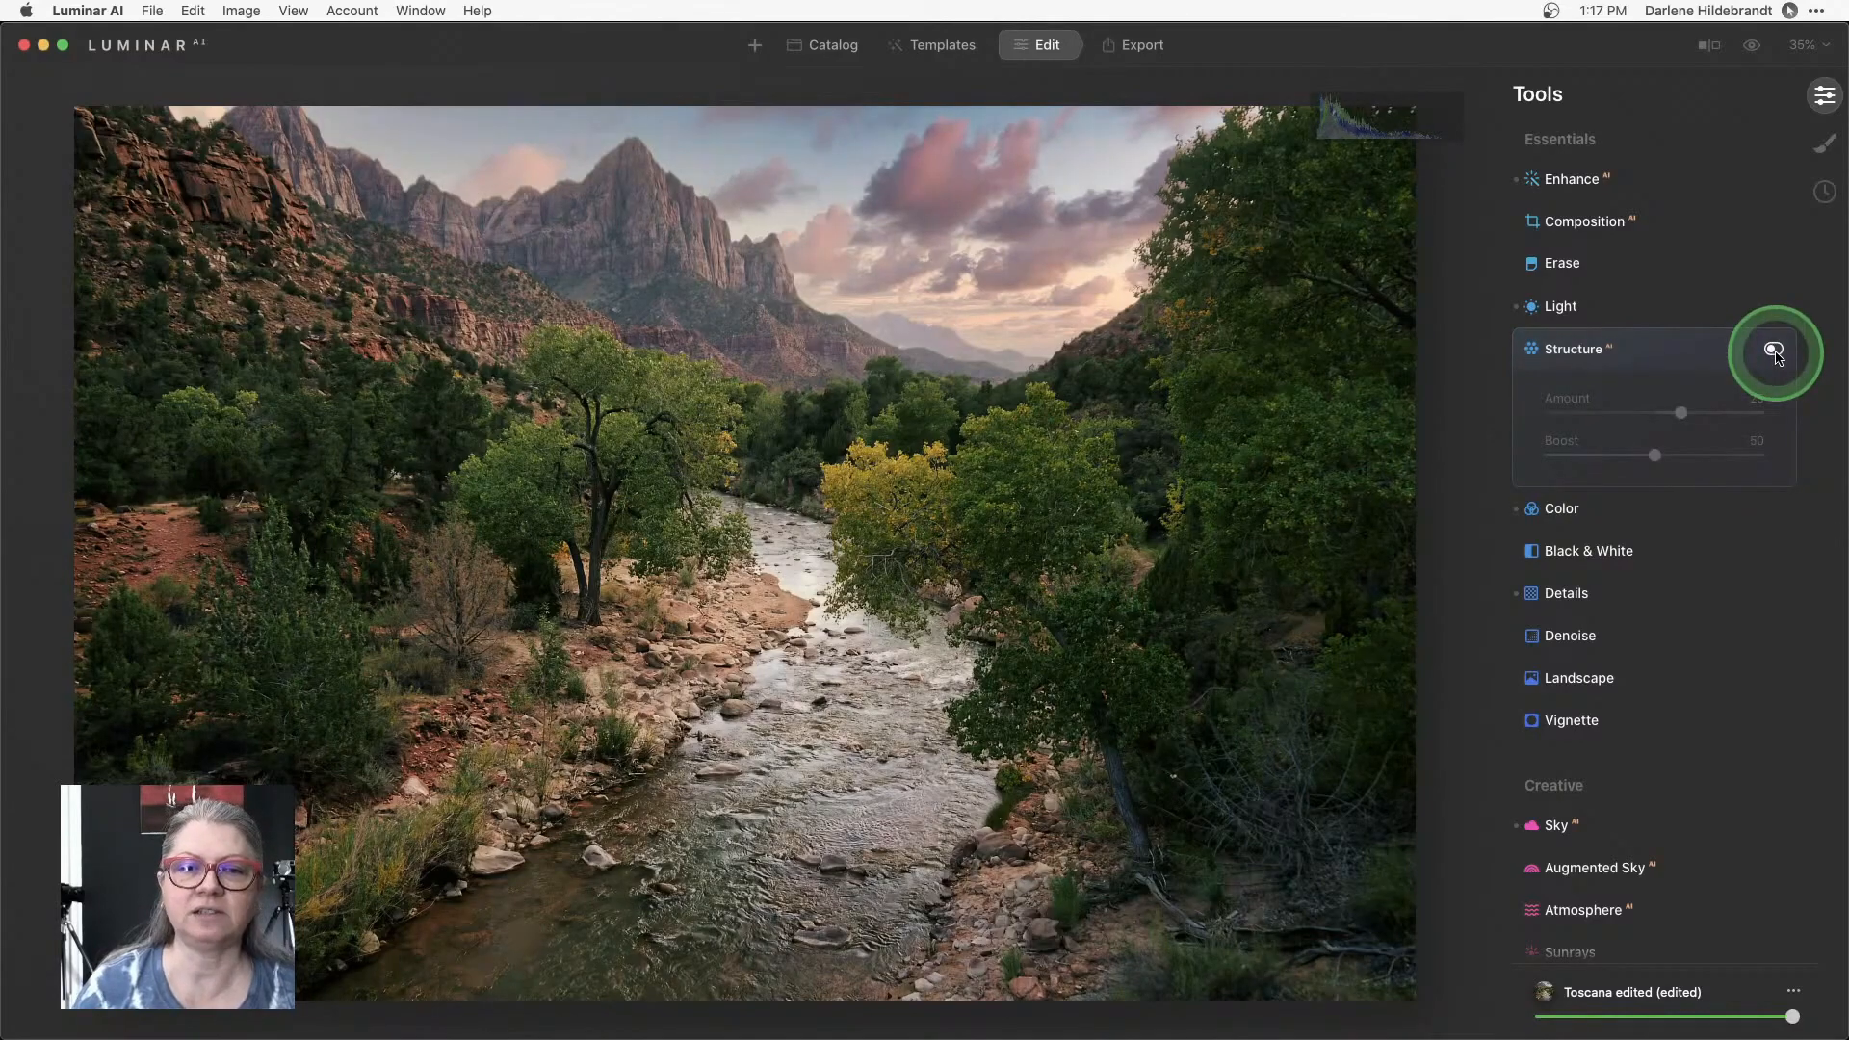
{"action": "left_click", "coordinate": [1773, 350]}
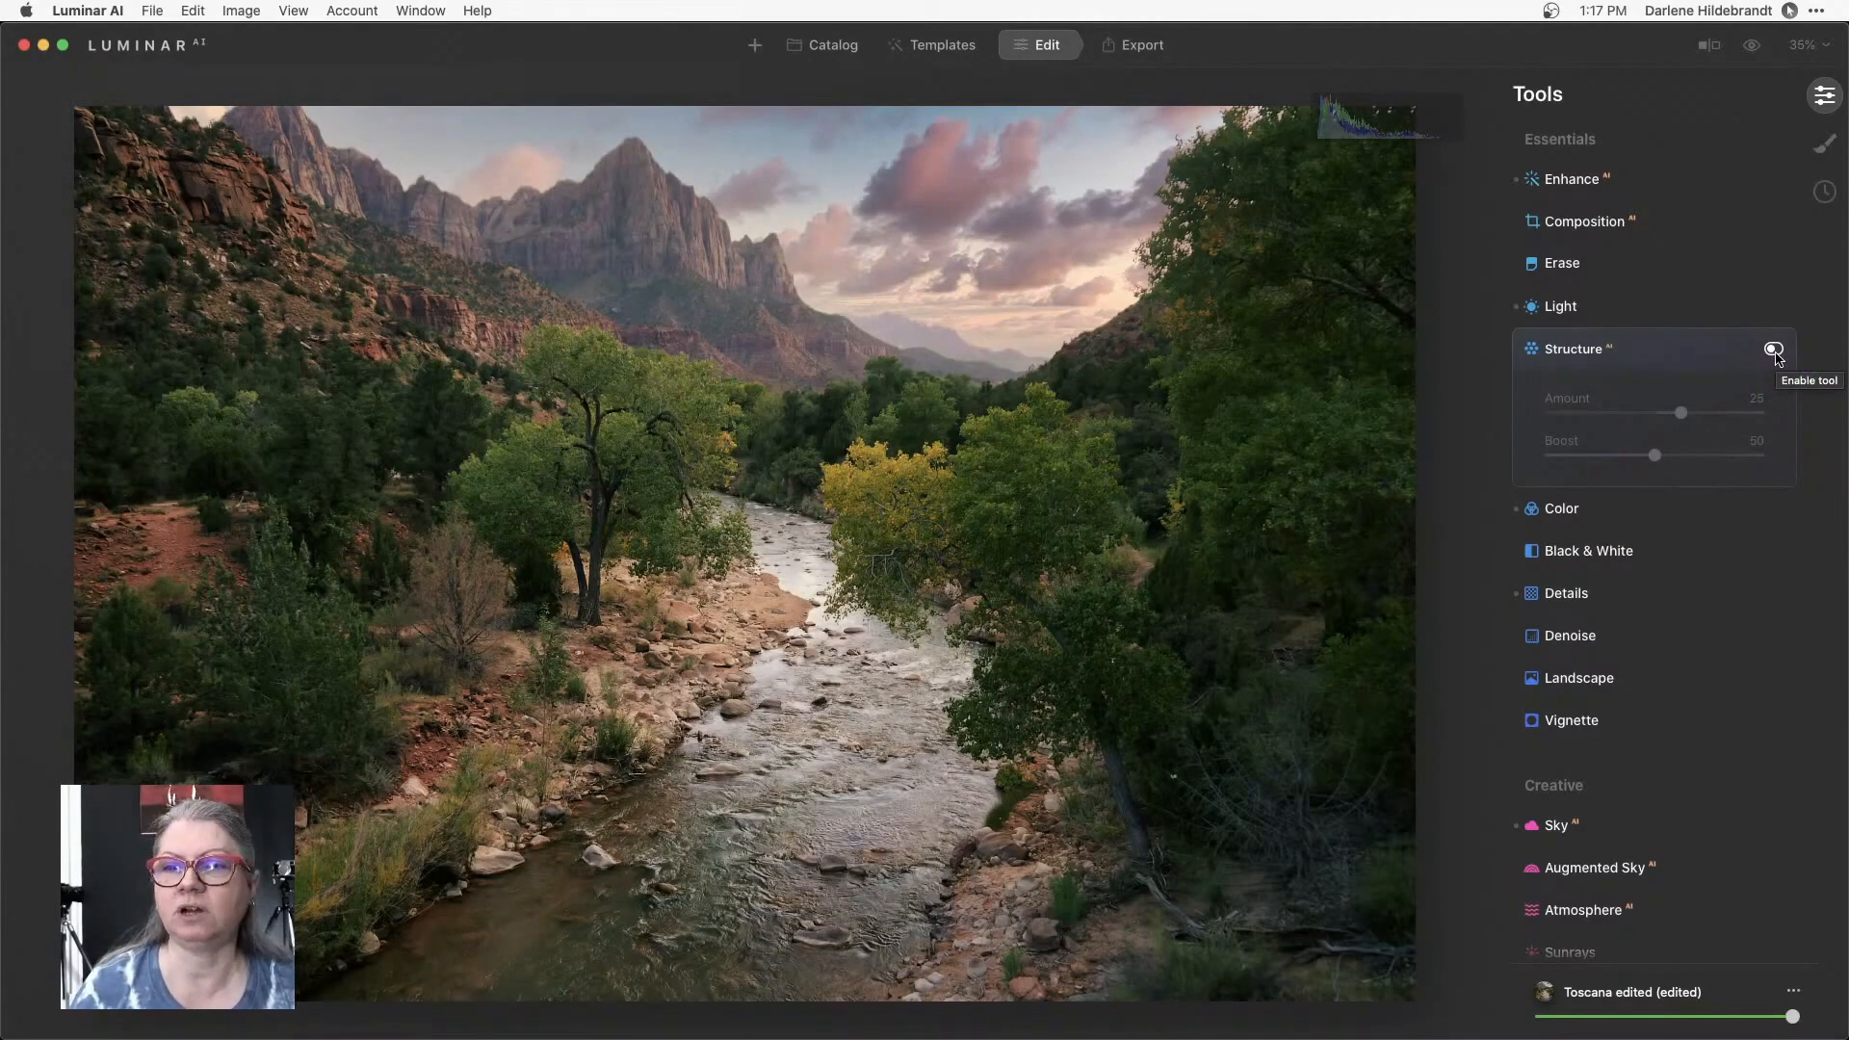
{"action": "left_click", "coordinate": [1772, 348]}
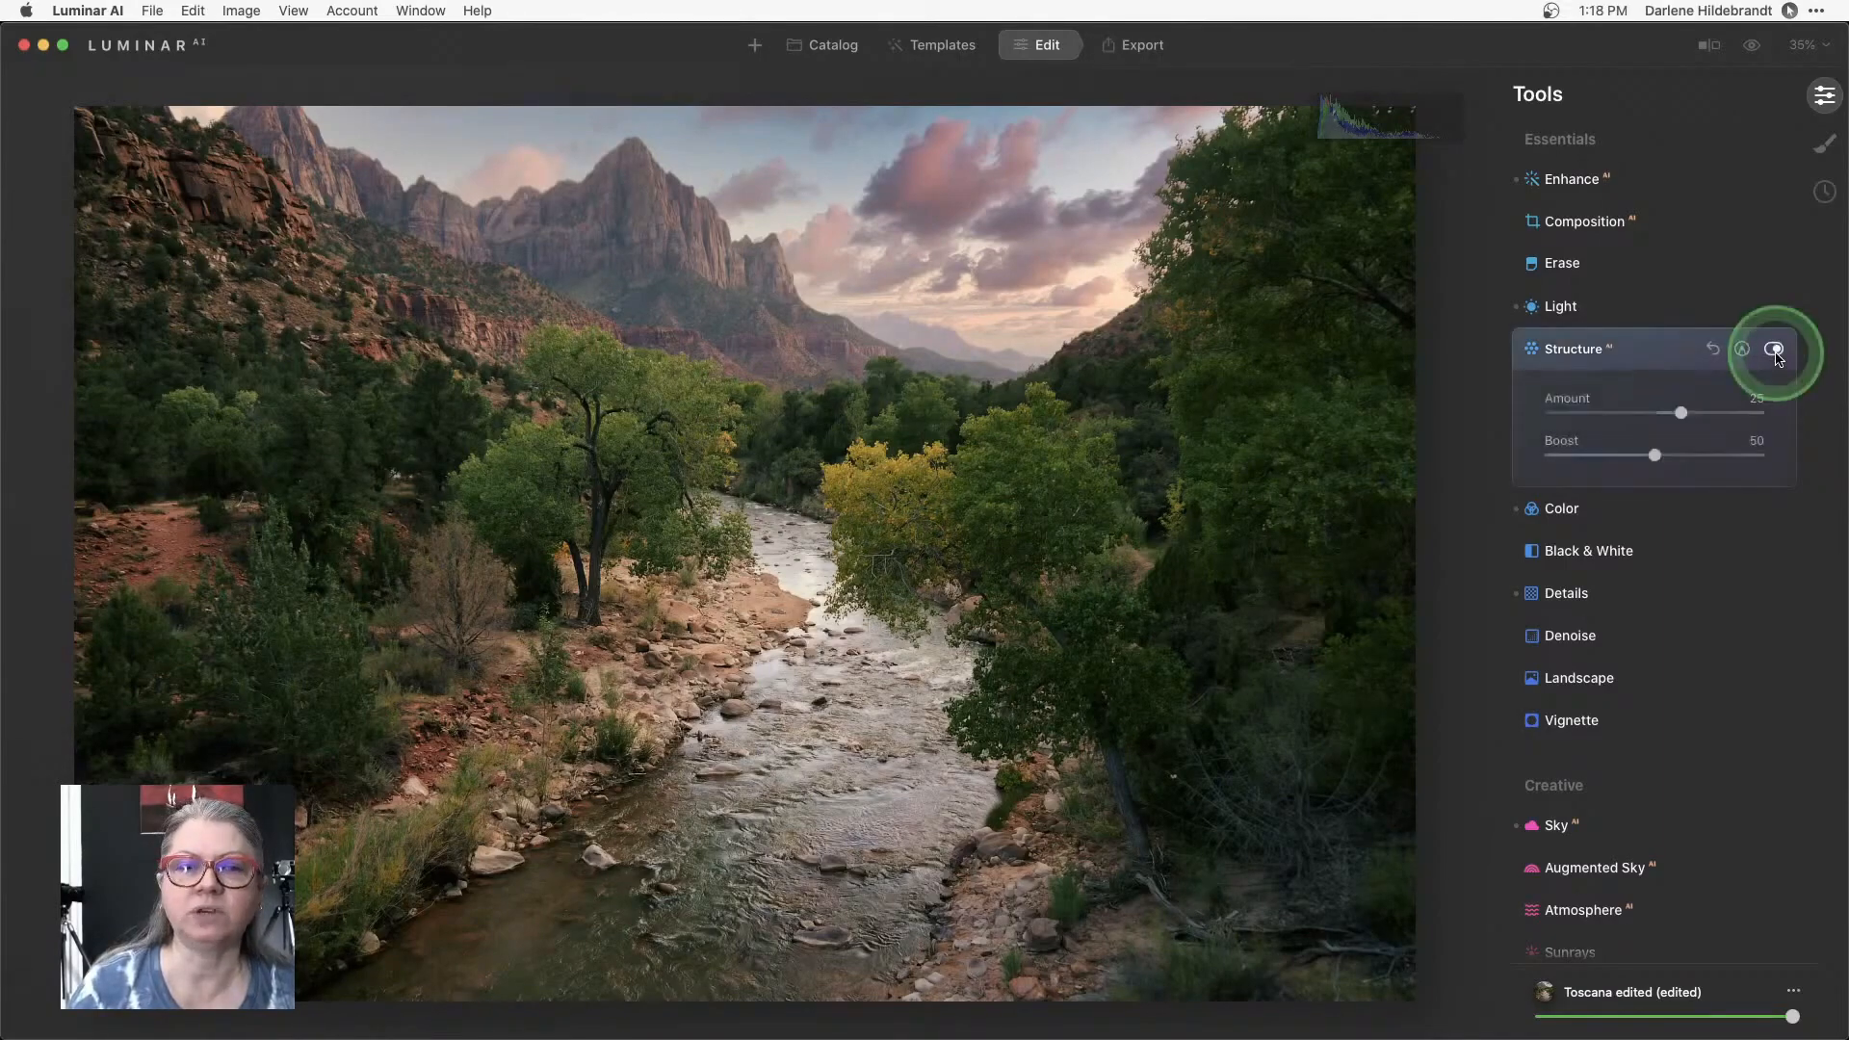
{"action": "left_click", "coordinate": [1774, 349]}
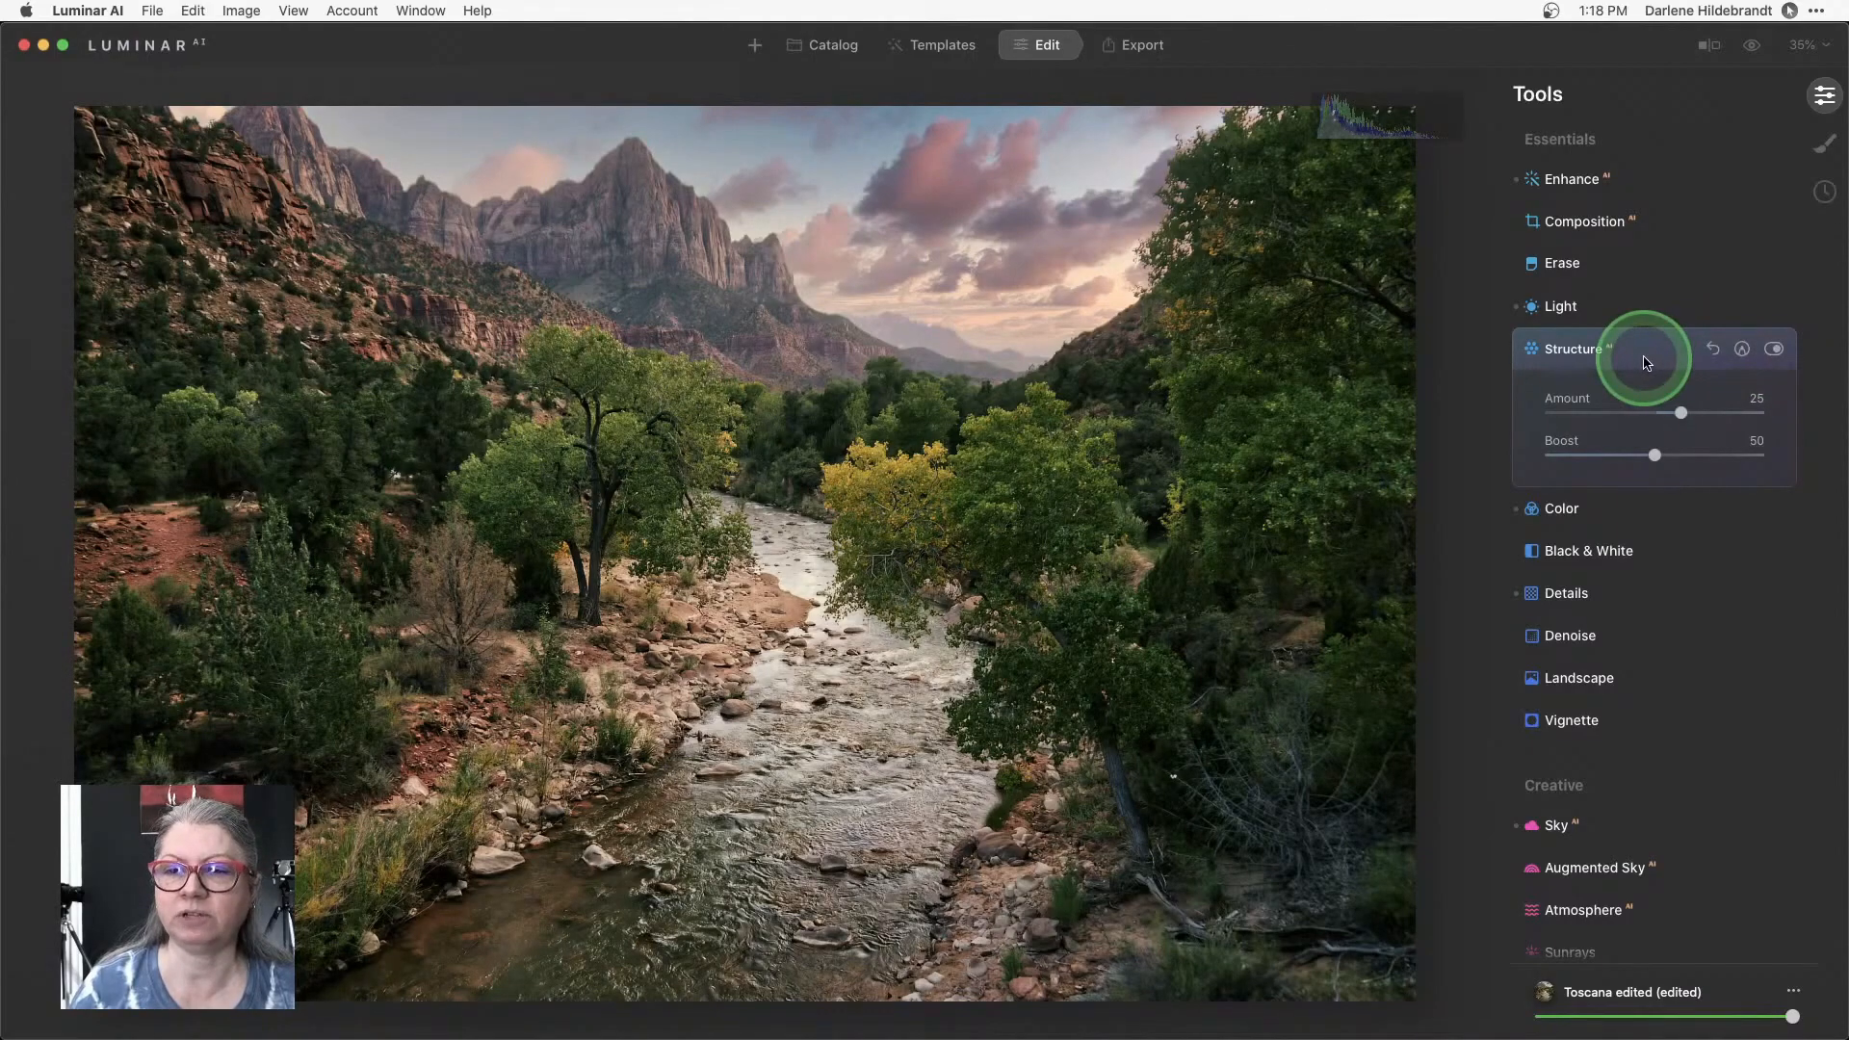
Expand Color's HSL section showing Hue -10 for orange, yellow and blue.
{"action": "left_click", "coordinate": [1560, 508]}
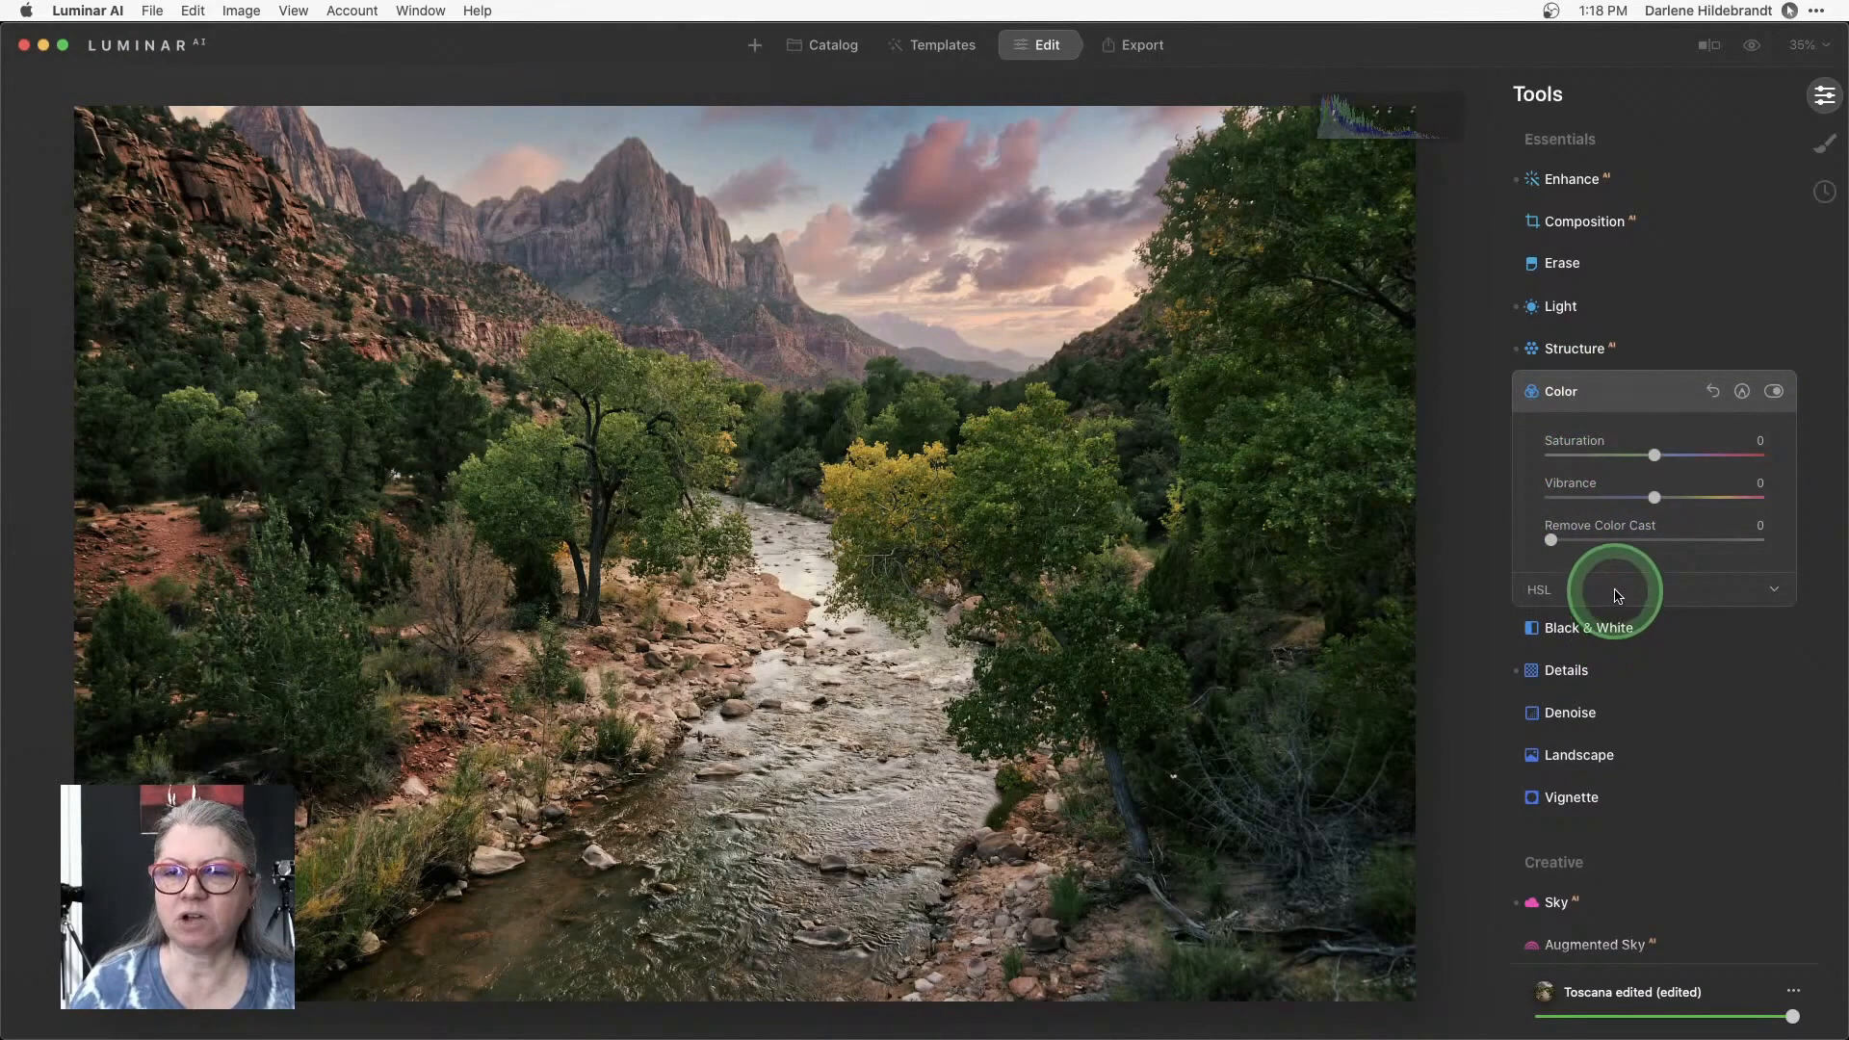
{"action": "left_click", "coordinate": [1772, 589]}
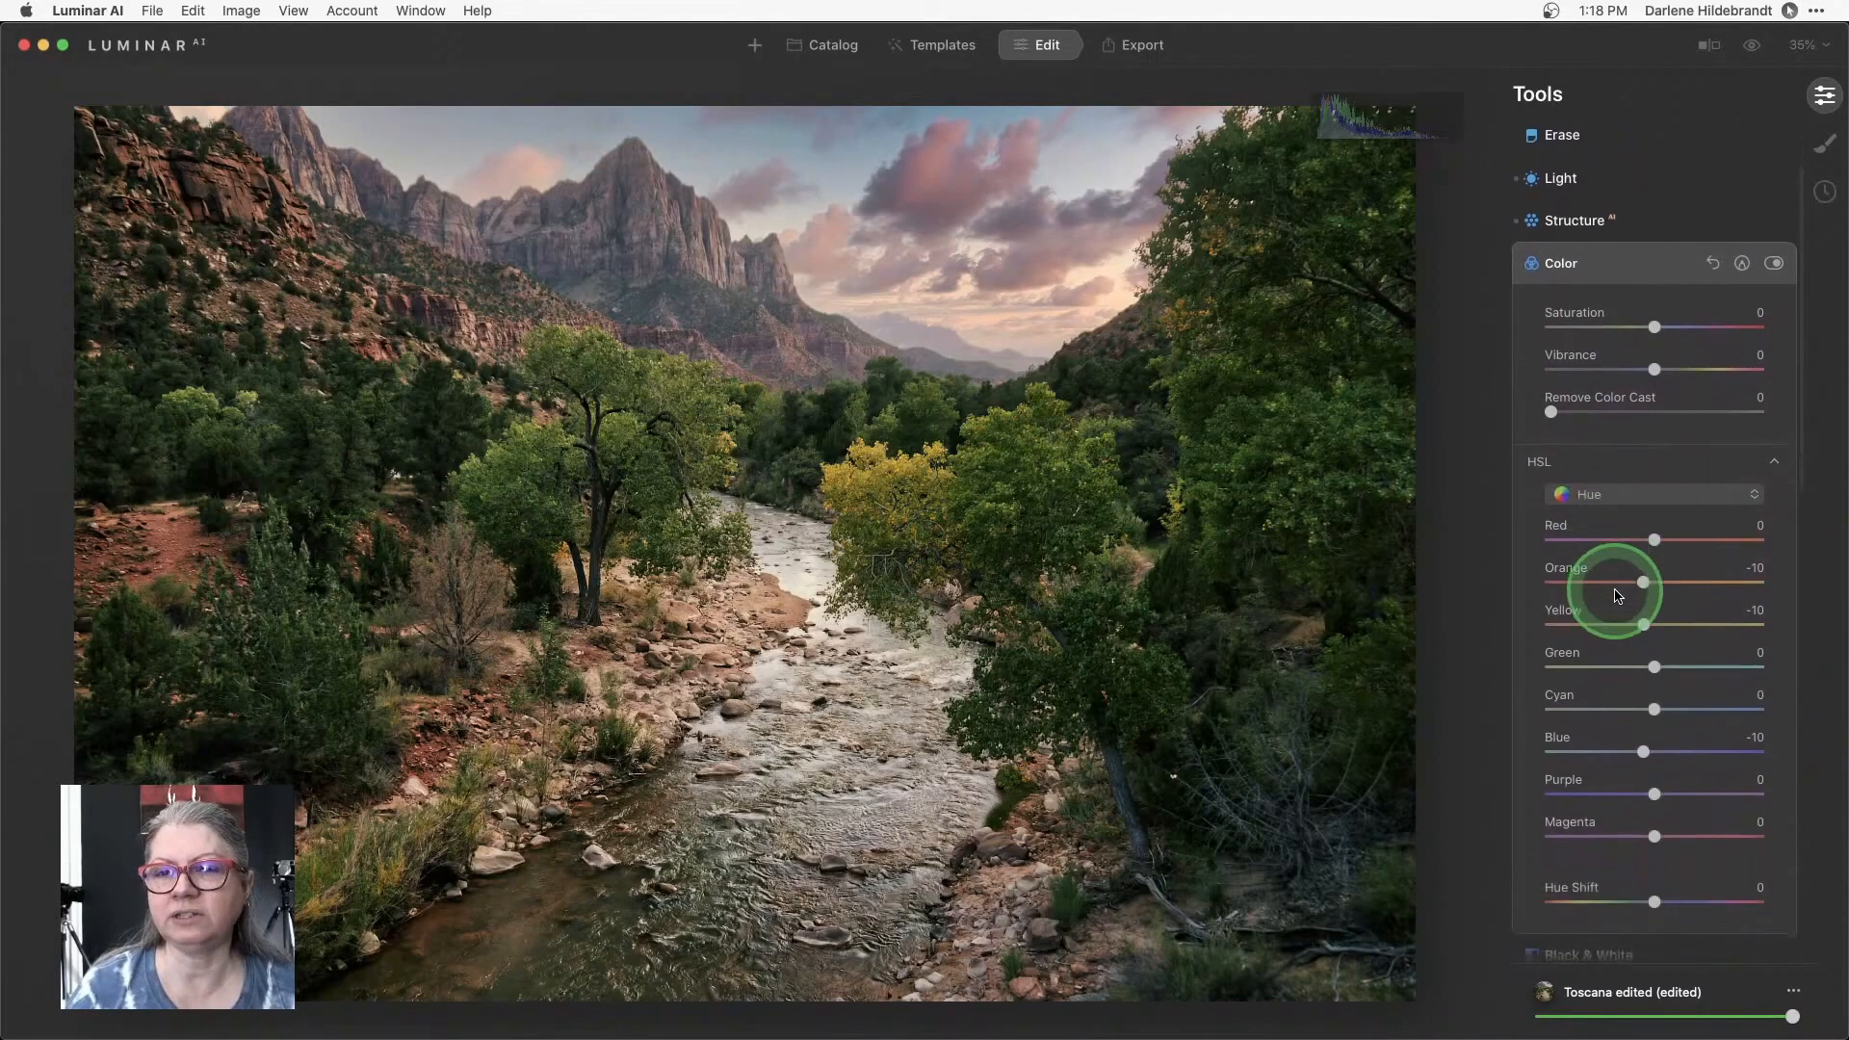
{"action": "scroll", "scroll_direction": "up", "scroll_amount": 3}
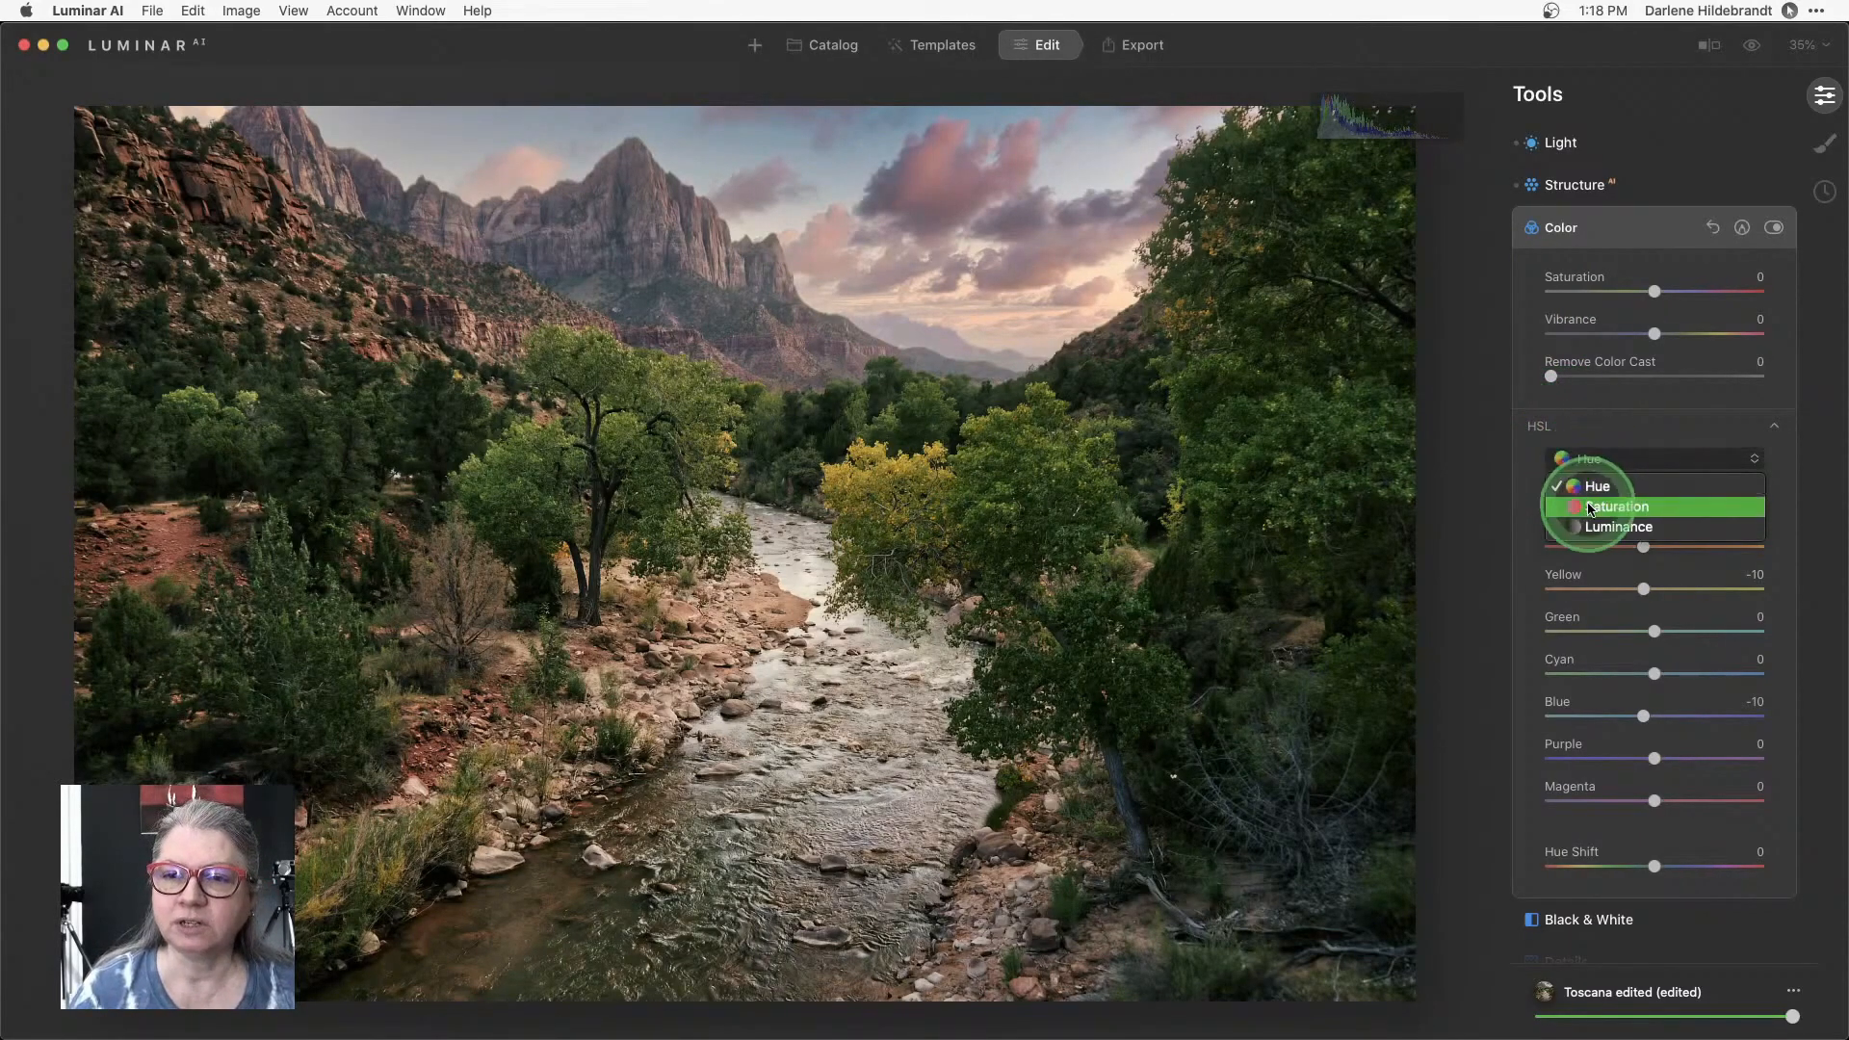
{"action": "mouse_move", "coordinate": [1618, 527]}
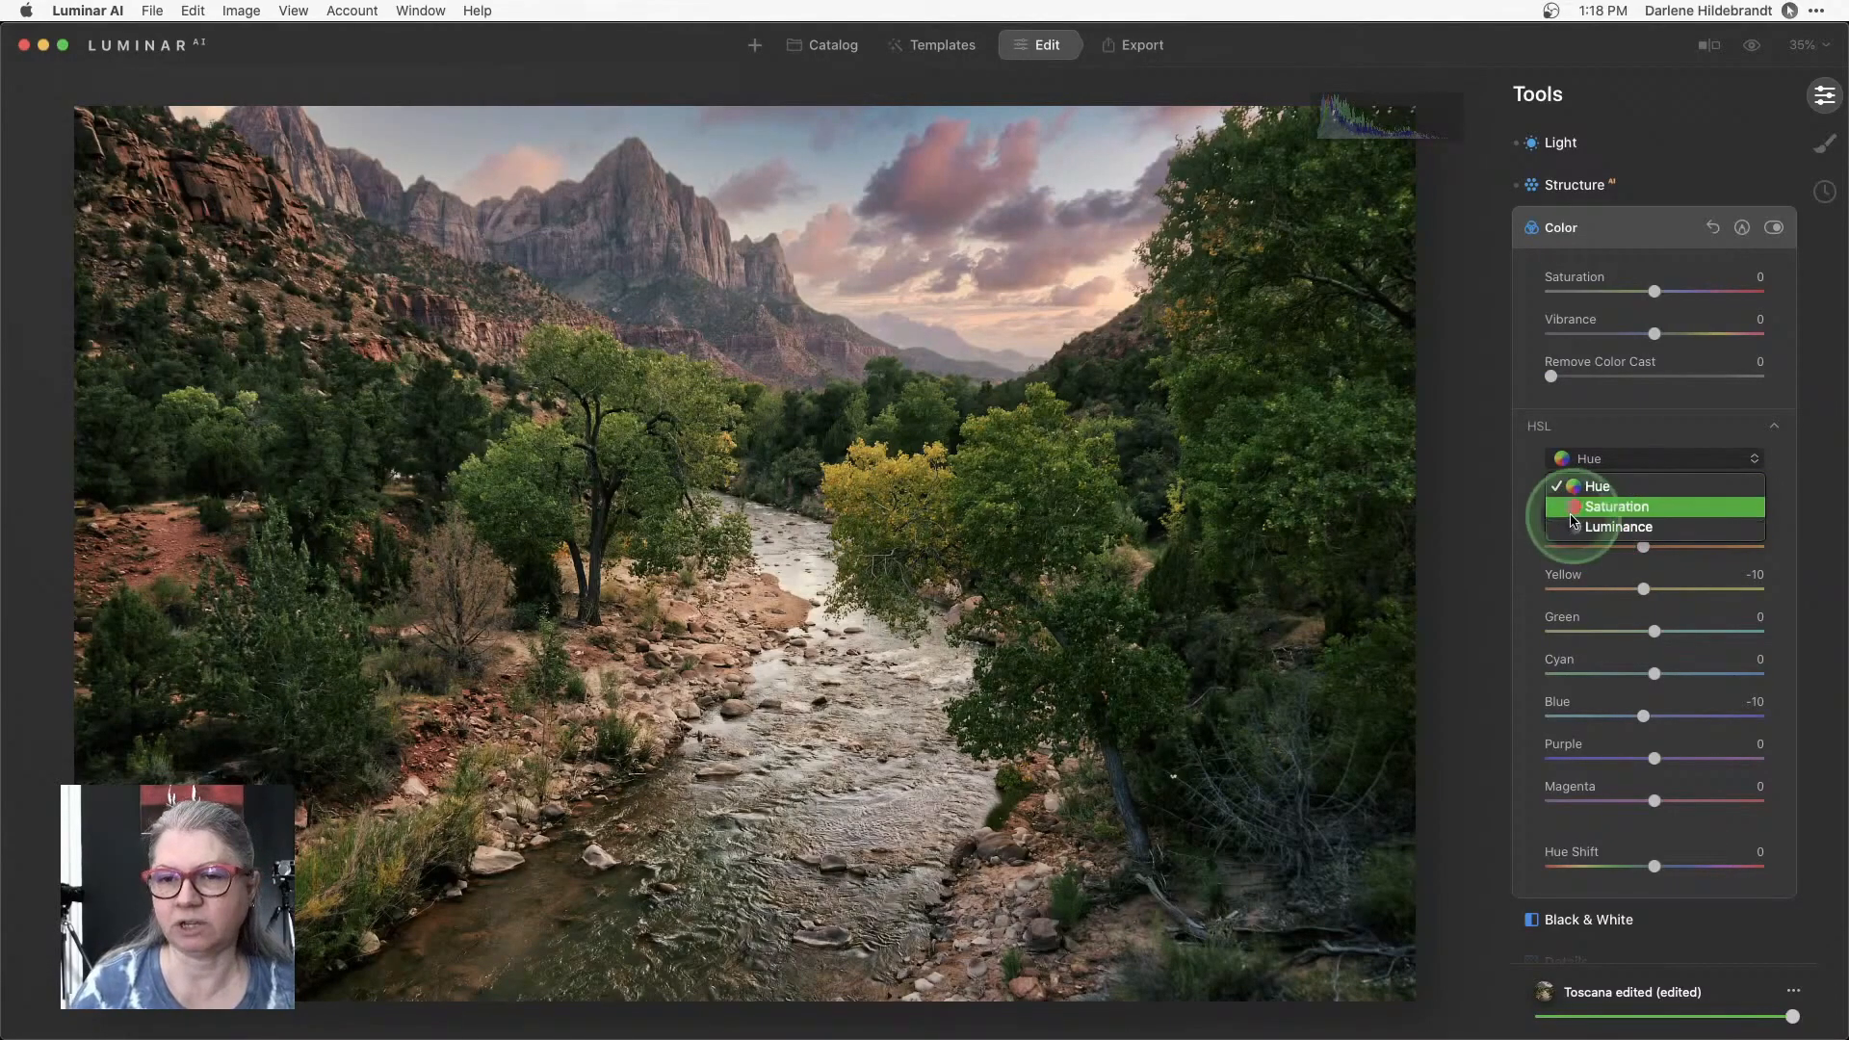
Shift the yellow, green and blue hues to -14, -29 and -21.
{"action": "left_click", "coordinate": [1601, 486]}
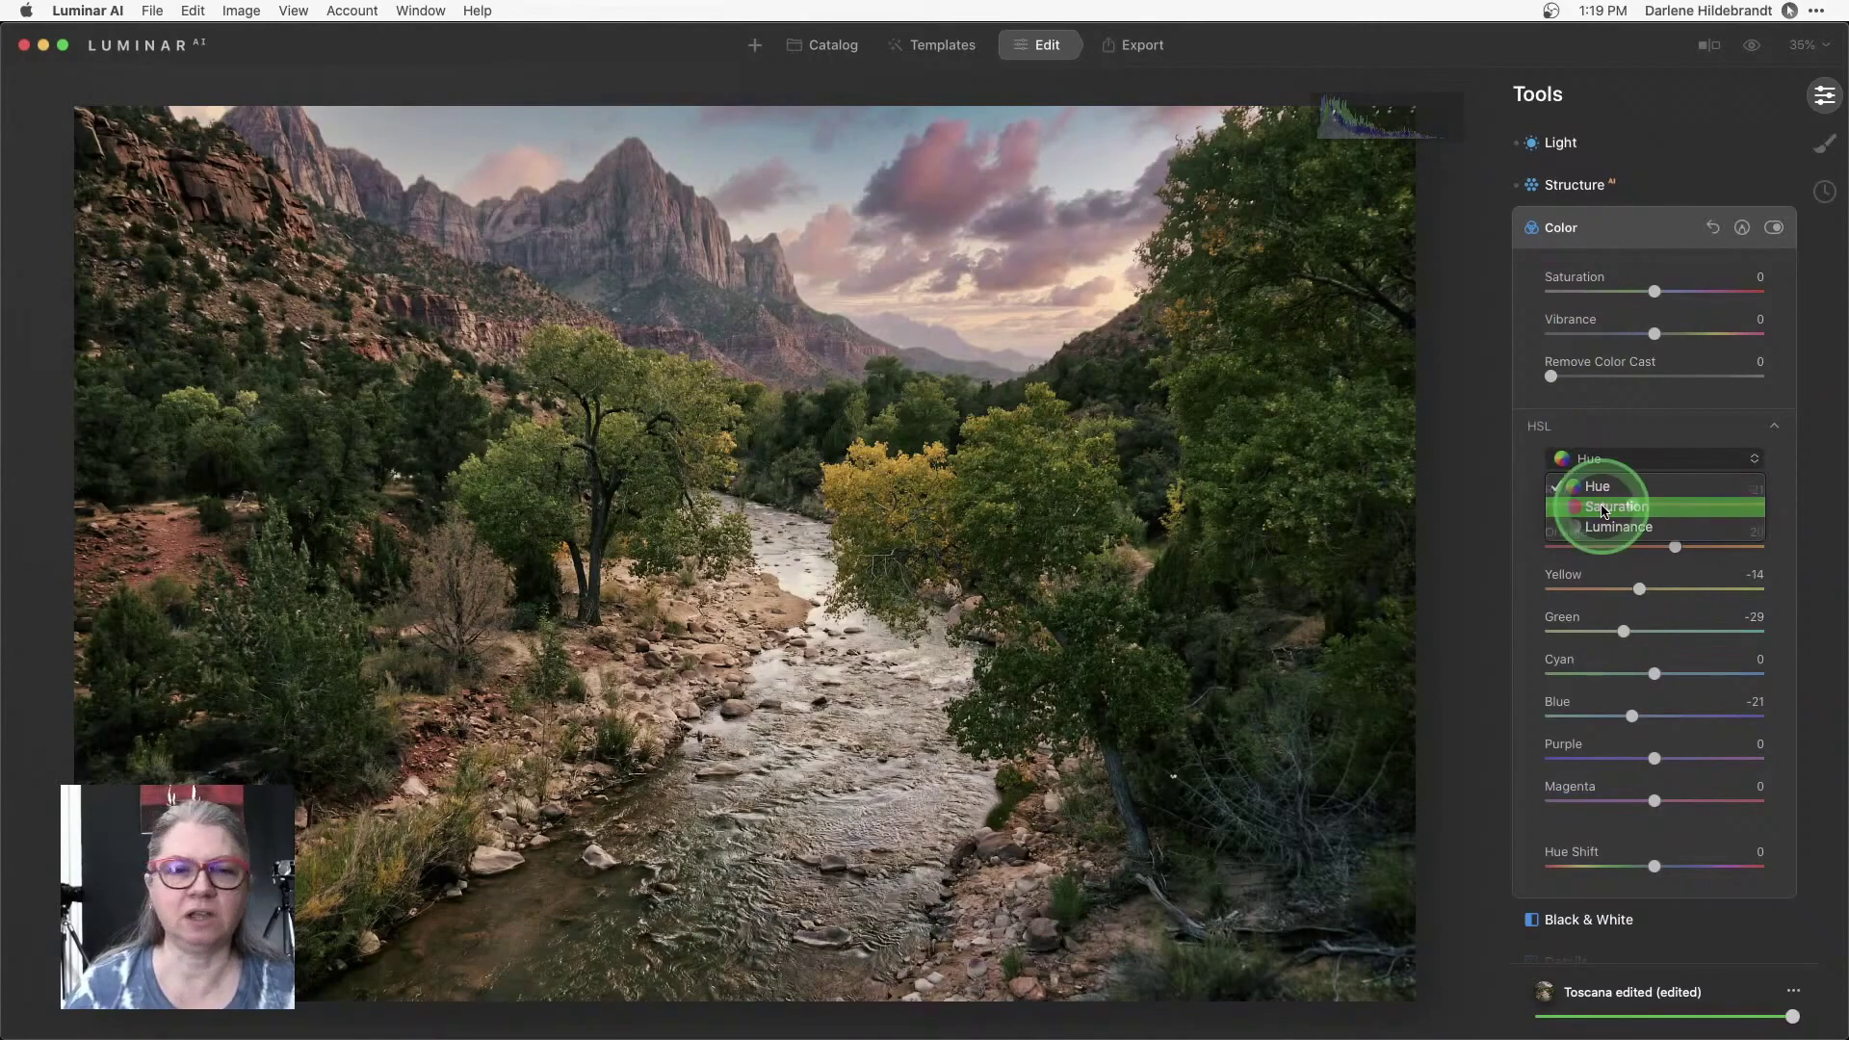
Set saturation orange 20, yellow 20, green -3, blue -16 and add a Paint Mask.
{"action": "left_click", "coordinate": [1614, 506]}
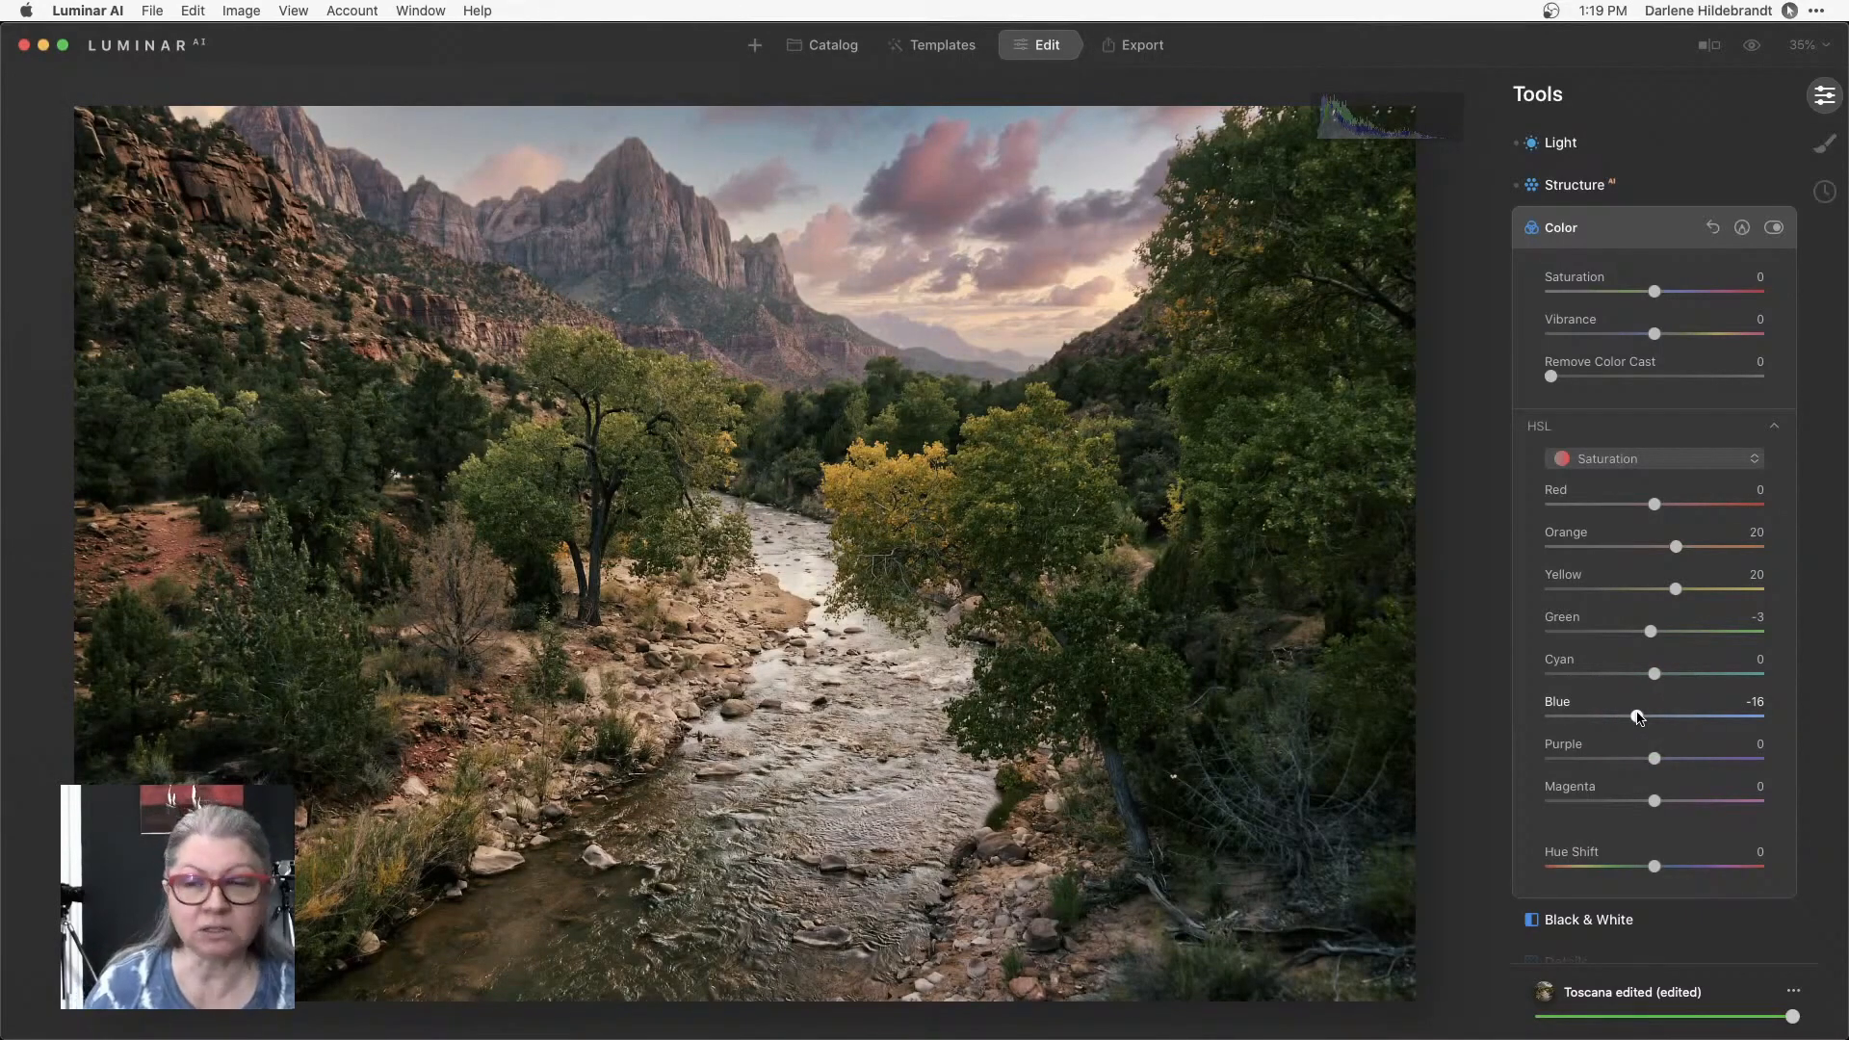
{"action": "left_click", "coordinate": [1637, 716]}
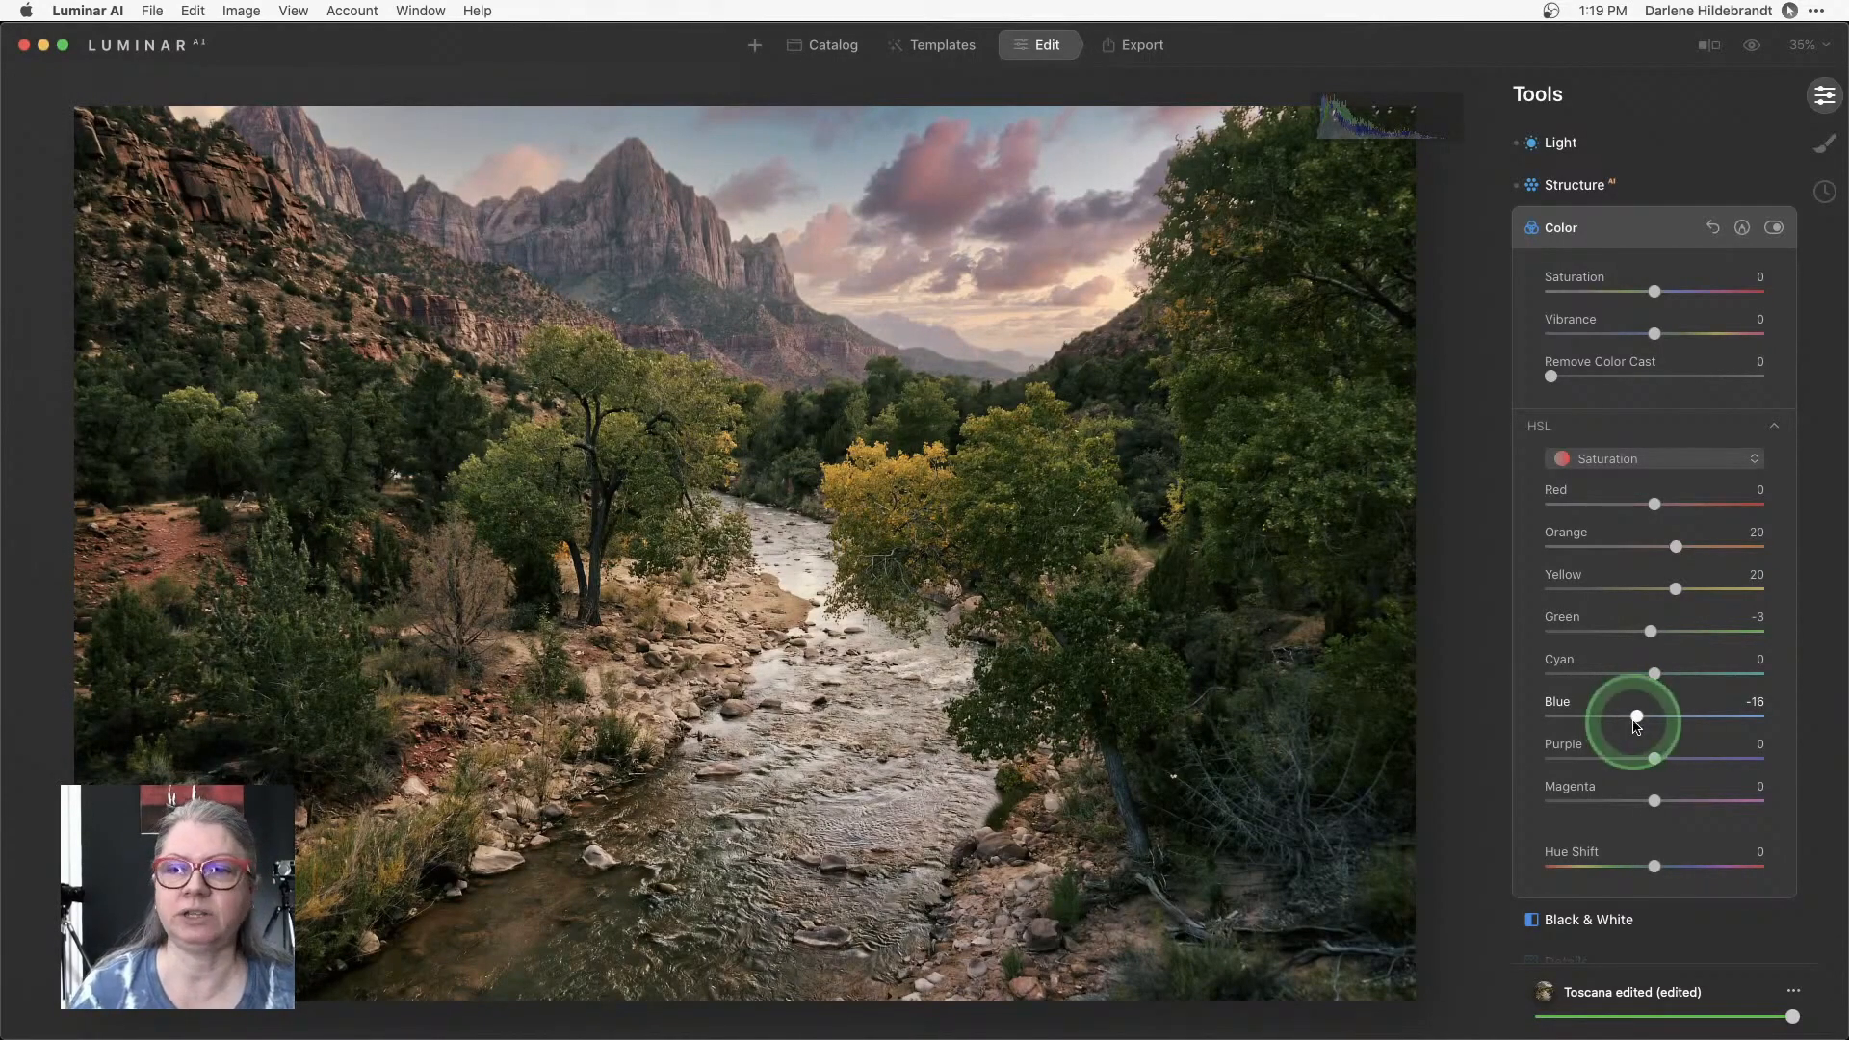
{"action": "left_click", "coordinate": [1743, 227]}
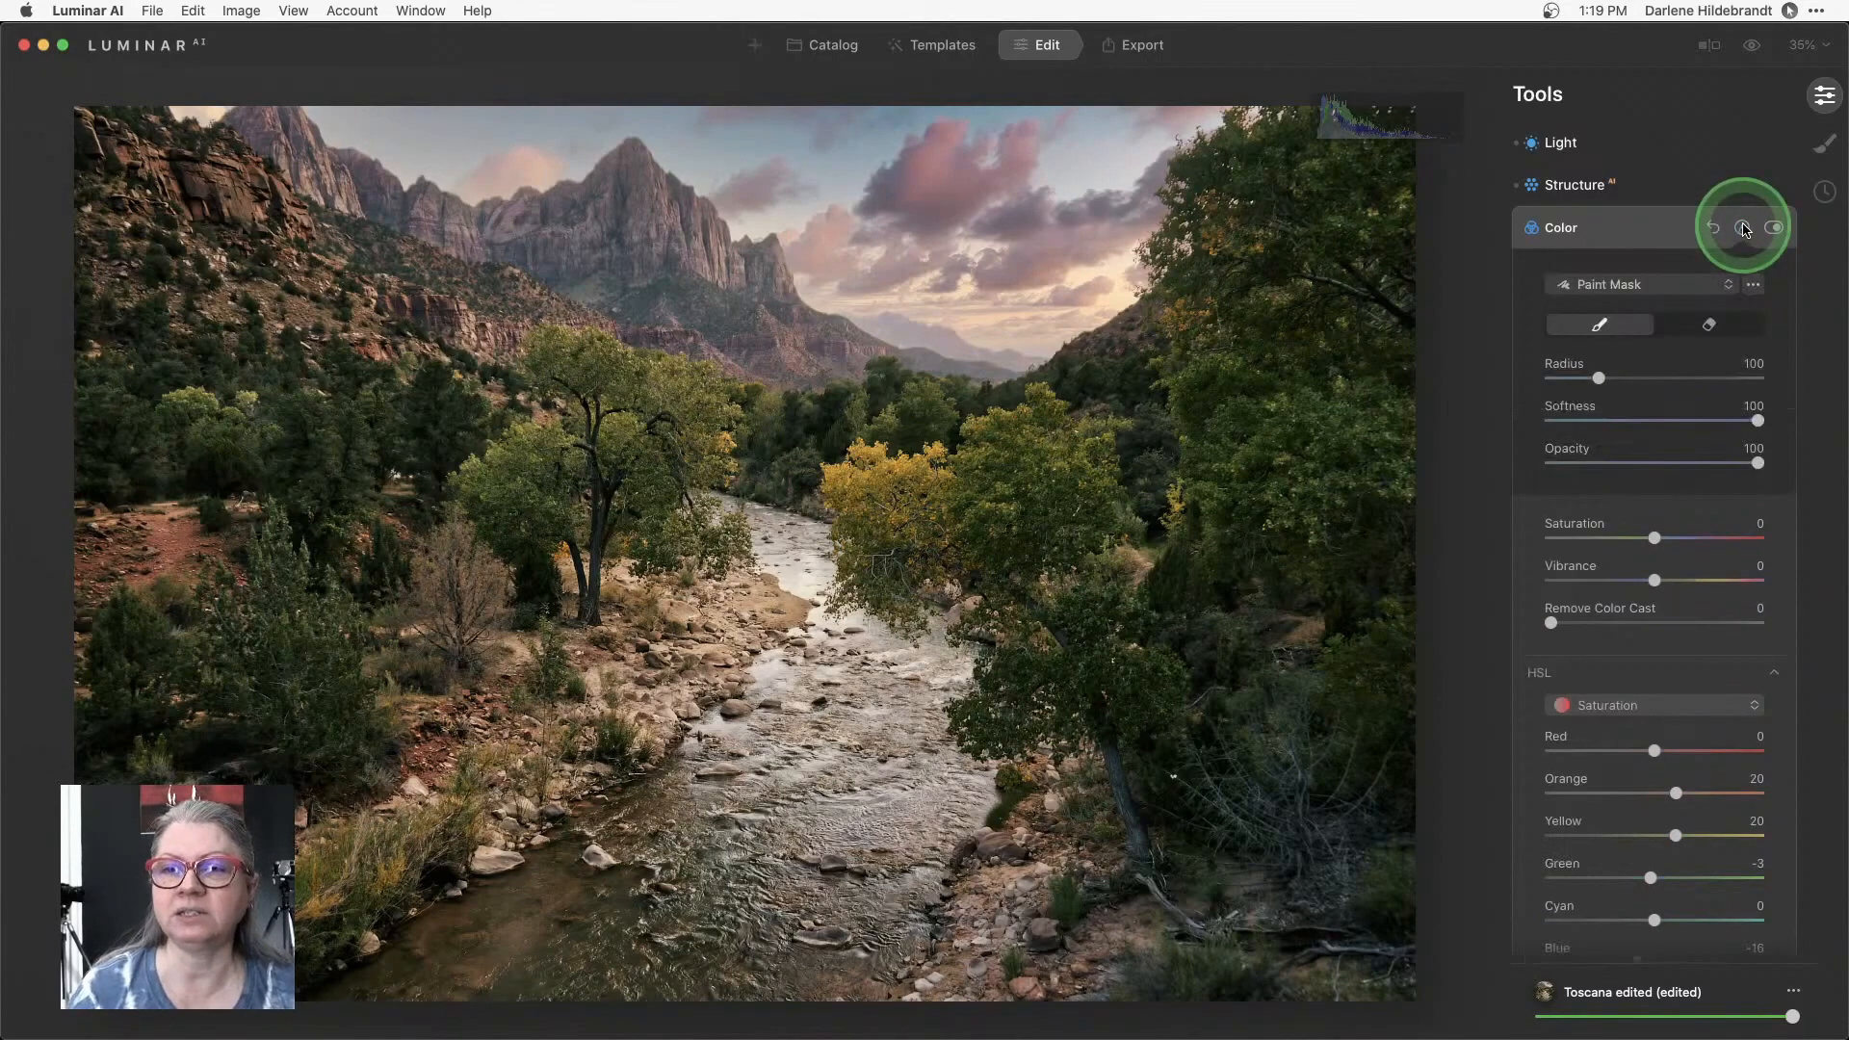
{"action": "mouse_move", "coordinate": [1743, 227]}
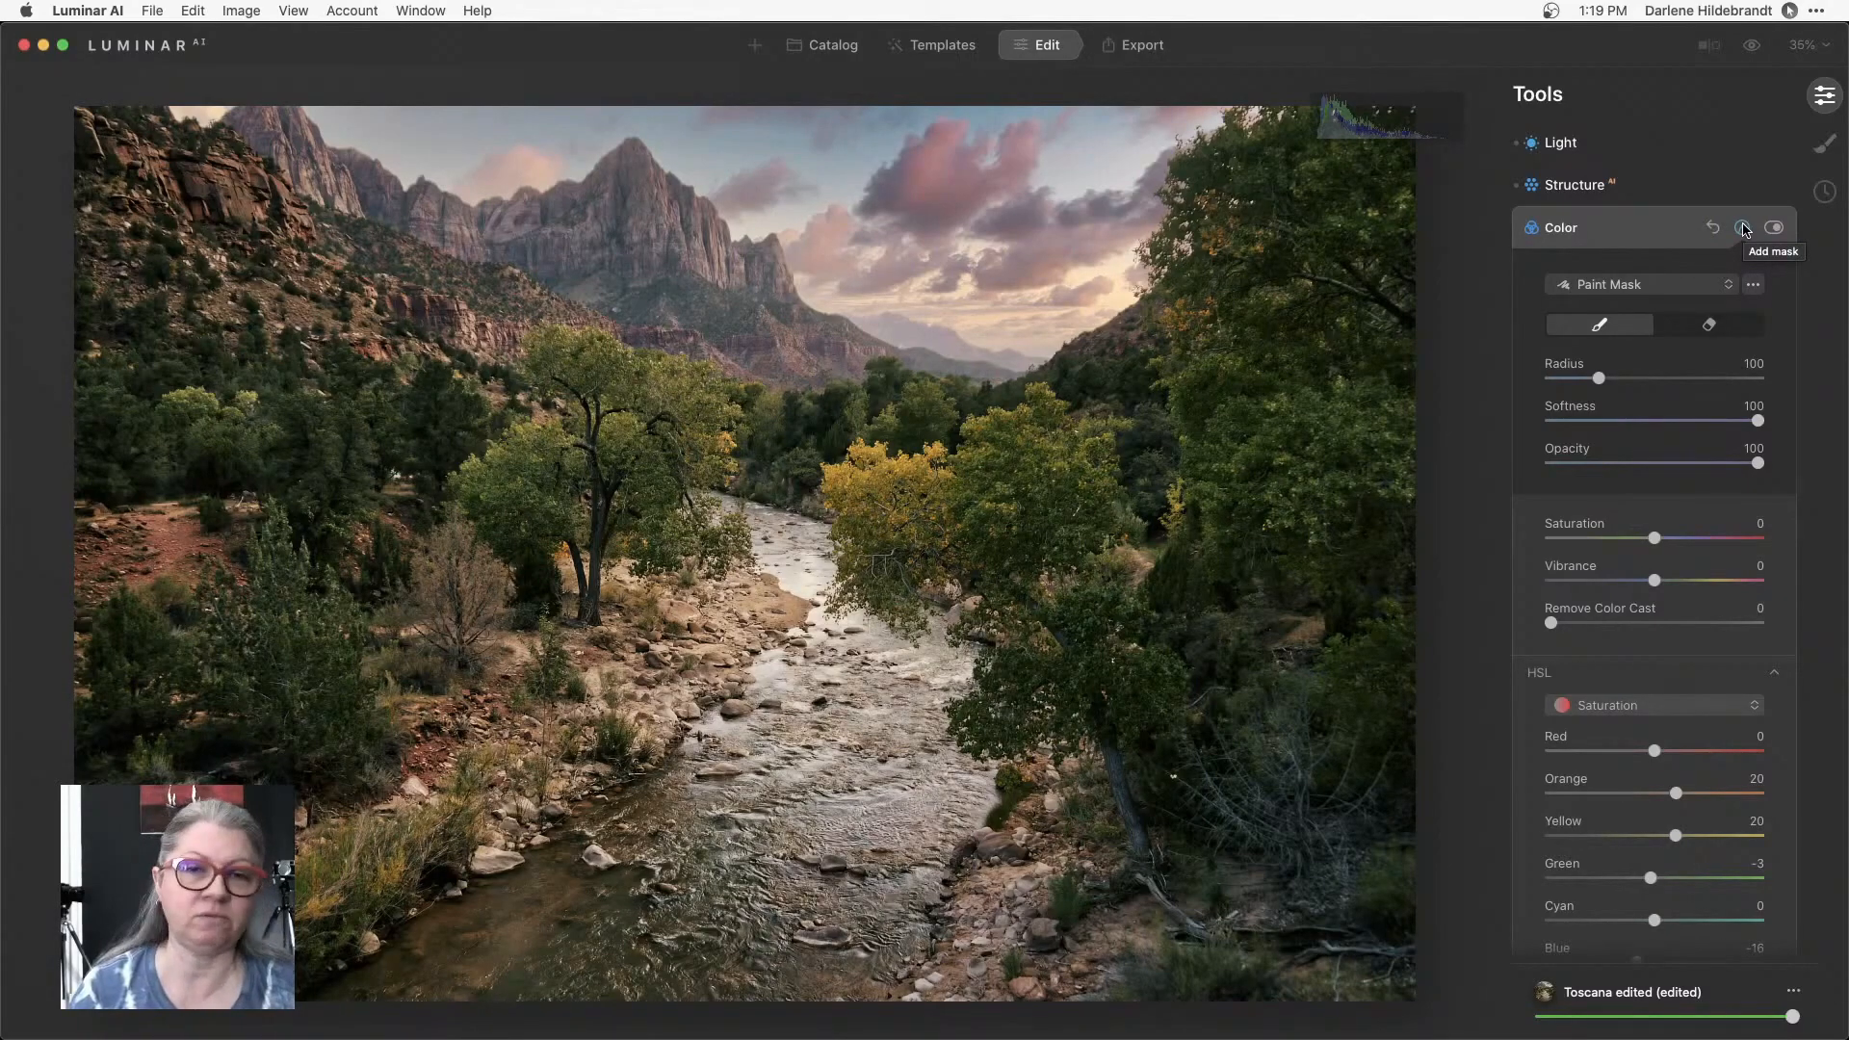
Remove the mask, set luminance yellow 18 and green 41, and toggle Color off and on.
{"action": "left_click", "coordinate": [1745, 228]}
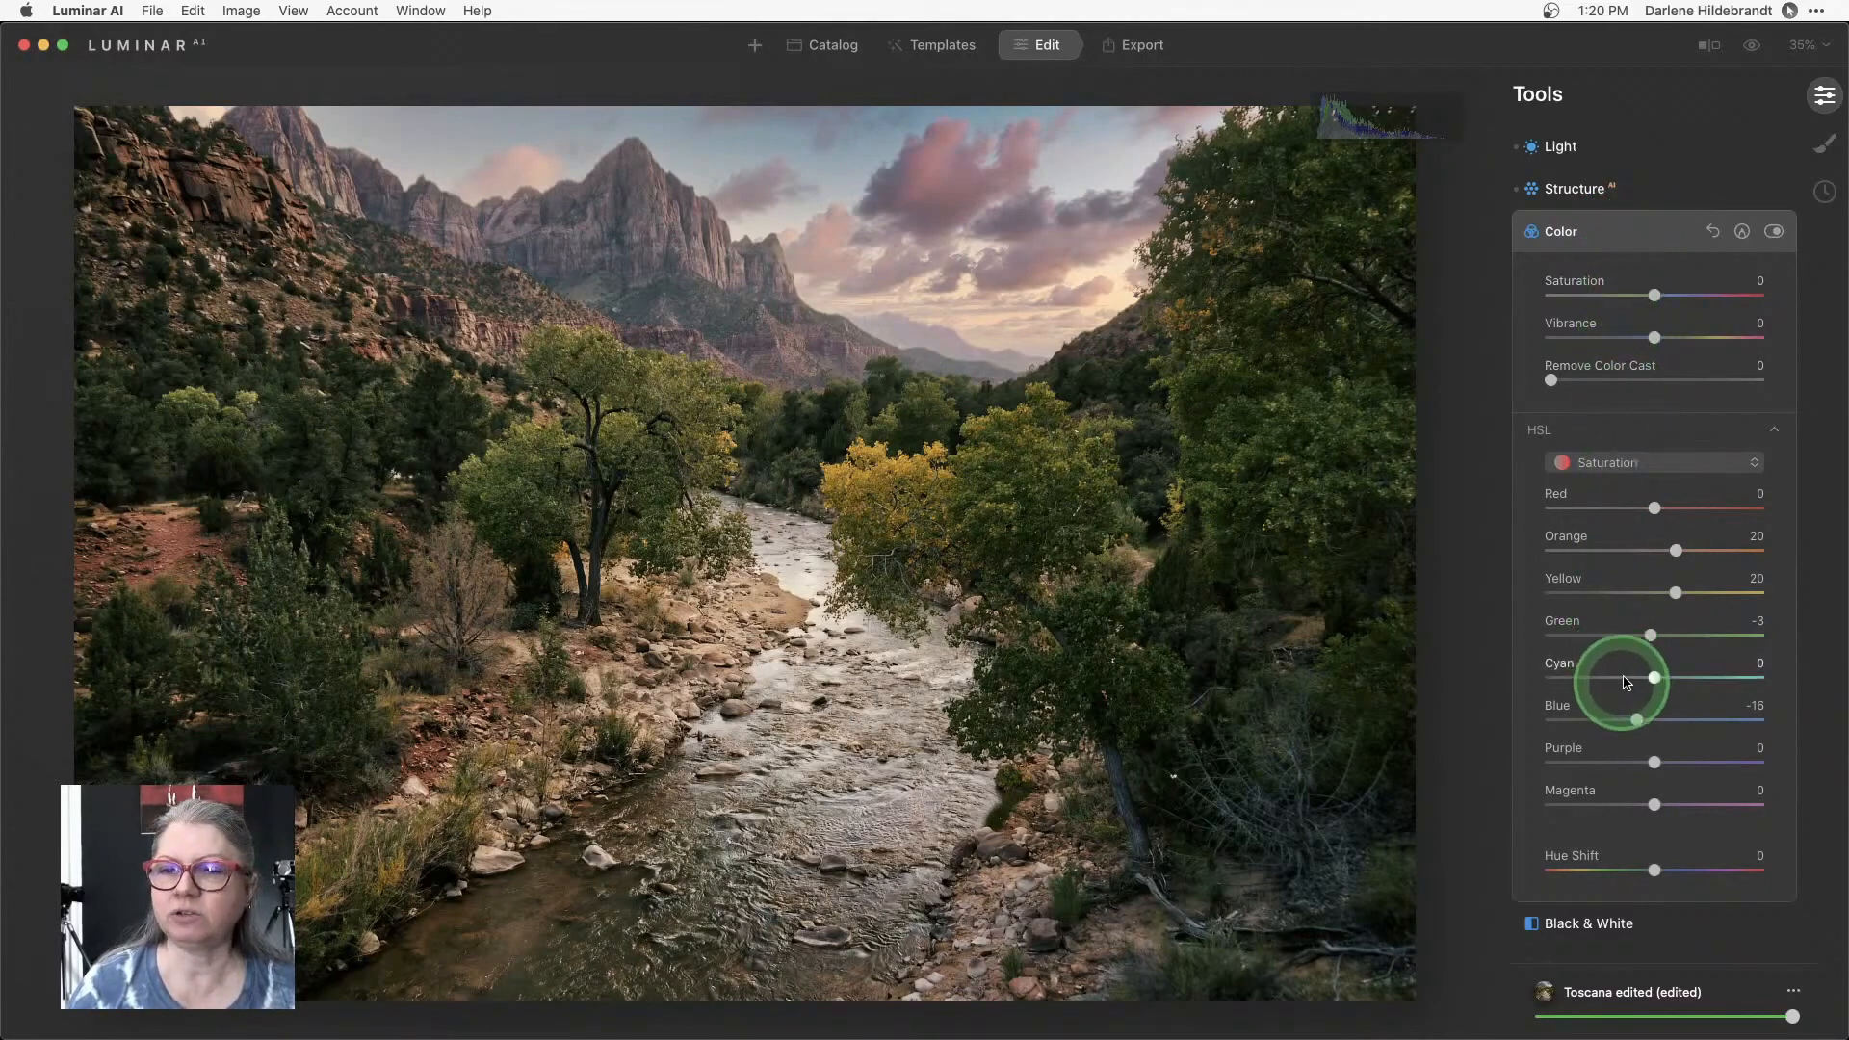
{"action": "mouse_move", "coordinate": [1625, 462]}
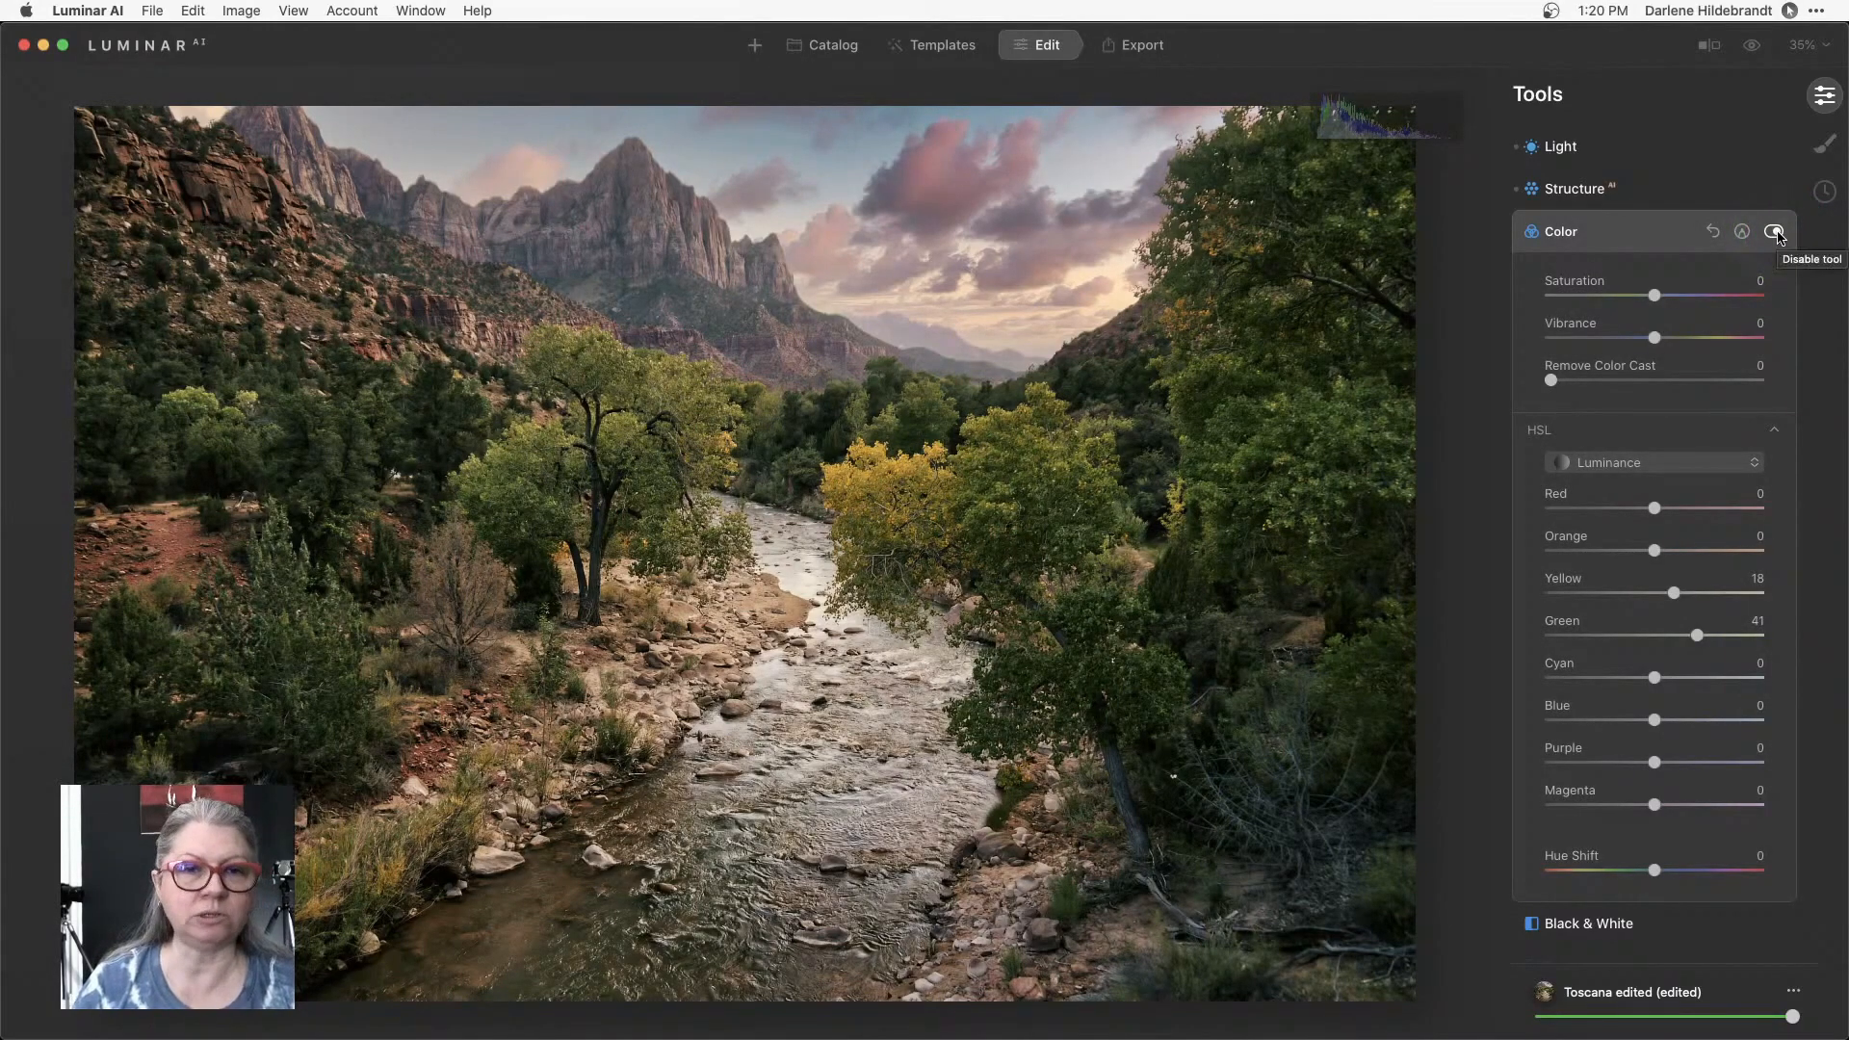
{"action": "left_click", "coordinate": [1774, 231]}
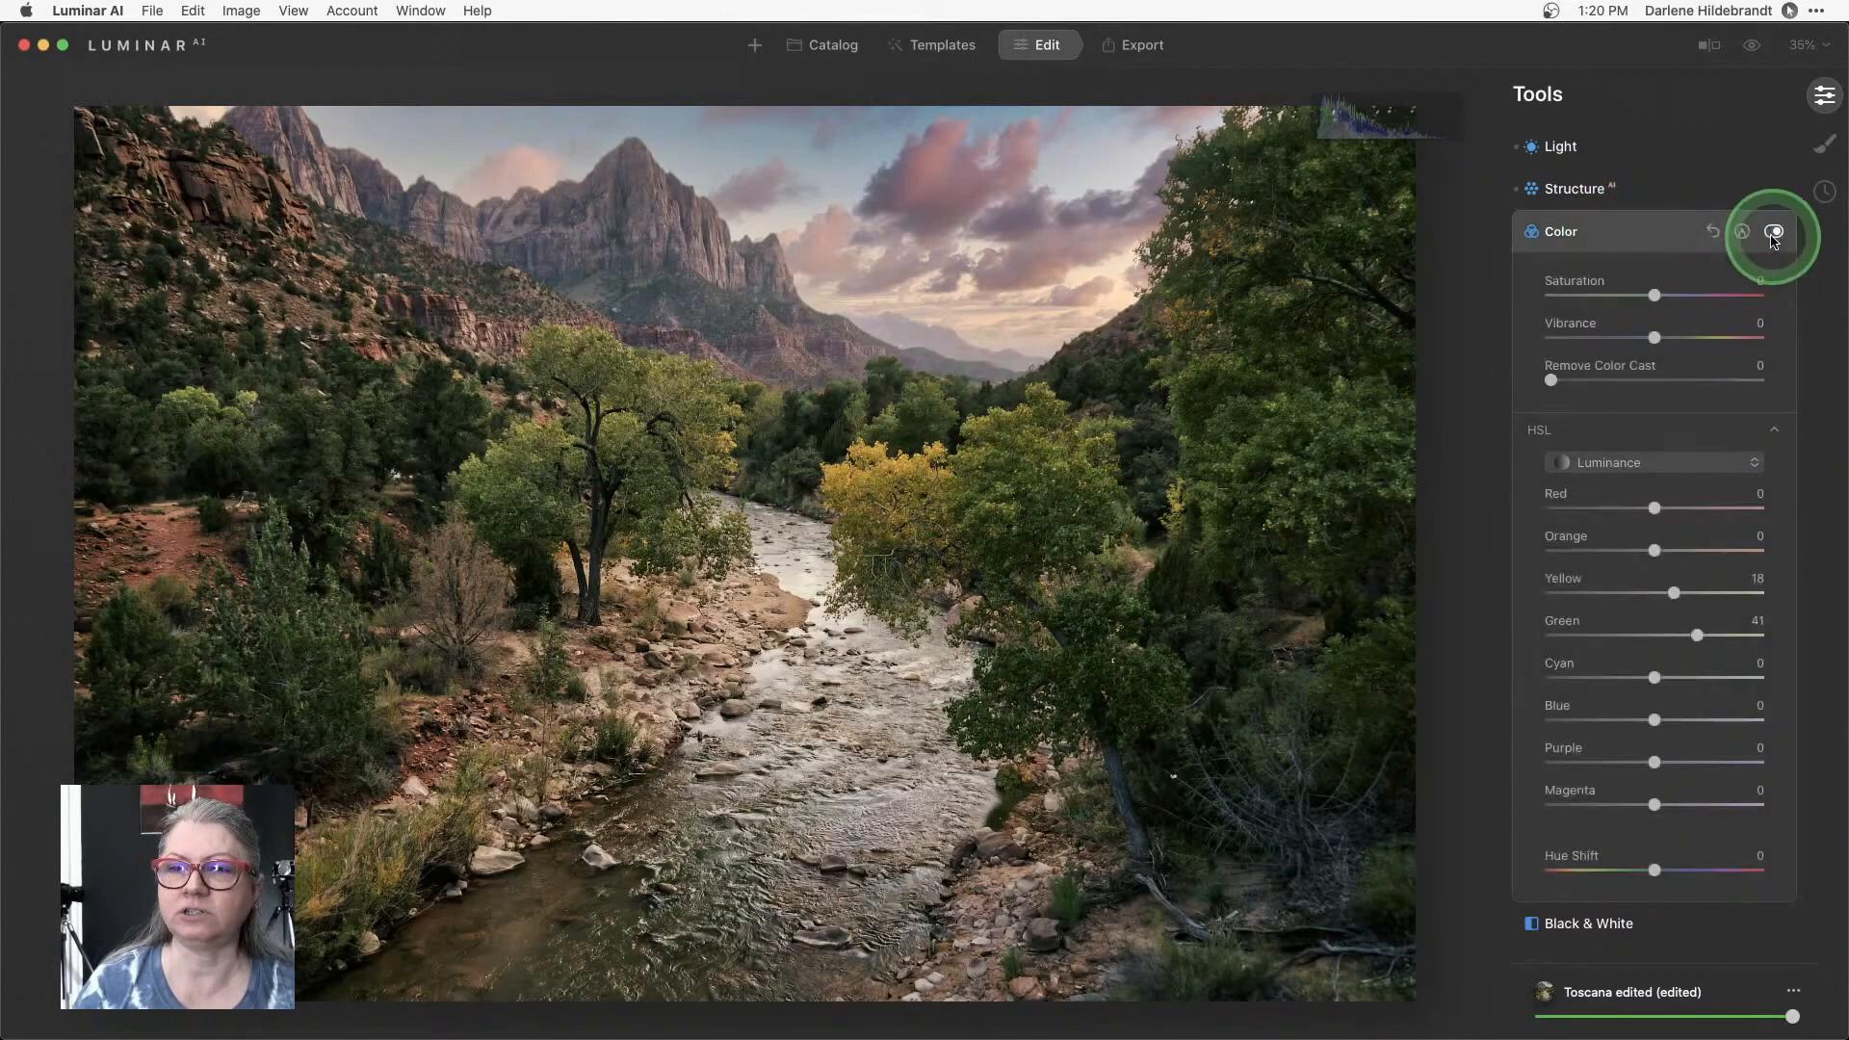
{"action": "left_click", "coordinate": [1562, 231]}
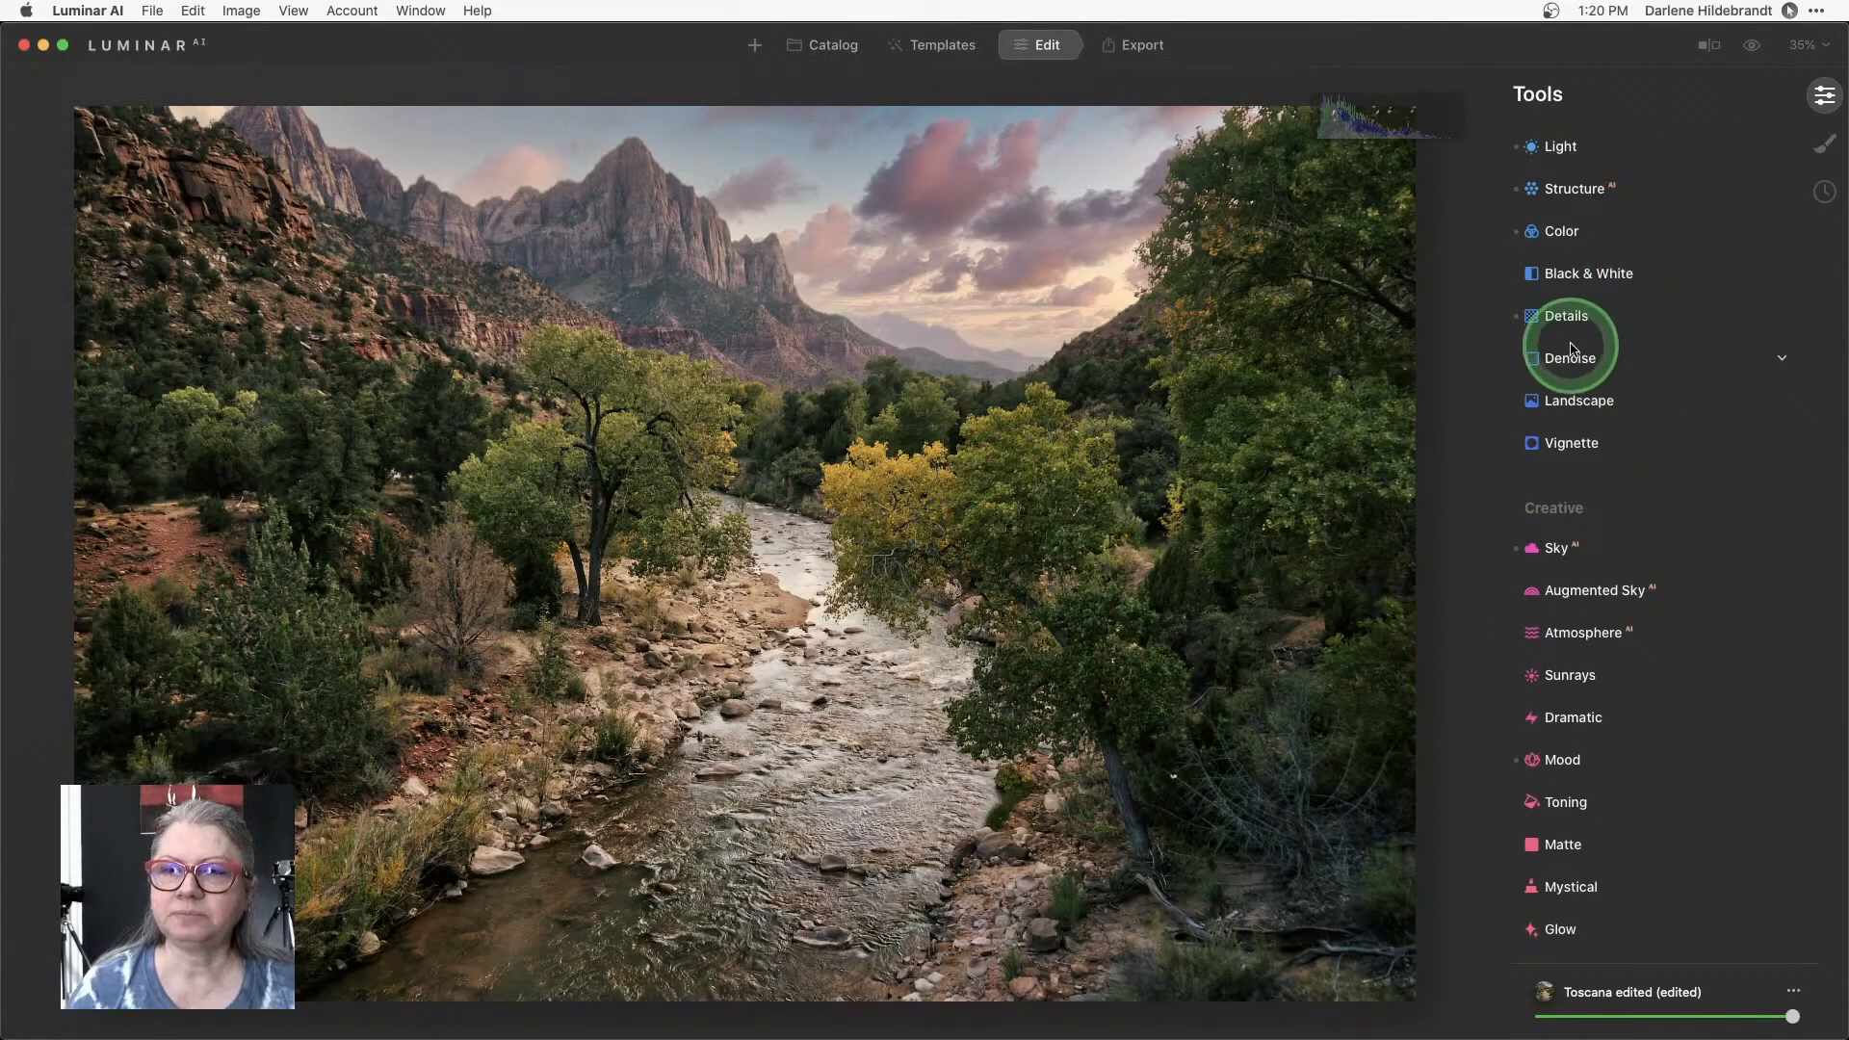
Raise Small Details to 5 and Medium Details to 14 in the Details tool.
{"action": "left_click", "coordinate": [1567, 316]}
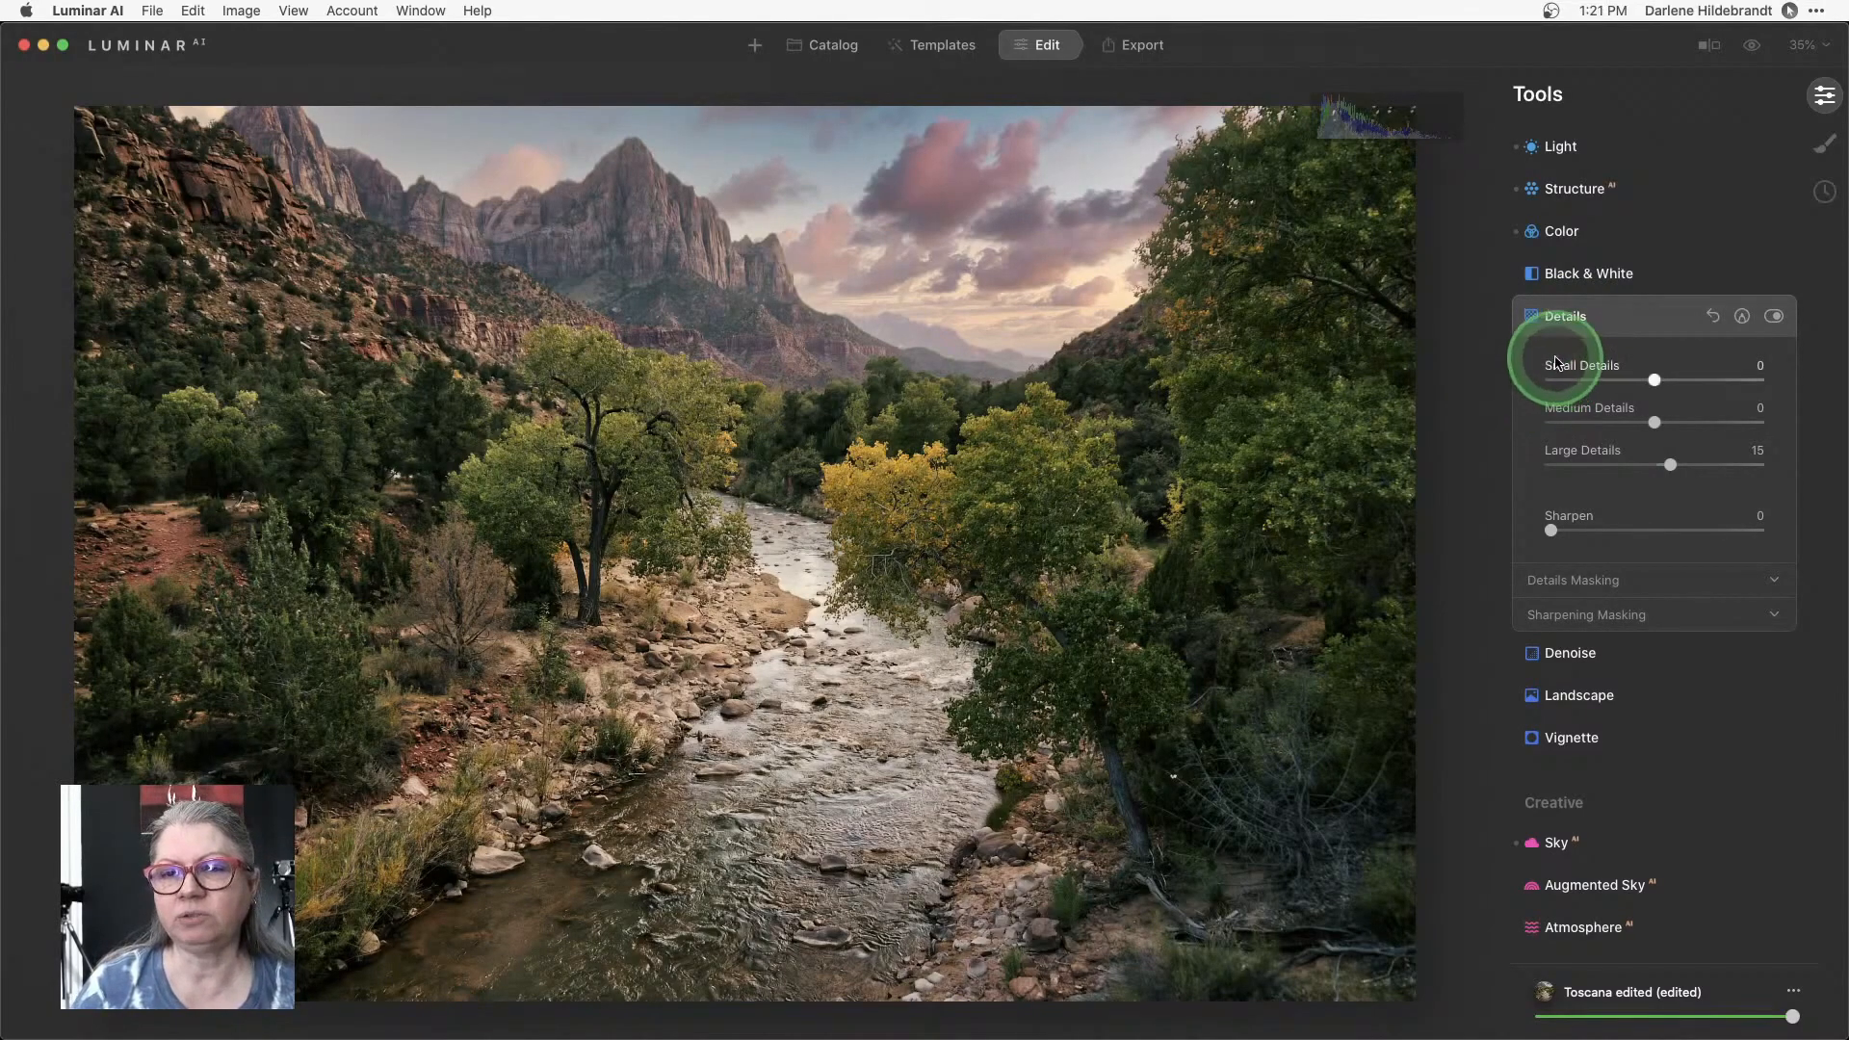
{"action": "mouse_move", "coordinate": [1562, 372]}
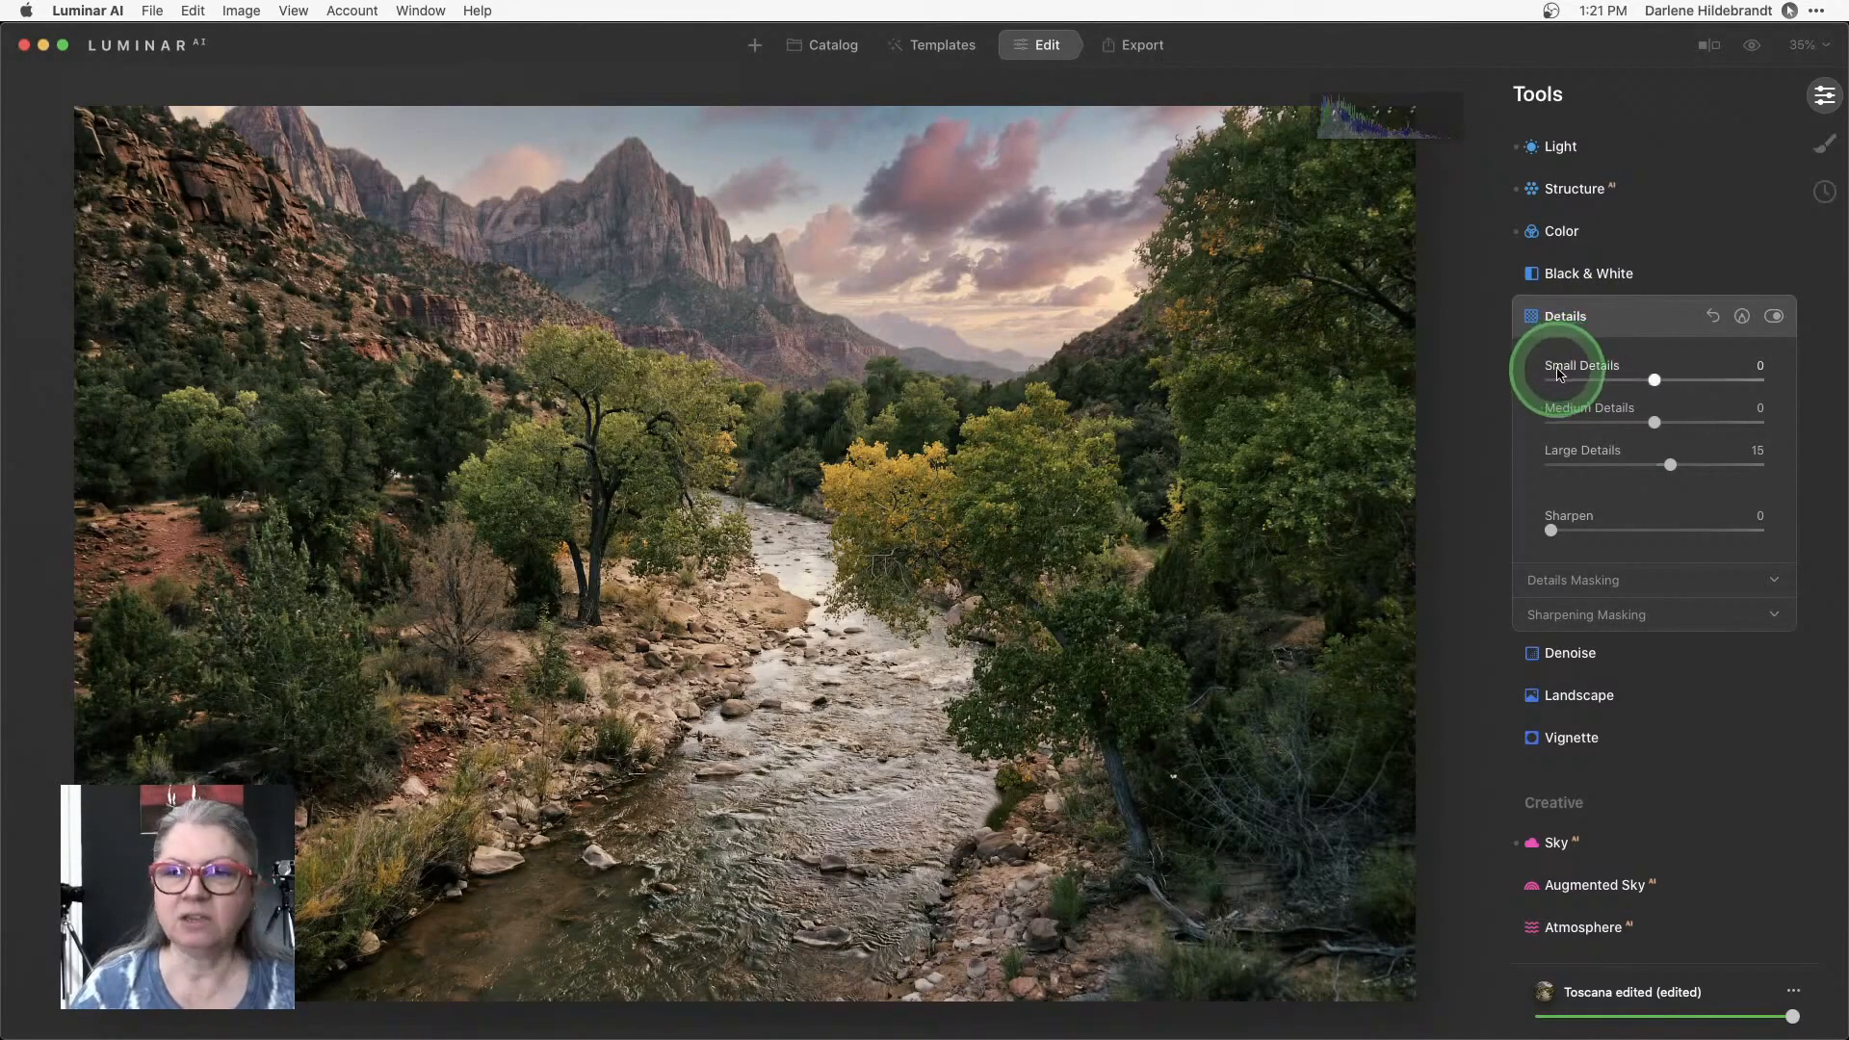
{"action": "mouse_move", "coordinate": [1539, 461]}
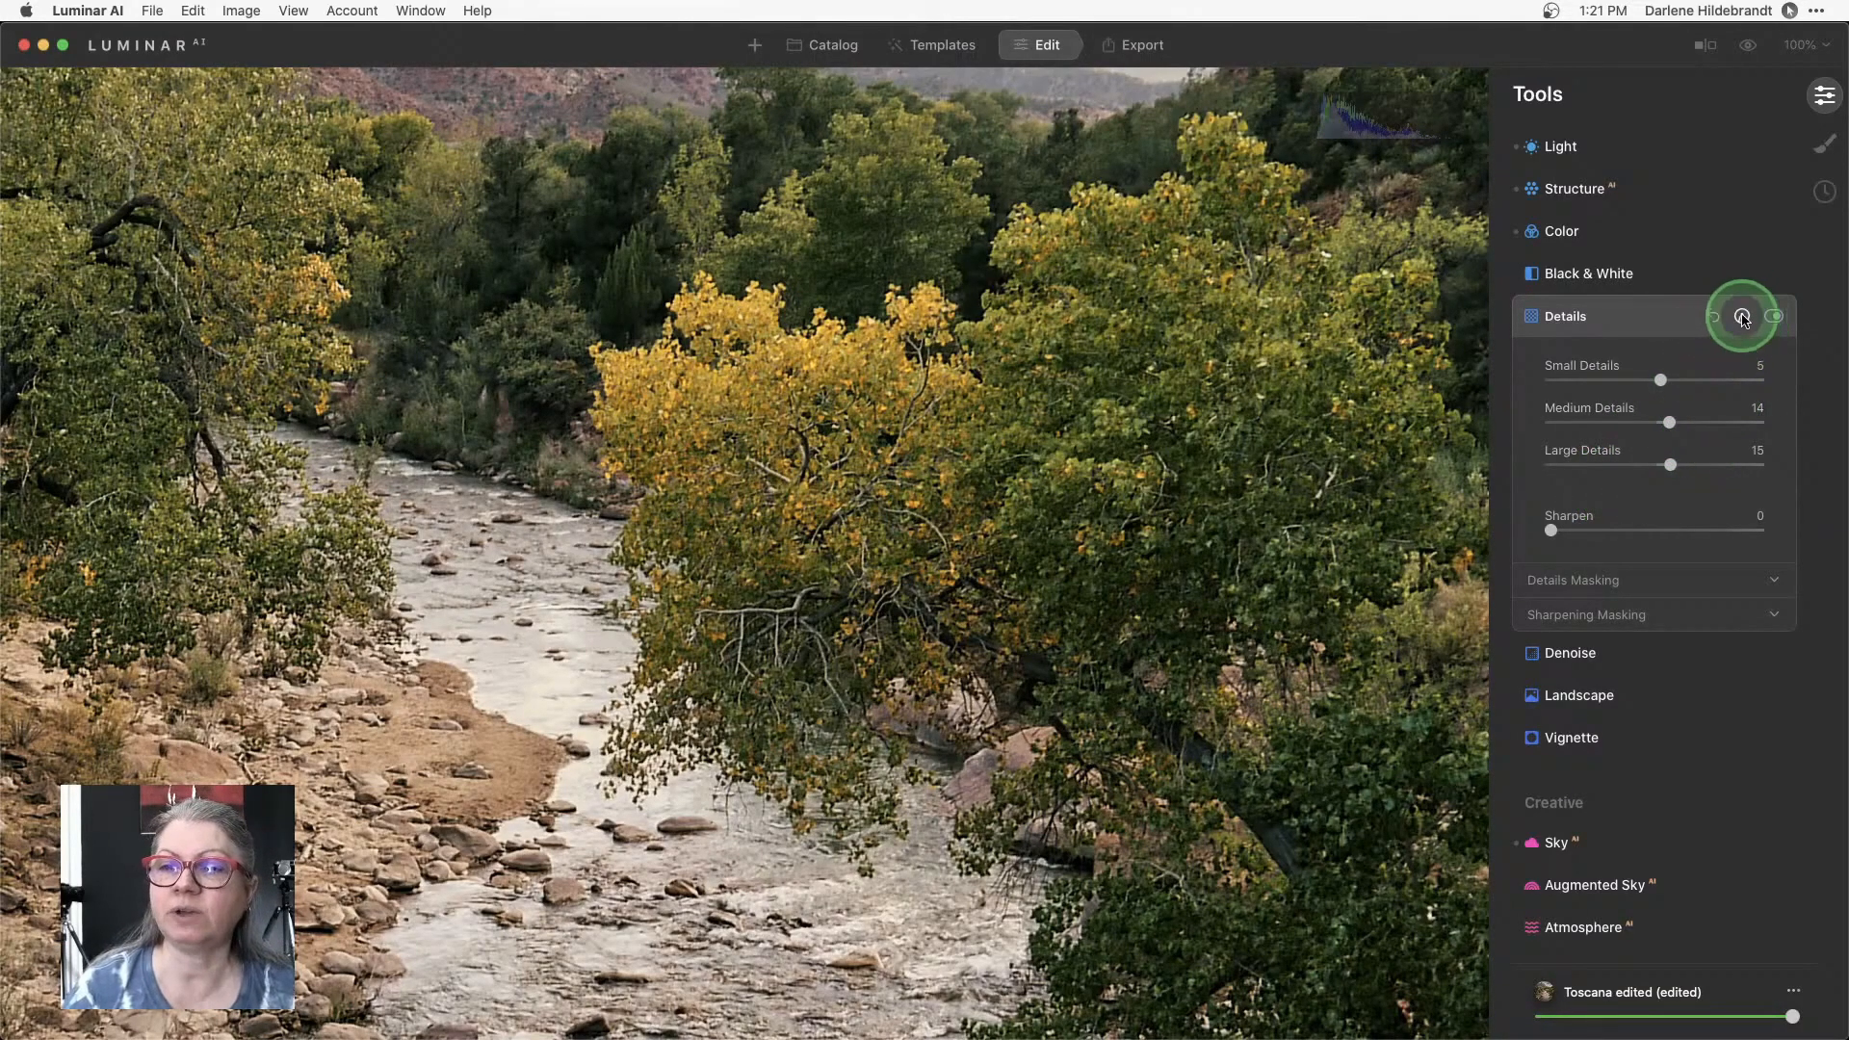
Add a mask to Details with Medium Details 70, Large Details 73 and Sharpen 11.
{"action": "left_click", "coordinate": [1743, 316]}
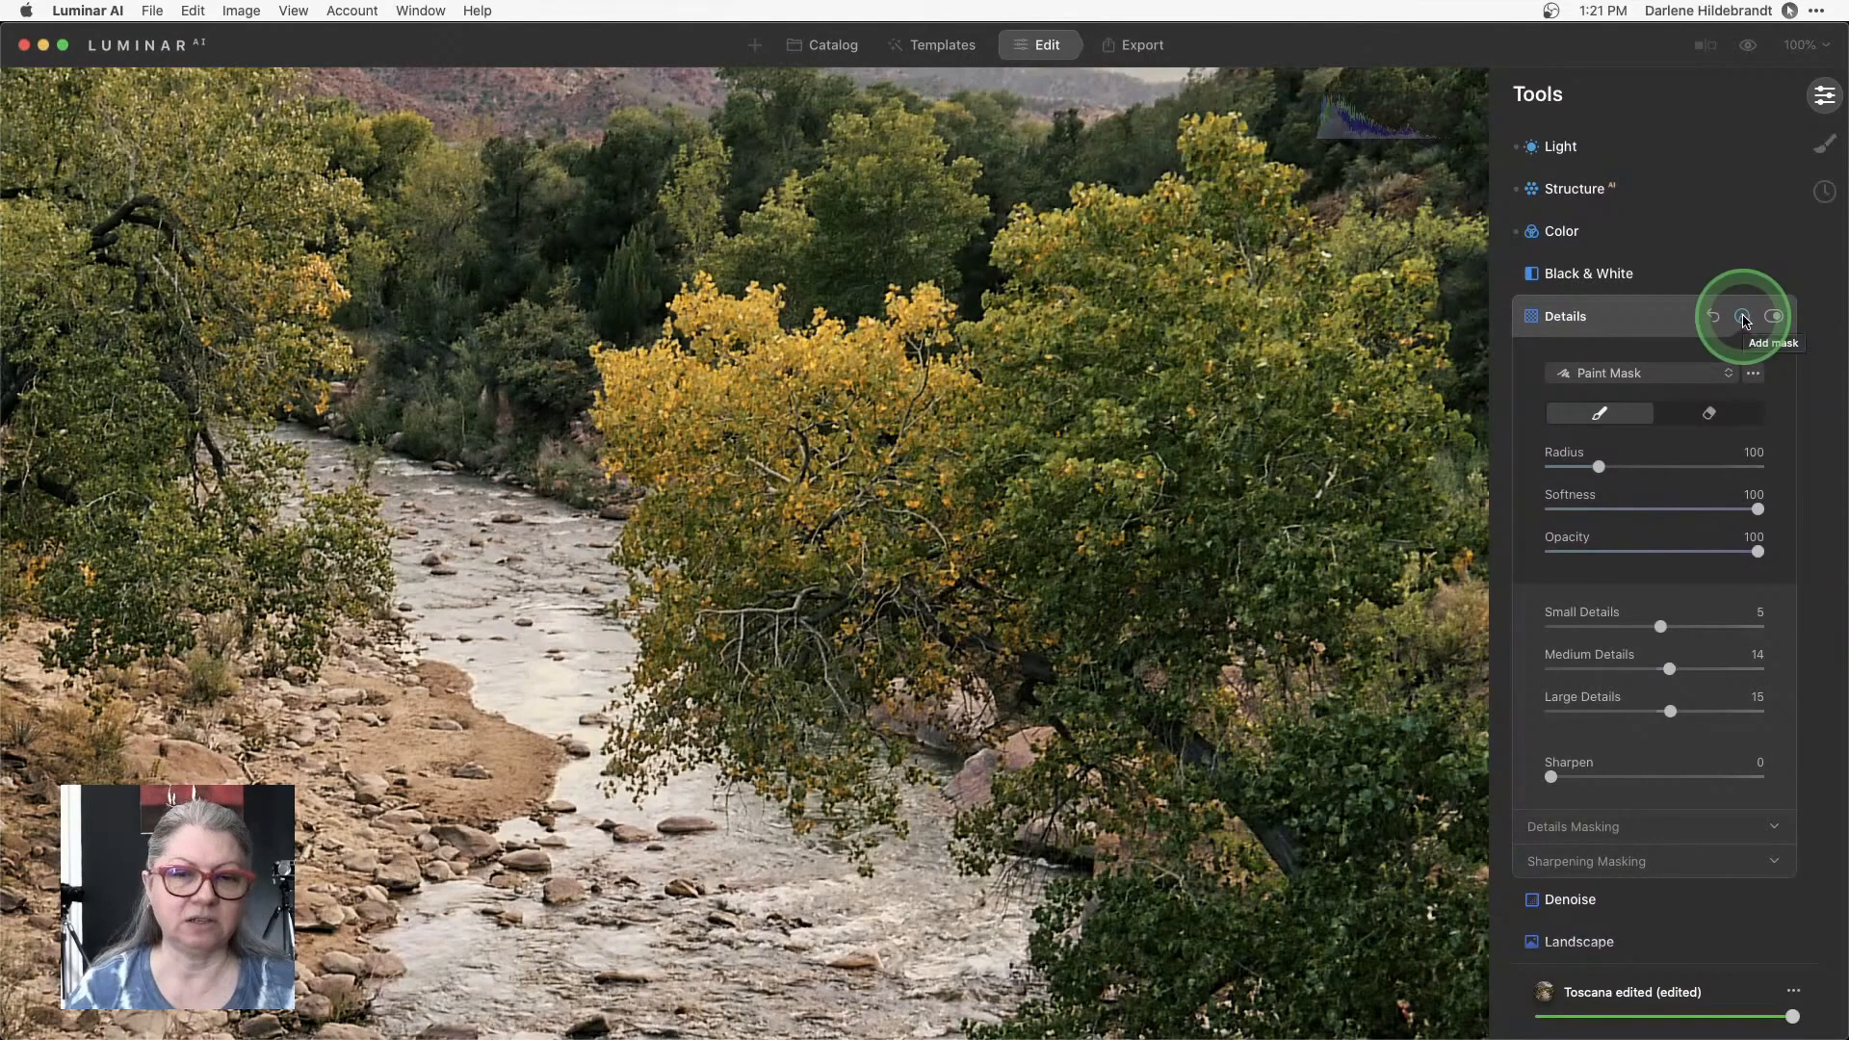
{"action": "left_click", "coordinate": [1743, 316]}
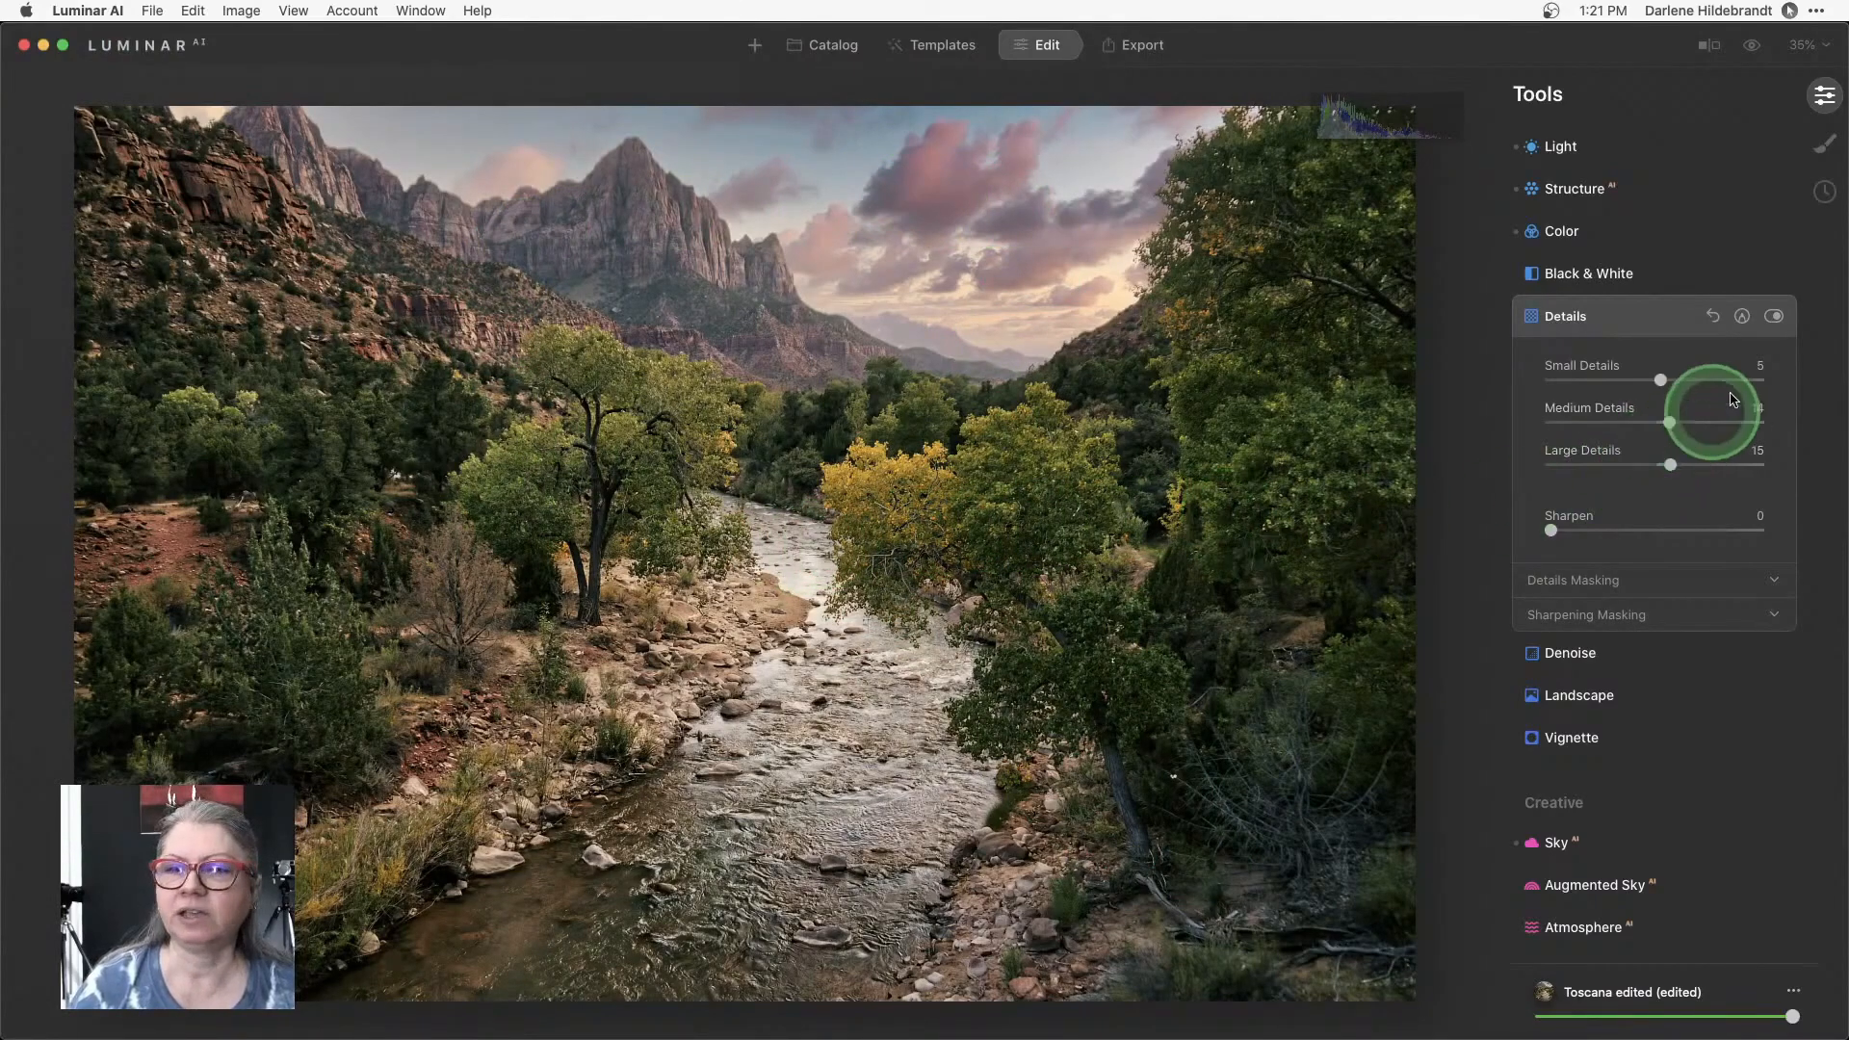
{"action": "left_click", "coordinate": [1741, 316]}
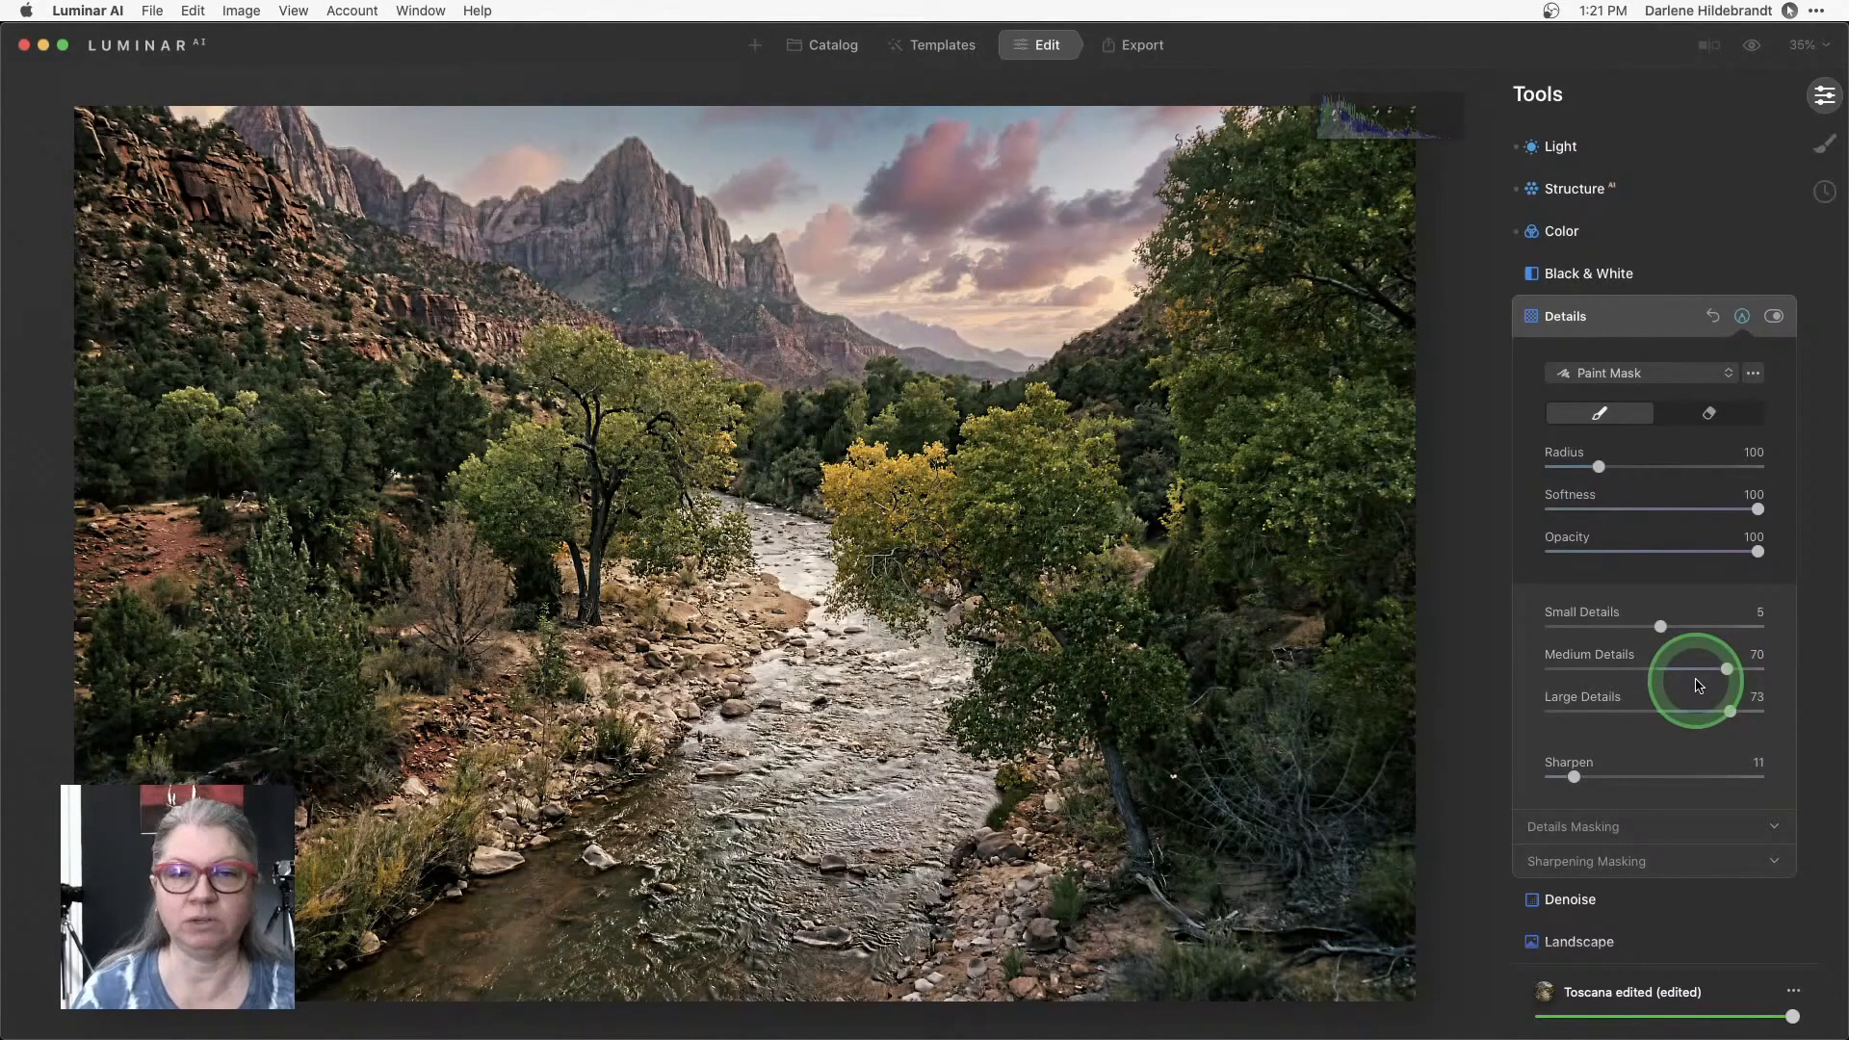
{"action": "mouse_move", "coordinate": [1599, 422]}
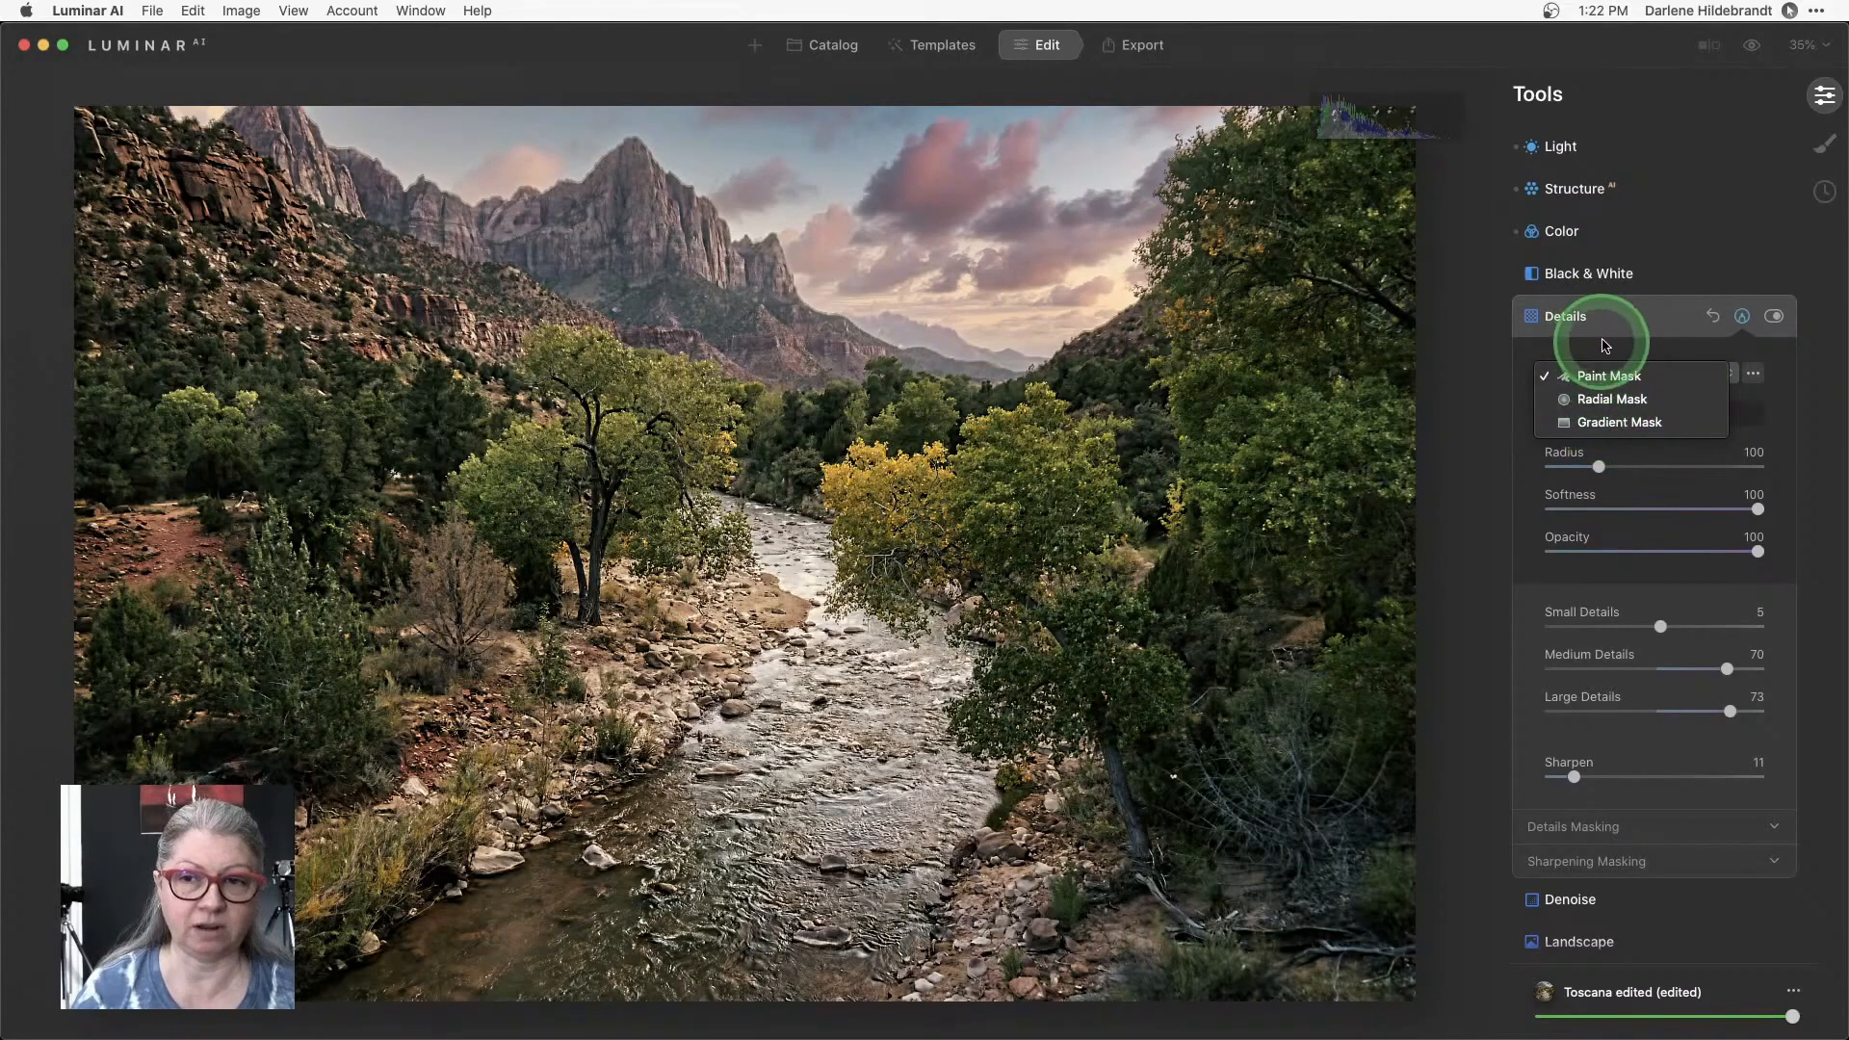
Keep Paint Mask and erase the sky at Opacity 79, Radius 112 so only cliffs, trees and river sharpen.
{"action": "left_click", "coordinate": [1606, 375]}
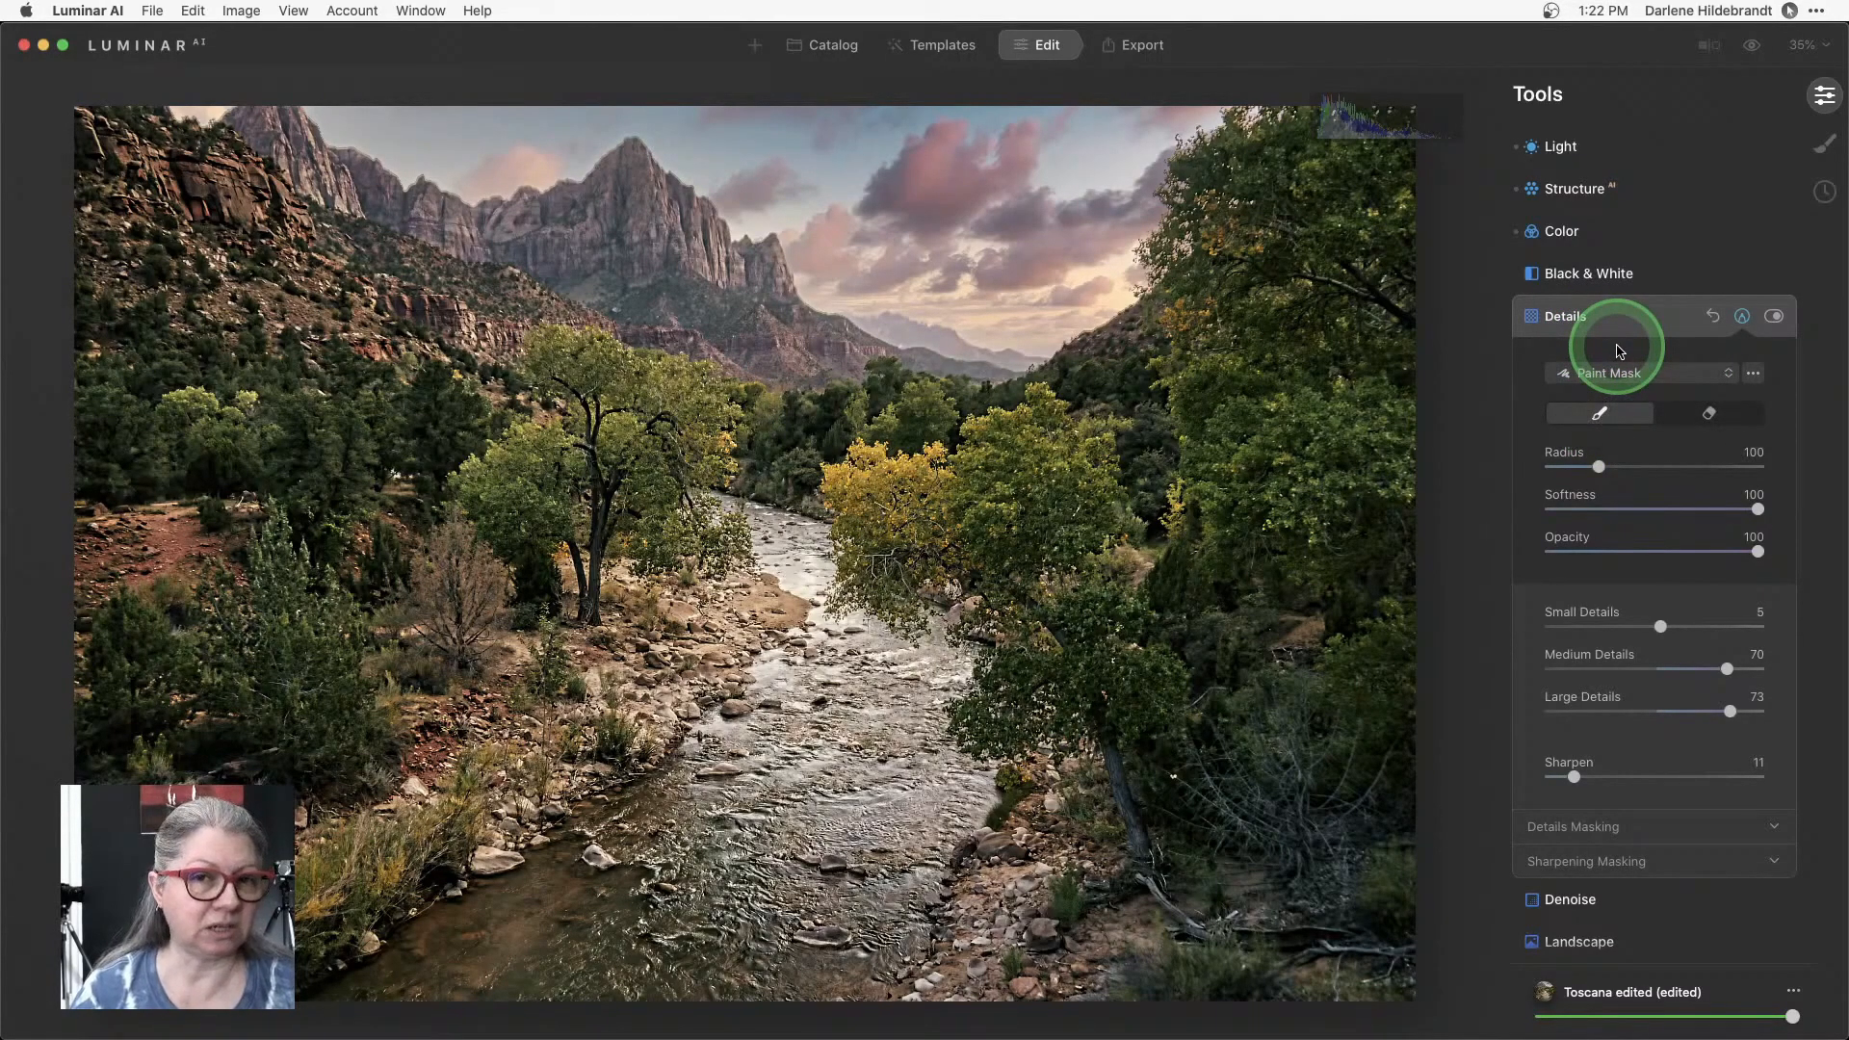
{"action": "mouse_move", "coordinate": [1599, 414]}
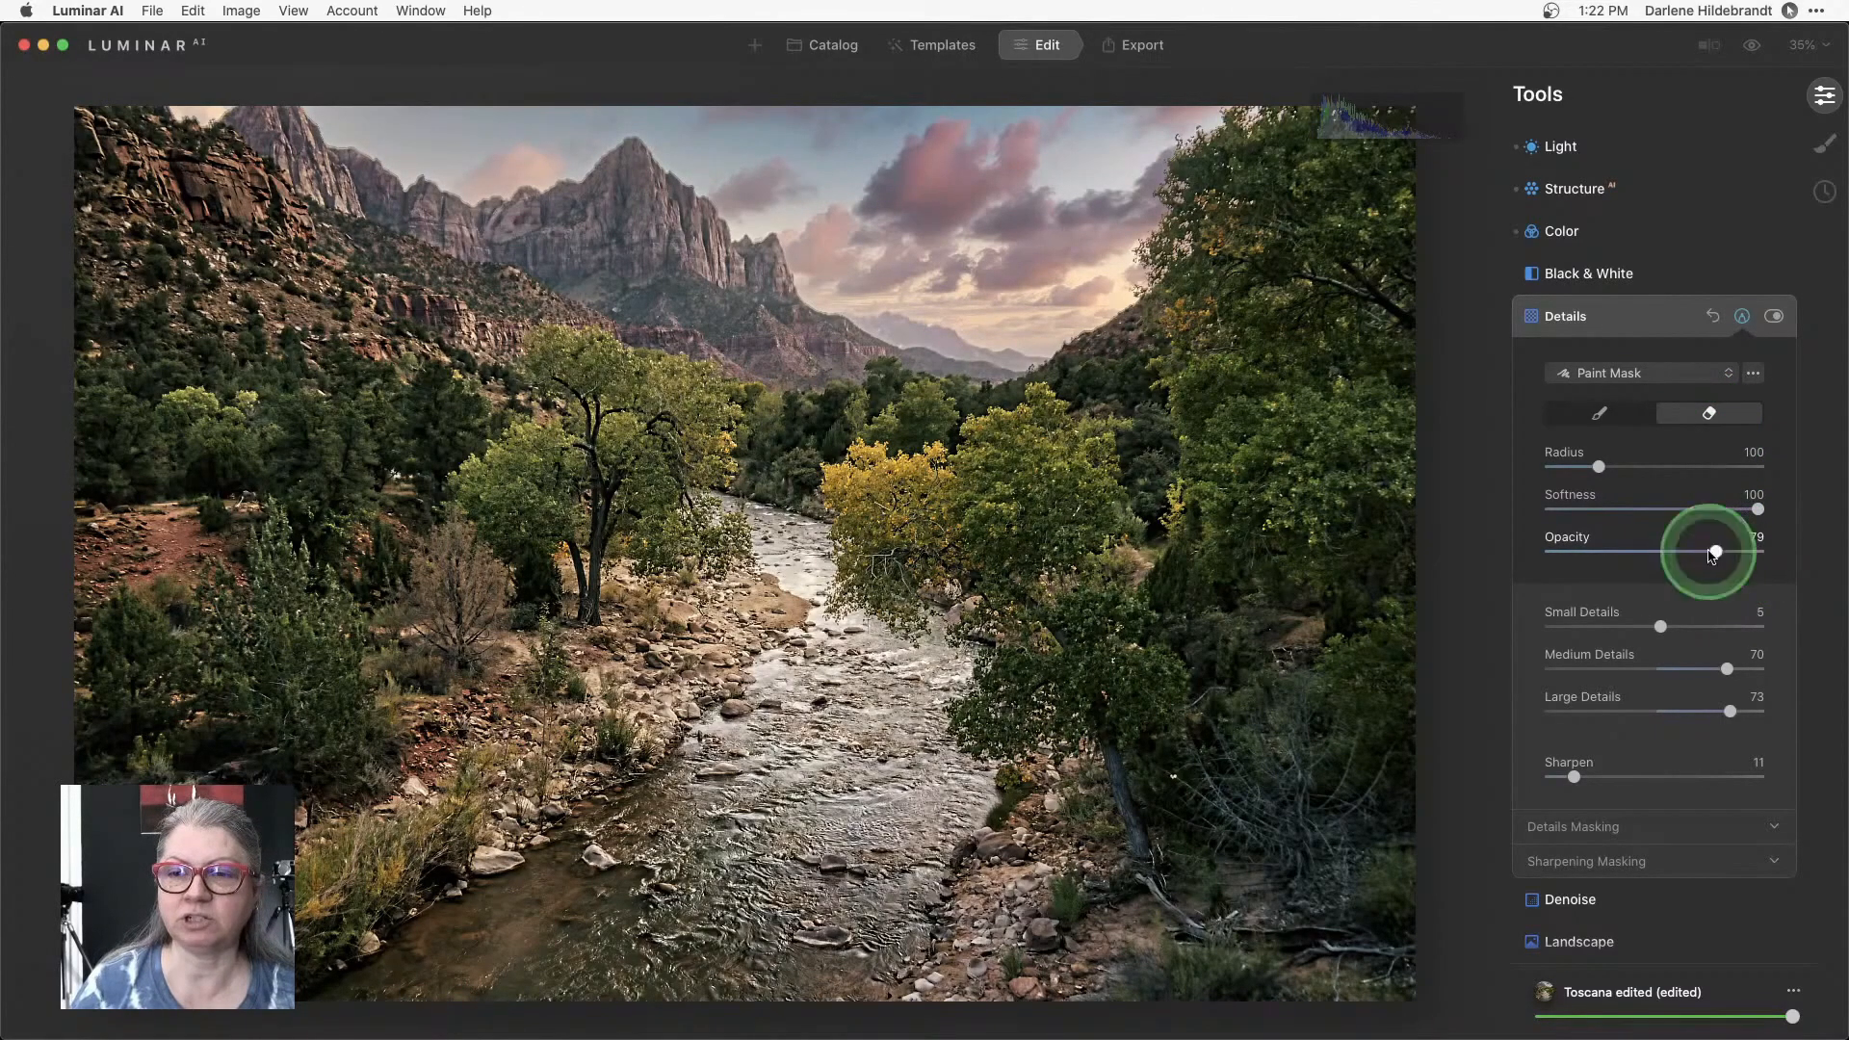
{"action": "mouse_move", "coordinate": [951, 197]}
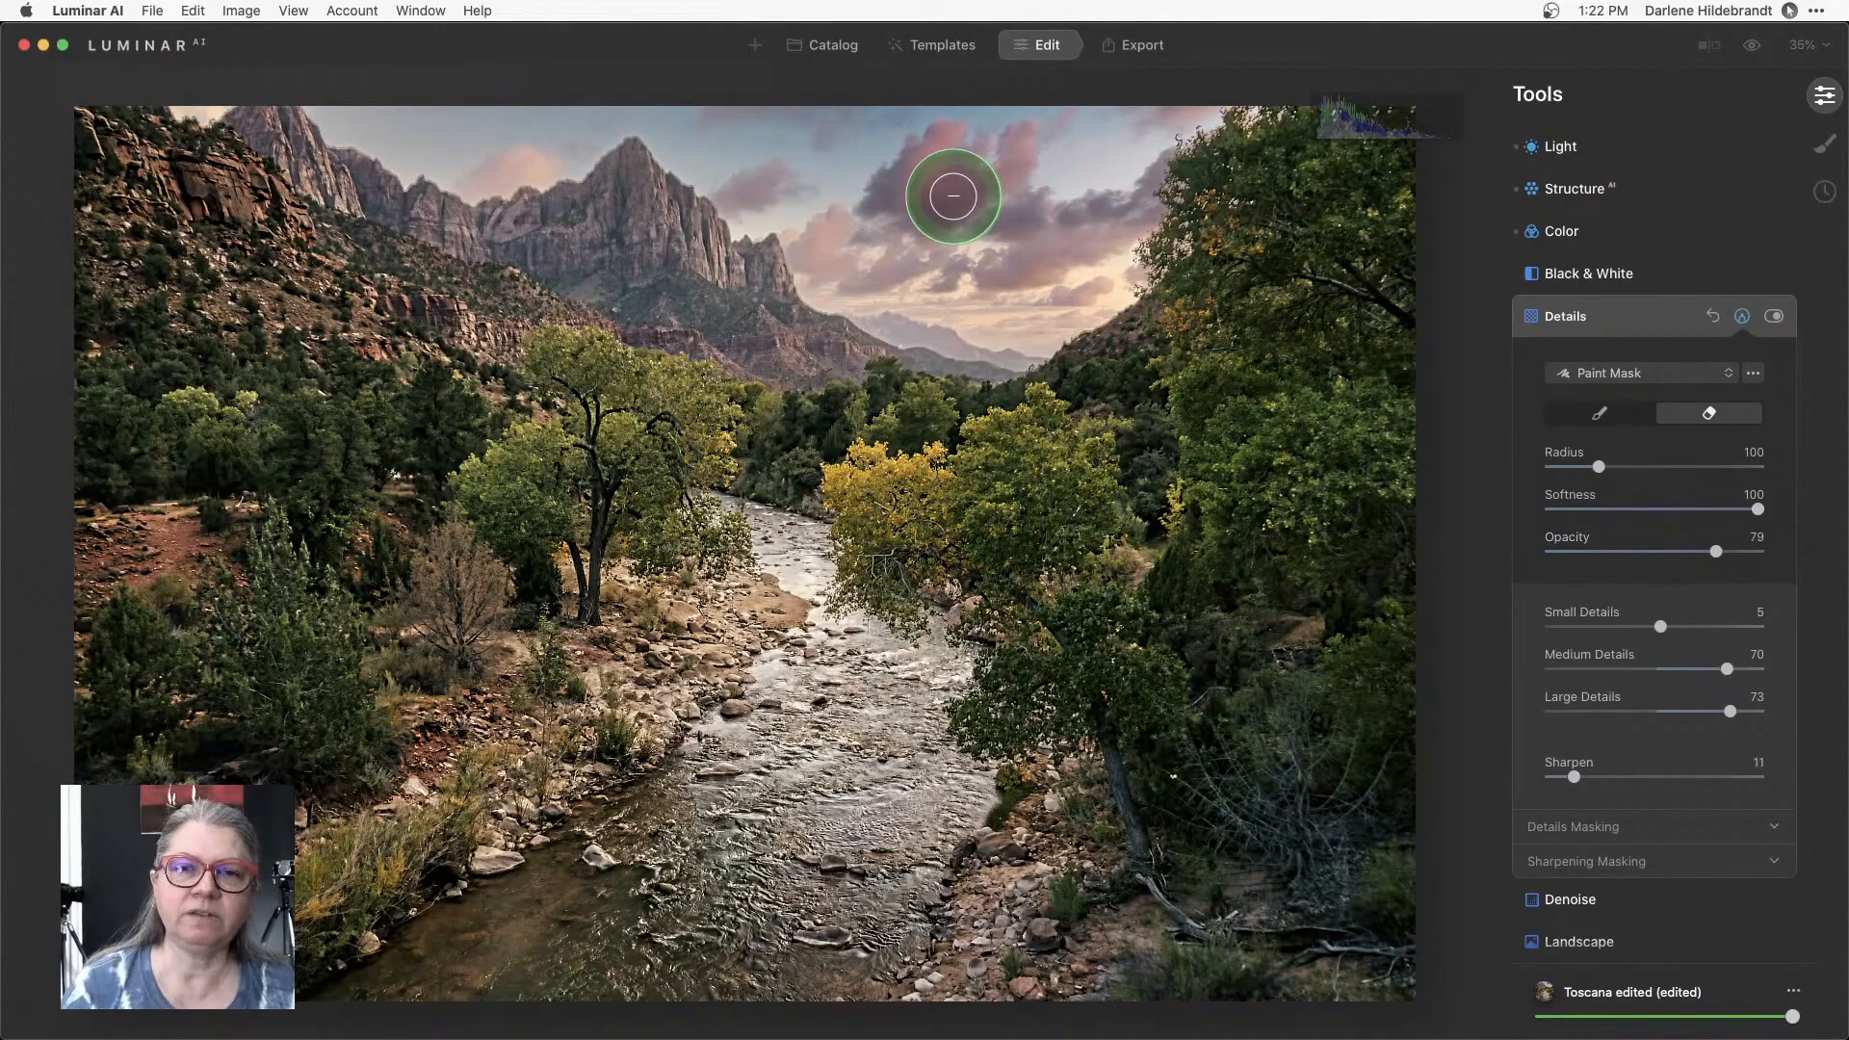
{"action": "mouse_move", "coordinate": [873, 190]}
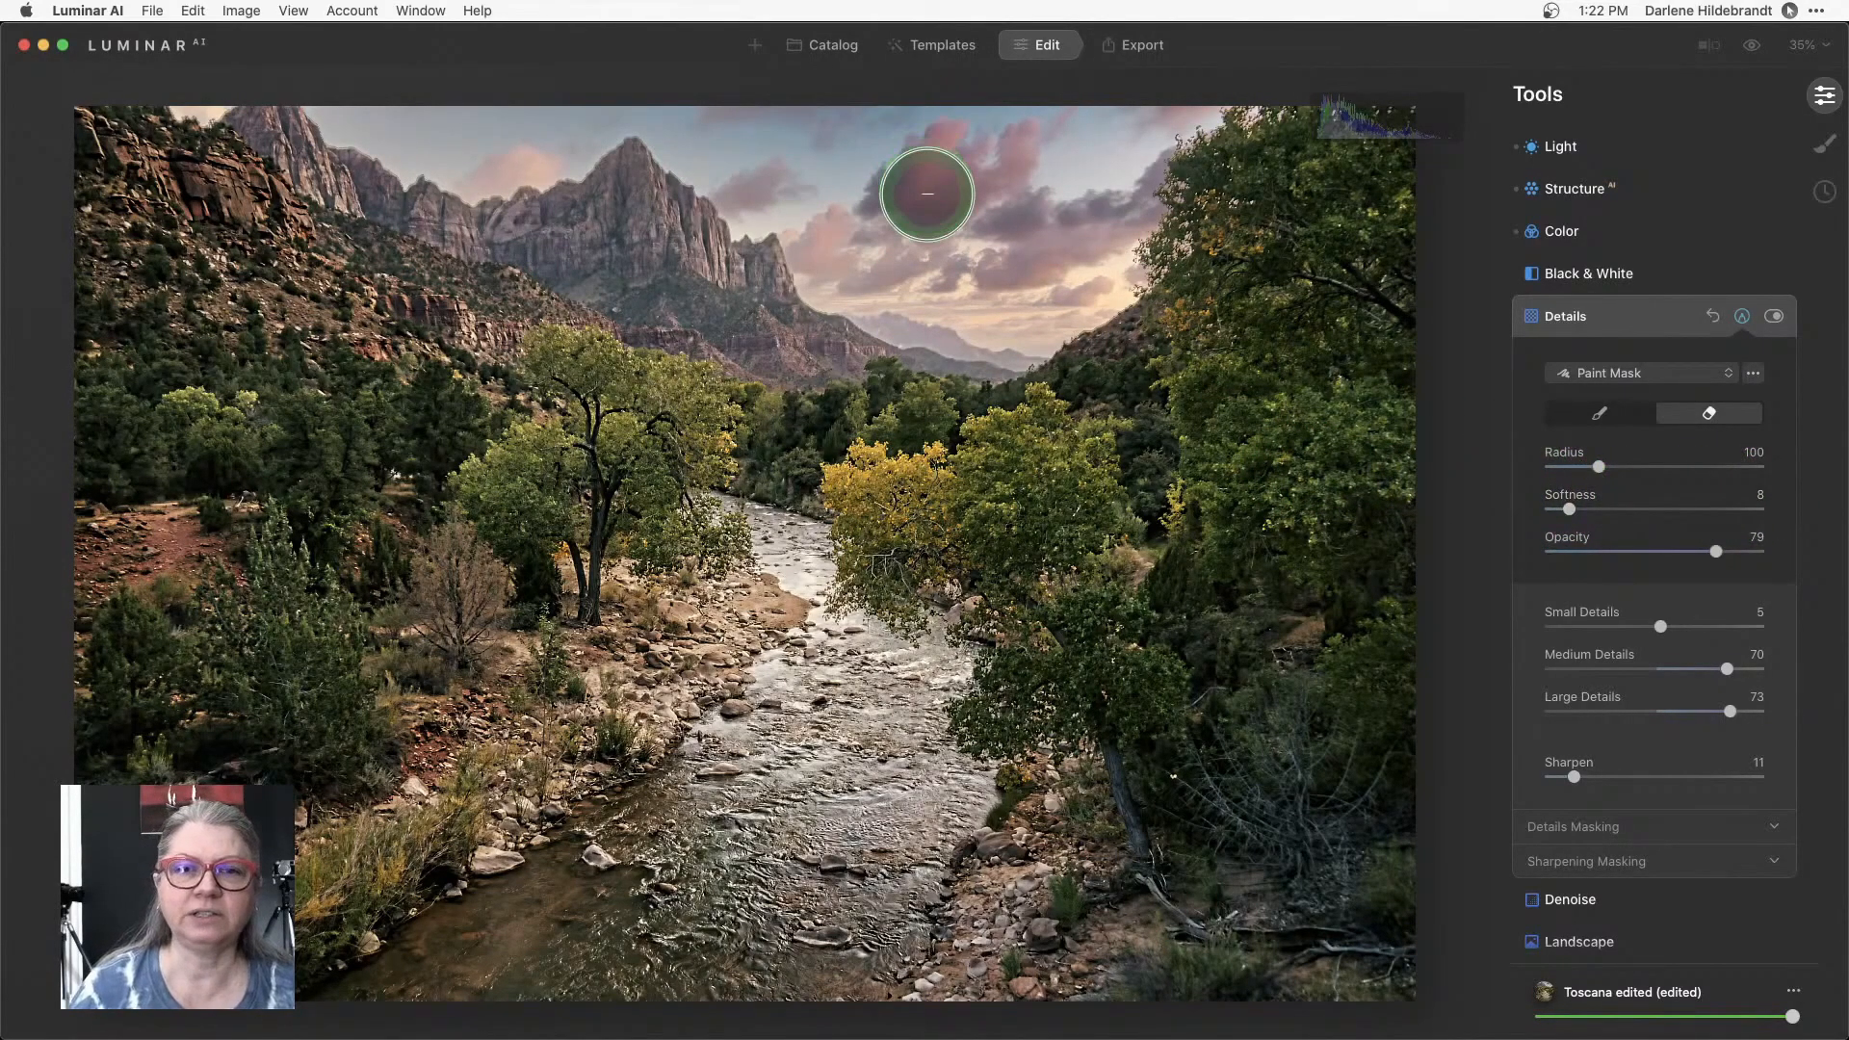
{"action": "mouse_move", "coordinate": [1271, 400]}
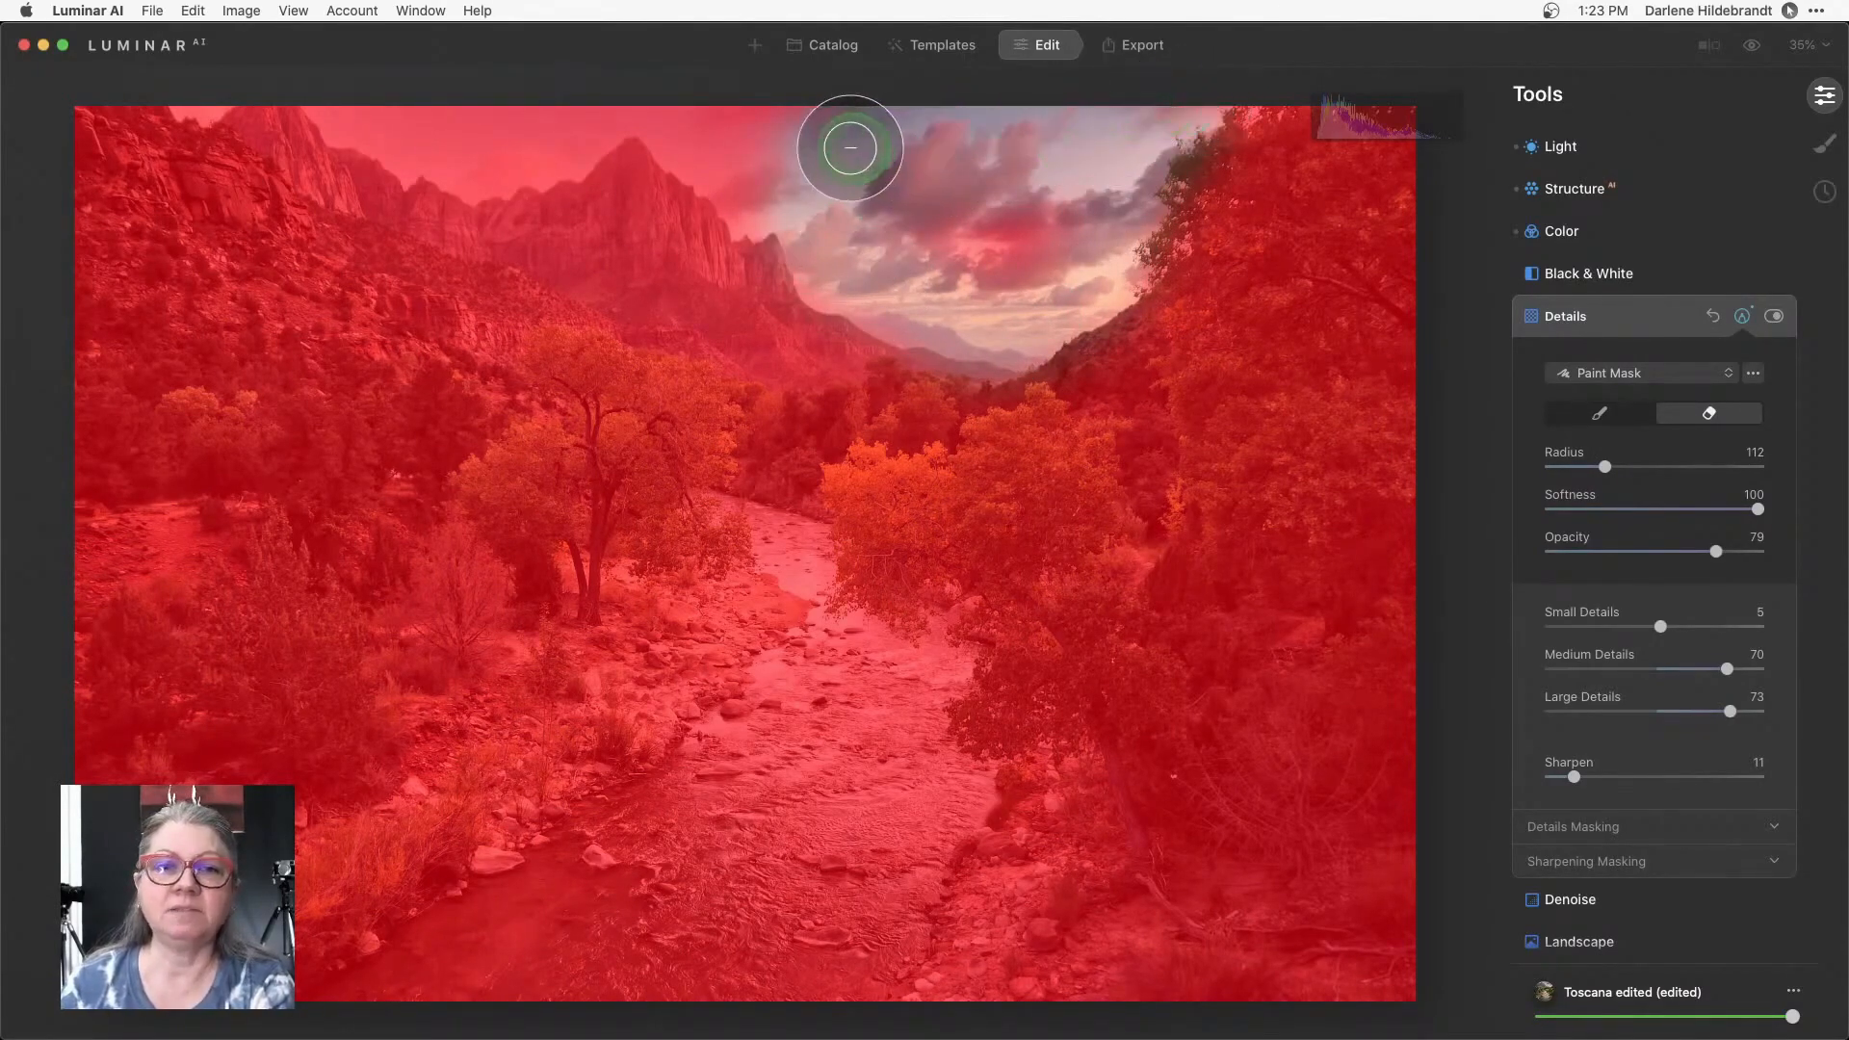
{"action": "mouse_move", "coordinate": [734, 160]}
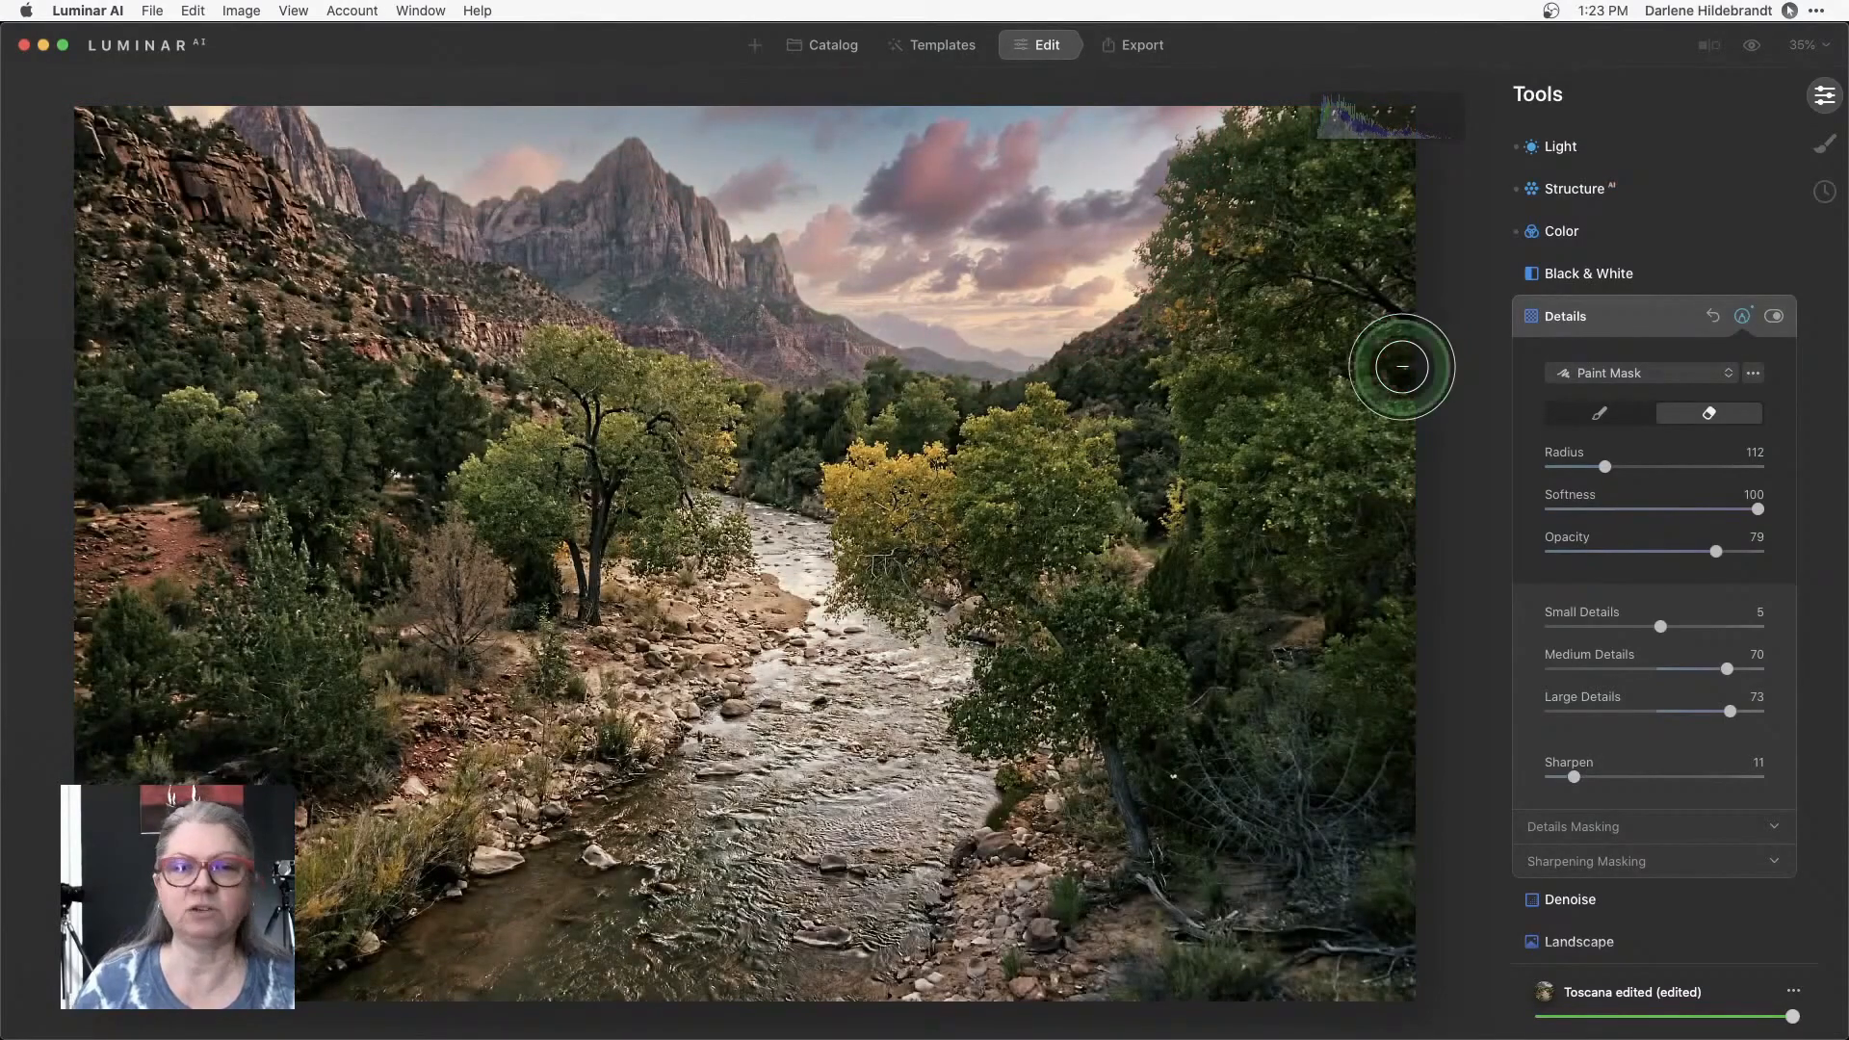
Lower Medium Details to 22 and Large Details to 11, compare with the effect off, then erase more at Opacity 43.
{"action": "left_click", "coordinate": [1743, 316]}
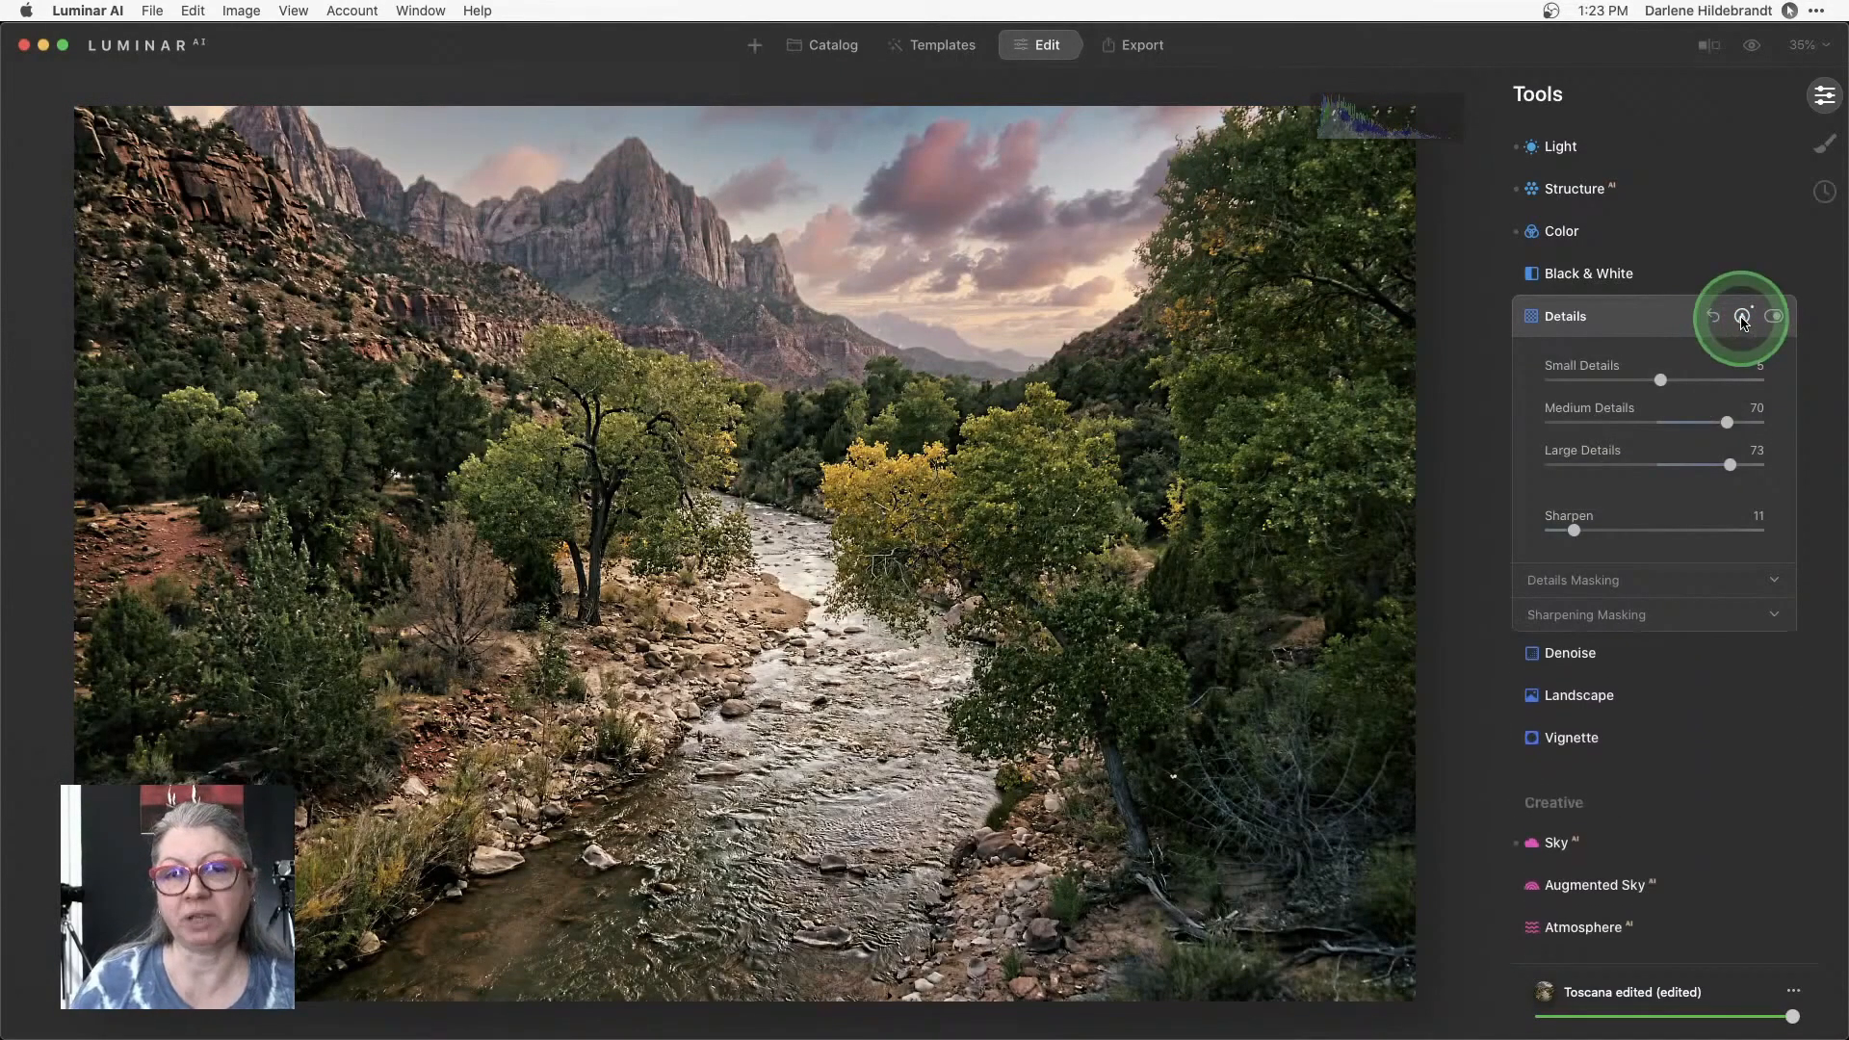
{"action": "mouse_move", "coordinate": [1745, 318]}
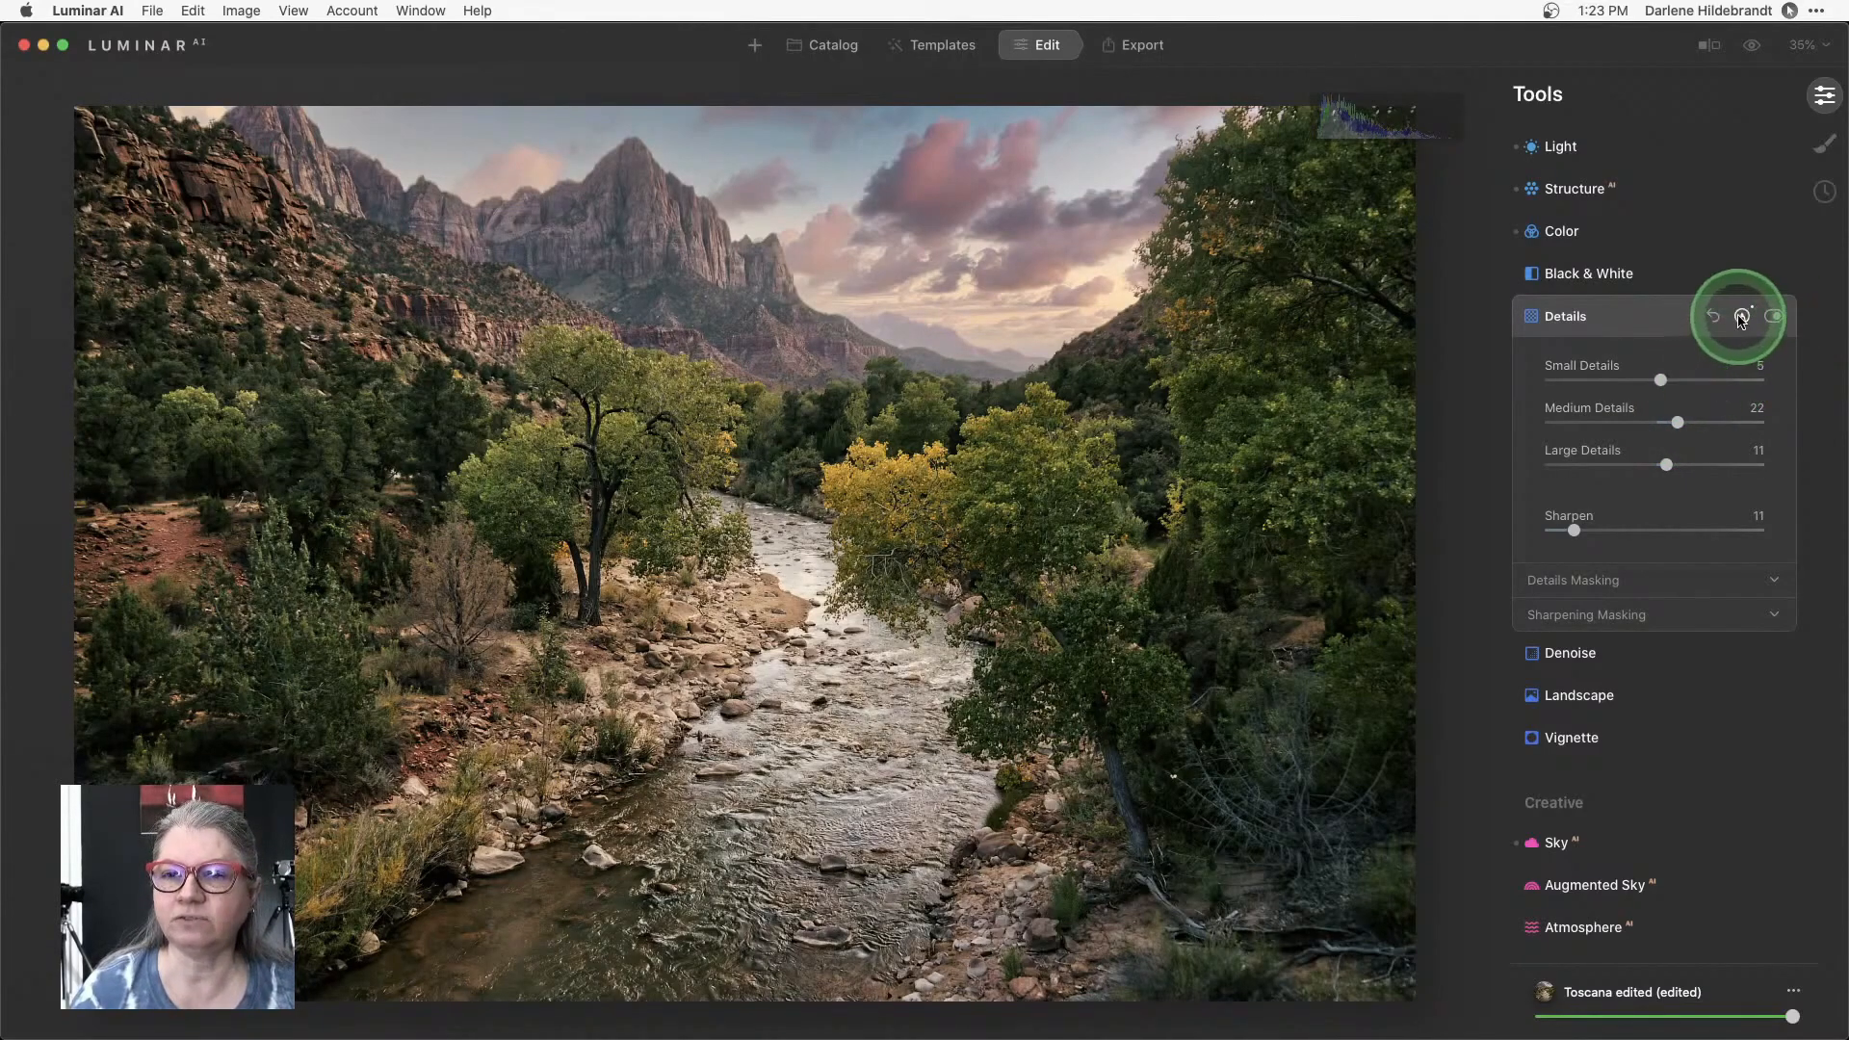
{"action": "left_click", "coordinate": [1774, 316]}
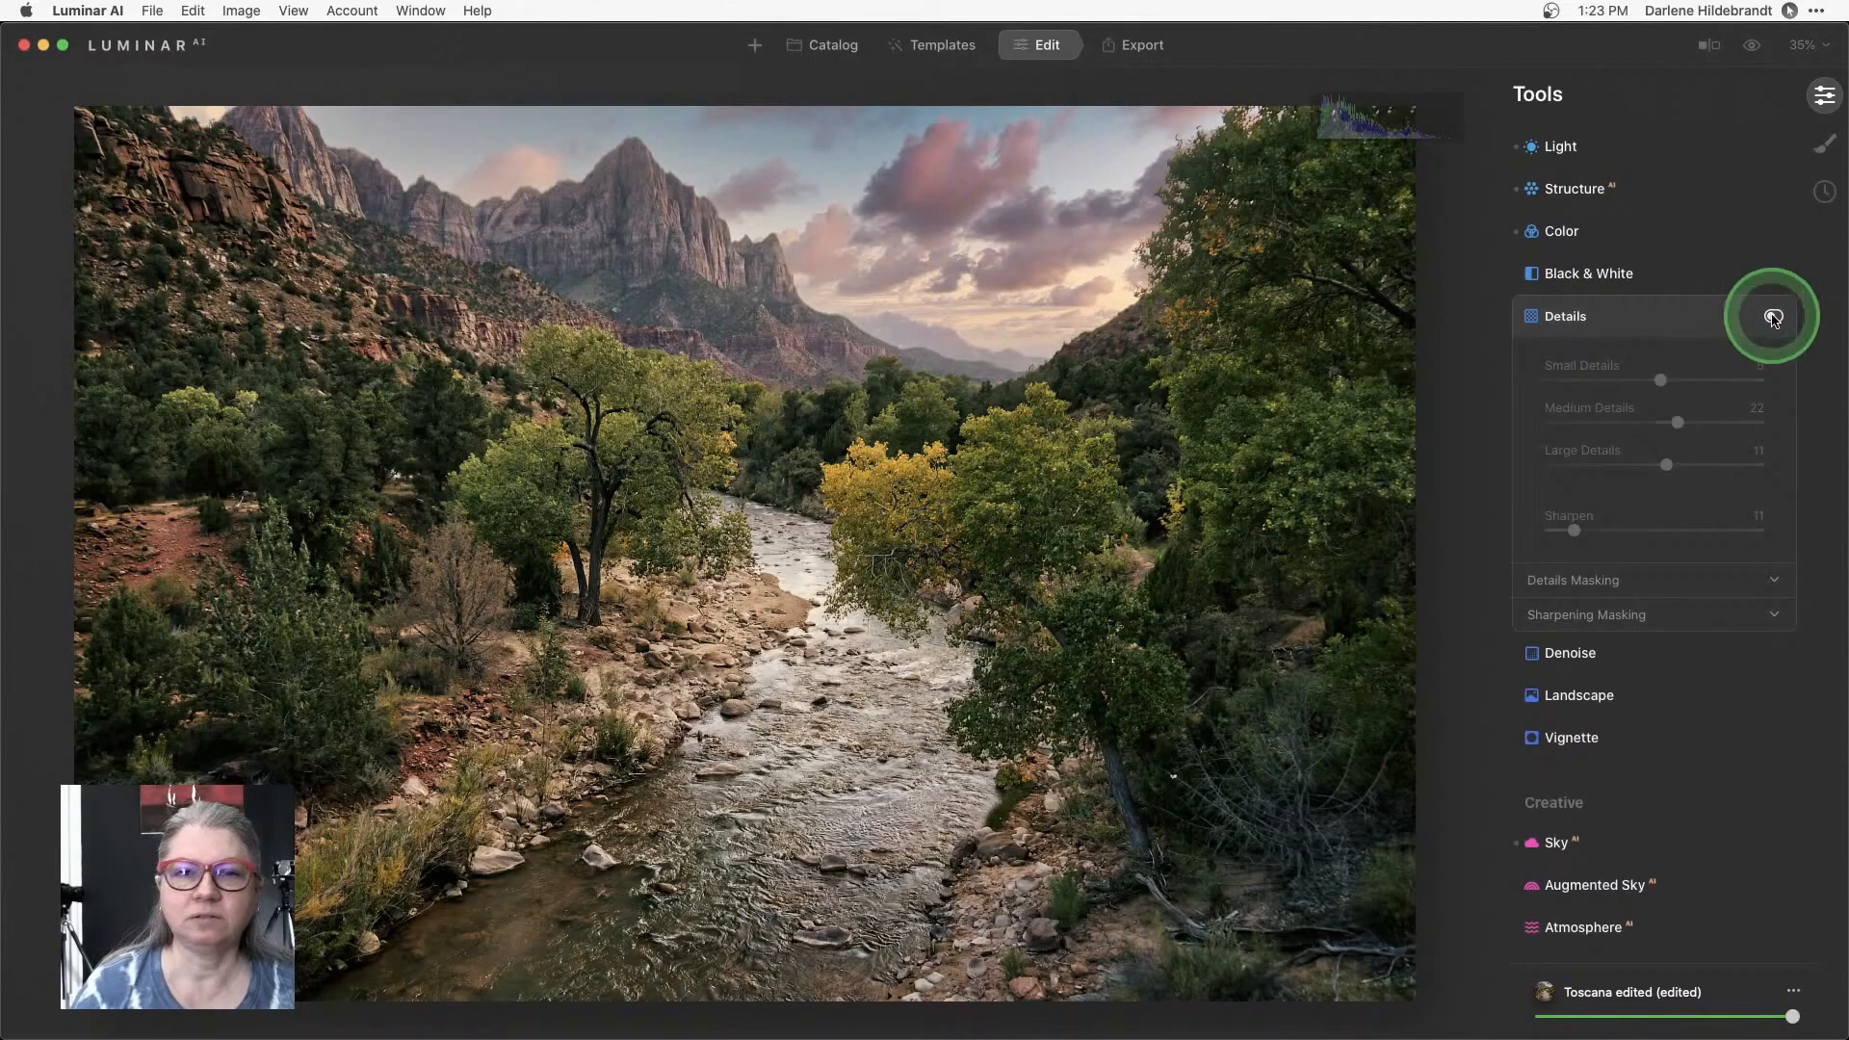
{"action": "left_click", "coordinate": [1772, 316]}
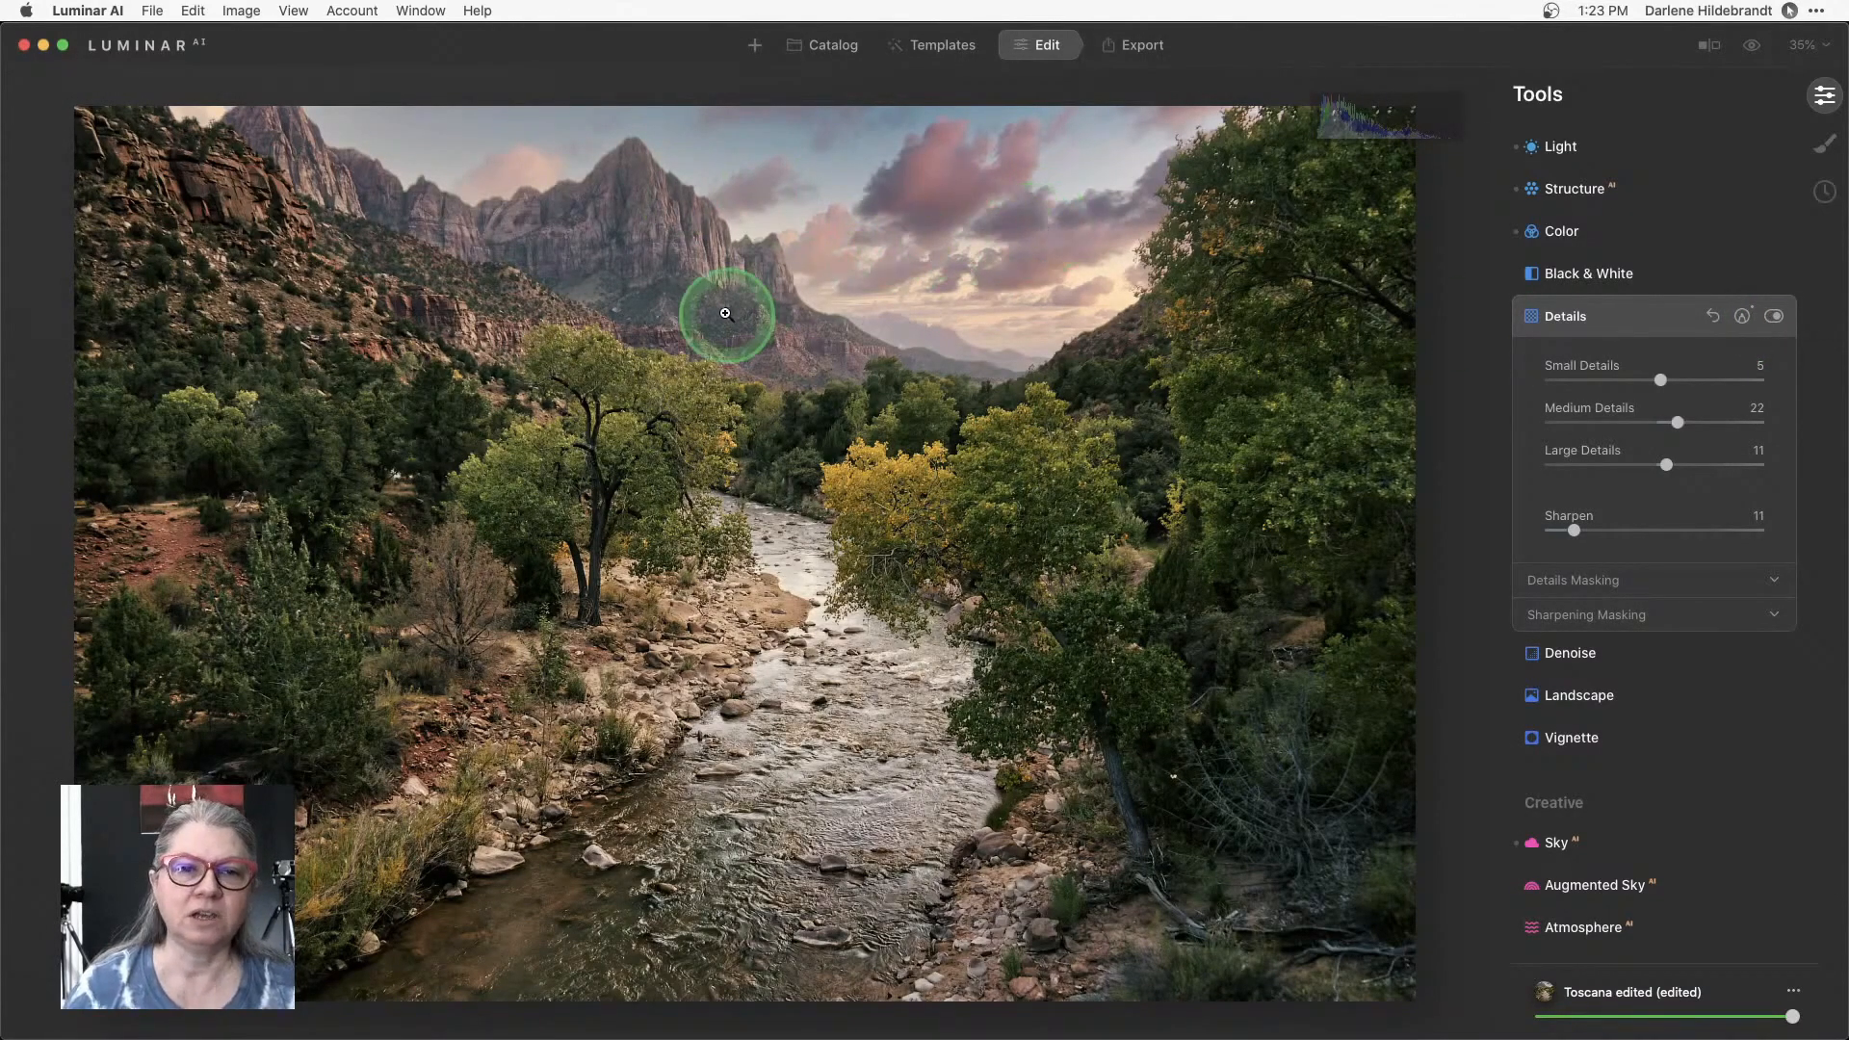
{"action": "mouse_move", "coordinate": [649, 291]}
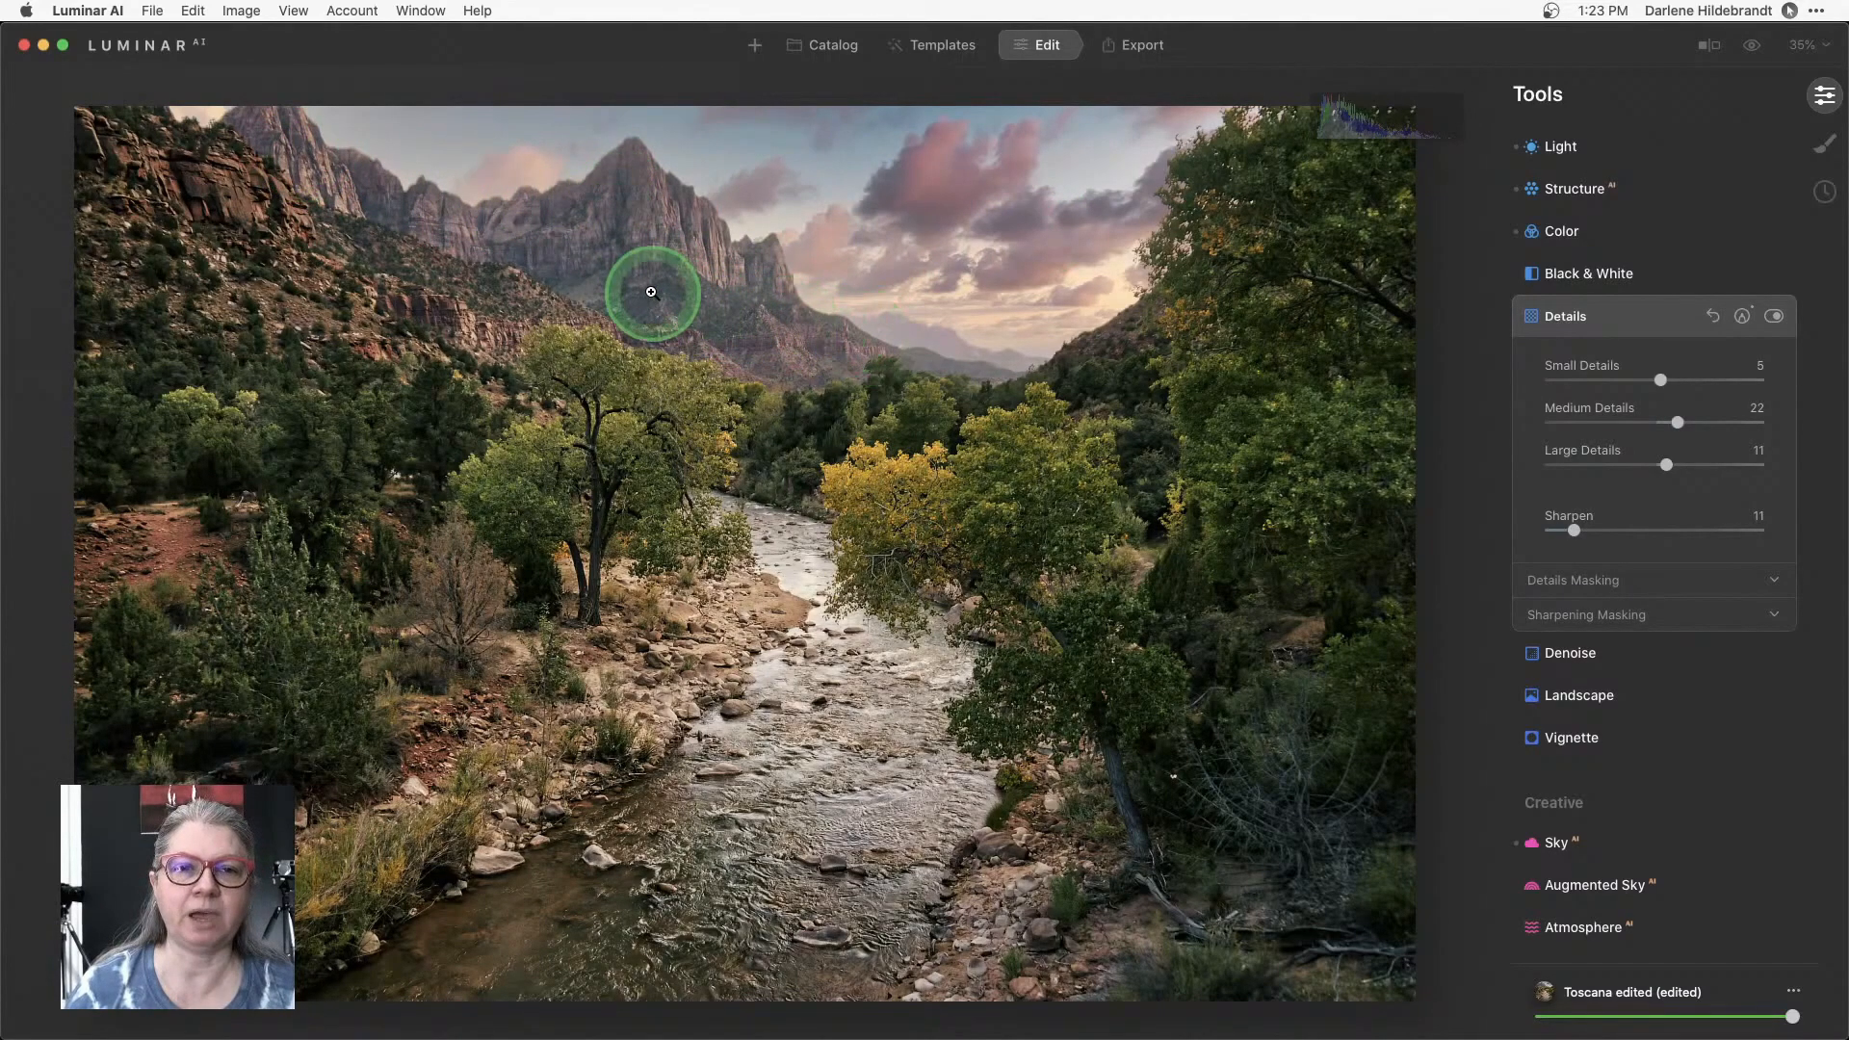
{"action": "left_click", "coordinate": [1741, 314]}
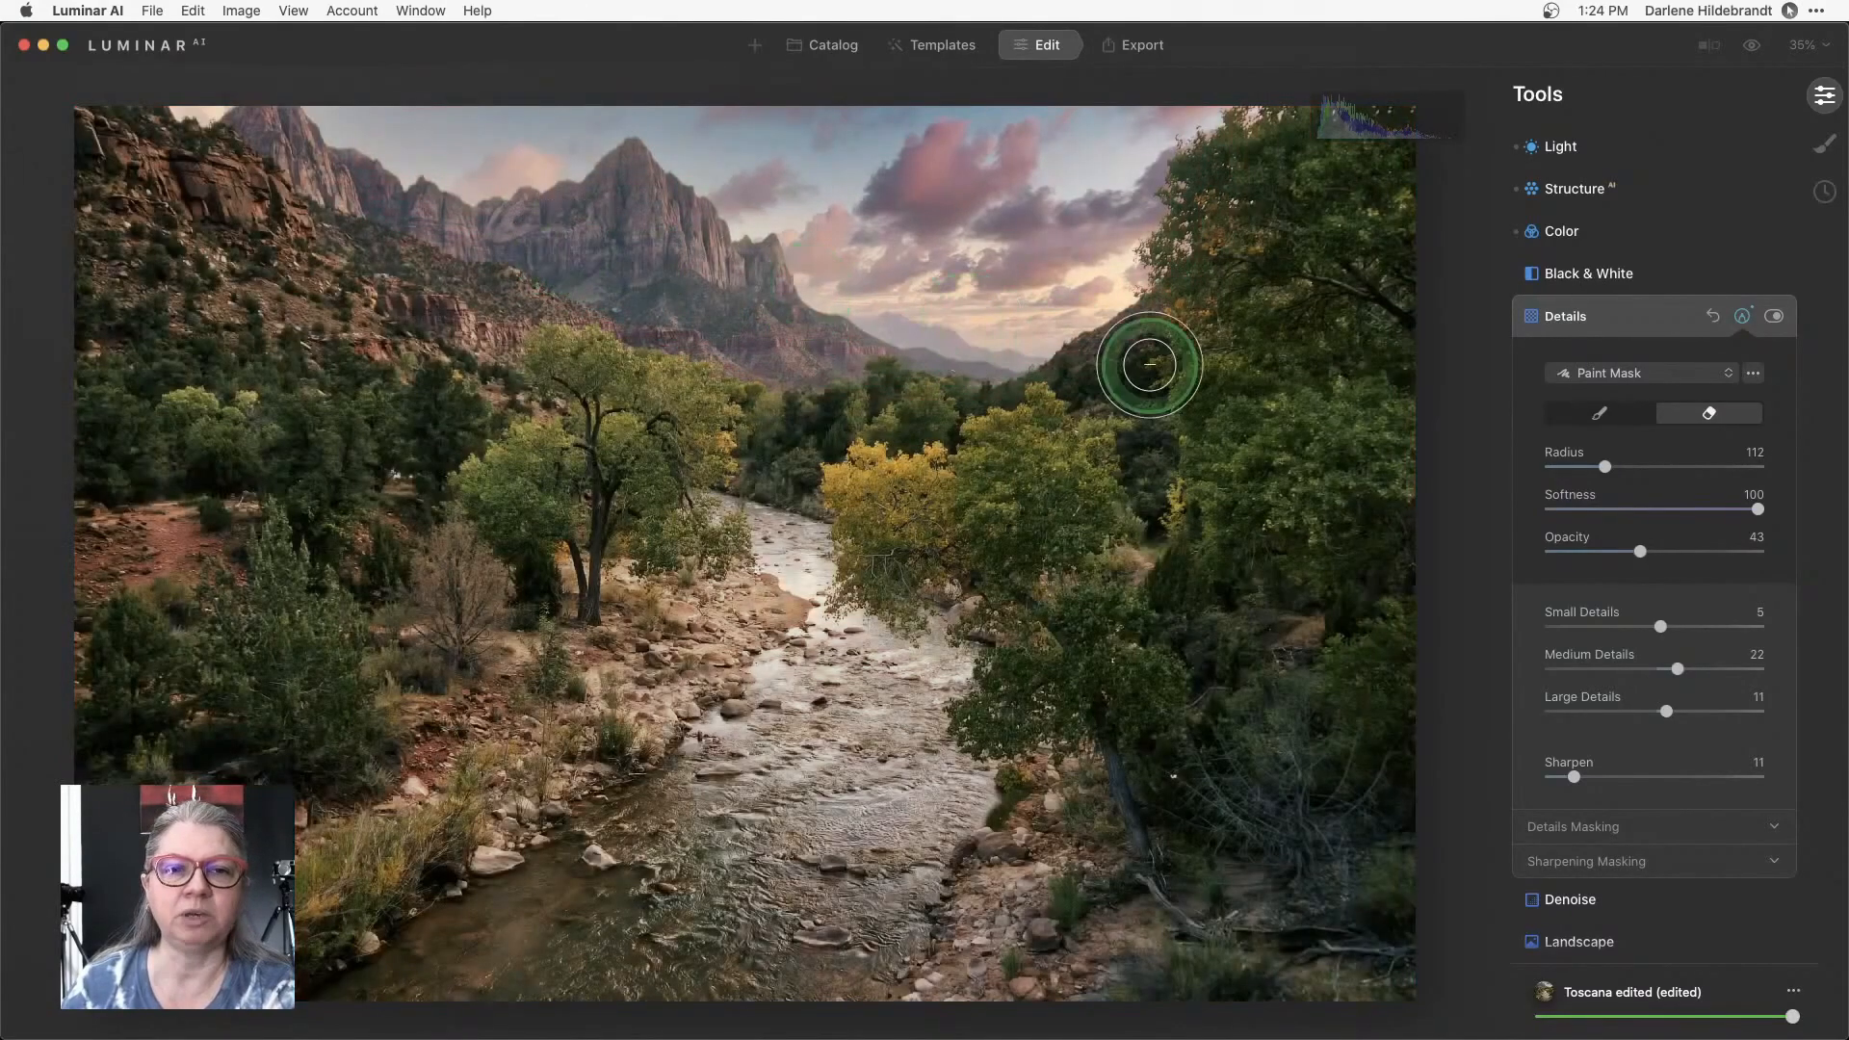
{"action": "left_click", "coordinate": [1743, 318]}
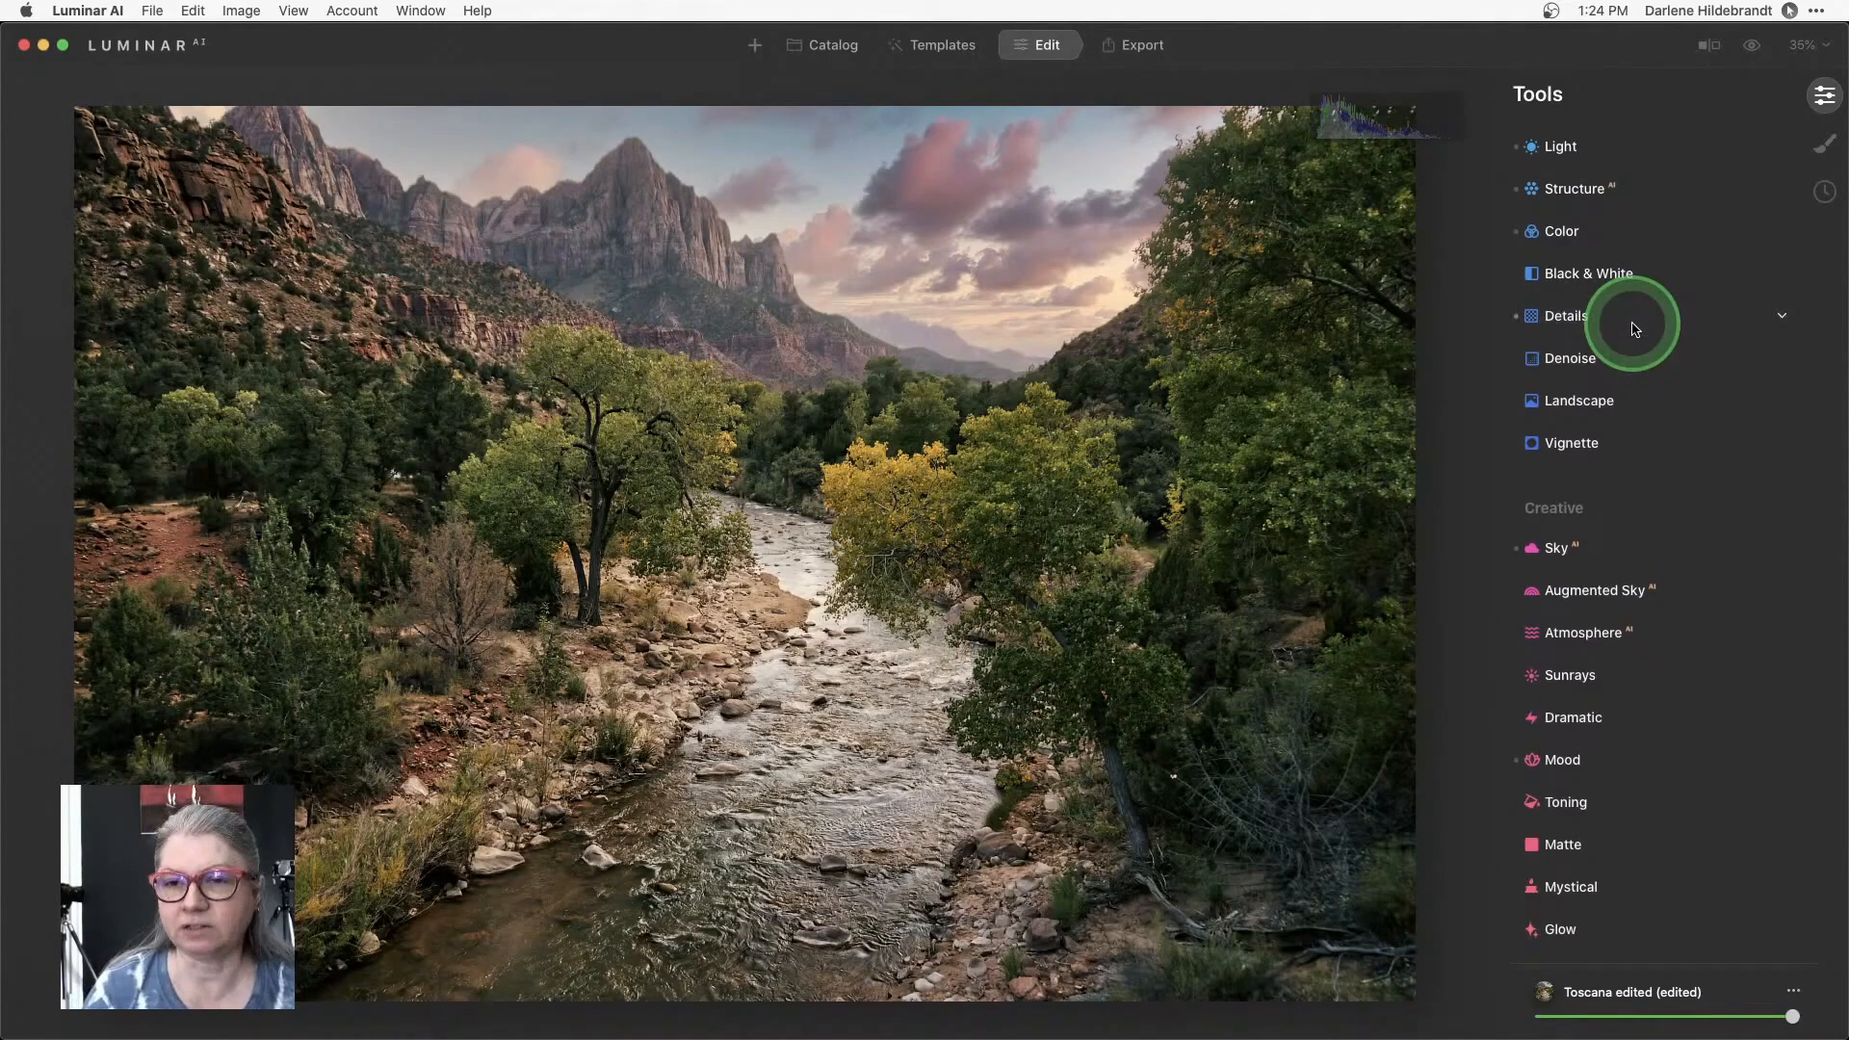
Set Landscape to Golden Hour 33, Foliage Enhancer 23, Foliage Hue -31 and compare with it off.
{"action": "left_click", "coordinate": [1578, 400]}
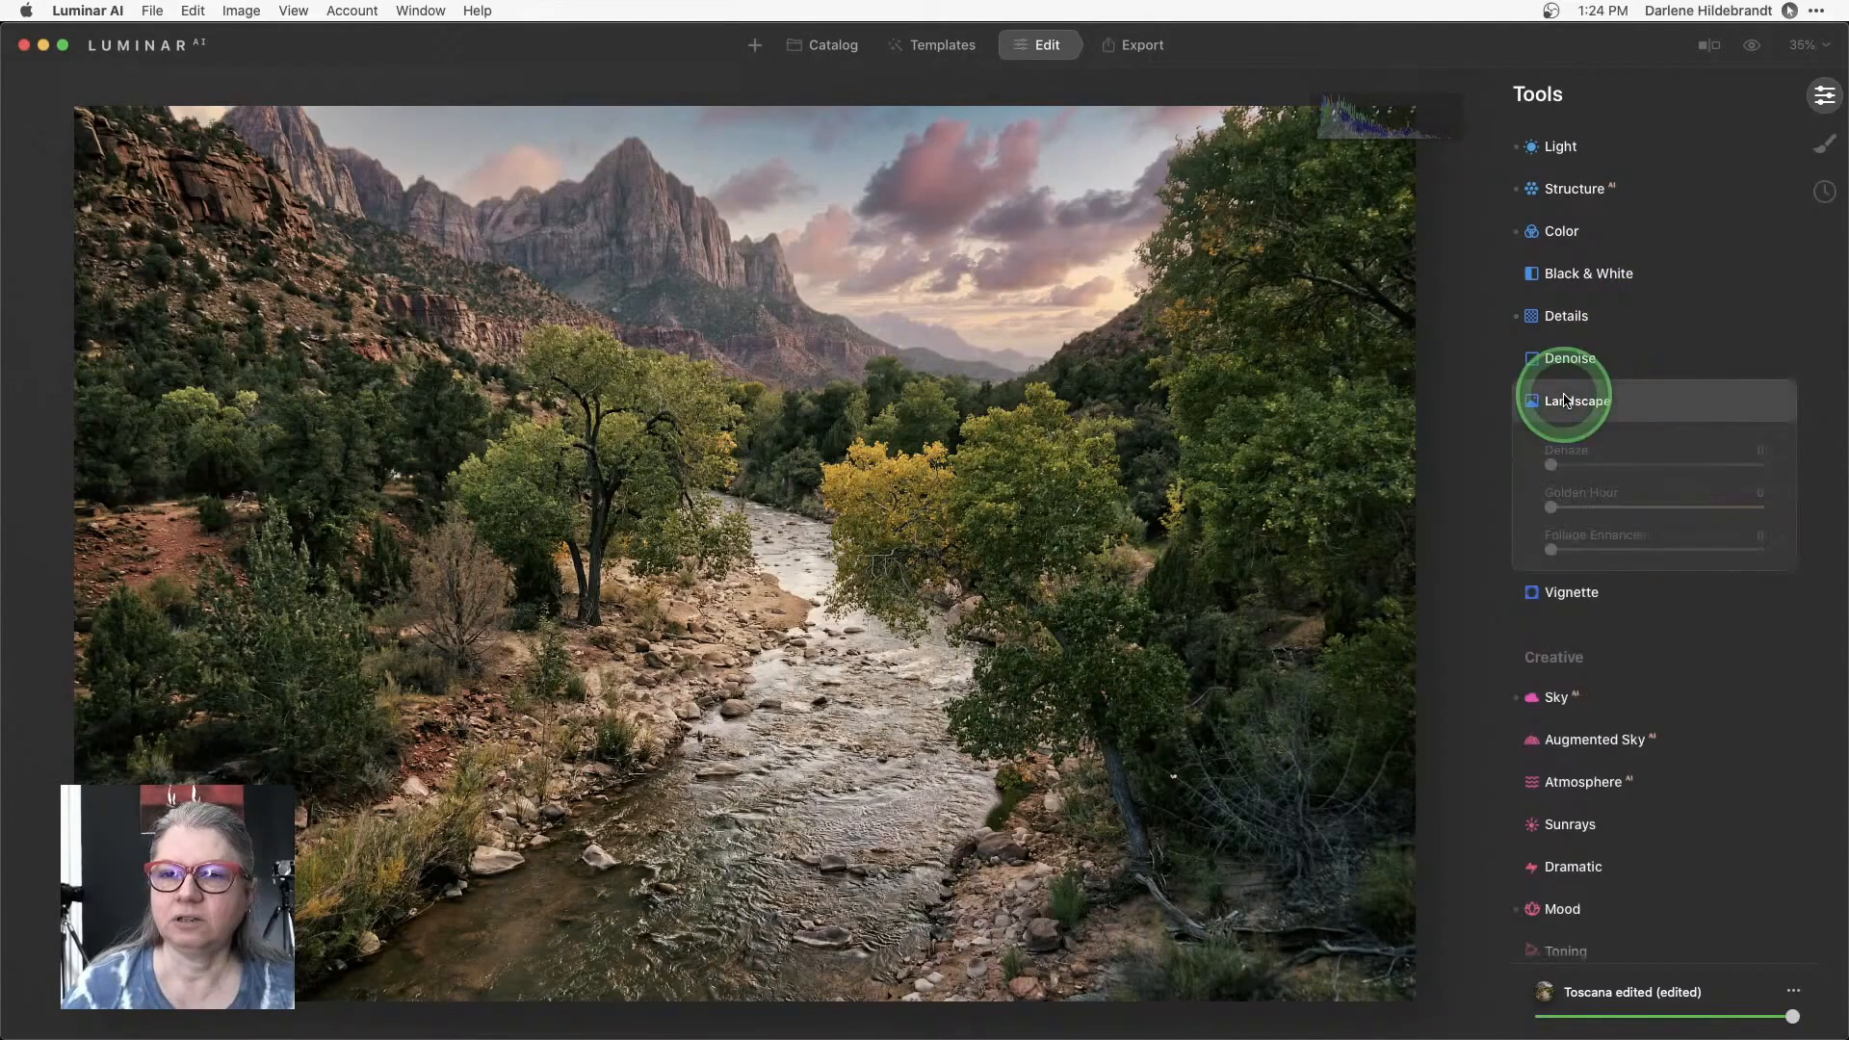
{"action": "left_click", "coordinate": [1573, 401]}
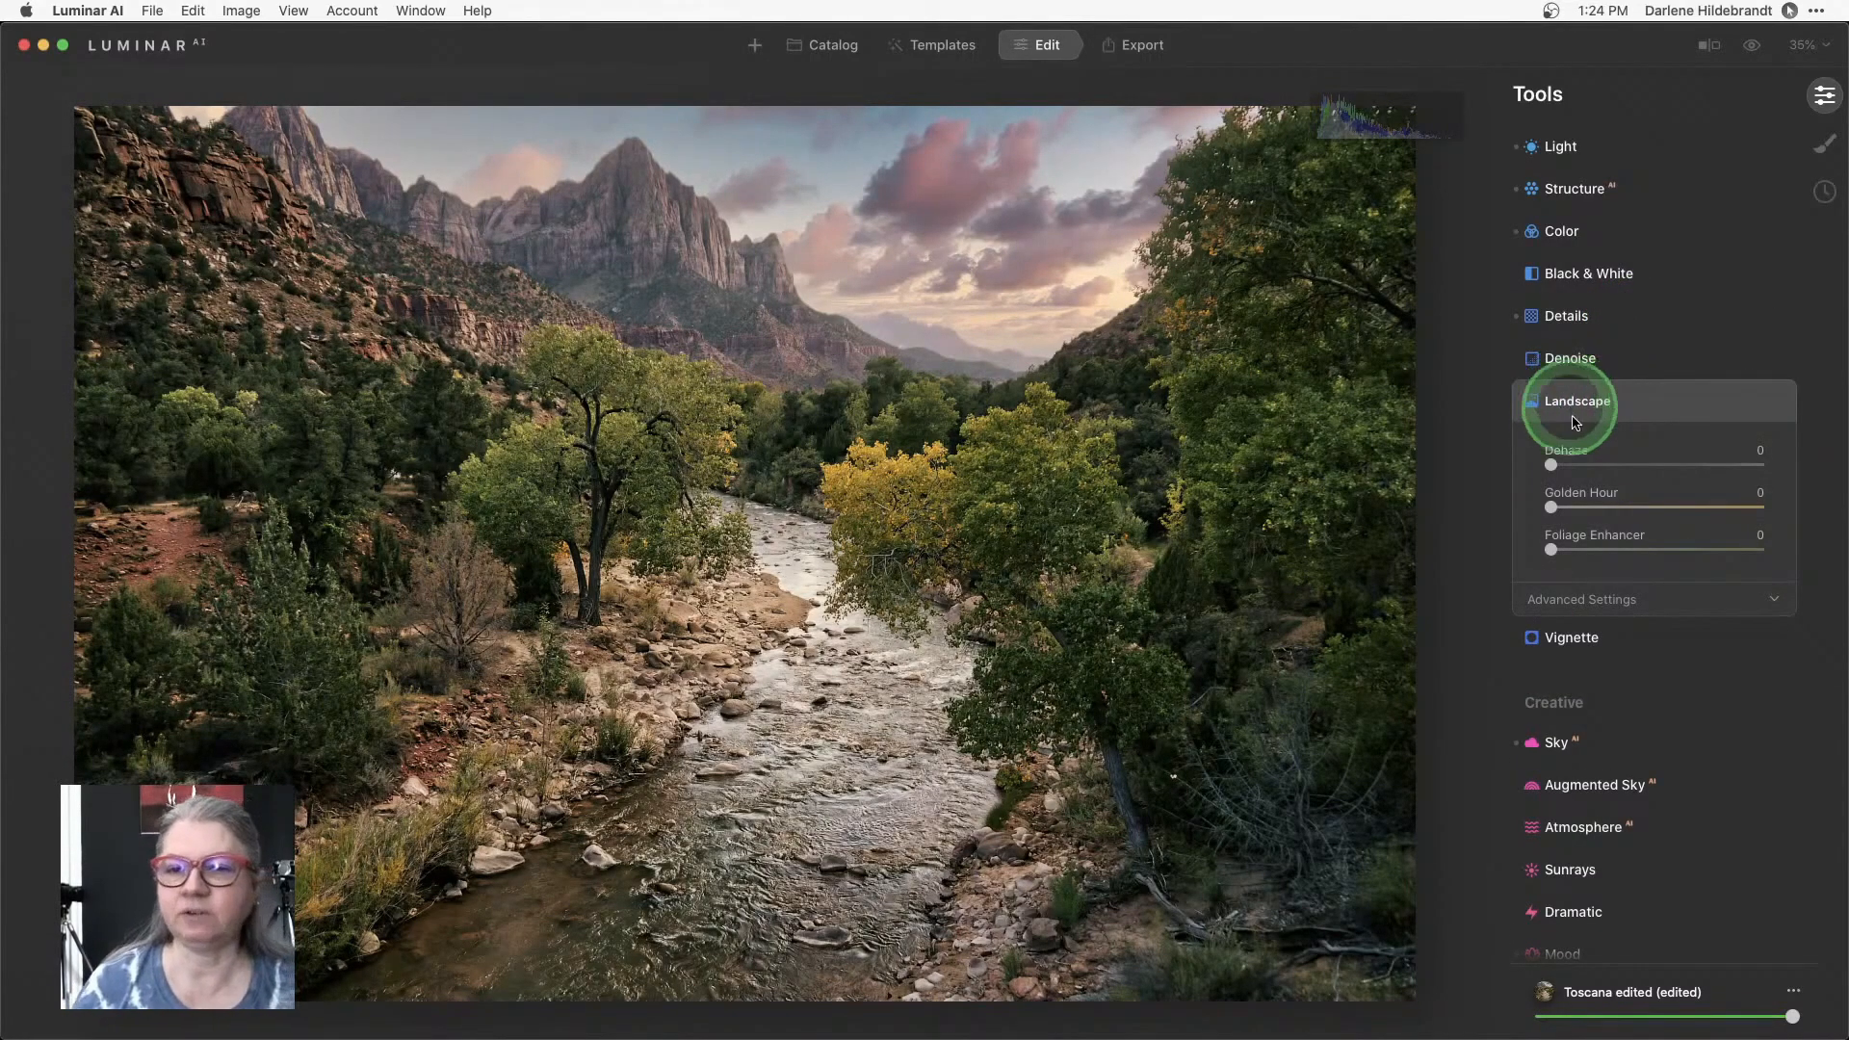
{"action": "left_click", "coordinate": [1579, 599]}
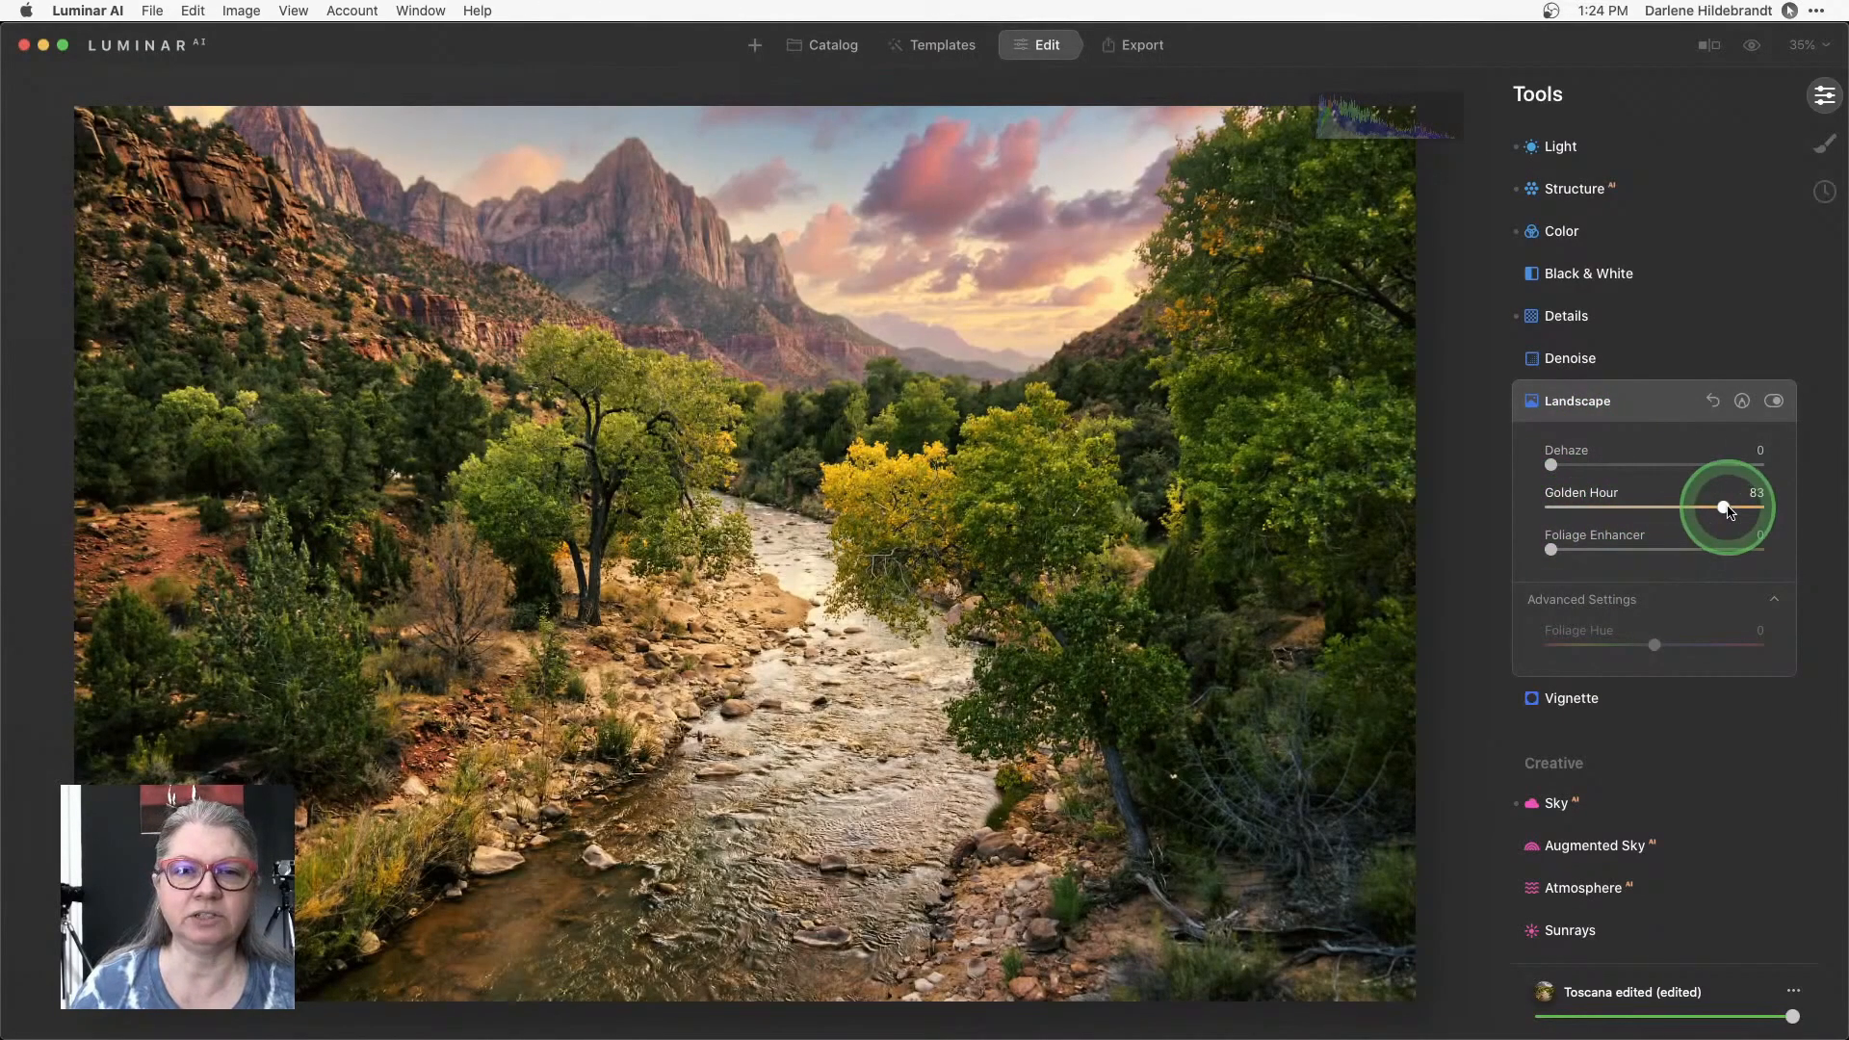
{"action": "mouse_move", "coordinate": [1726, 509]}
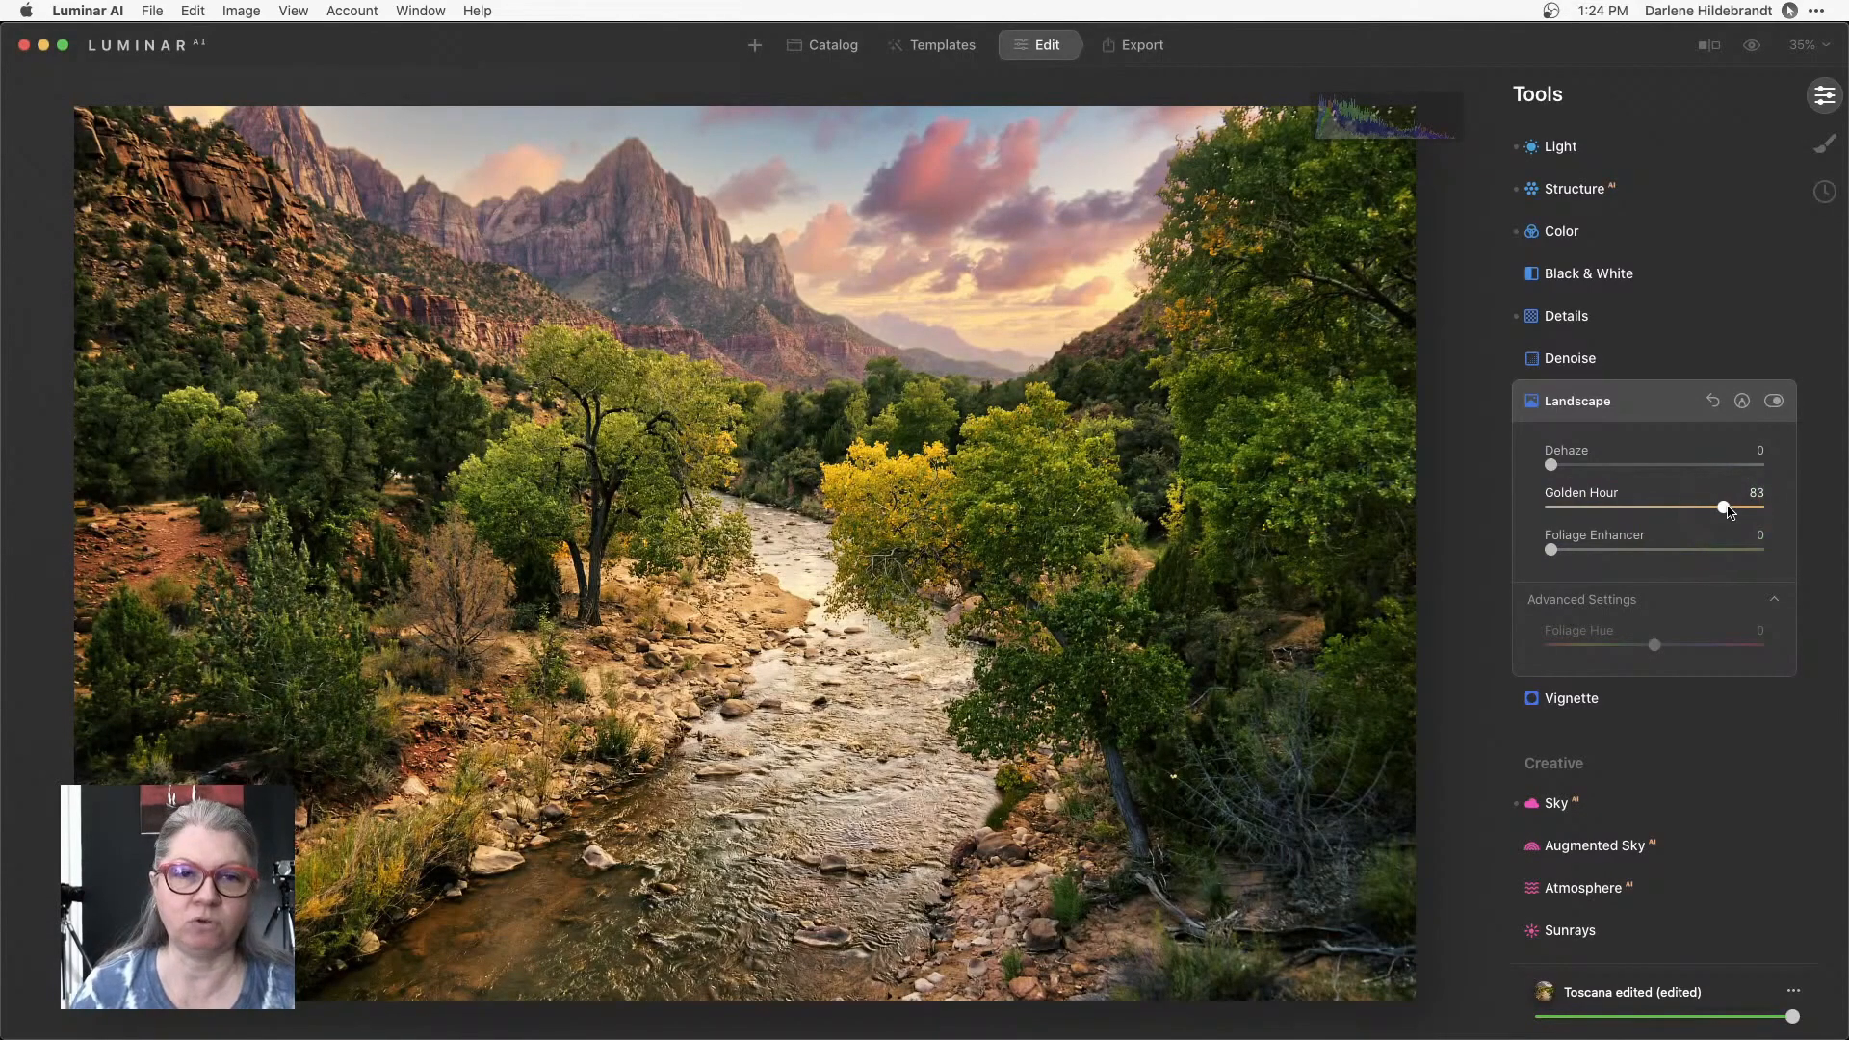
{"action": "left_click", "coordinate": [1722, 508]}
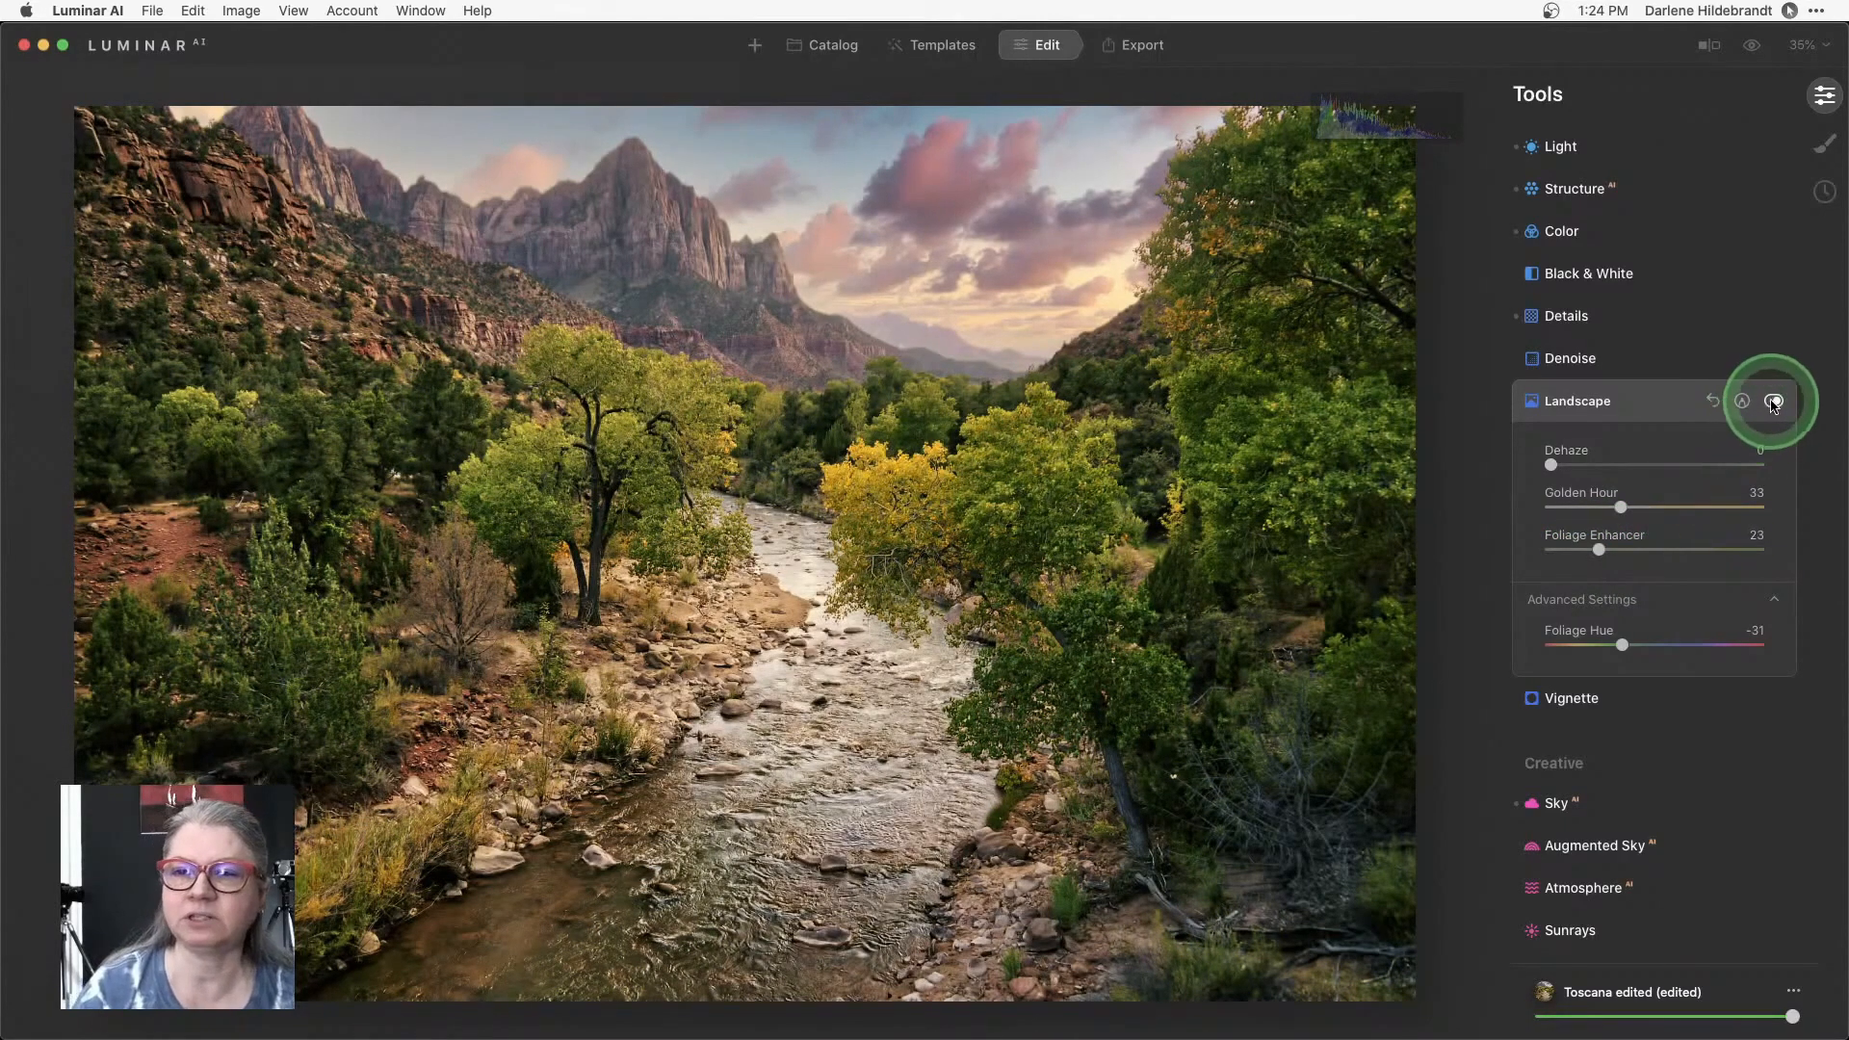
{"action": "left_click", "coordinate": [1773, 400]}
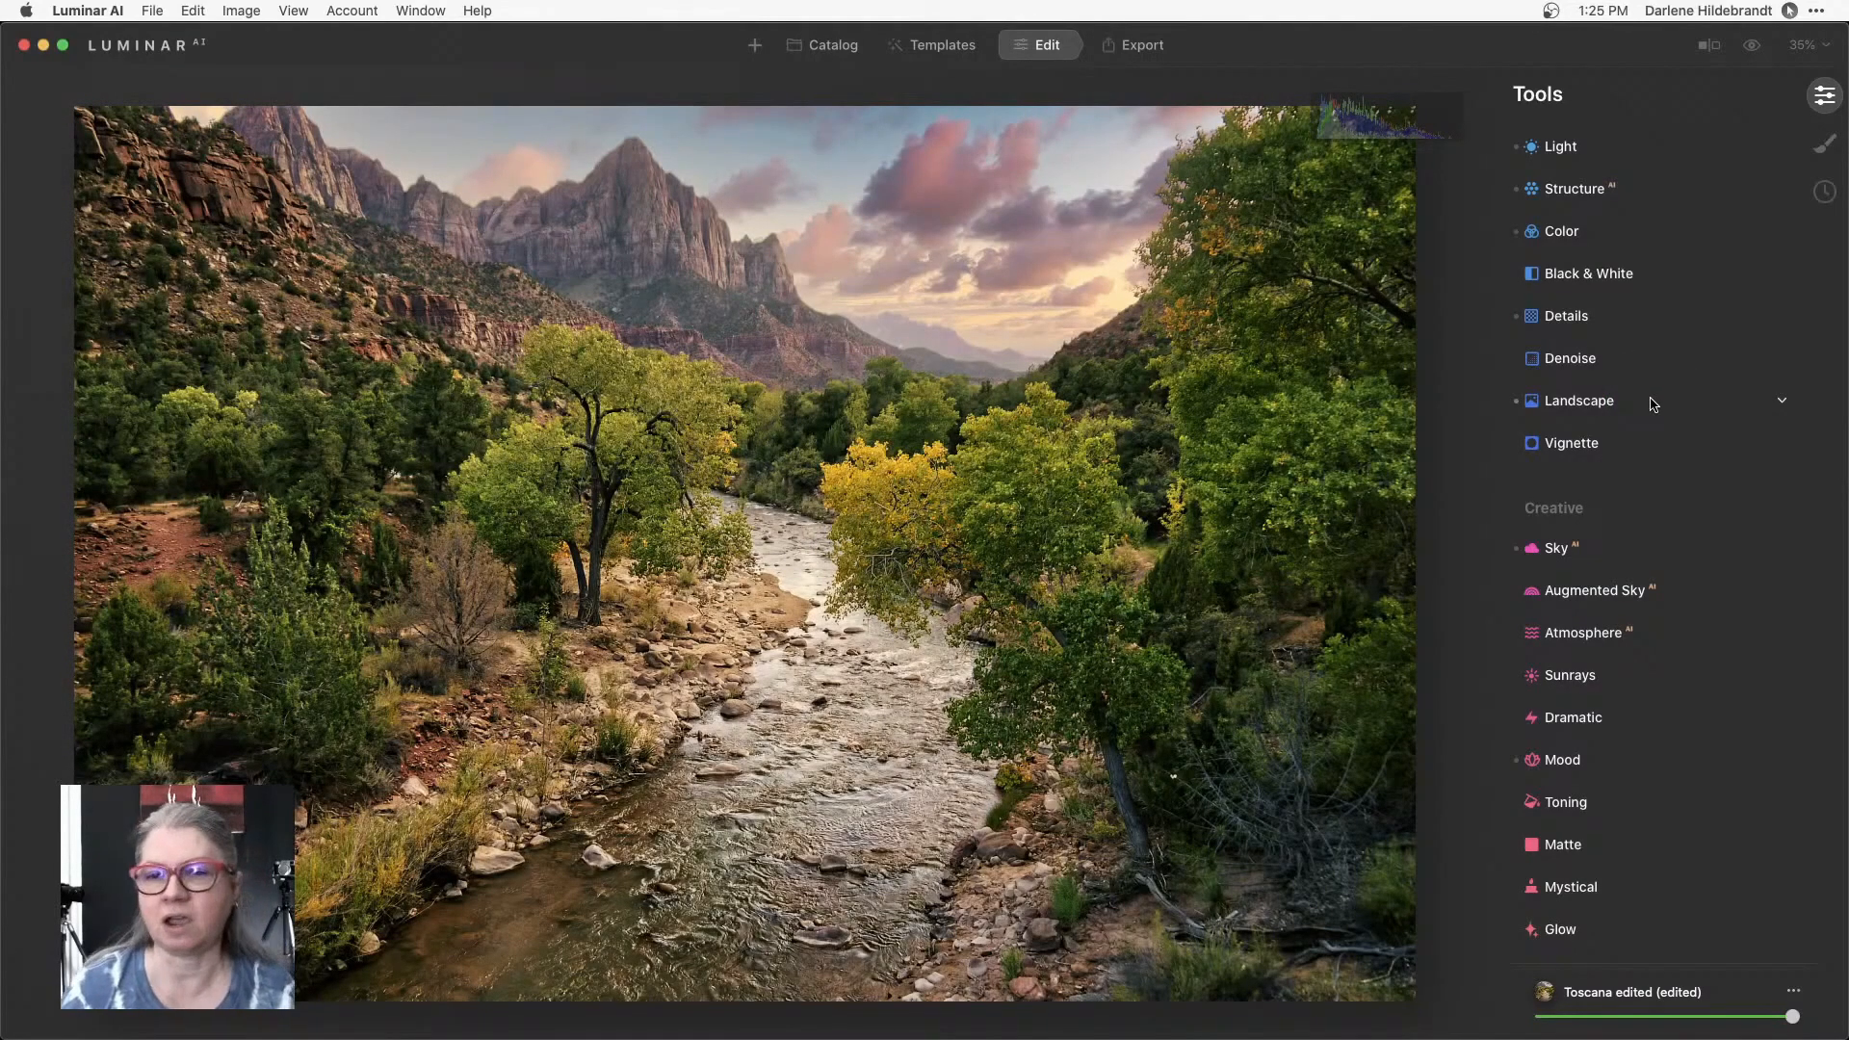
Show the Sunset Clouds 1 sky settings, zoom to 100% on the tree edge and reveal Horizon Blending 22.
{"action": "left_click", "coordinate": [1559, 547]}
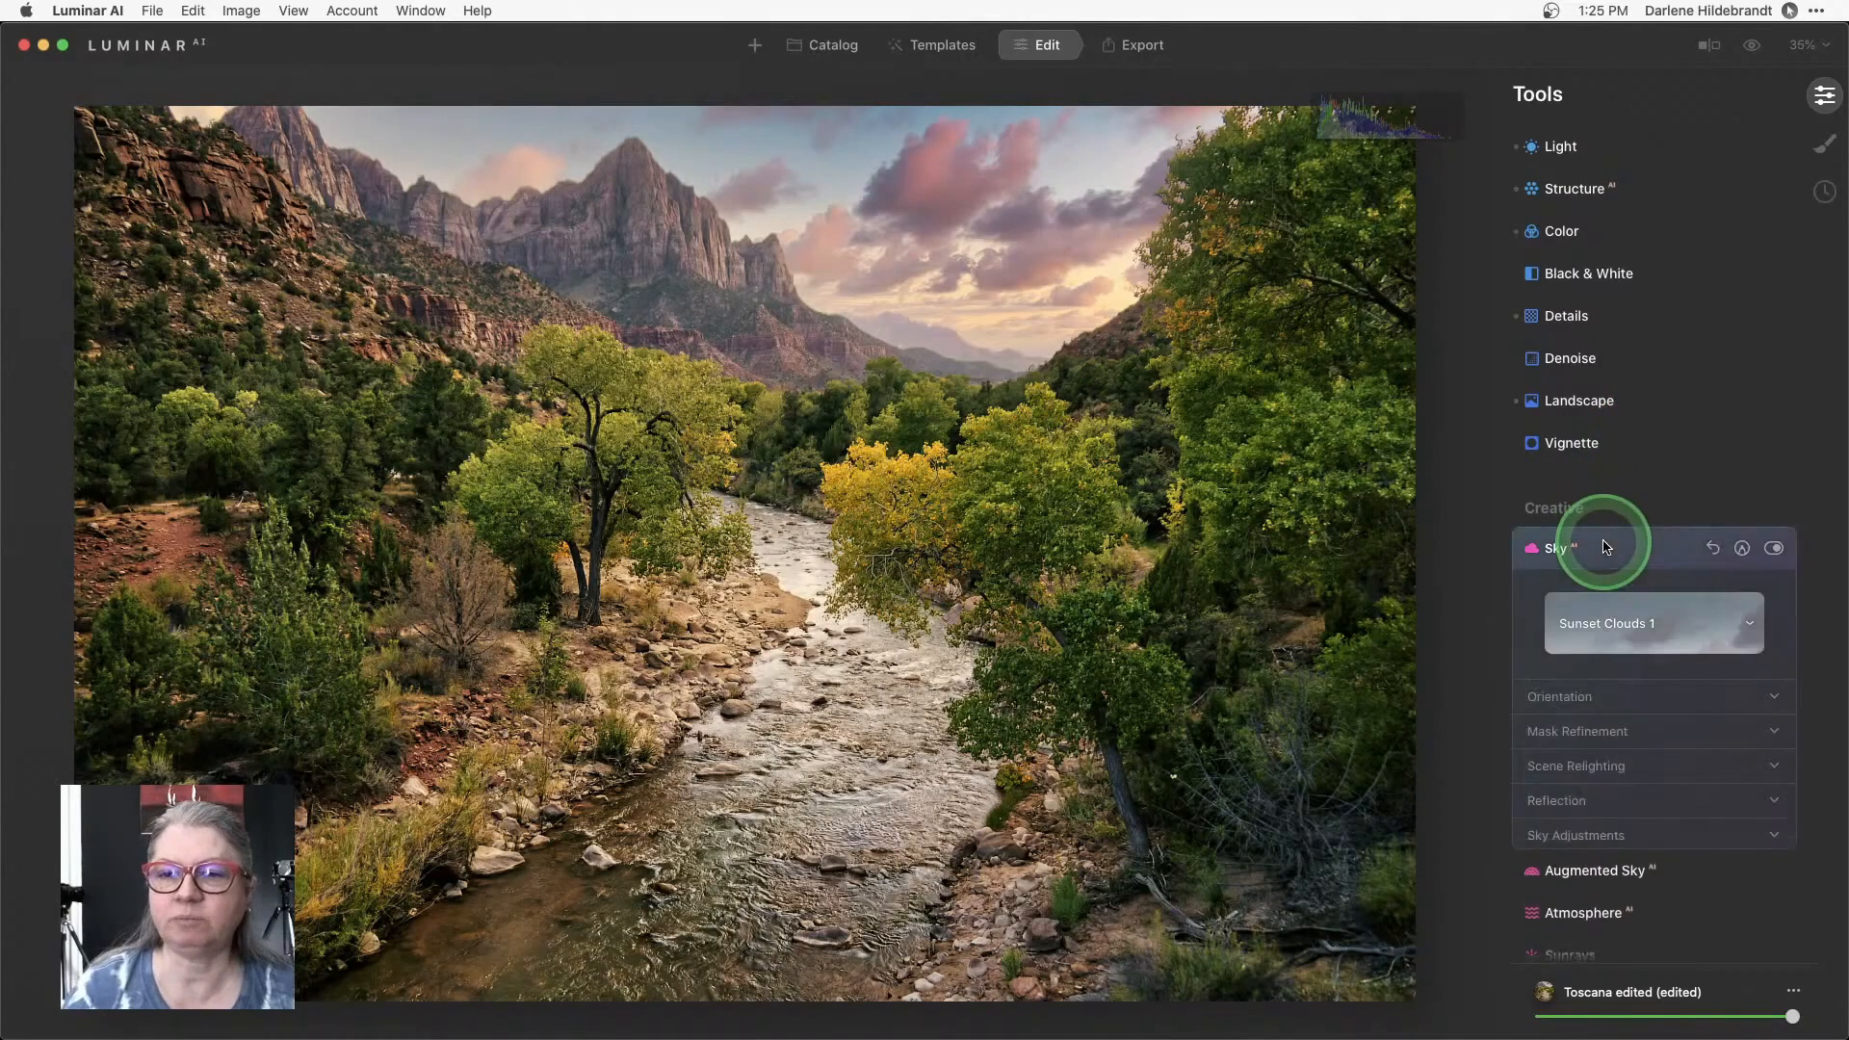
{"action": "scroll", "scroll_direction": "down", "scroll_amount": 3}
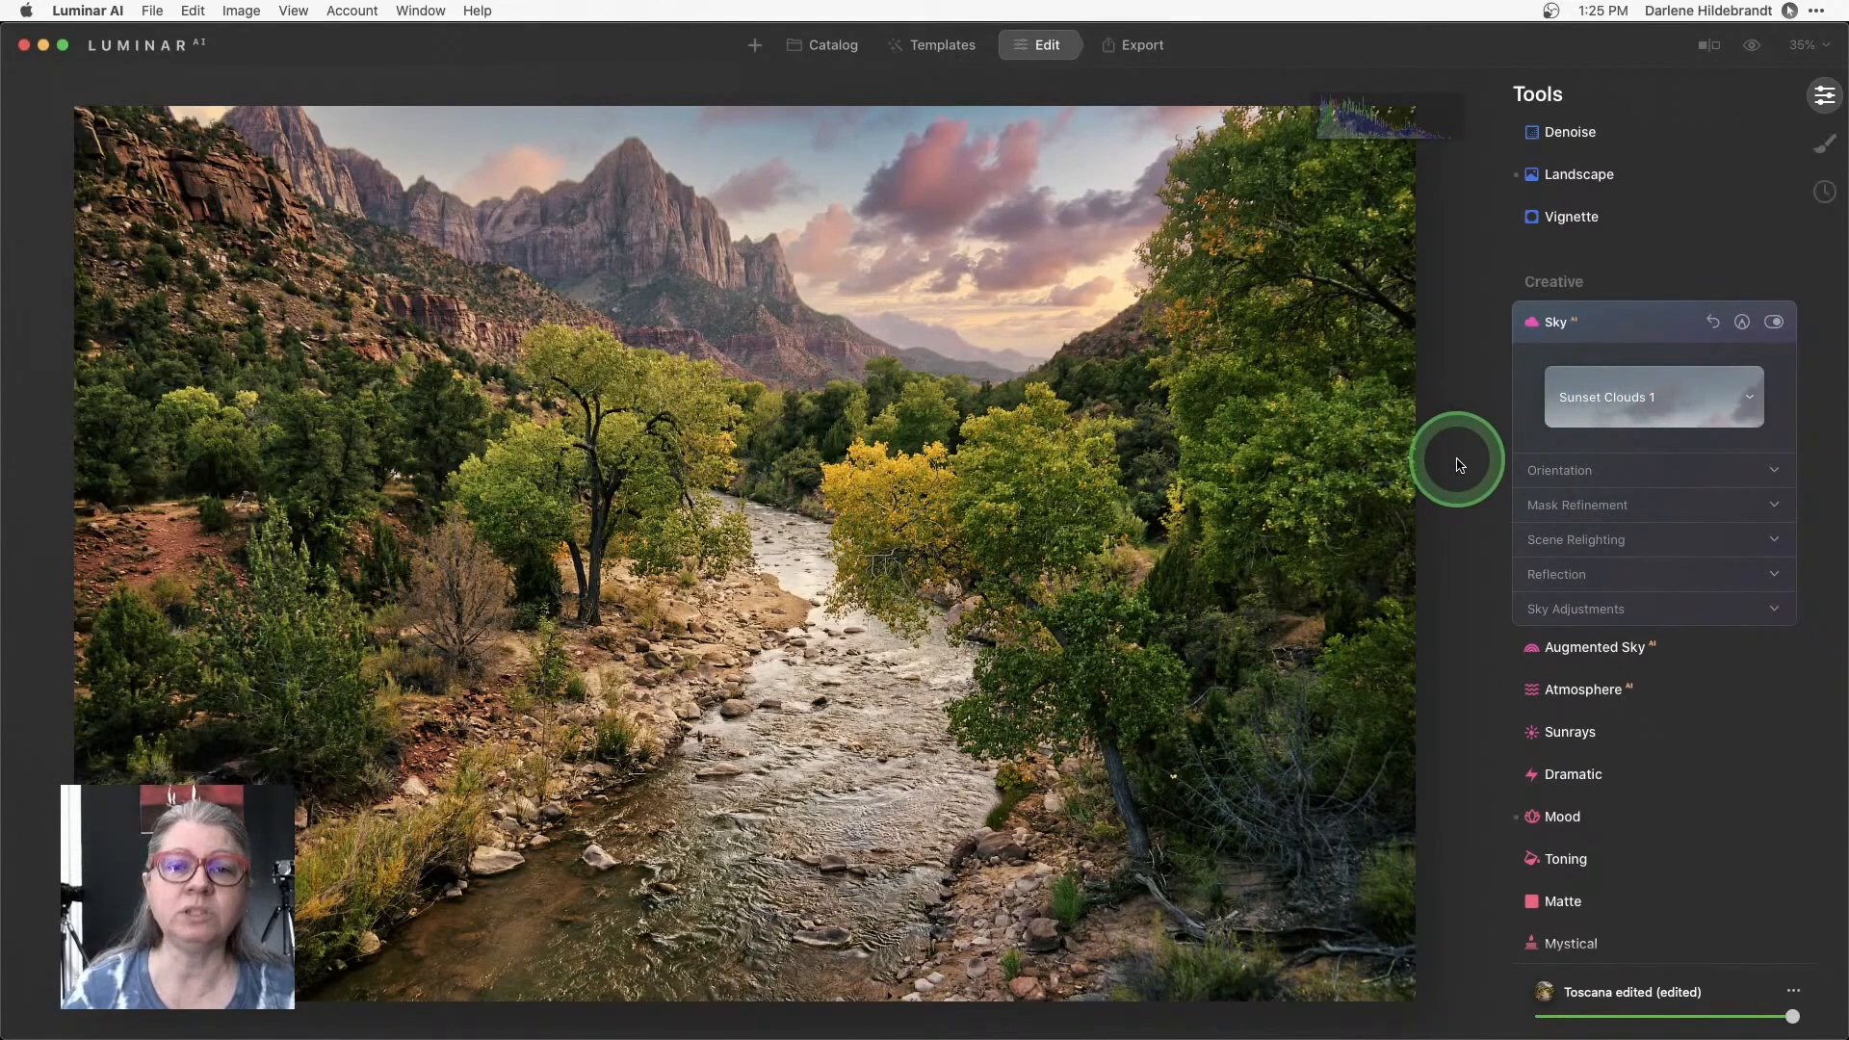
{"action": "mouse_move", "coordinate": [1138, 276]}
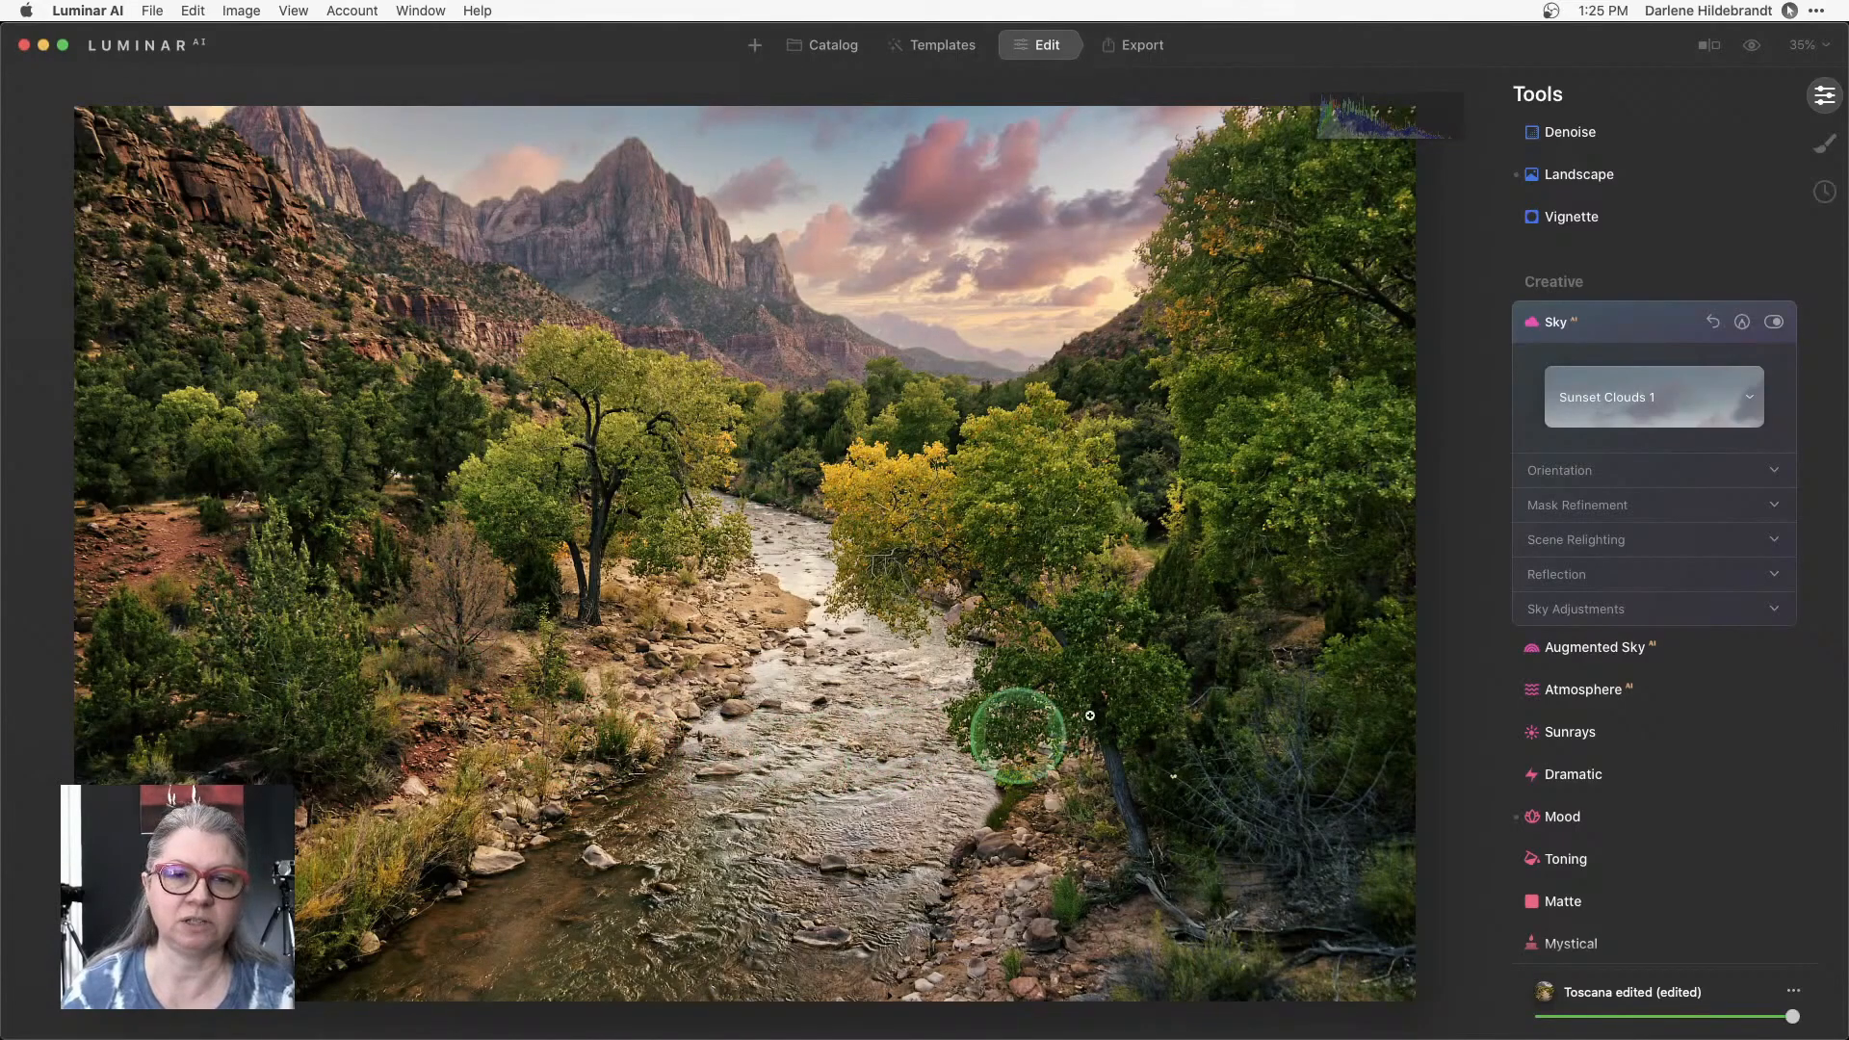
{"action": "left_click", "coordinate": [1558, 470]}
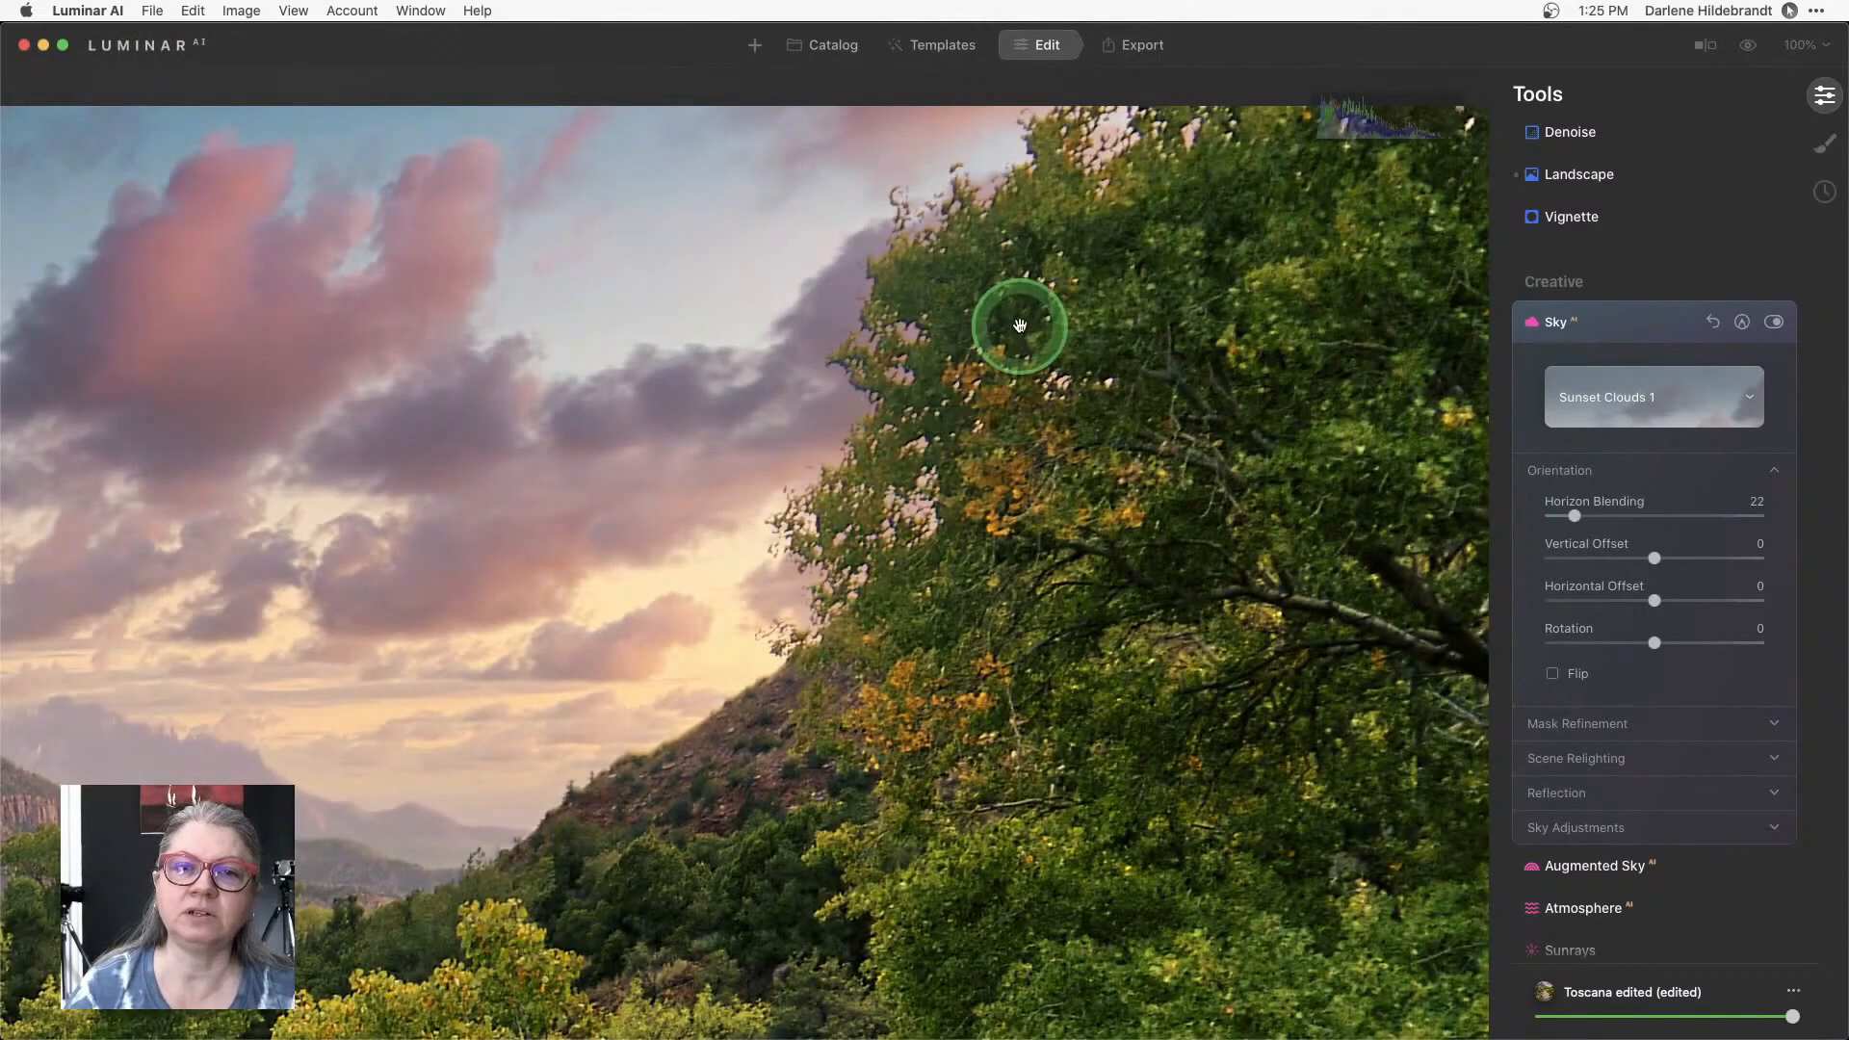
{"action": "mouse_move", "coordinate": [975, 570]}
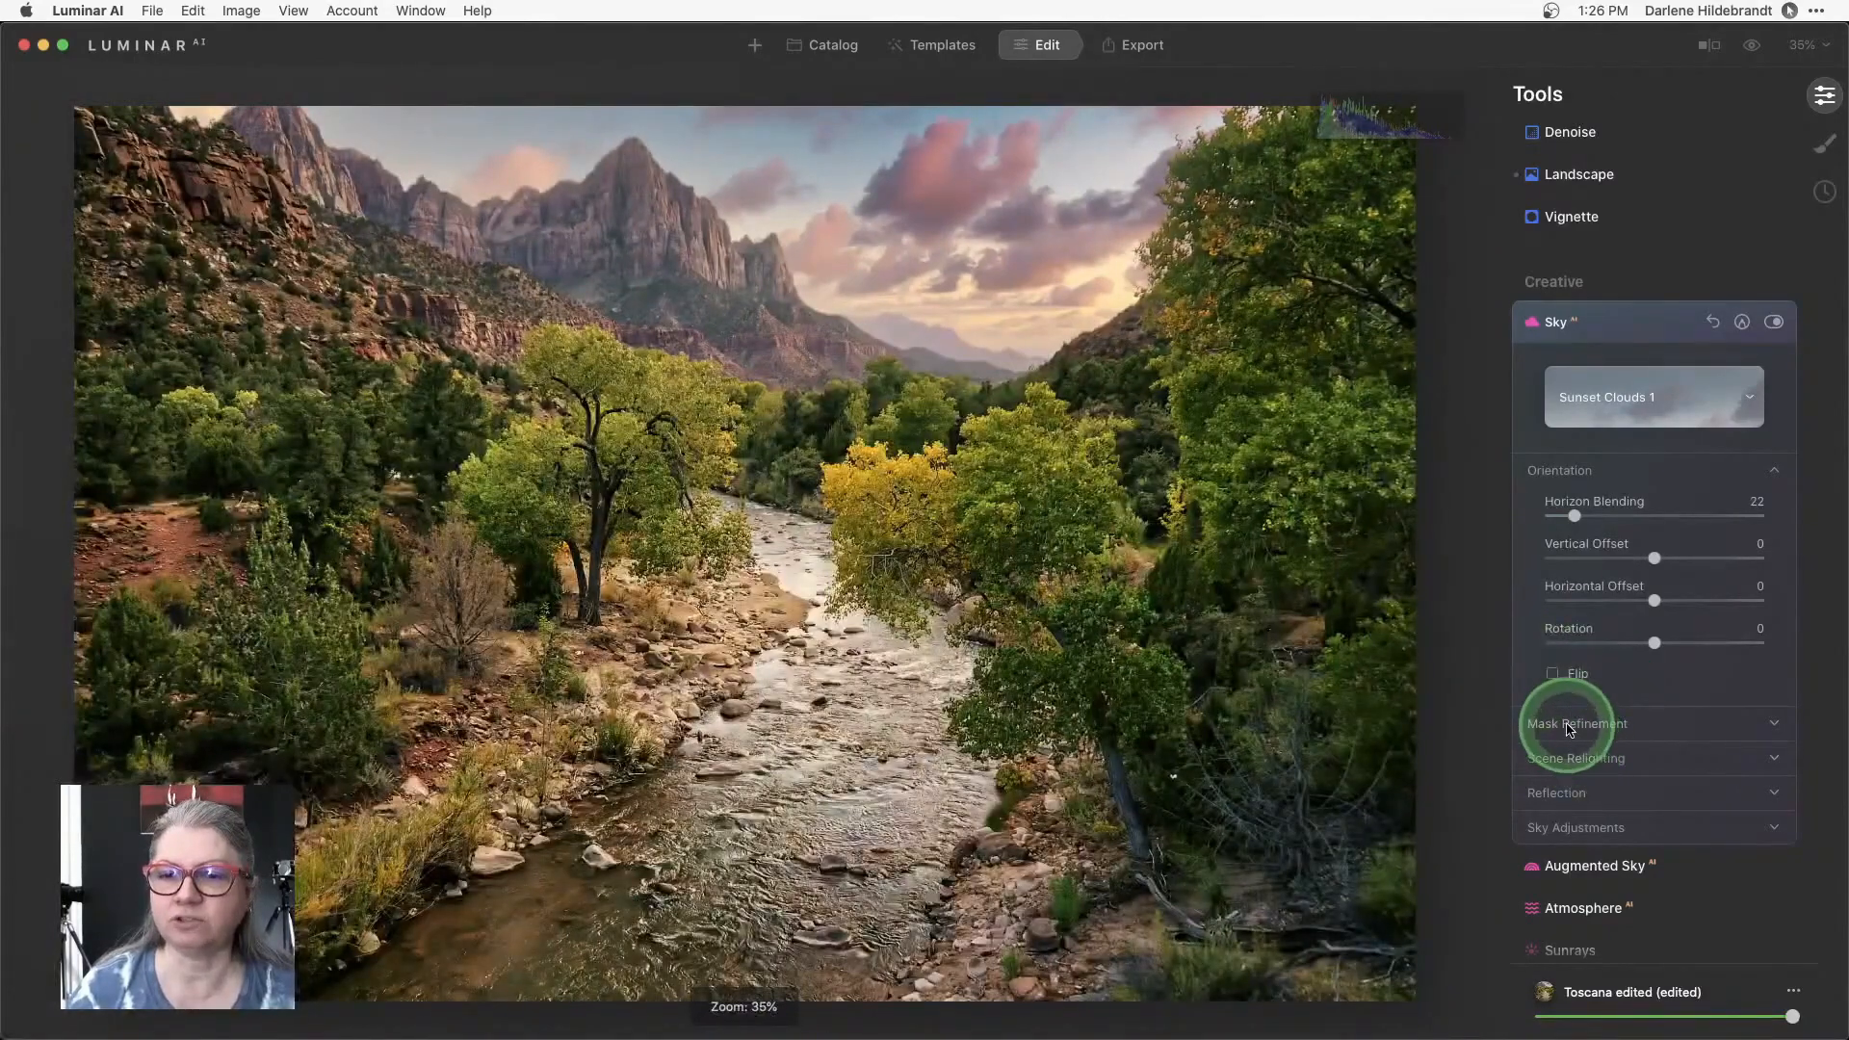
Set Relight Strength 30, Relight Saturation 27, Reflection Amount 100 and Atmospheric Haze 75 on the sky.
{"action": "left_click", "coordinate": [1577, 759]}
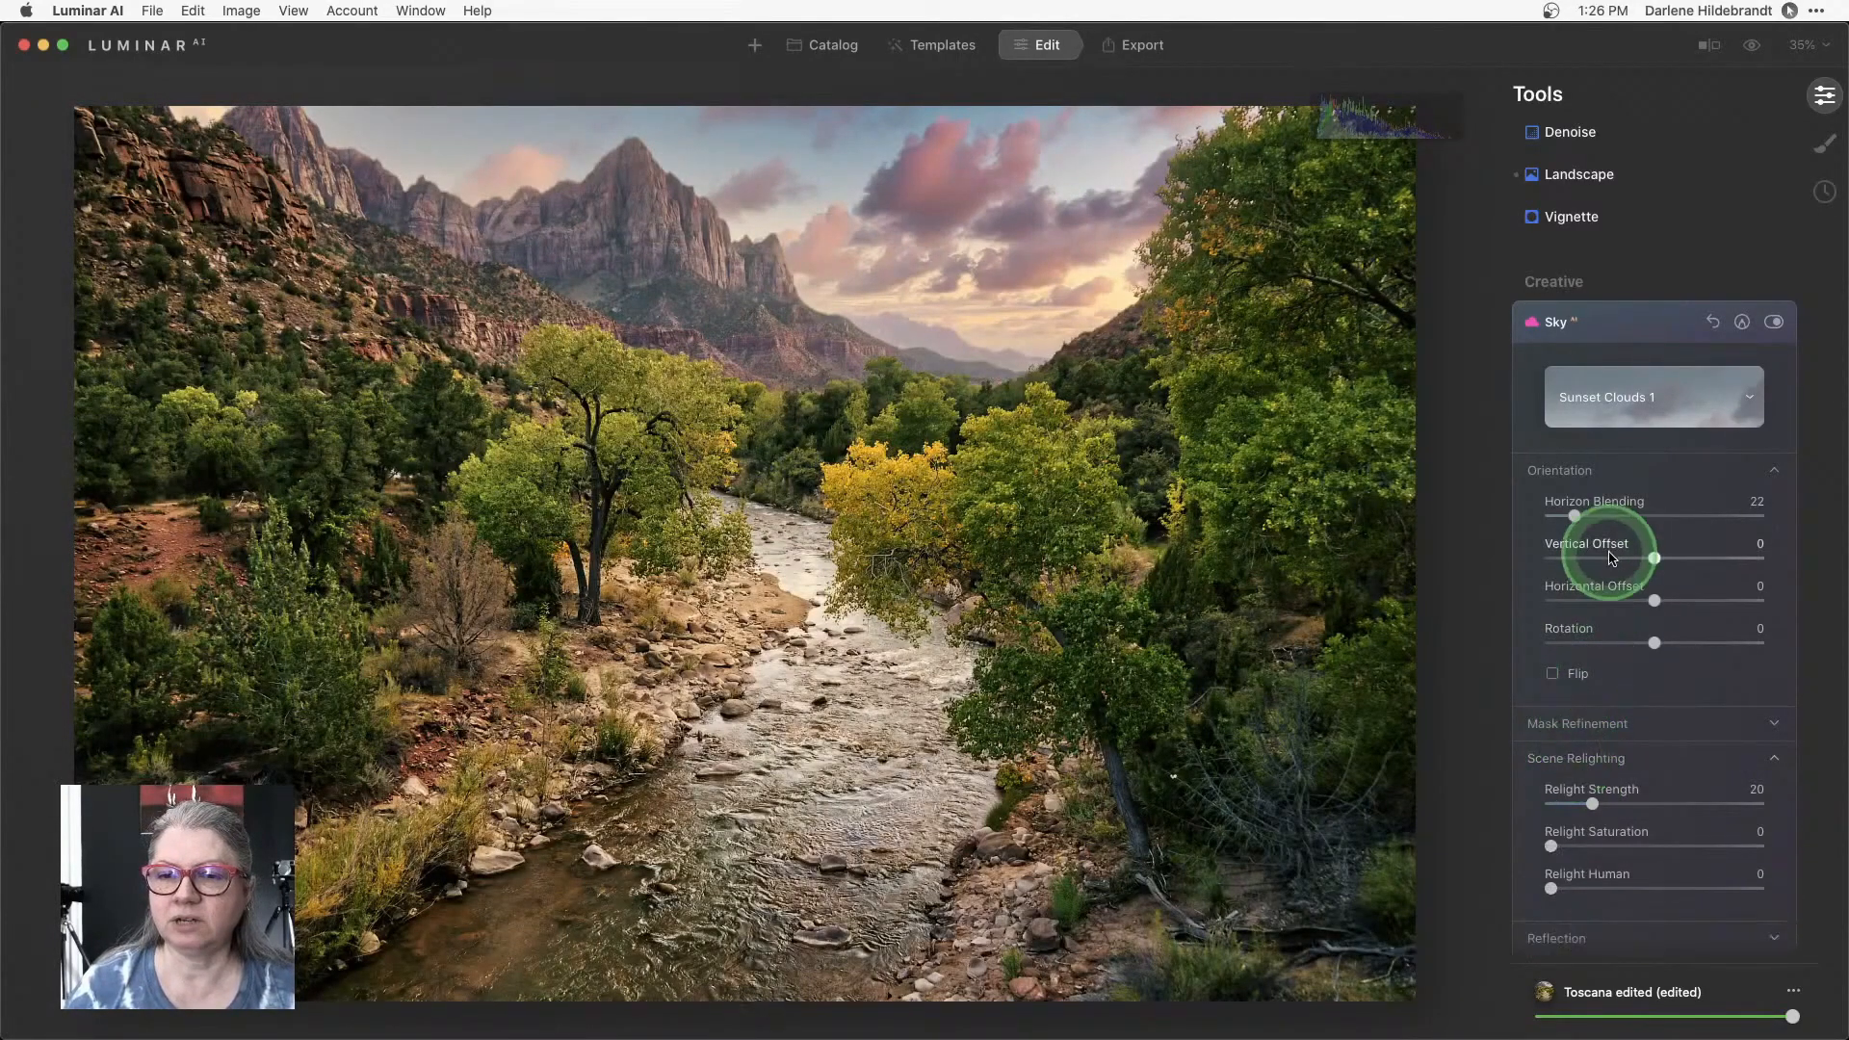
{"action": "scroll", "scroll_direction": "down", "scroll_amount": 3}
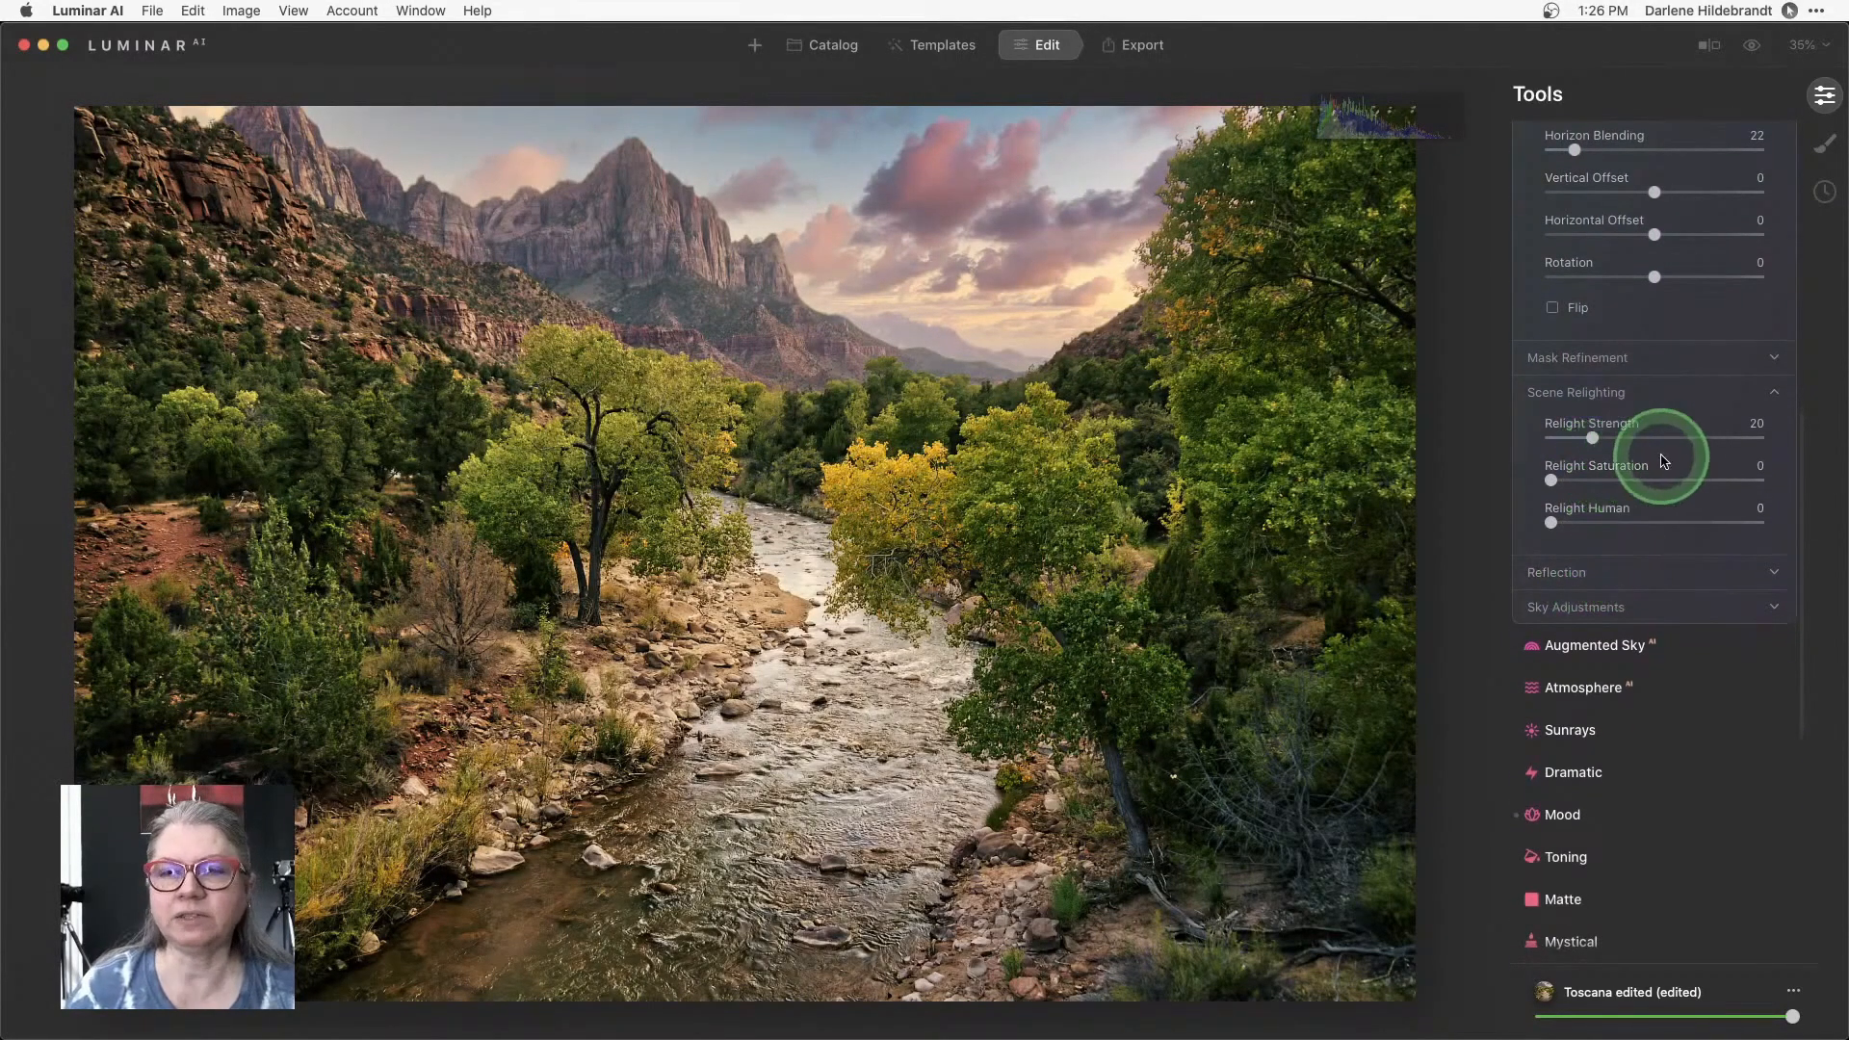
{"action": "mouse_move", "coordinate": [1593, 439]}
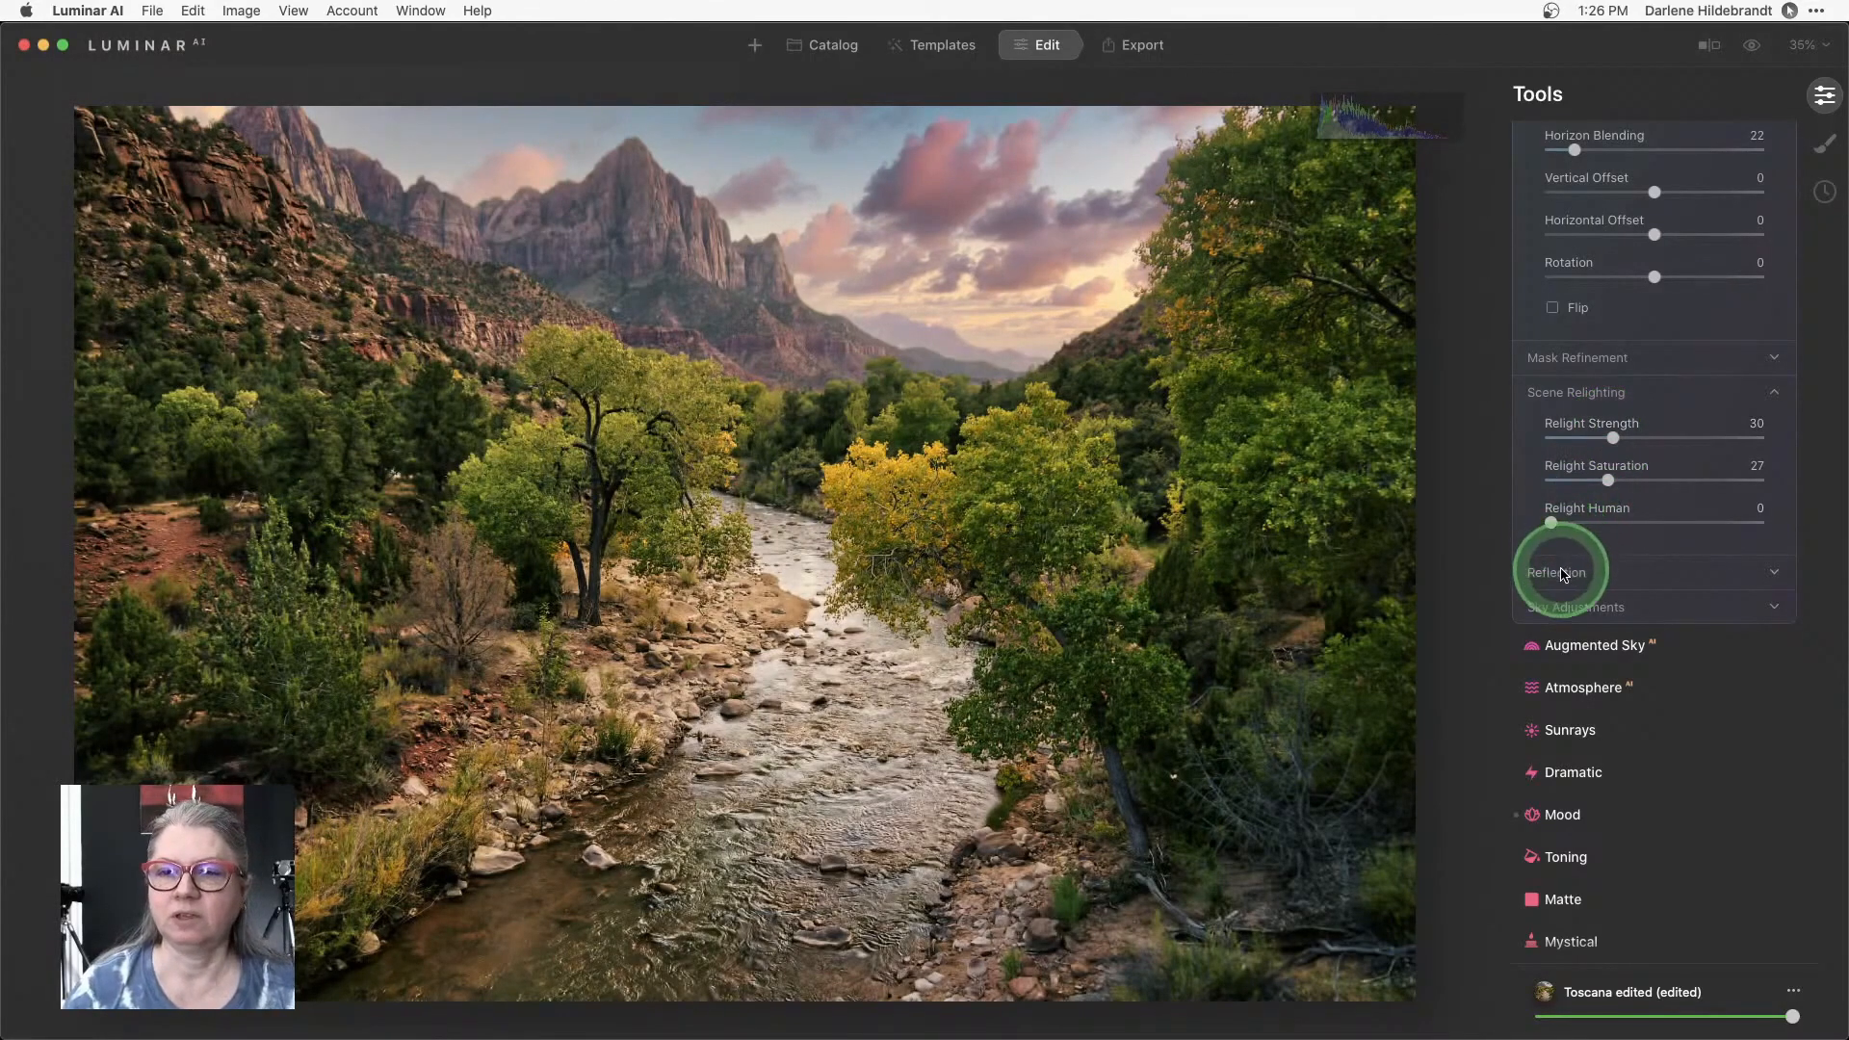
{"action": "left_click", "coordinate": [1557, 572]}
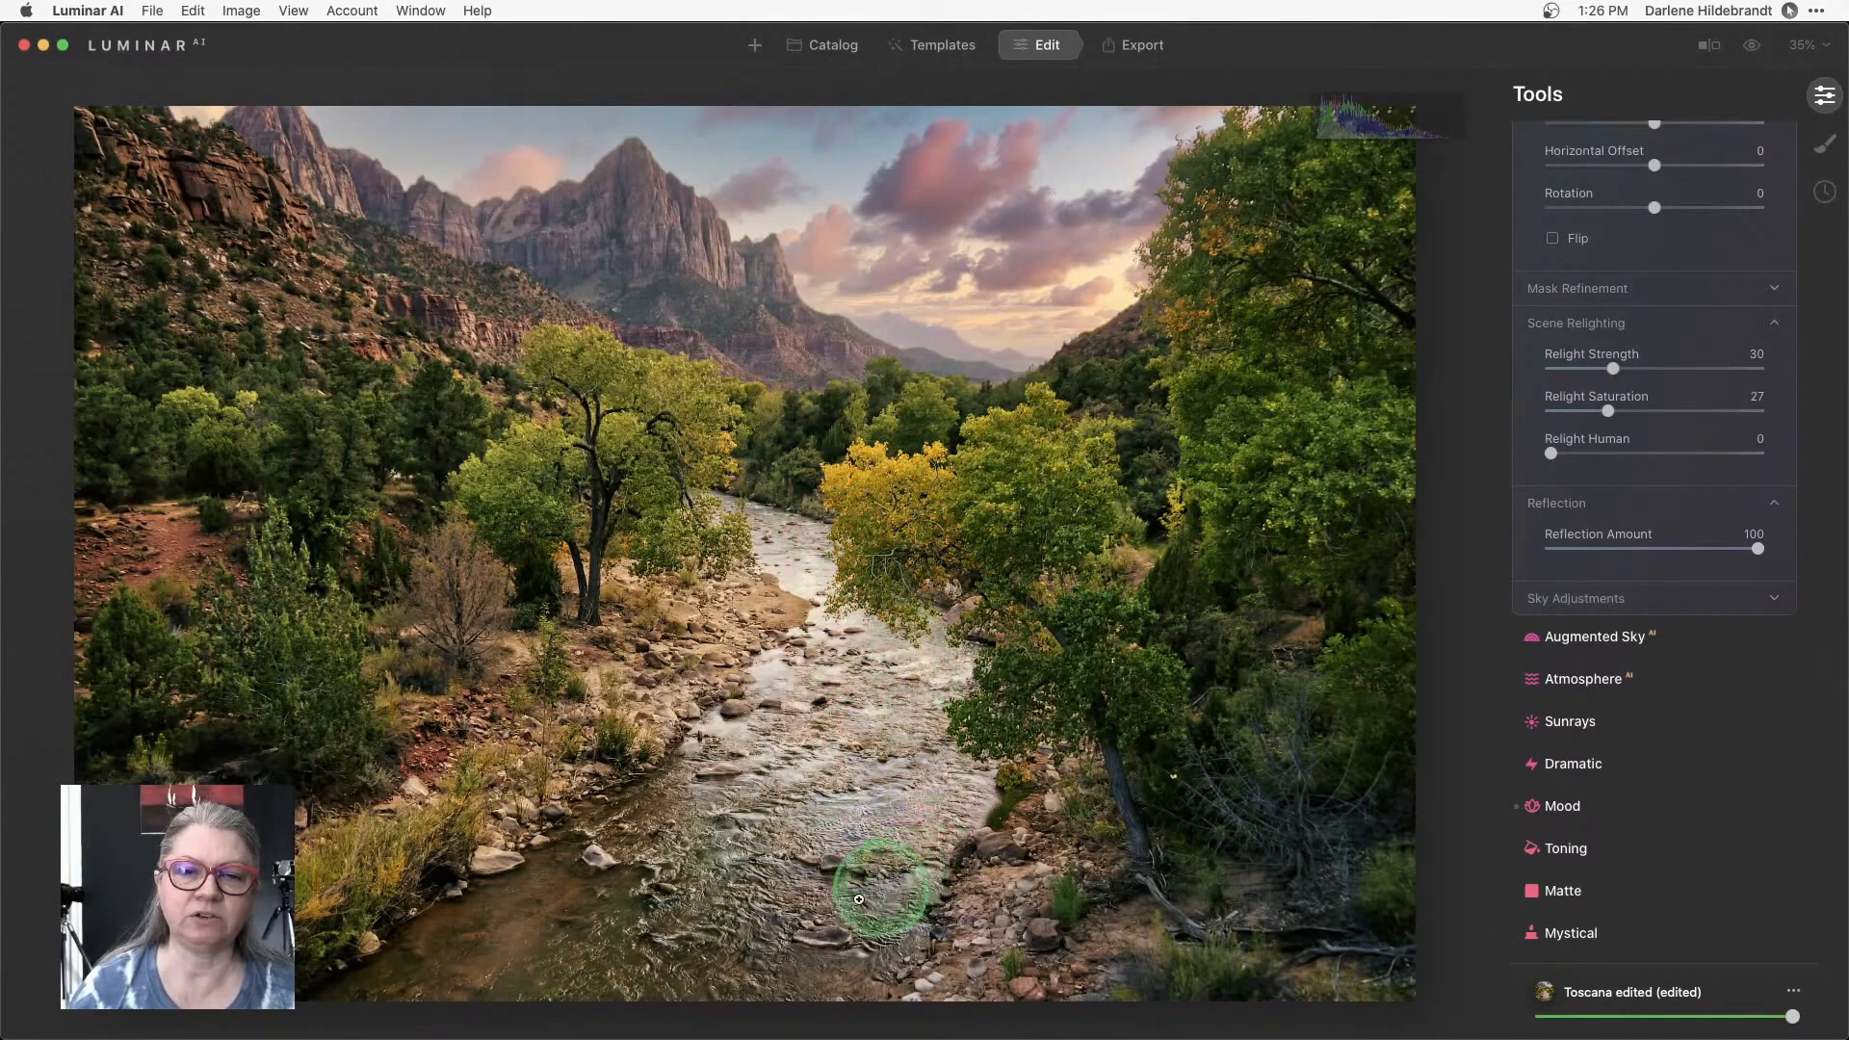
{"action": "mouse_move", "coordinate": [747, 826]}
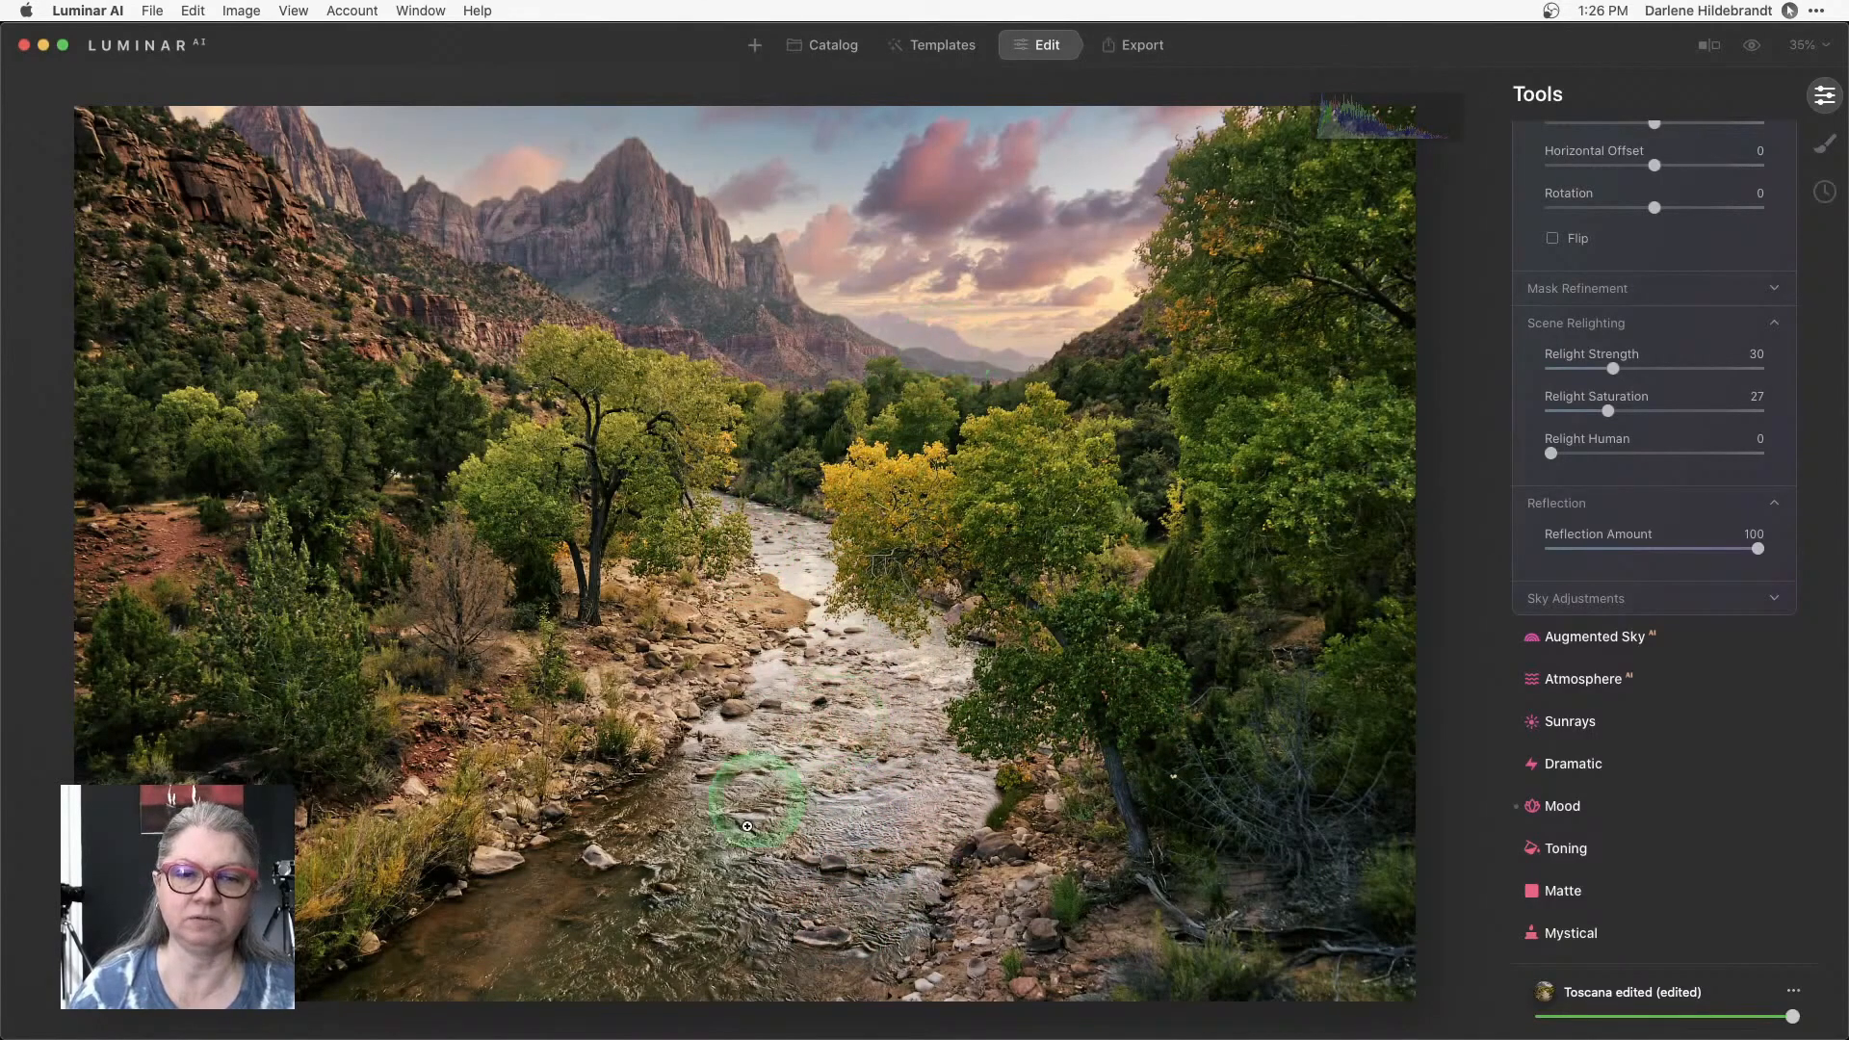
{"action": "mouse_move", "coordinate": [831, 703]}
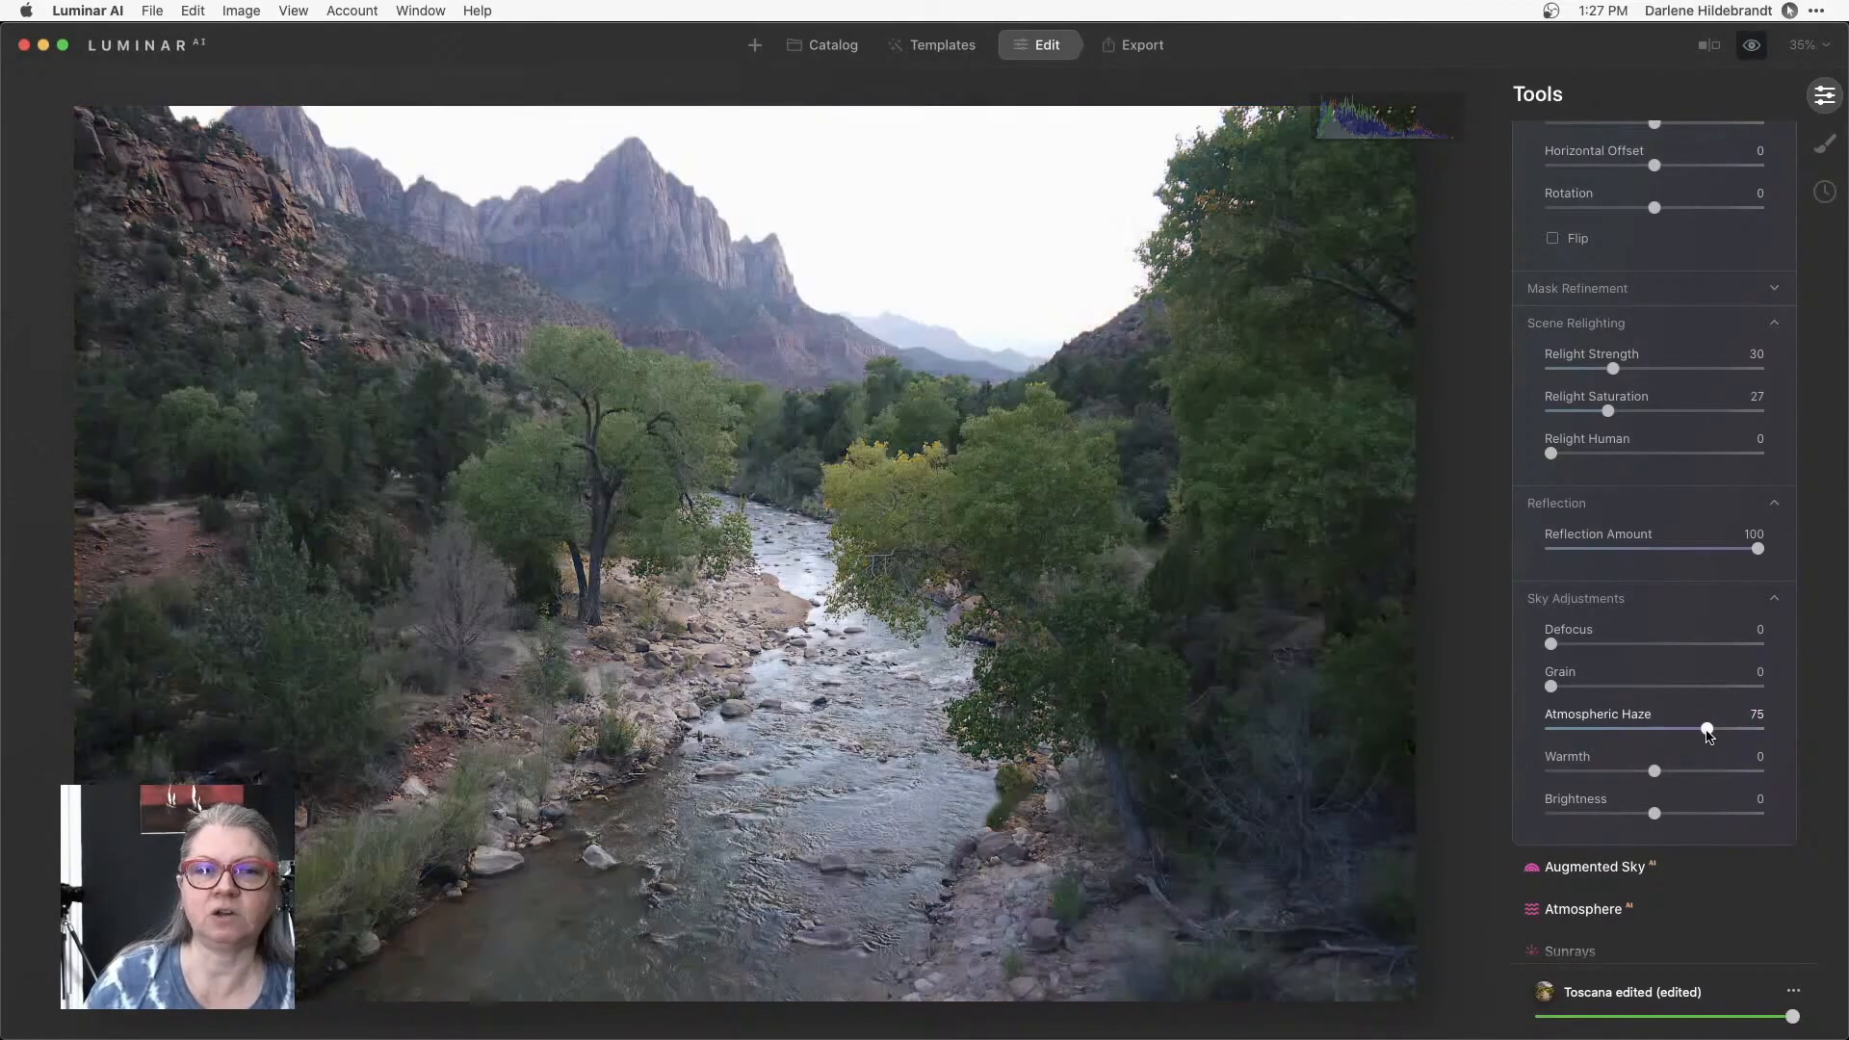
{"action": "left_click", "coordinate": [1706, 728]}
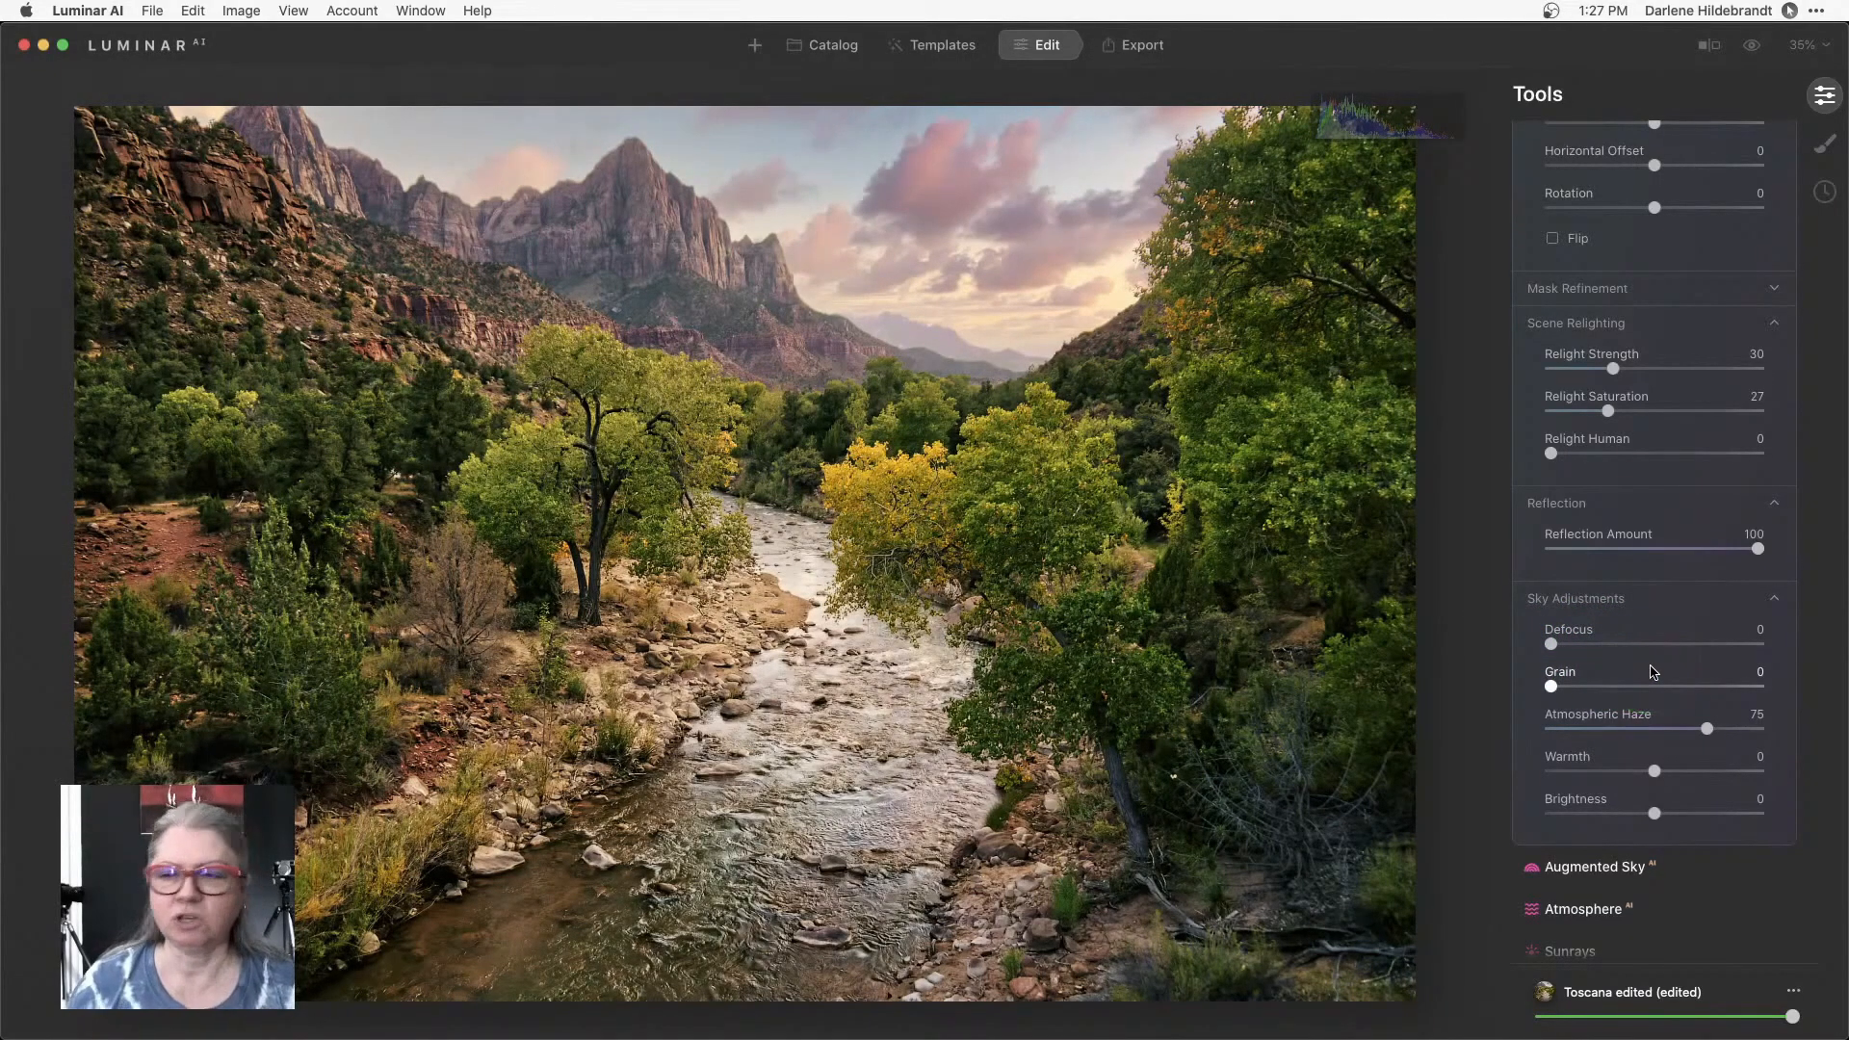
Reach Supercontrast under Professional and start with Highlights Contrast 51.
{"action": "scroll", "scroll_direction": "down", "scroll_amount": 3}
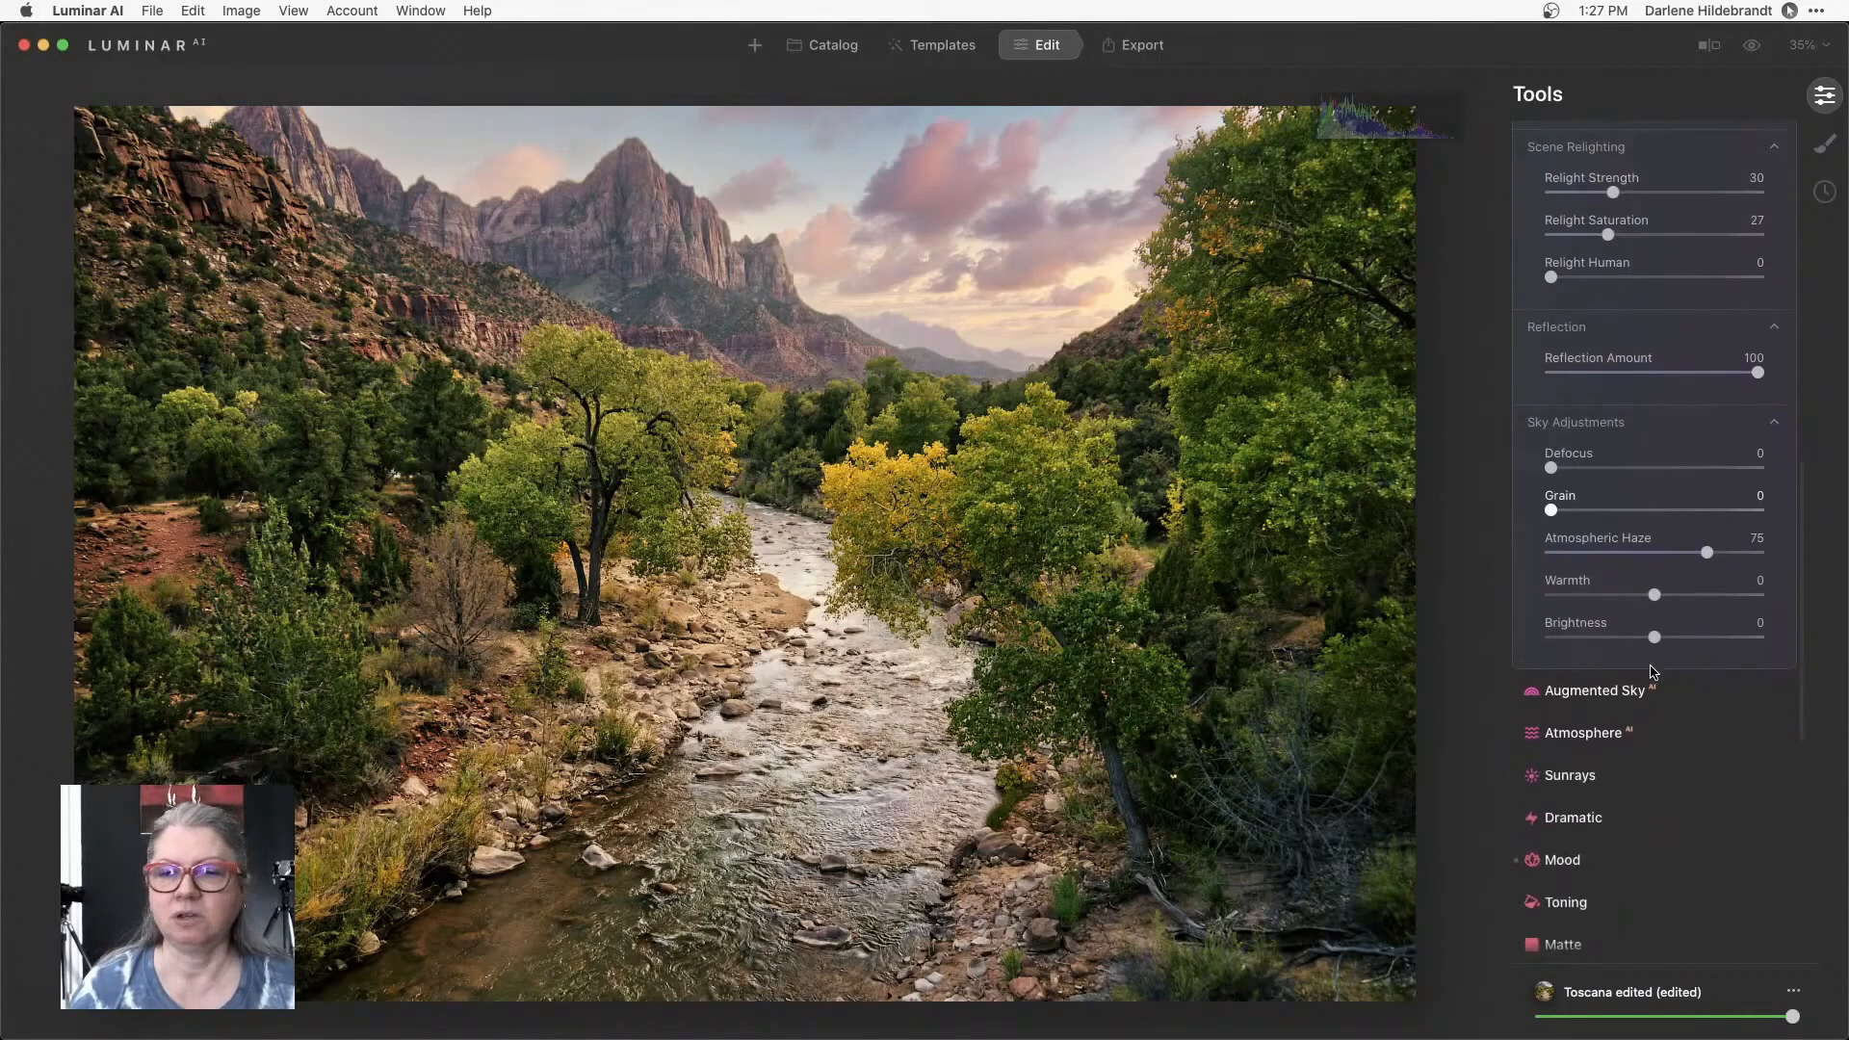
{"action": "scroll", "scroll_direction": "down", "scroll_amount": 3}
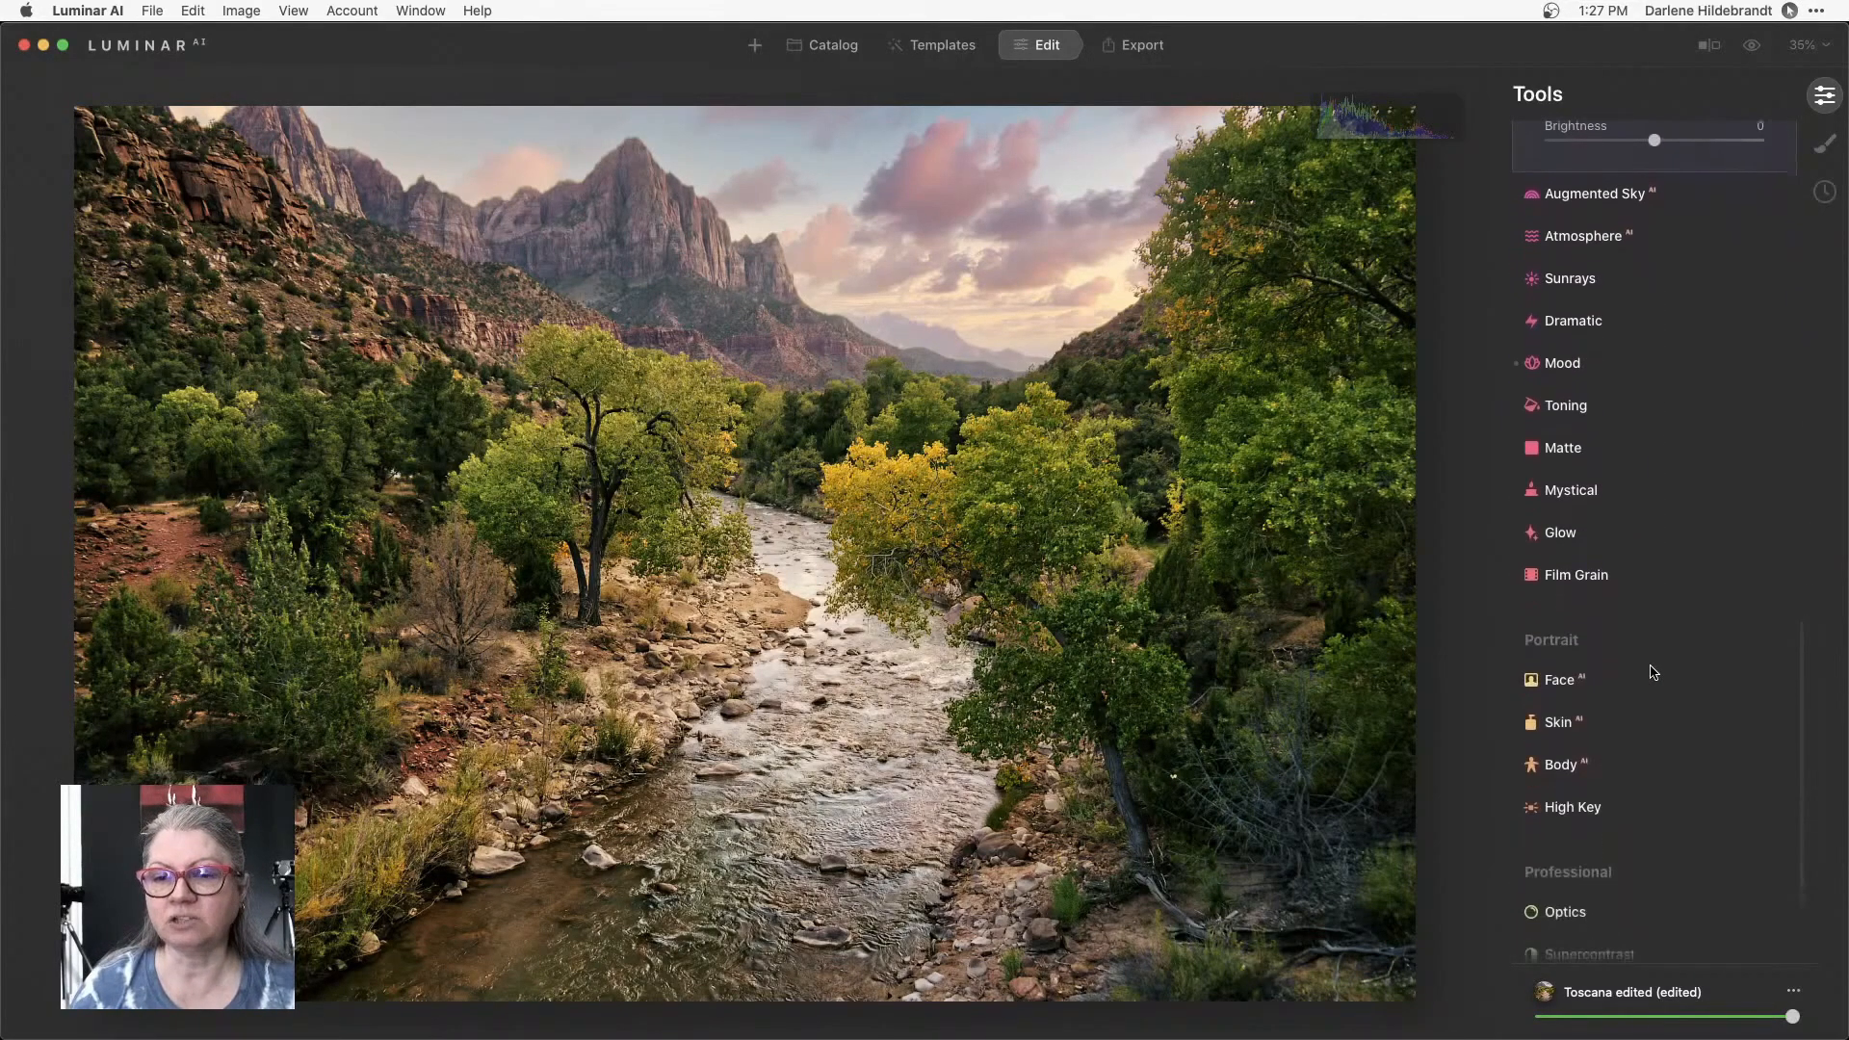
{"action": "scroll", "scroll_direction": "down", "scroll_amount": 3}
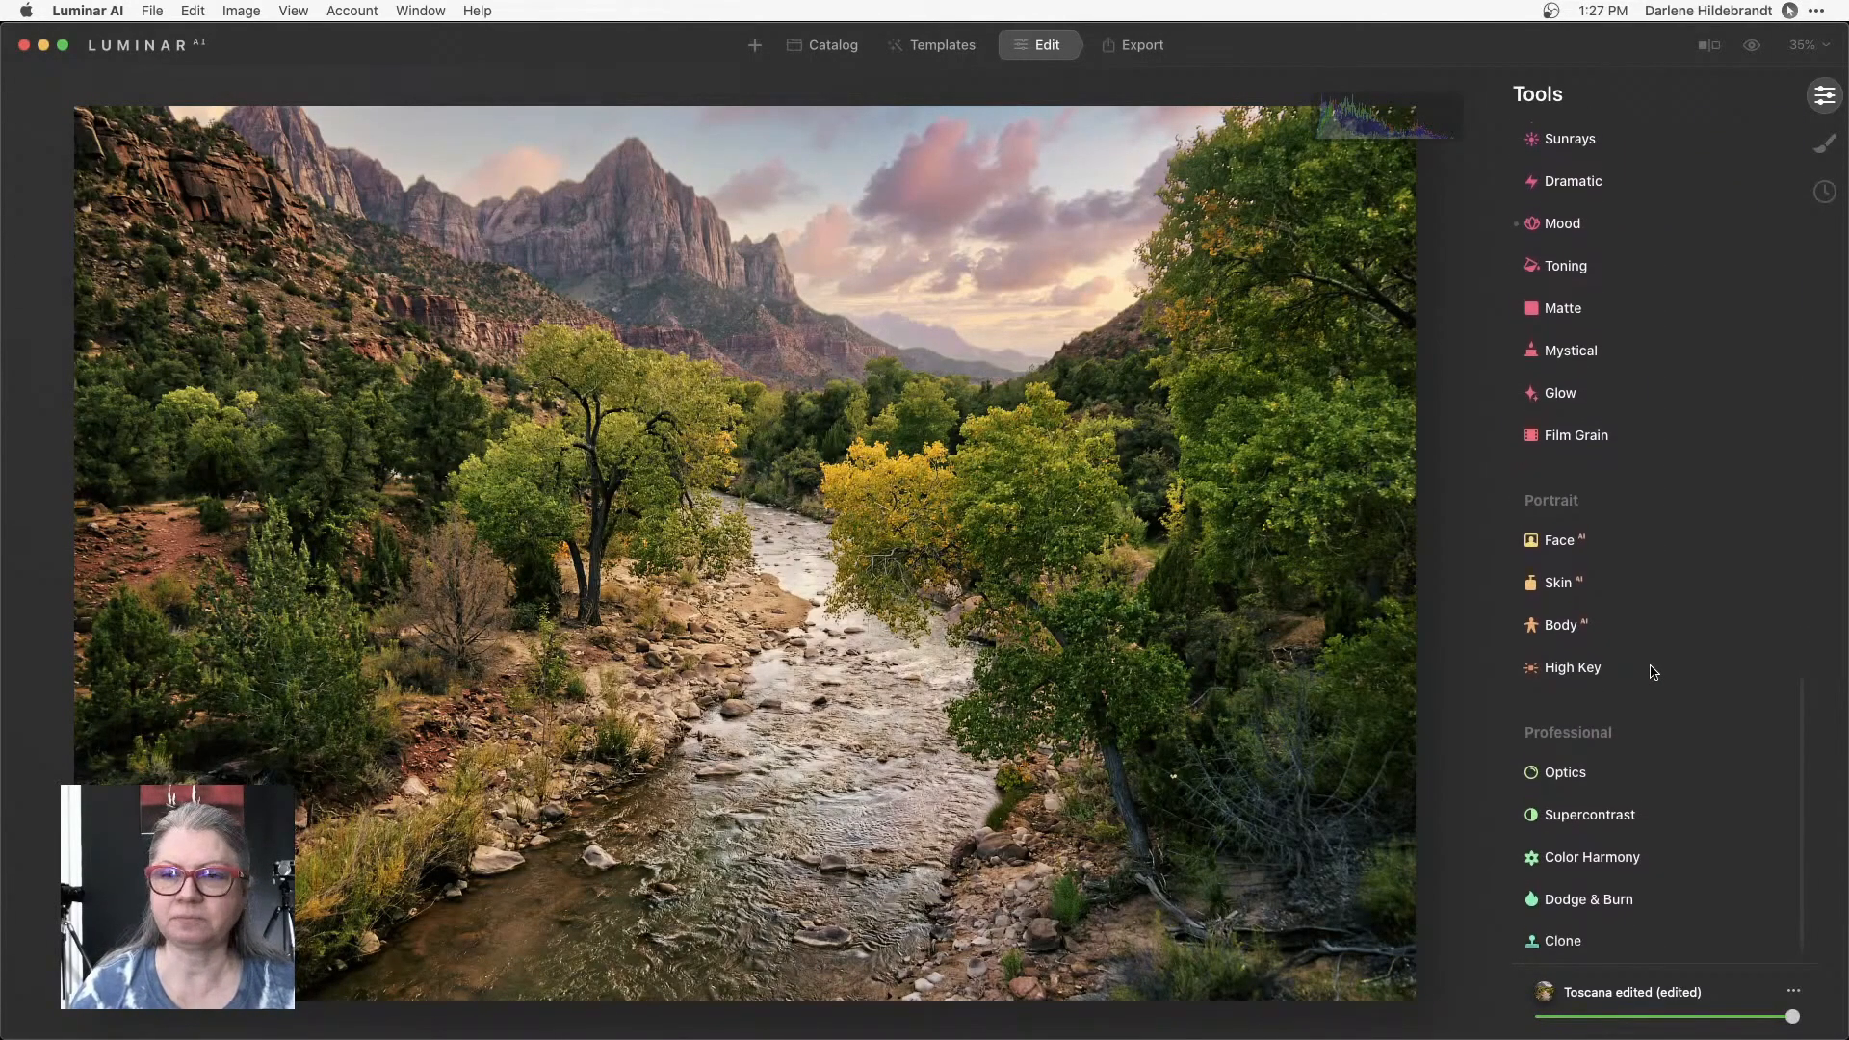
{"action": "left_click", "coordinate": [1587, 813]}
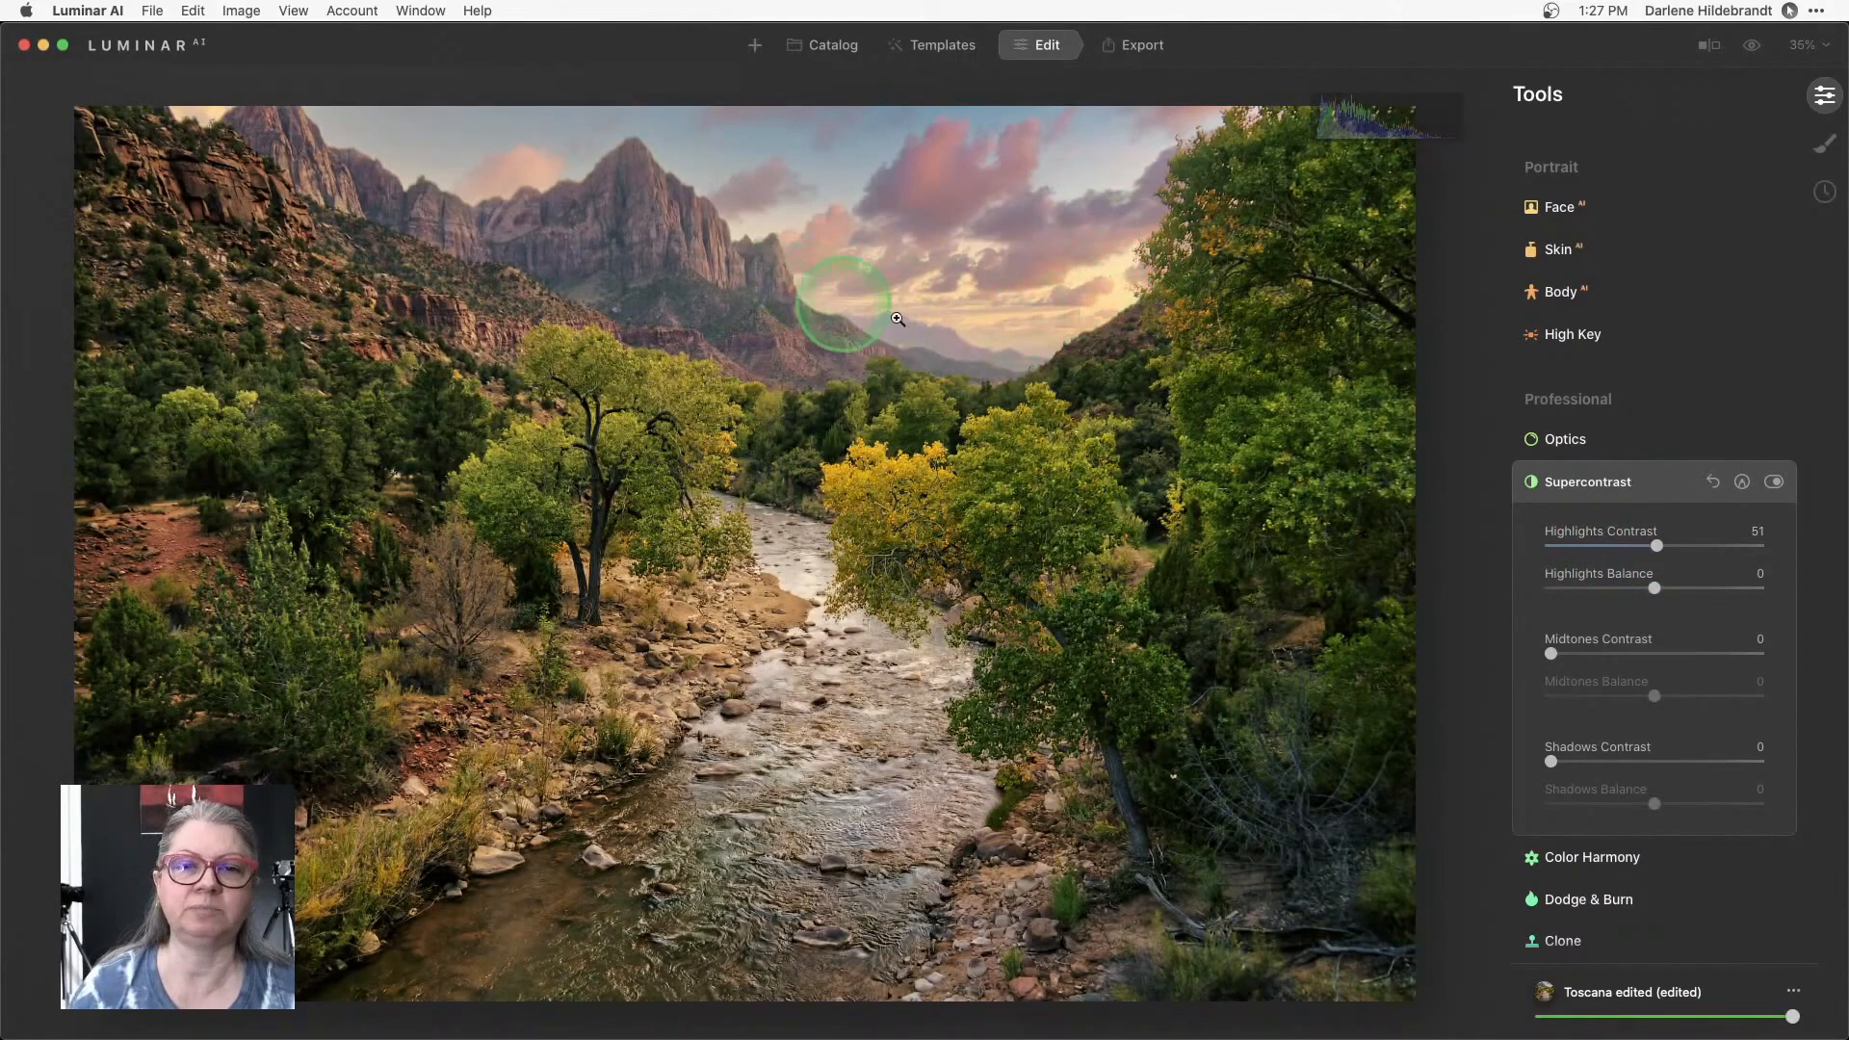
{"action": "mouse_move", "coordinate": [1652, 590]}
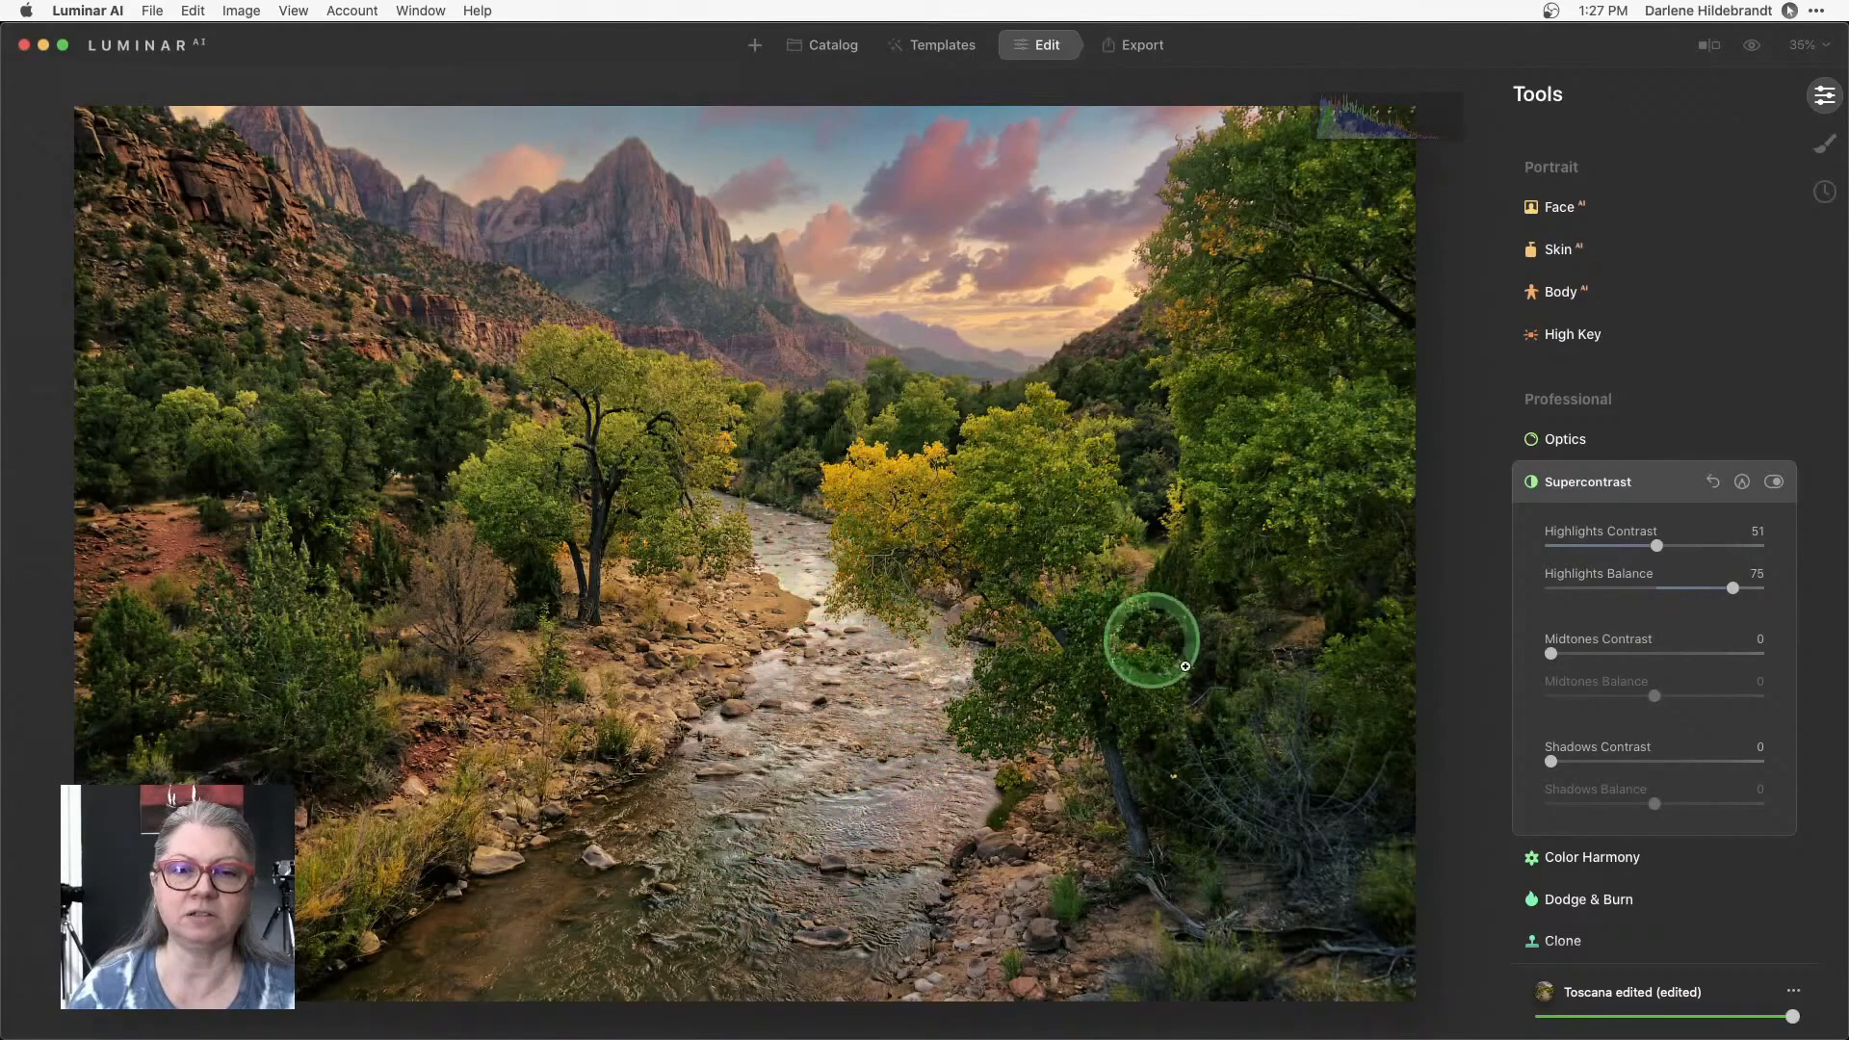
{"action": "mouse_move", "coordinate": [1660, 555]}
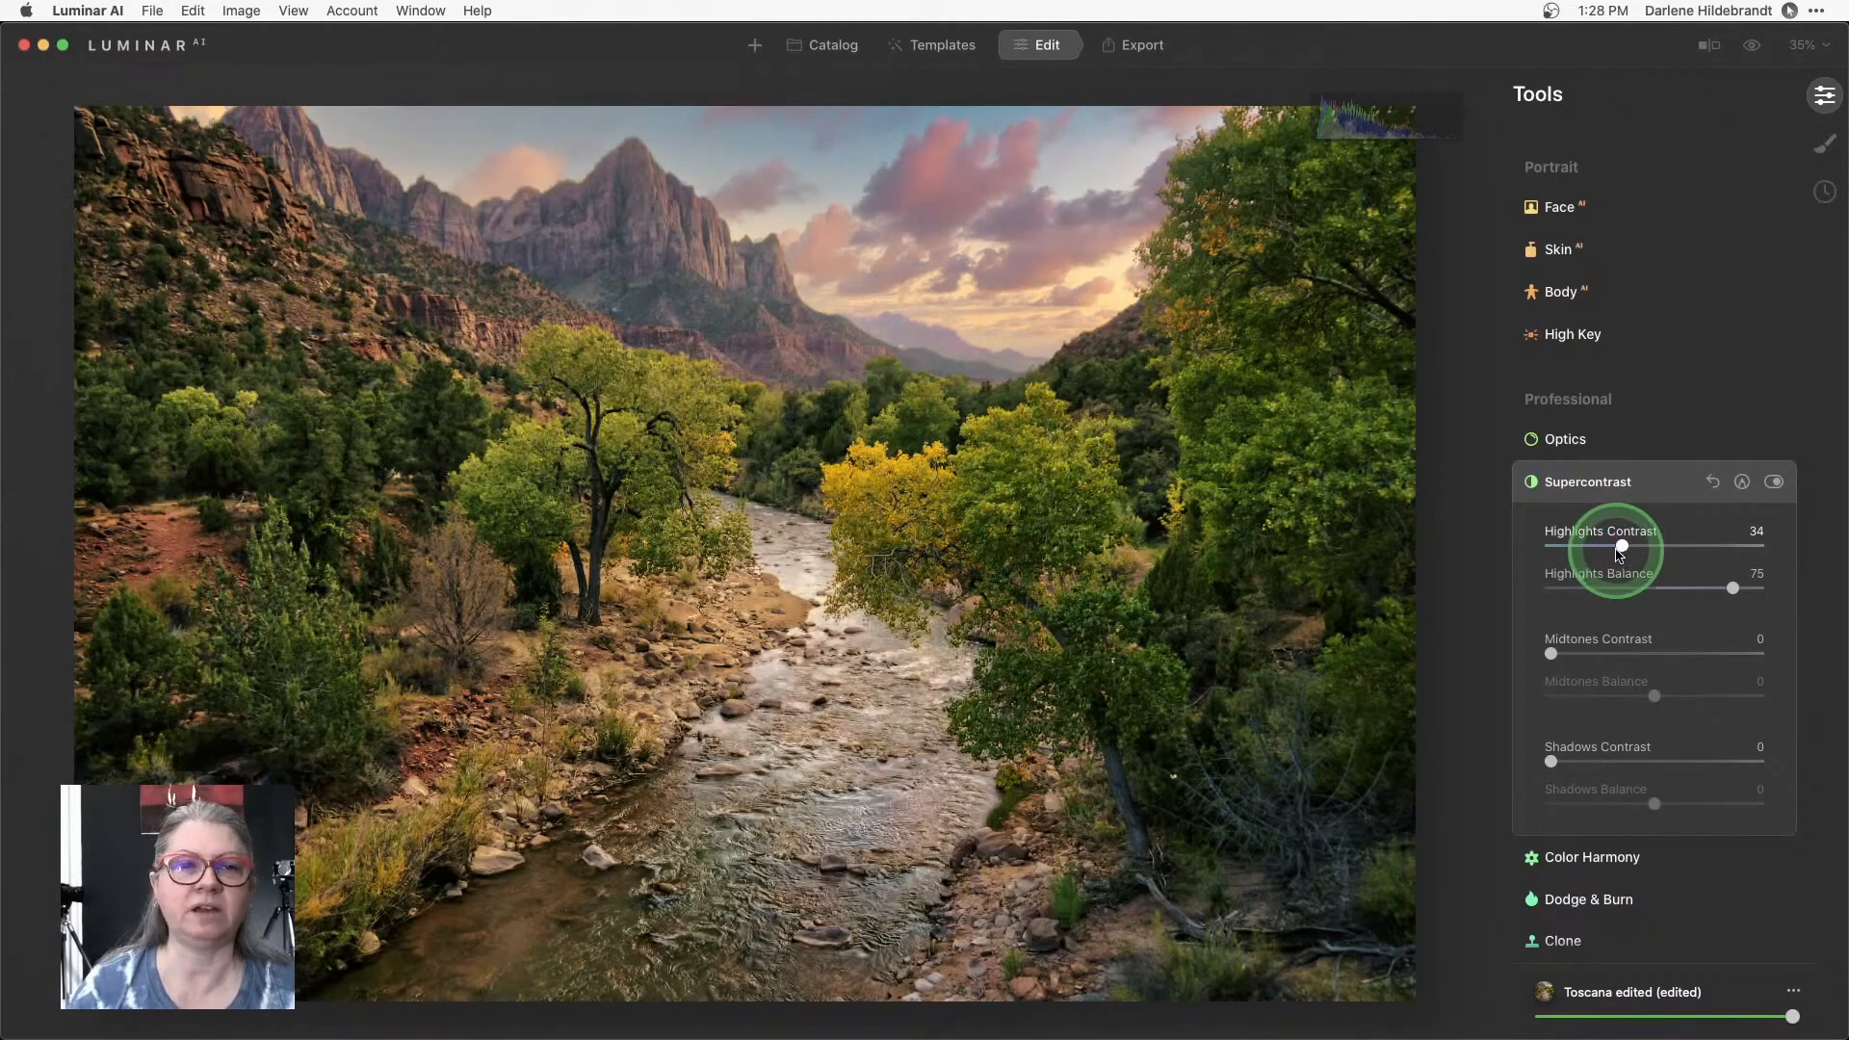
Erase part of the Supercontrast paint mask at Highlights Contrast 34, Balance 75, then compare with it off.
{"action": "left_click", "coordinate": [1741, 482]}
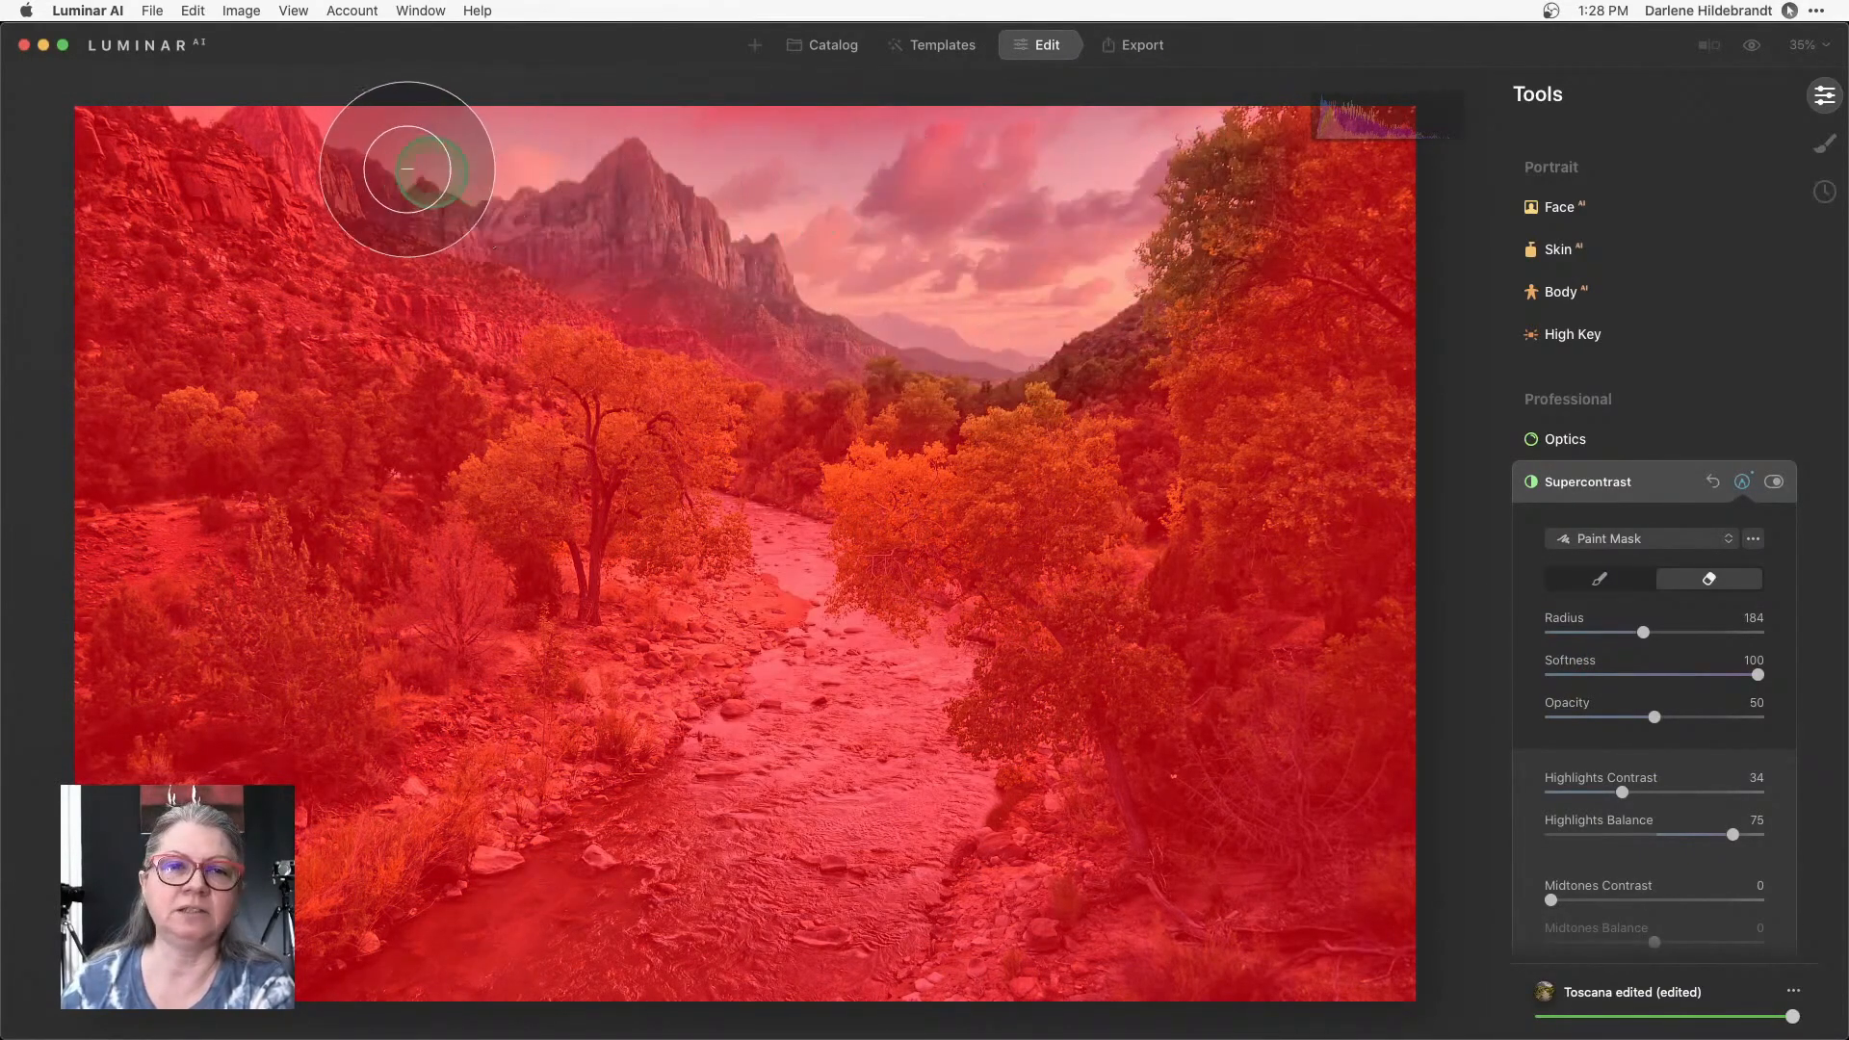
{"action": "mouse_move", "coordinate": [807, 321]}
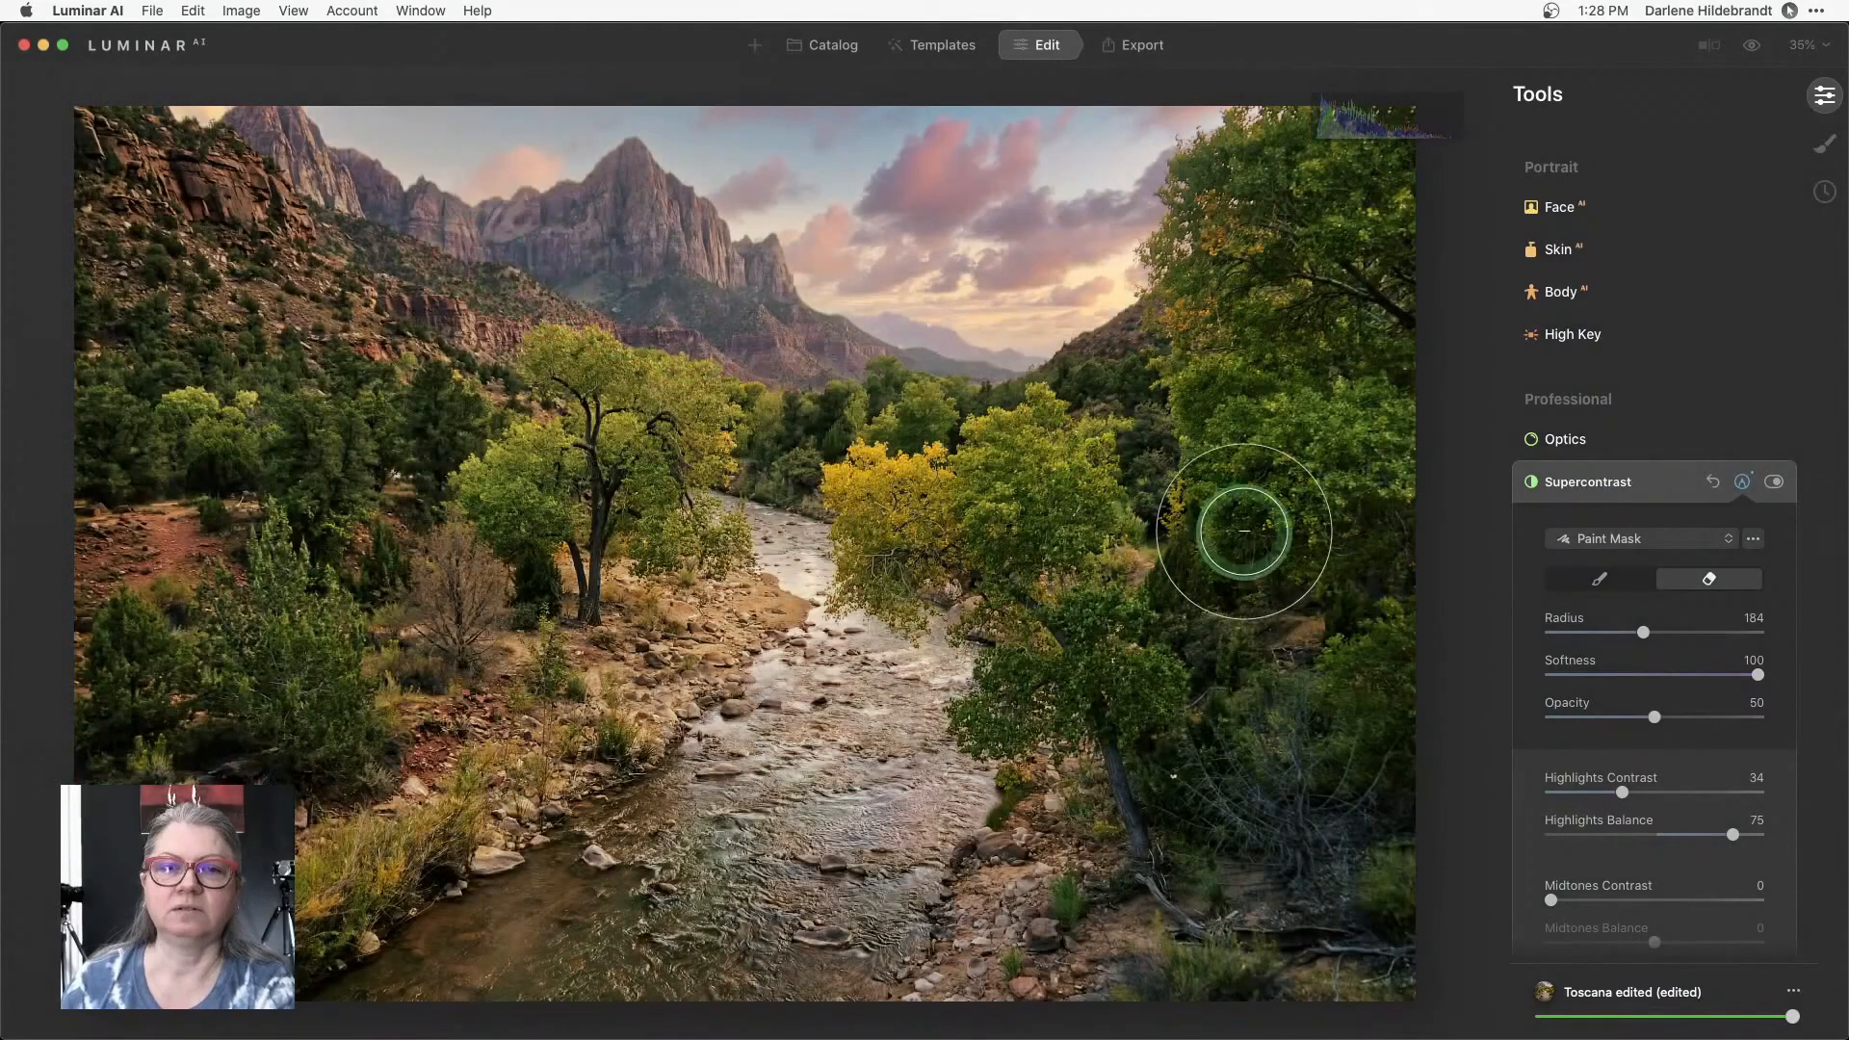
{"action": "left_click", "coordinate": [1745, 482]}
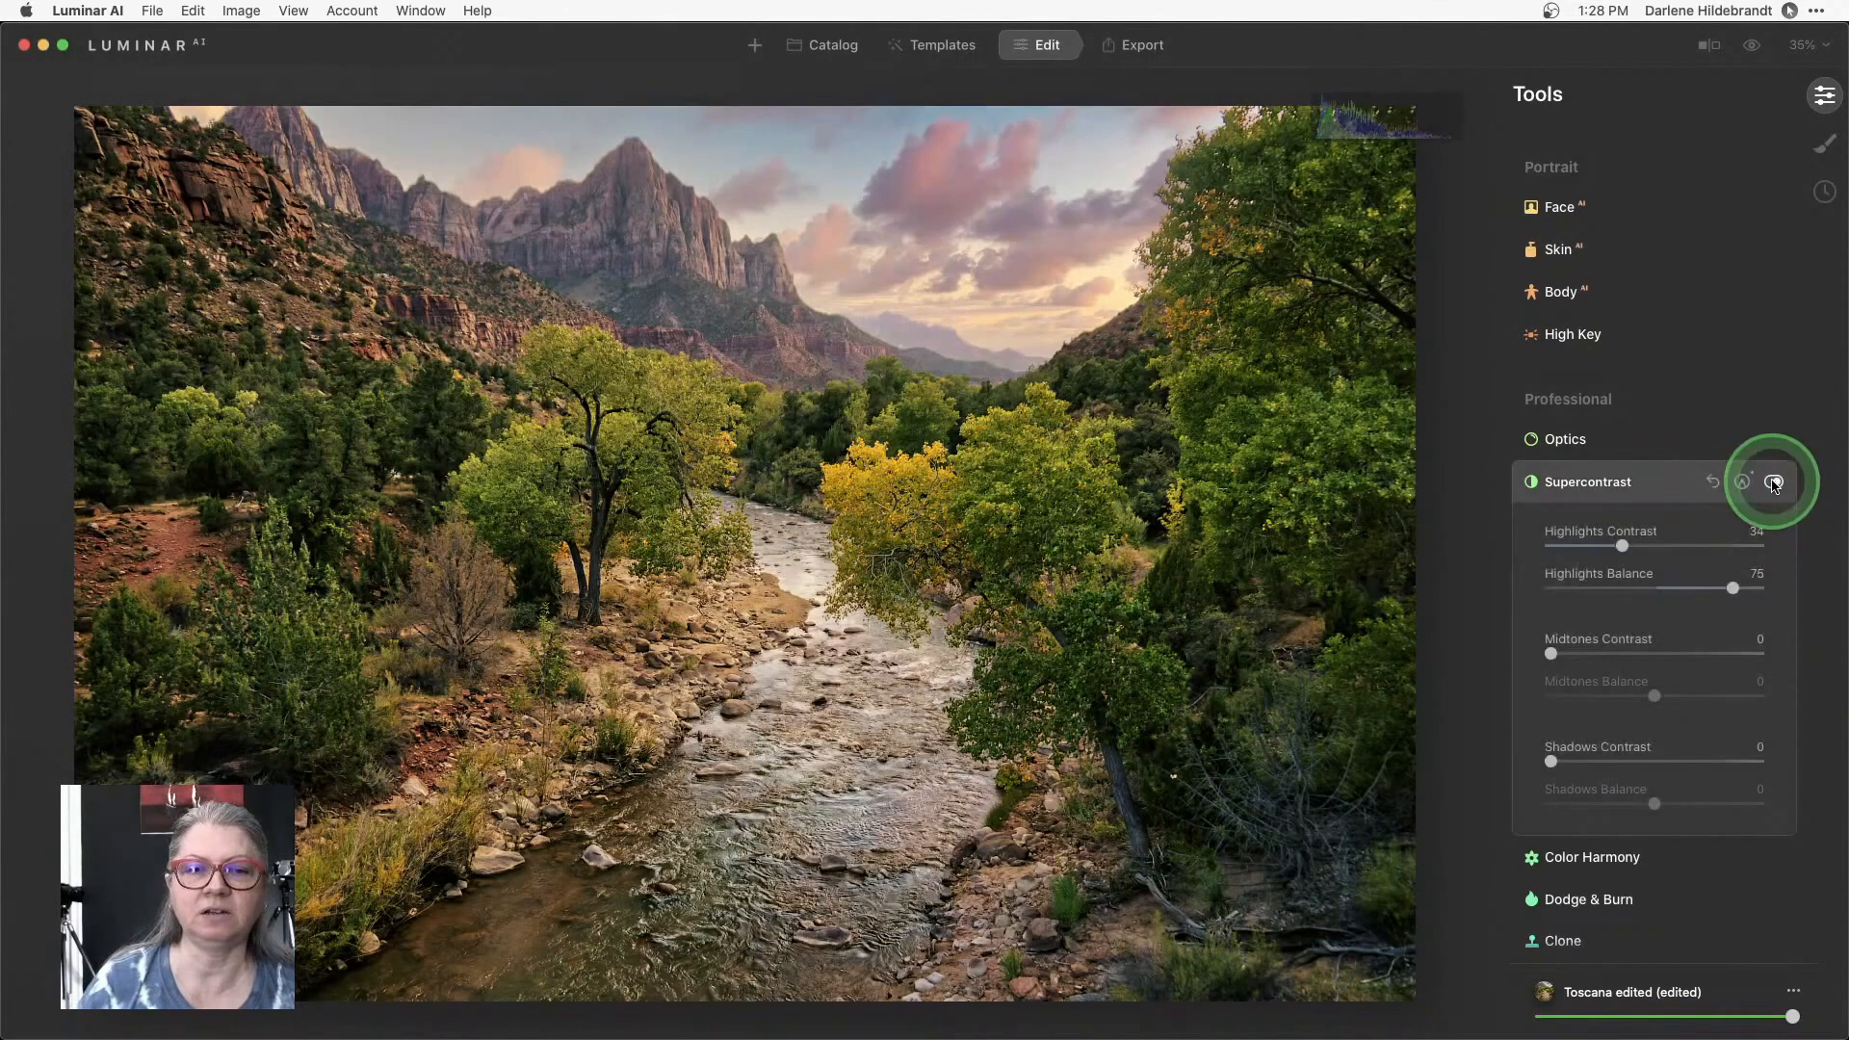
{"action": "left_click", "coordinate": [1774, 483]}
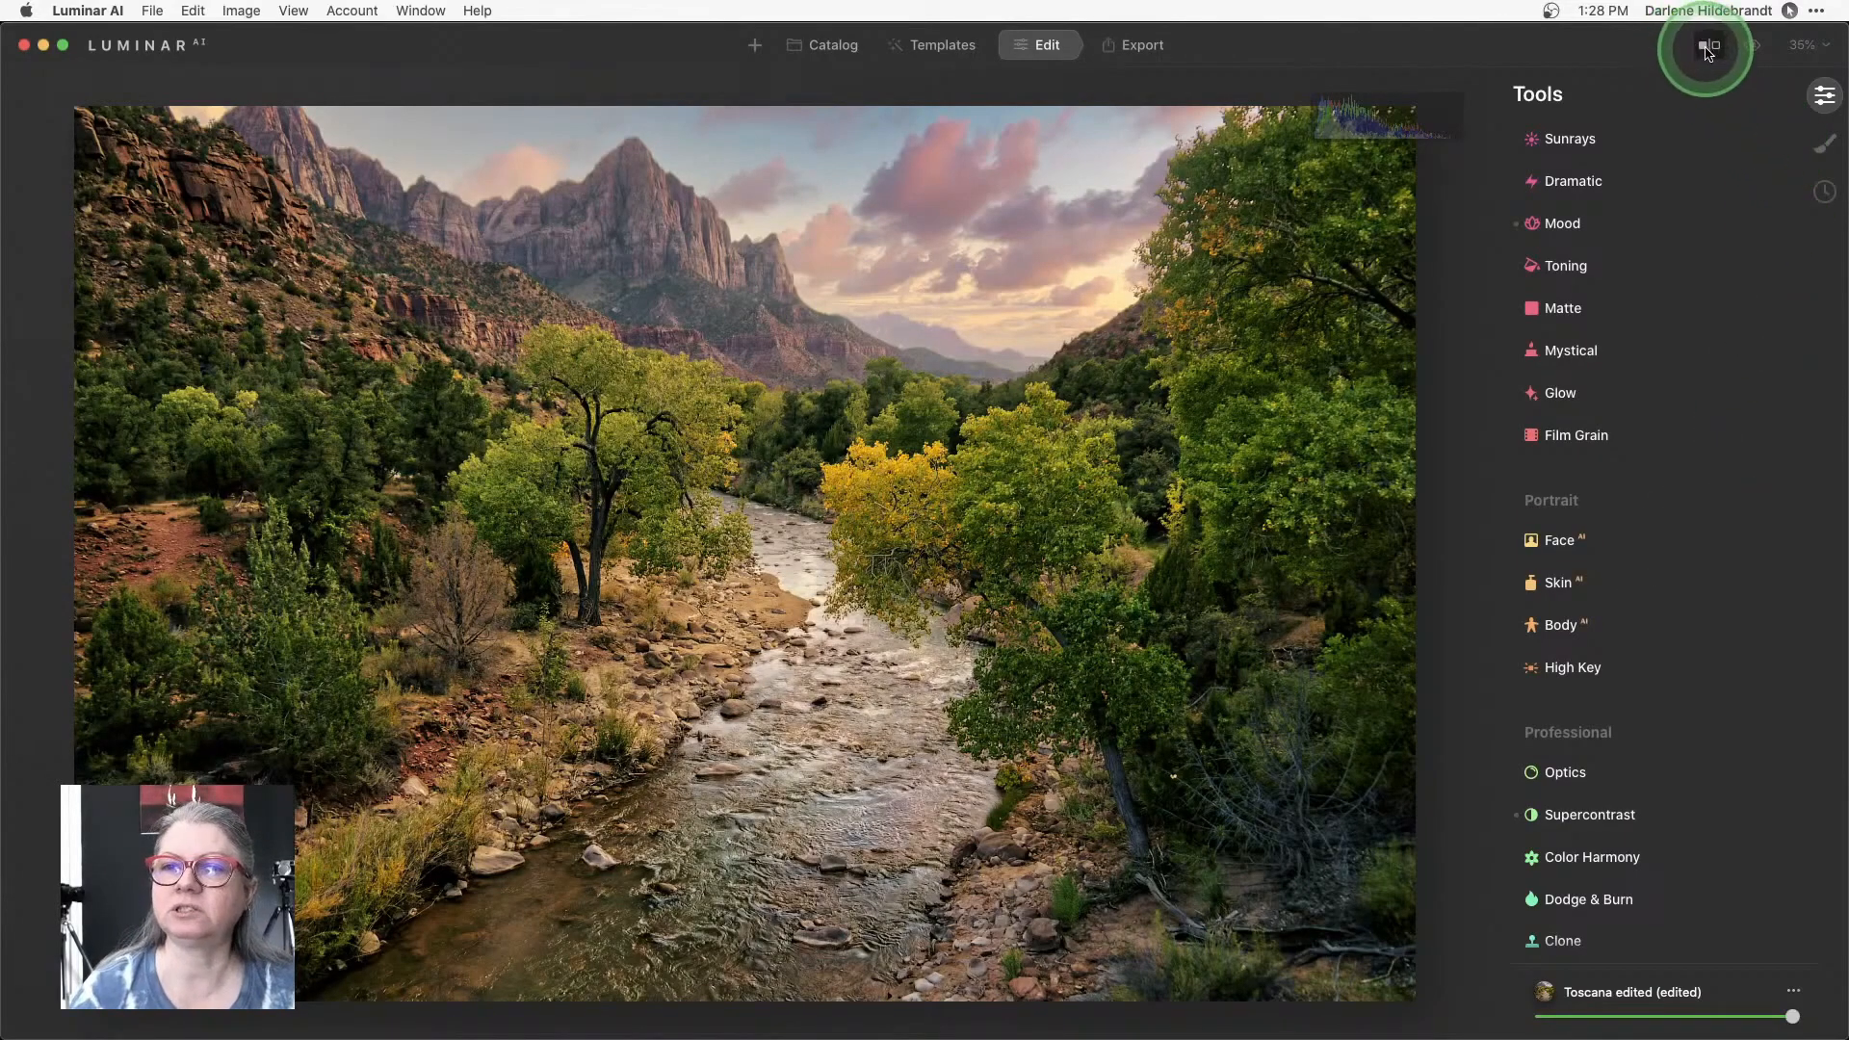
{"action": "left_click", "coordinate": [1708, 44]}
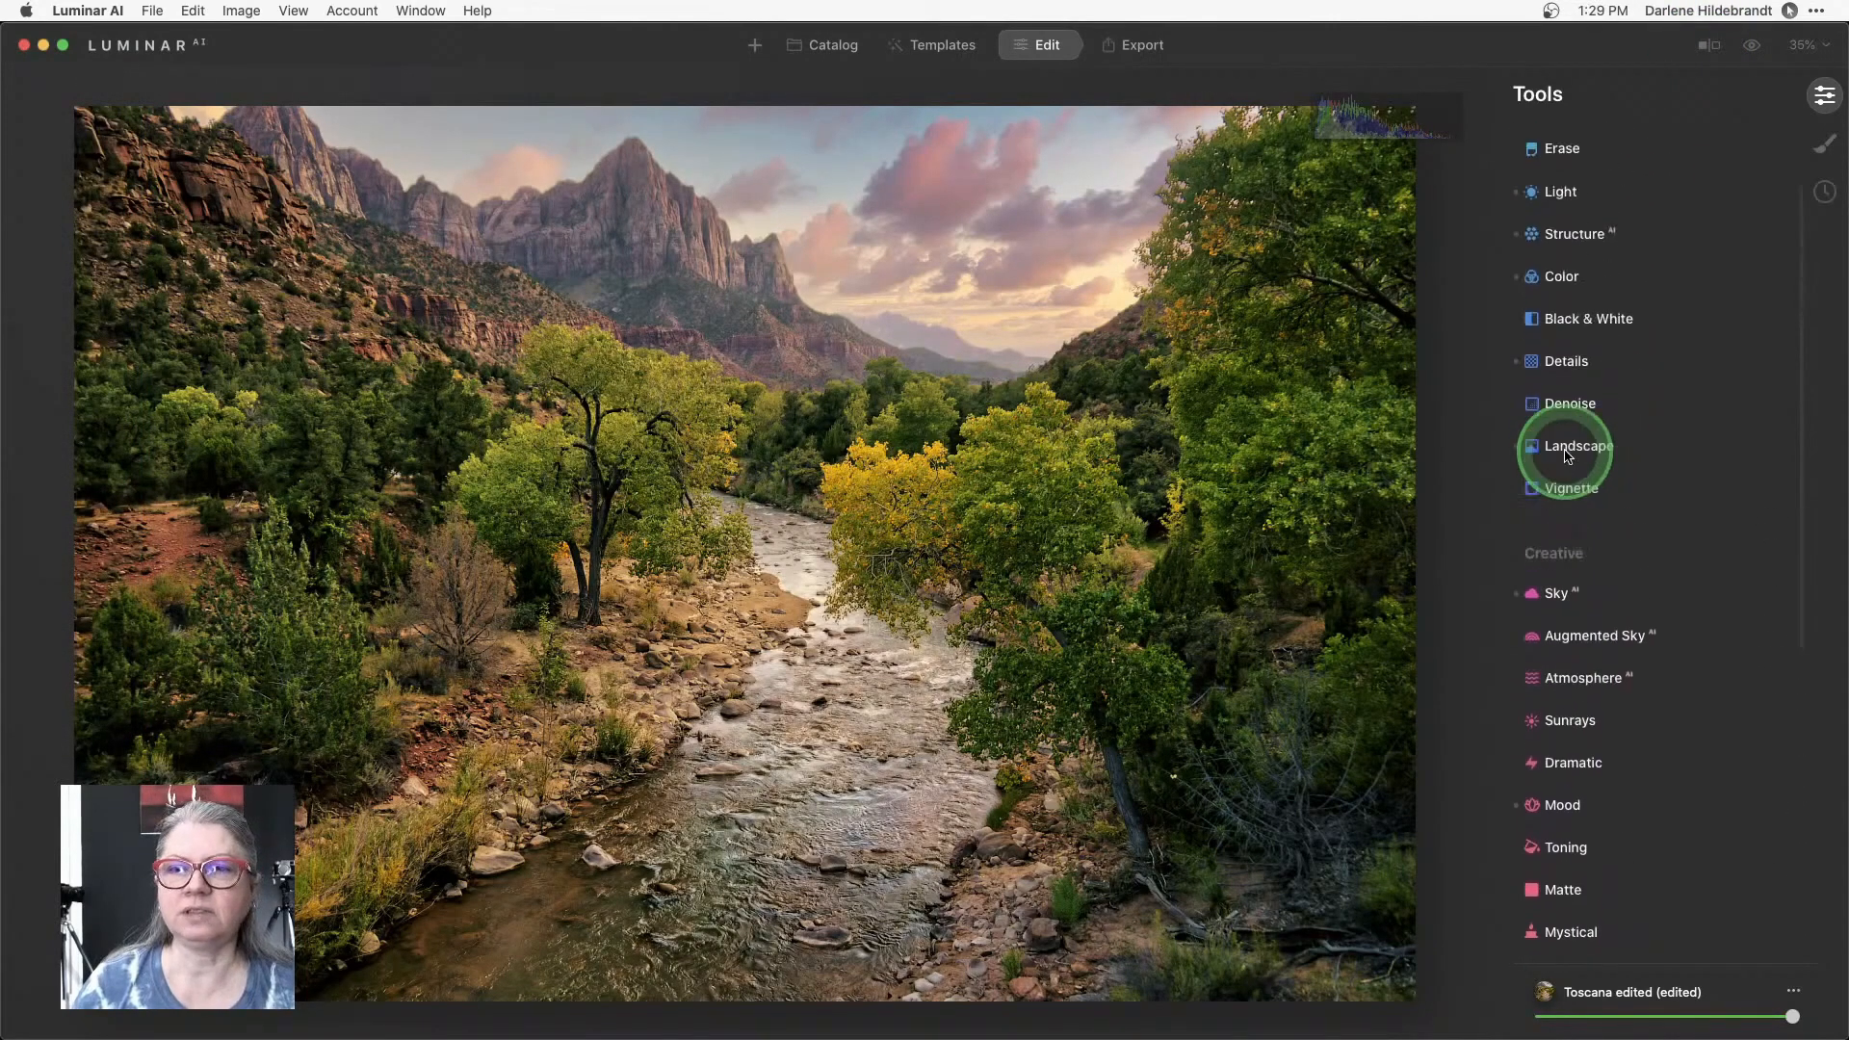
Zoom to 100% on the left-hand cliffs and bring up the Erase tool.
{"action": "scroll", "scroll_direction": "up", "scroll_amount": 3}
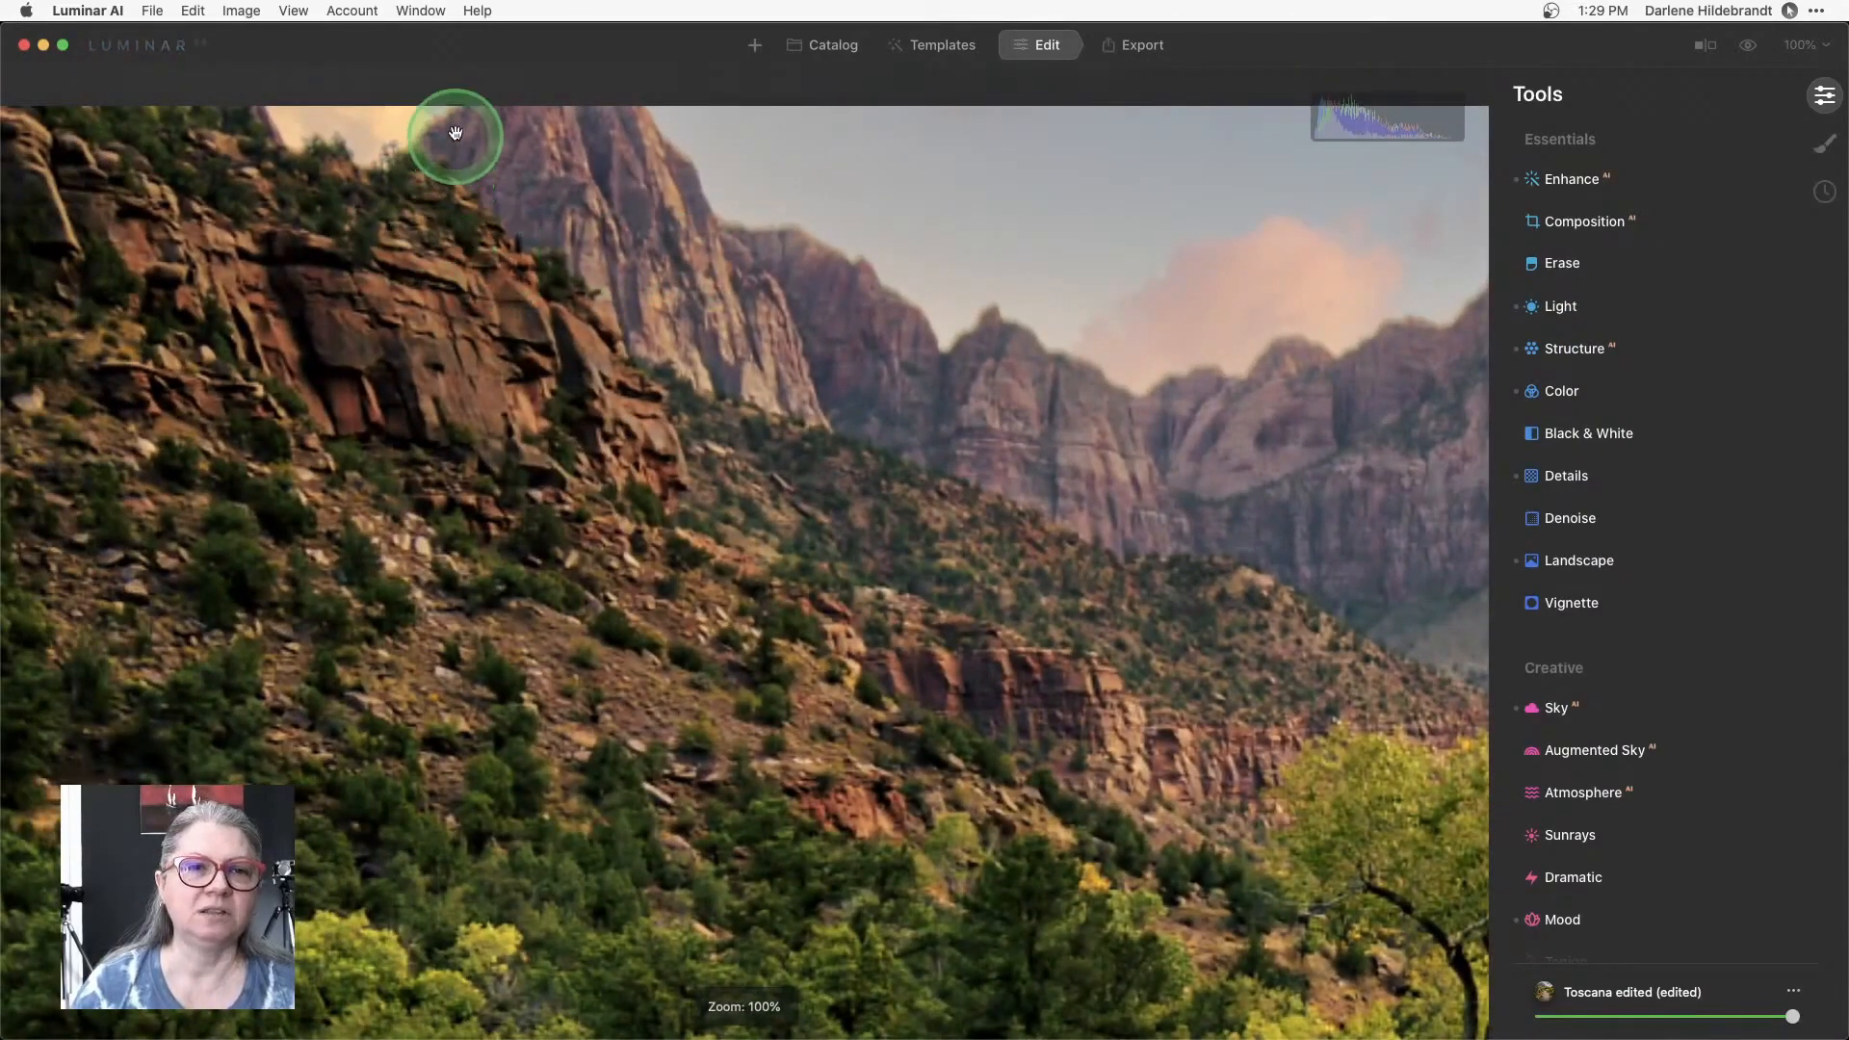
{"action": "left_click_drag", "start_coordinate": [454, 132], "coordinate": [242, 200]}
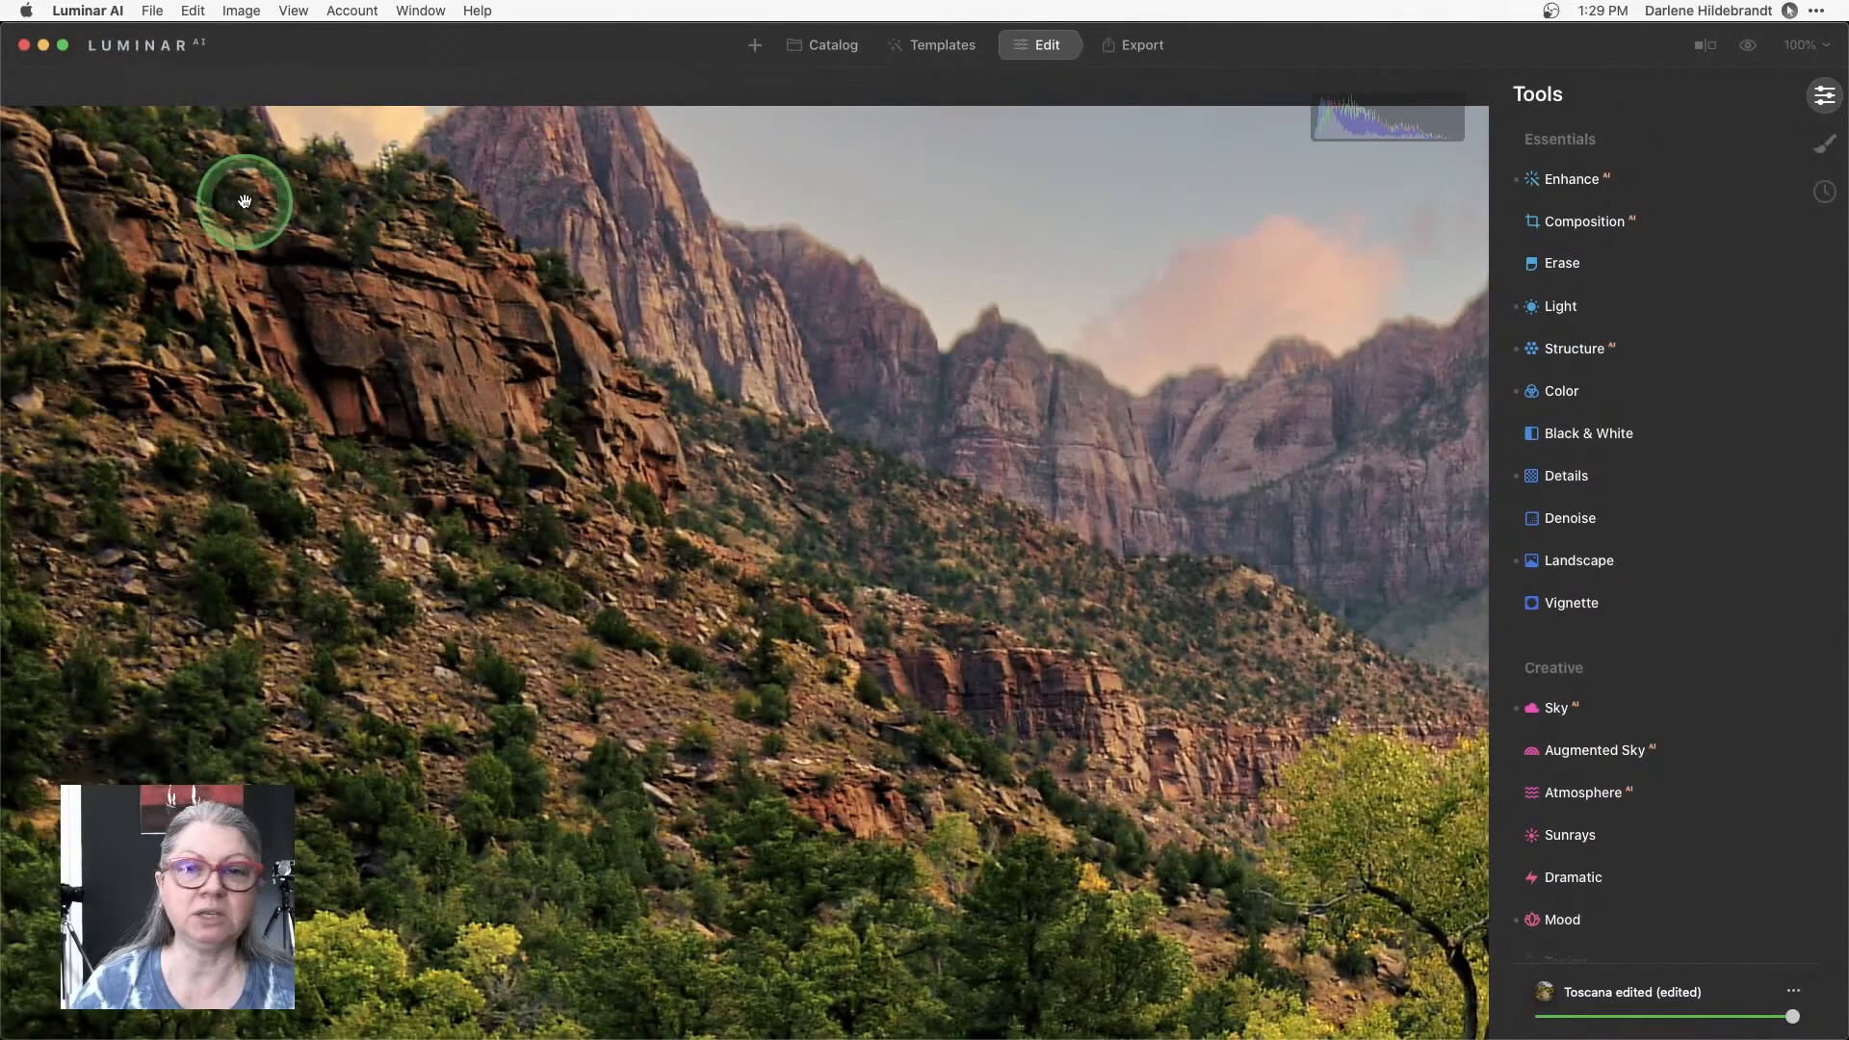
{"action": "left_click", "coordinate": [1560, 264]}
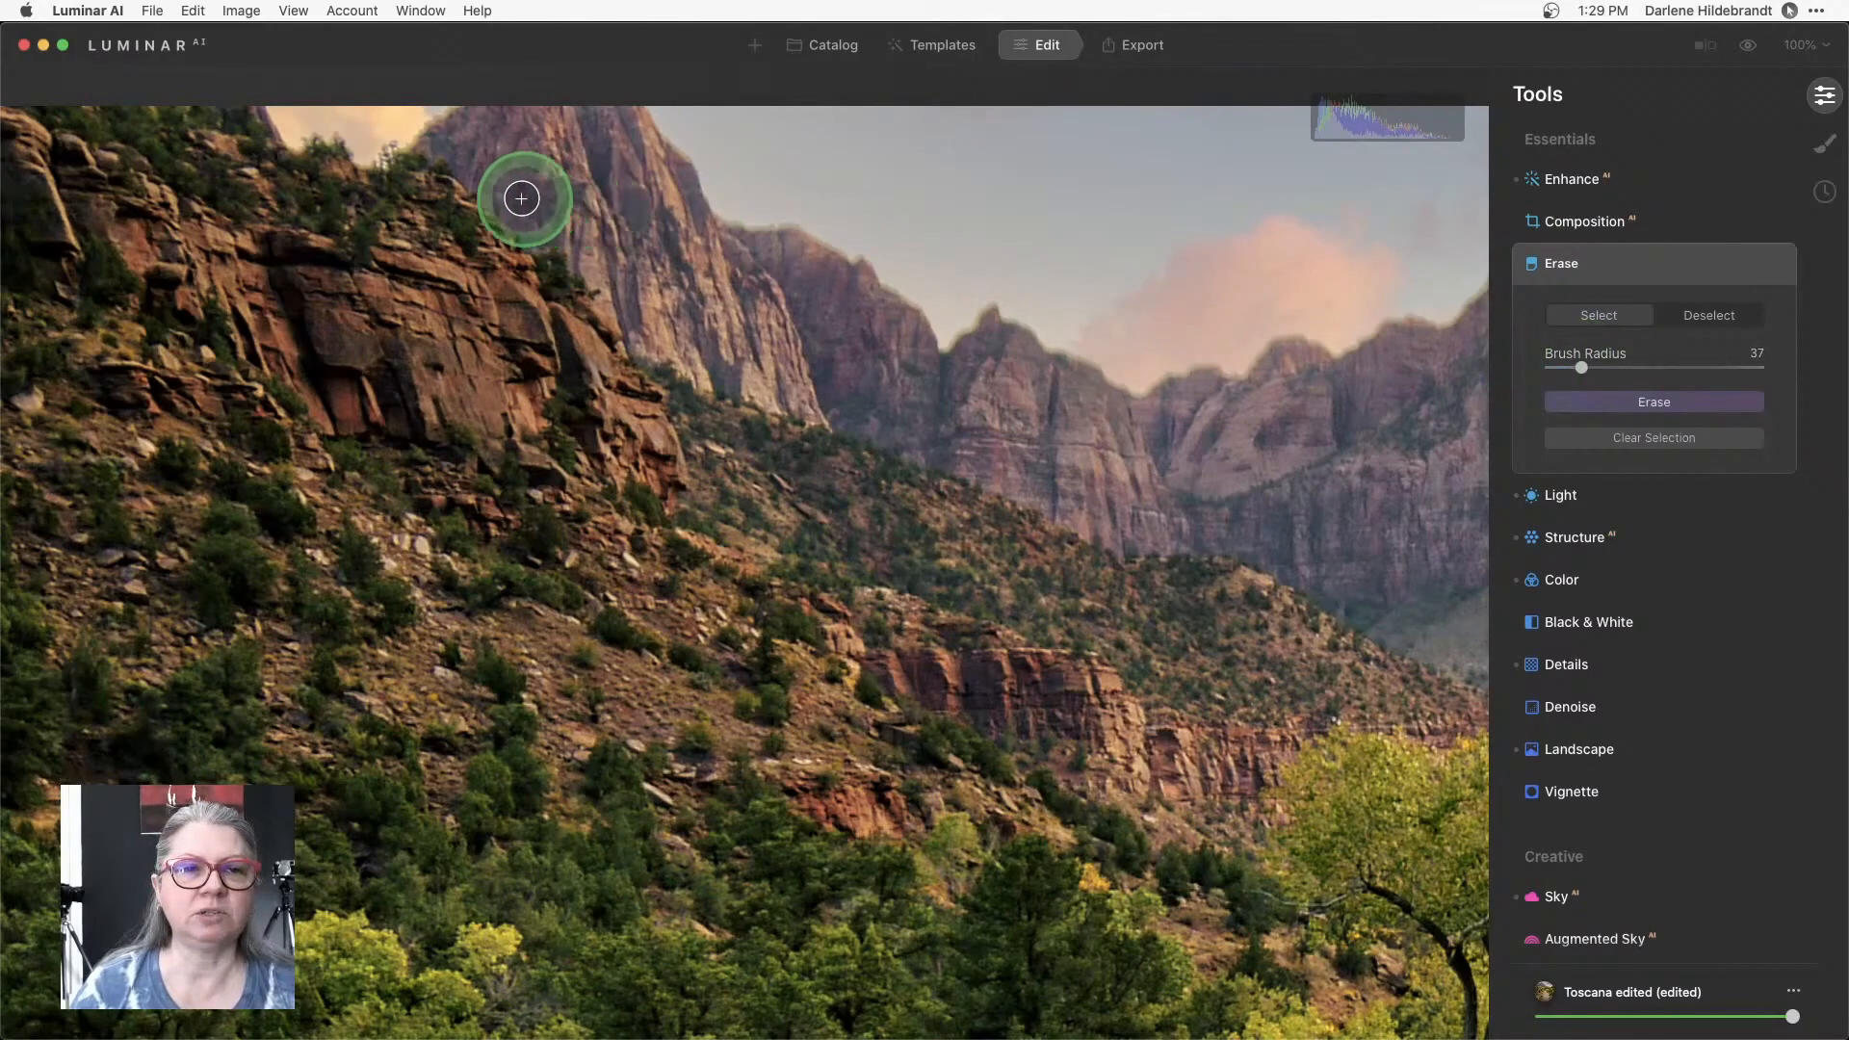
{"action": "mouse_move", "coordinate": [371, 135]}
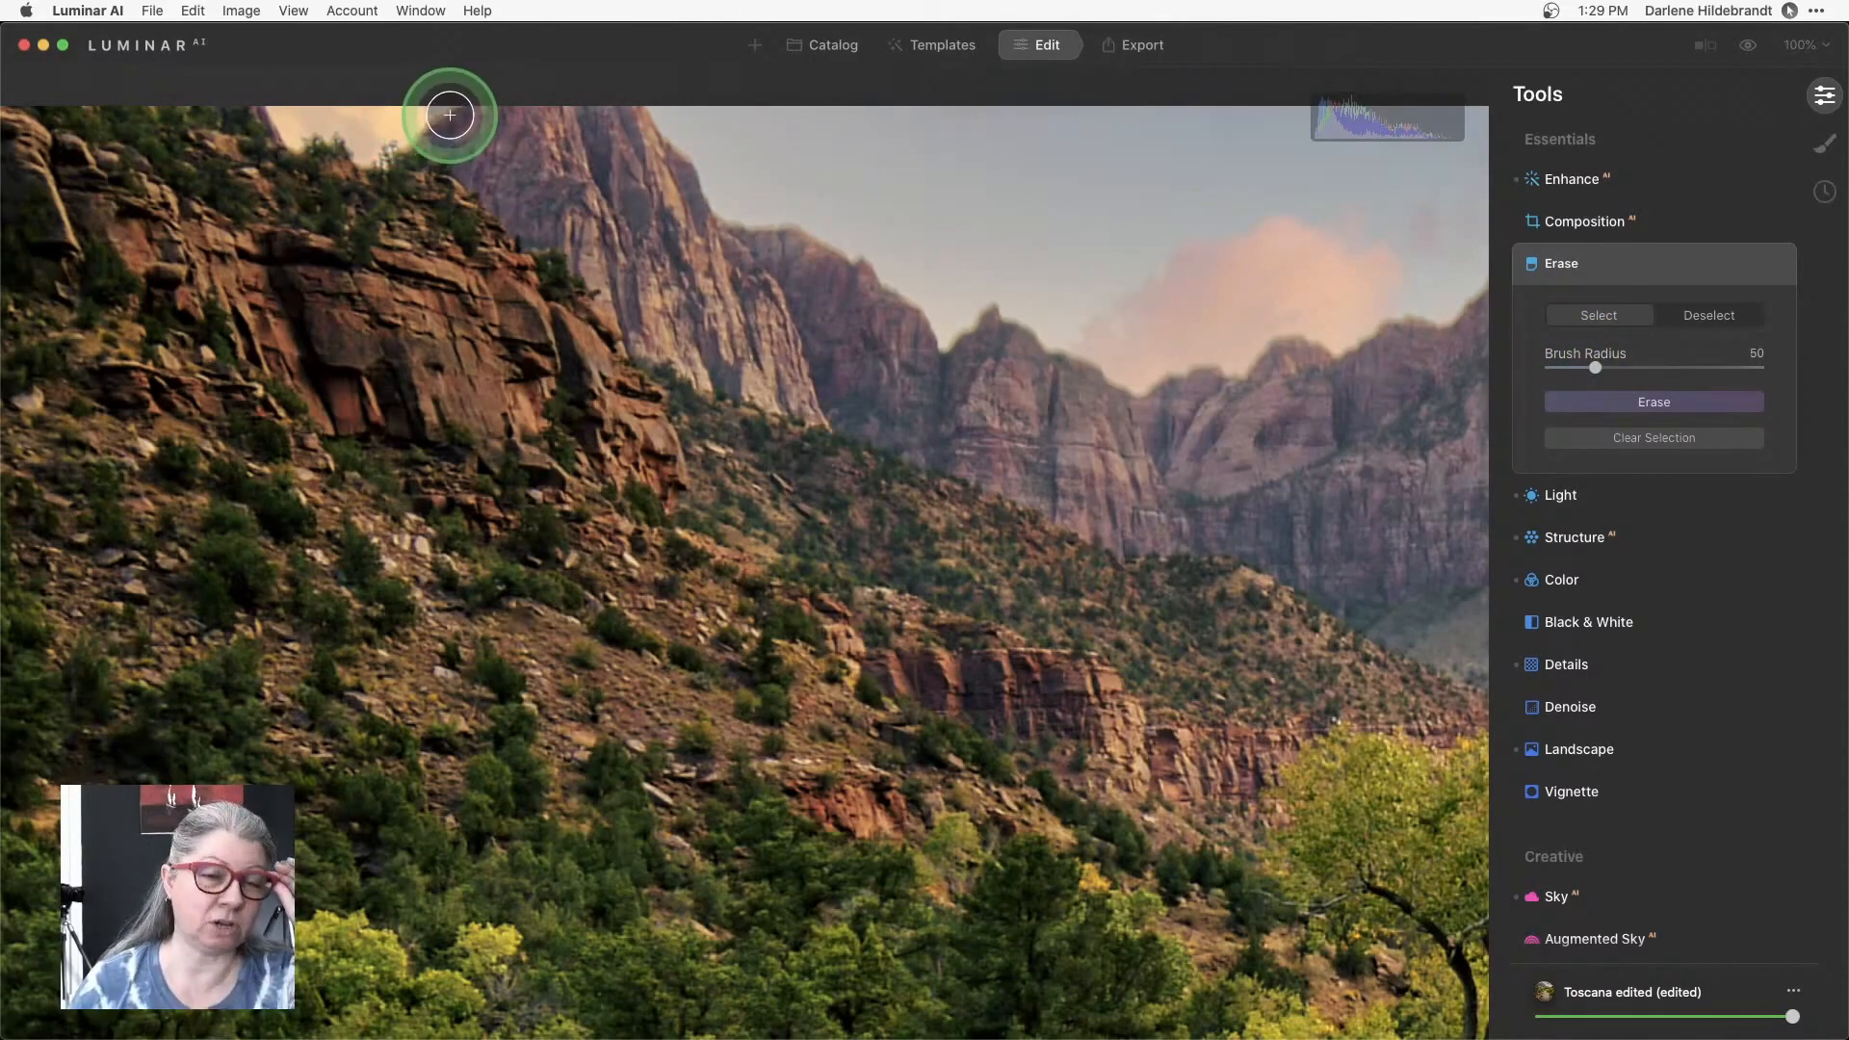
Paint over the blemish atop the left cliff with Brush Radius 50 and erase it.
{"action": "left_click_drag", "start_coordinate": [449, 114], "coordinate": [342, 151]}
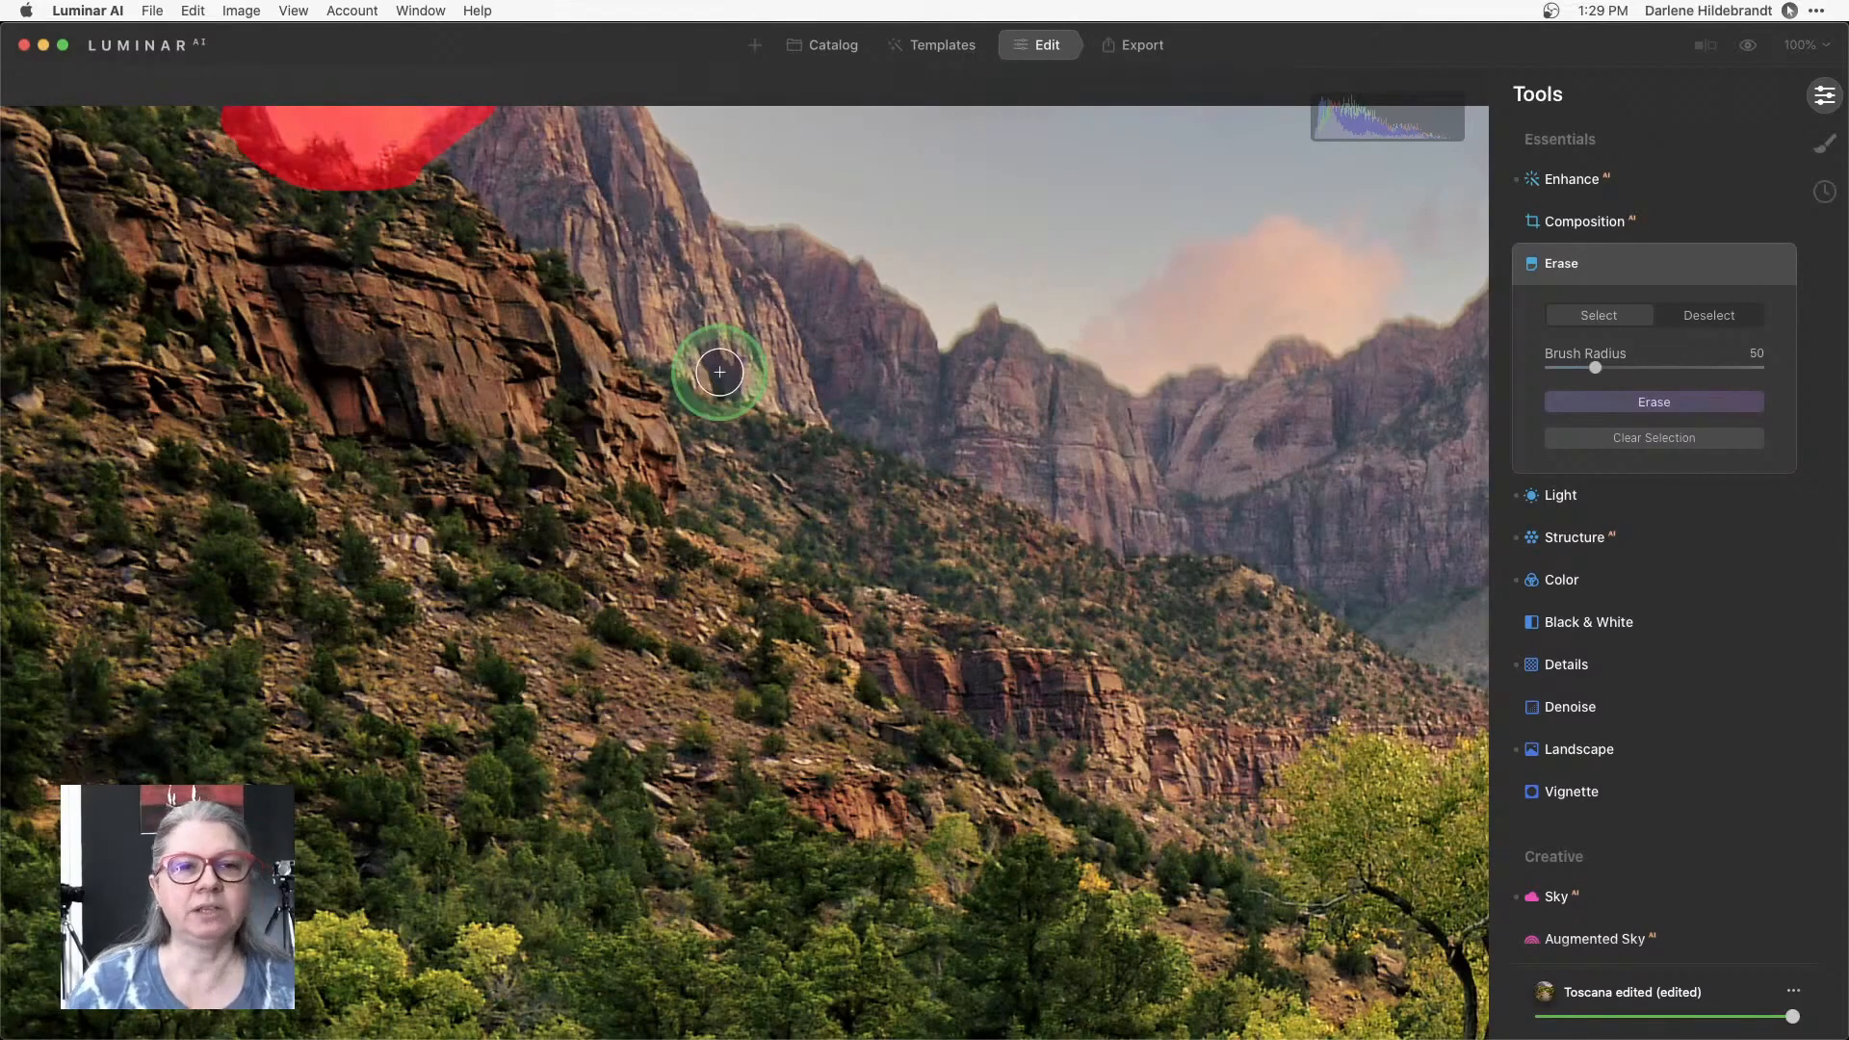
{"action": "mouse_move", "coordinate": [719, 379]}
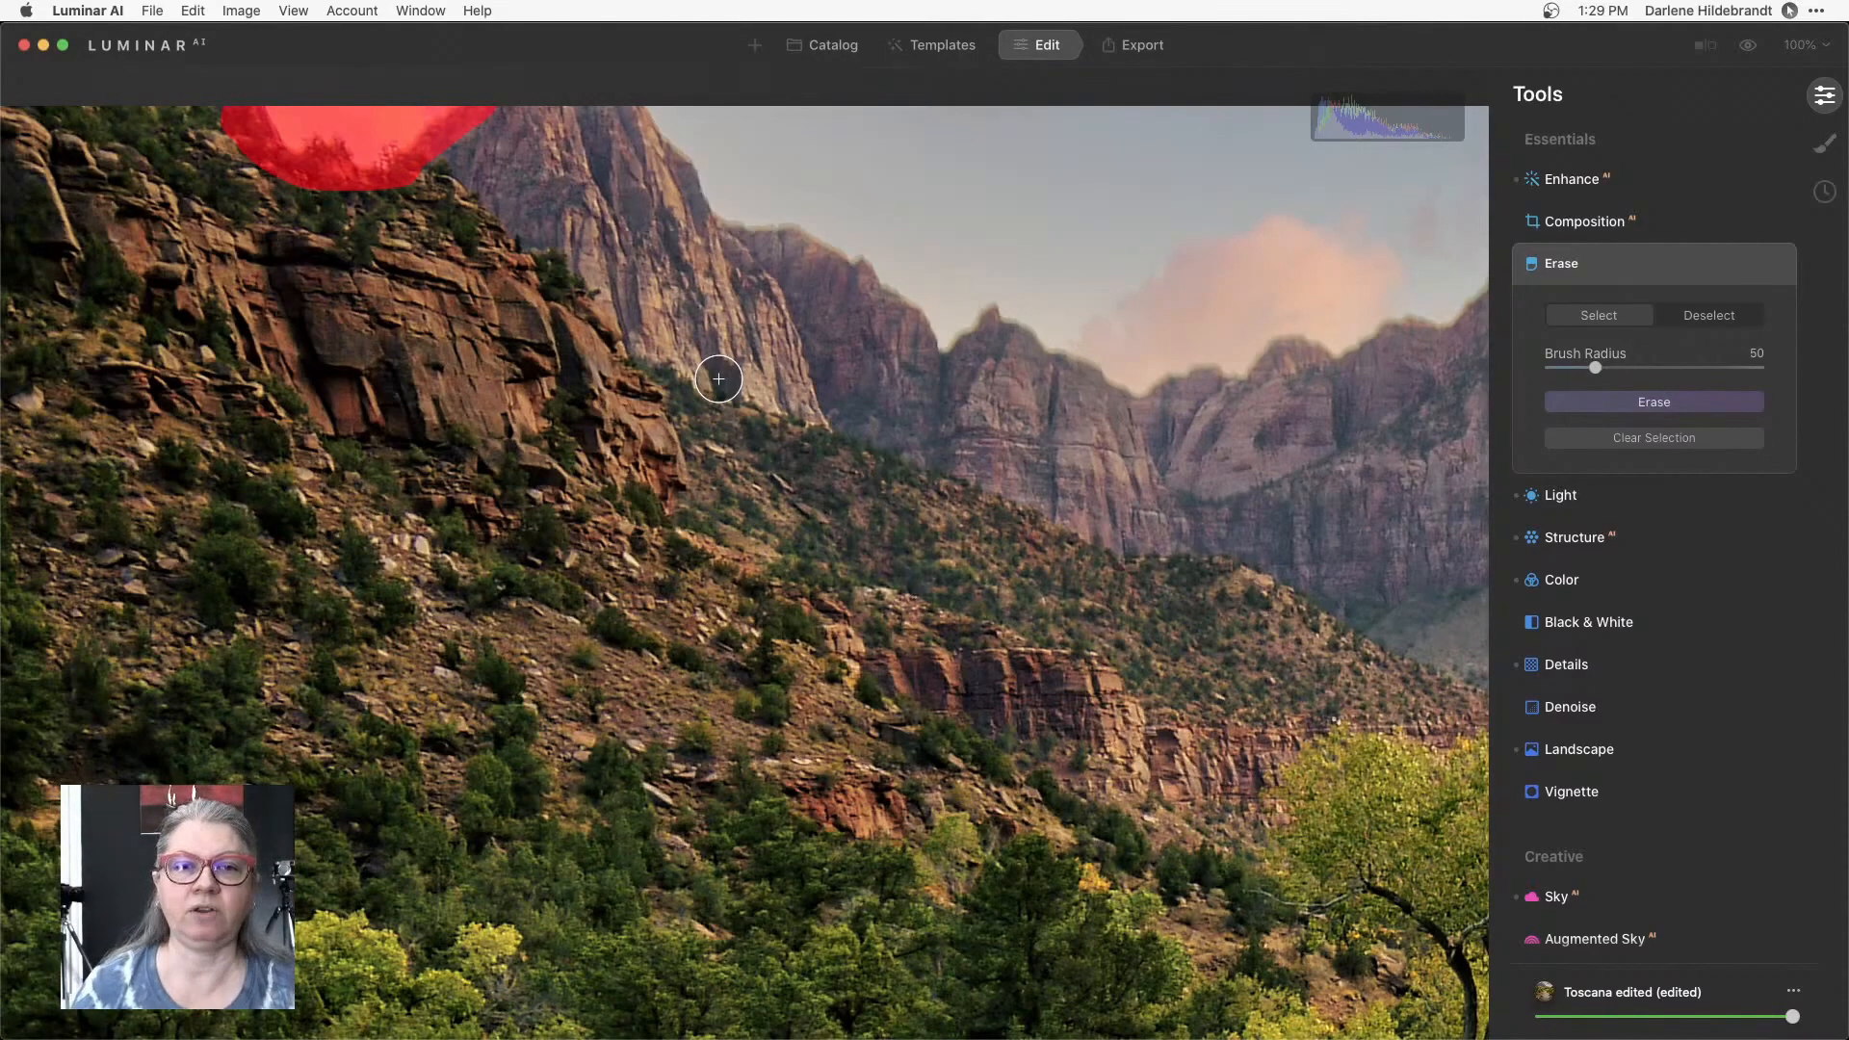
{"action": "mouse_move", "coordinate": [416, 164]}
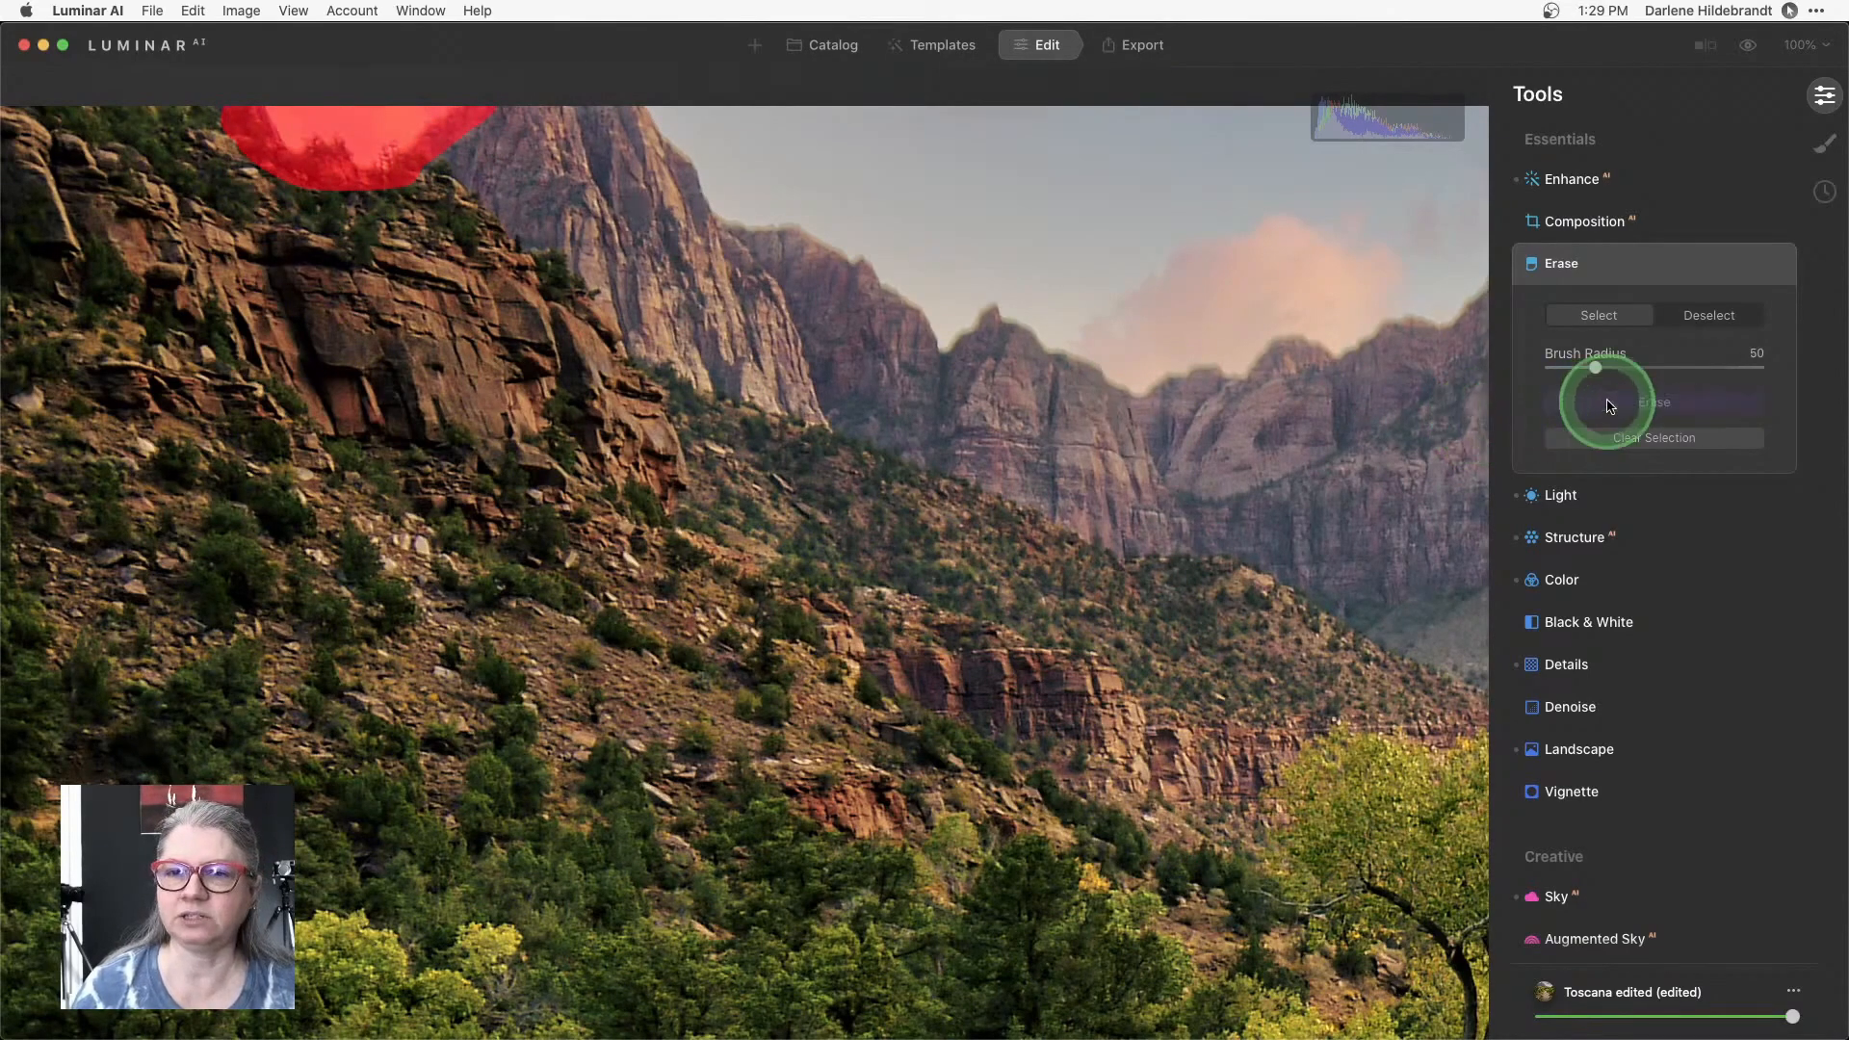
{"action": "left_click", "coordinate": [1652, 400]}
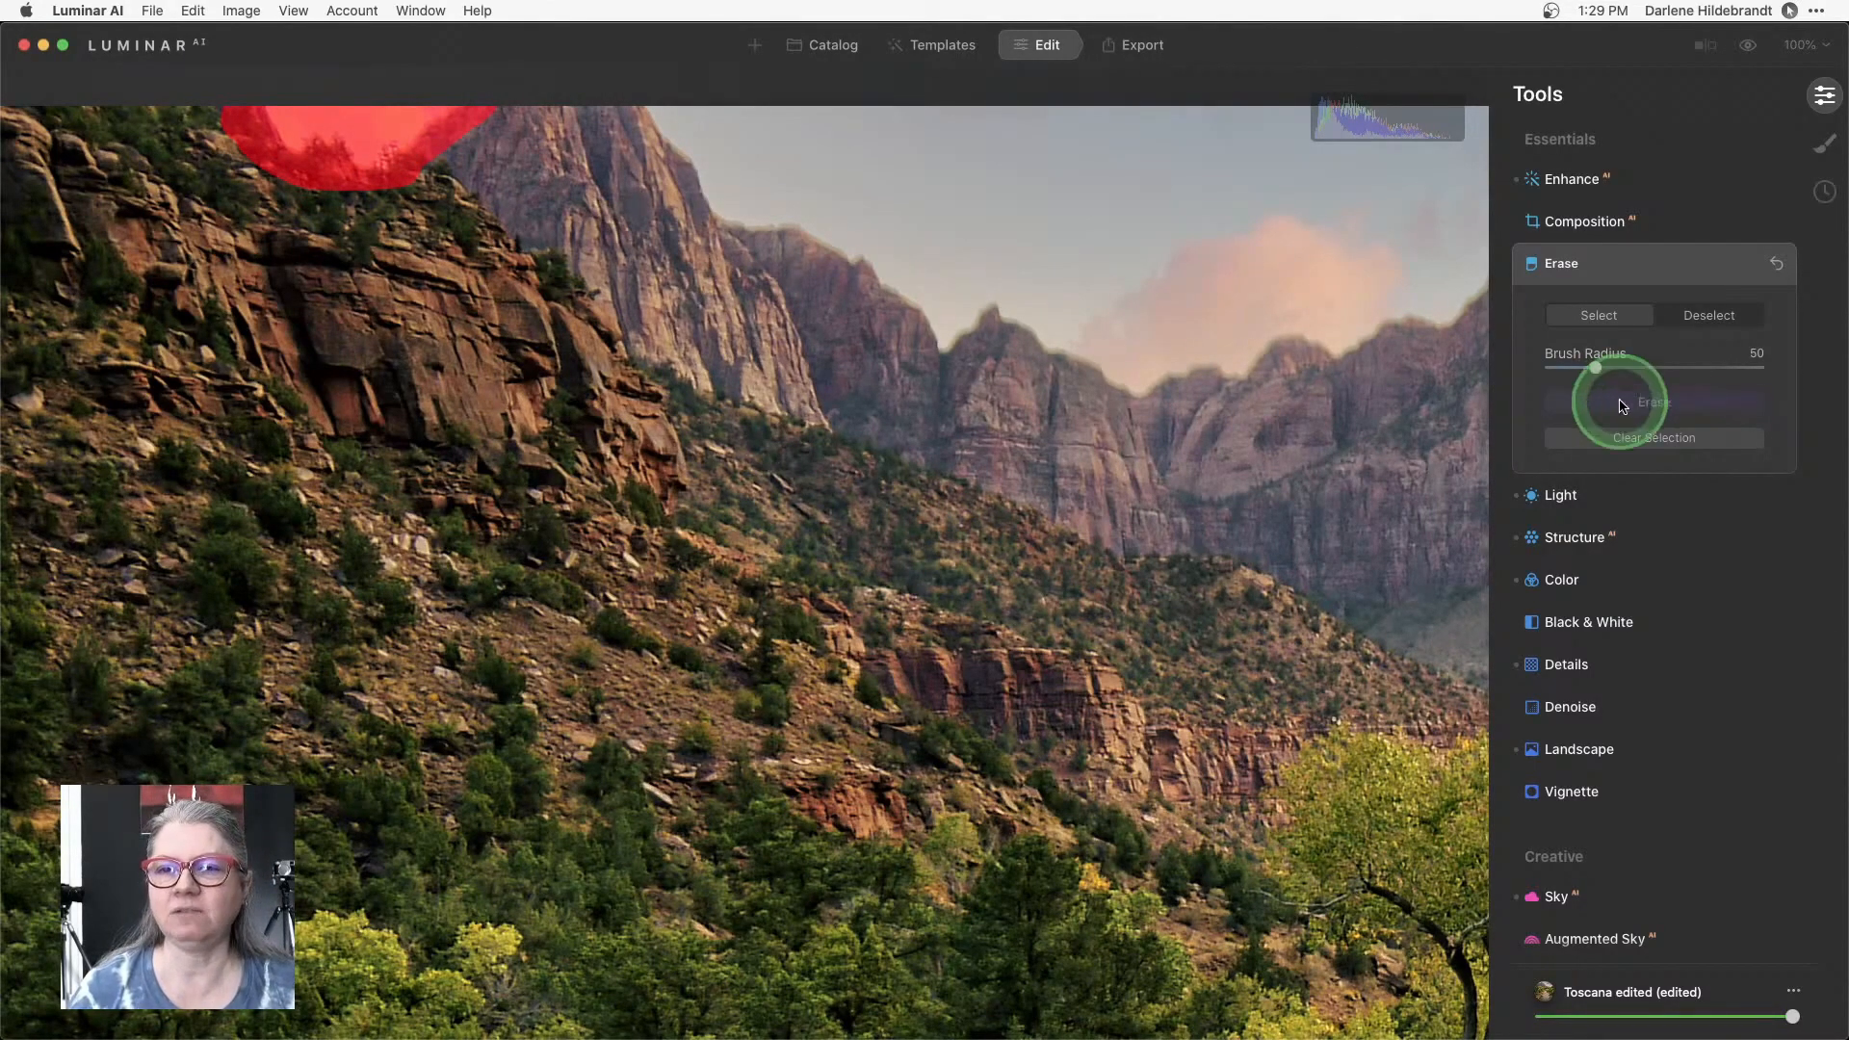
{"action": "left_click", "coordinate": [1652, 401]}
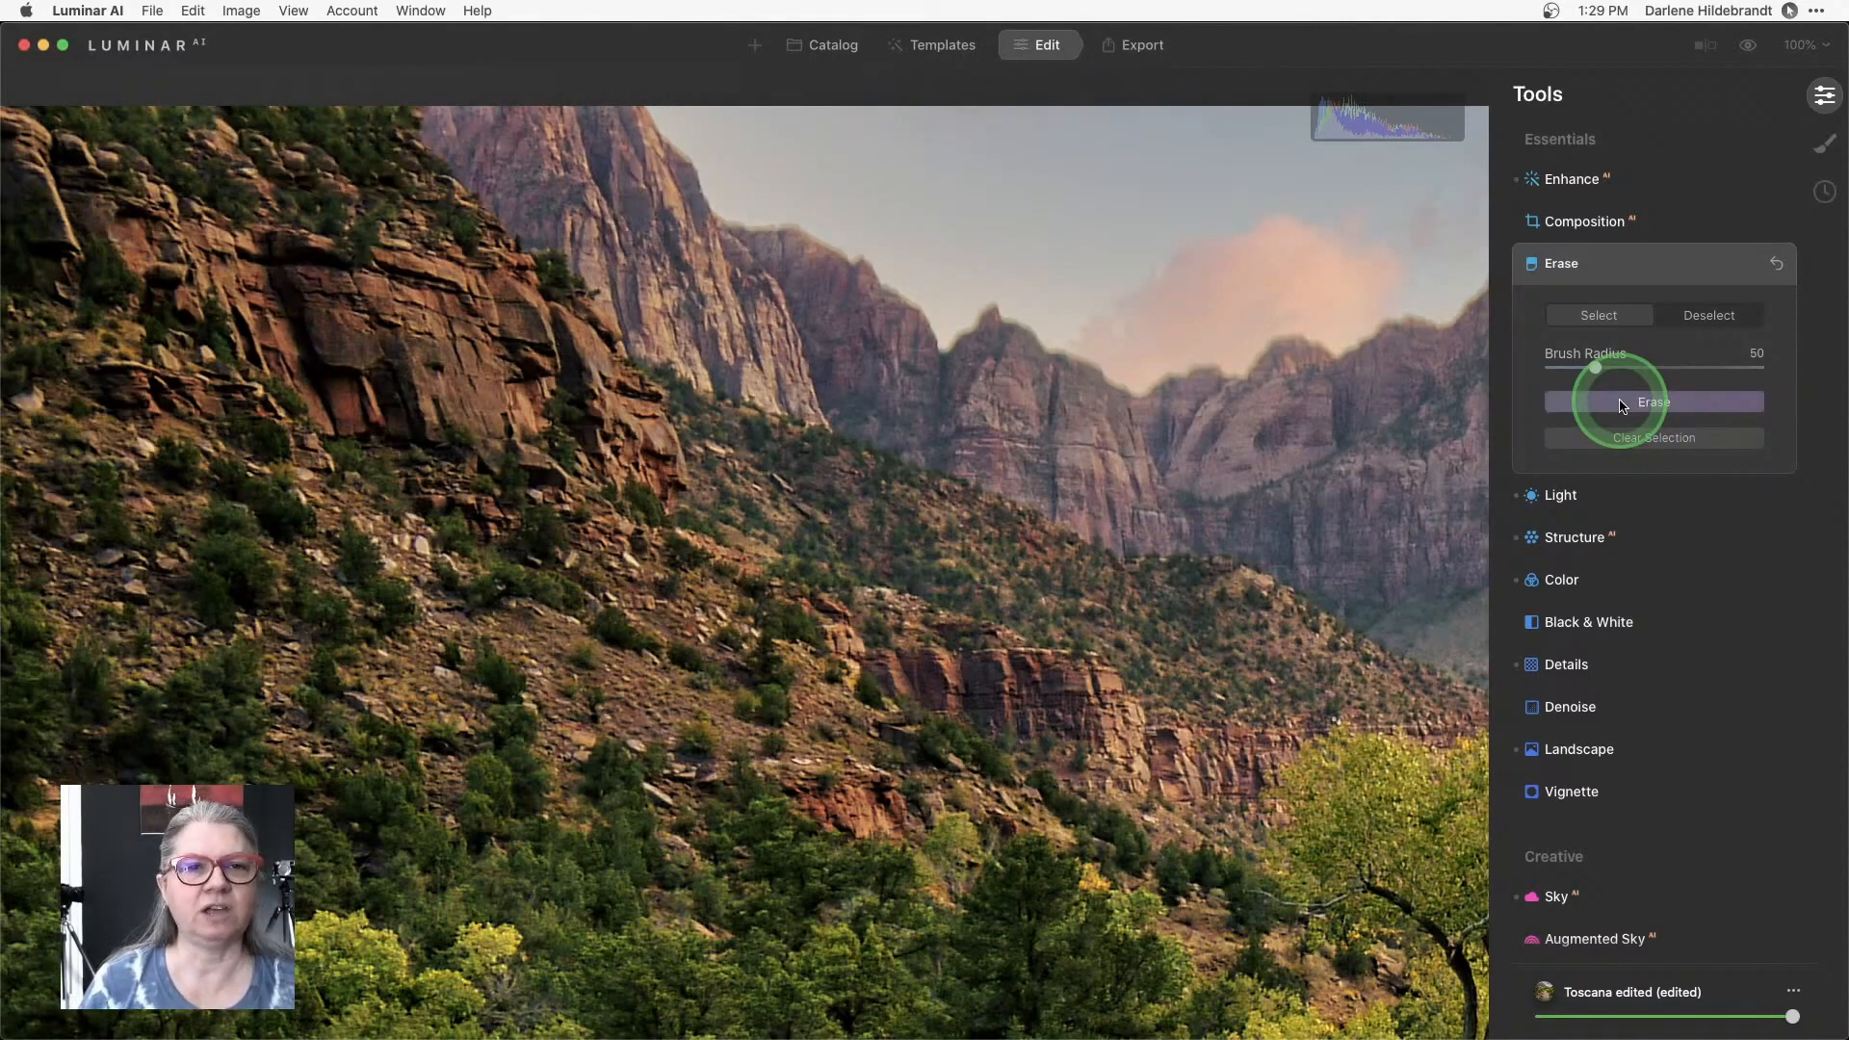
{"action": "mouse_move", "coordinate": [581, 200]}
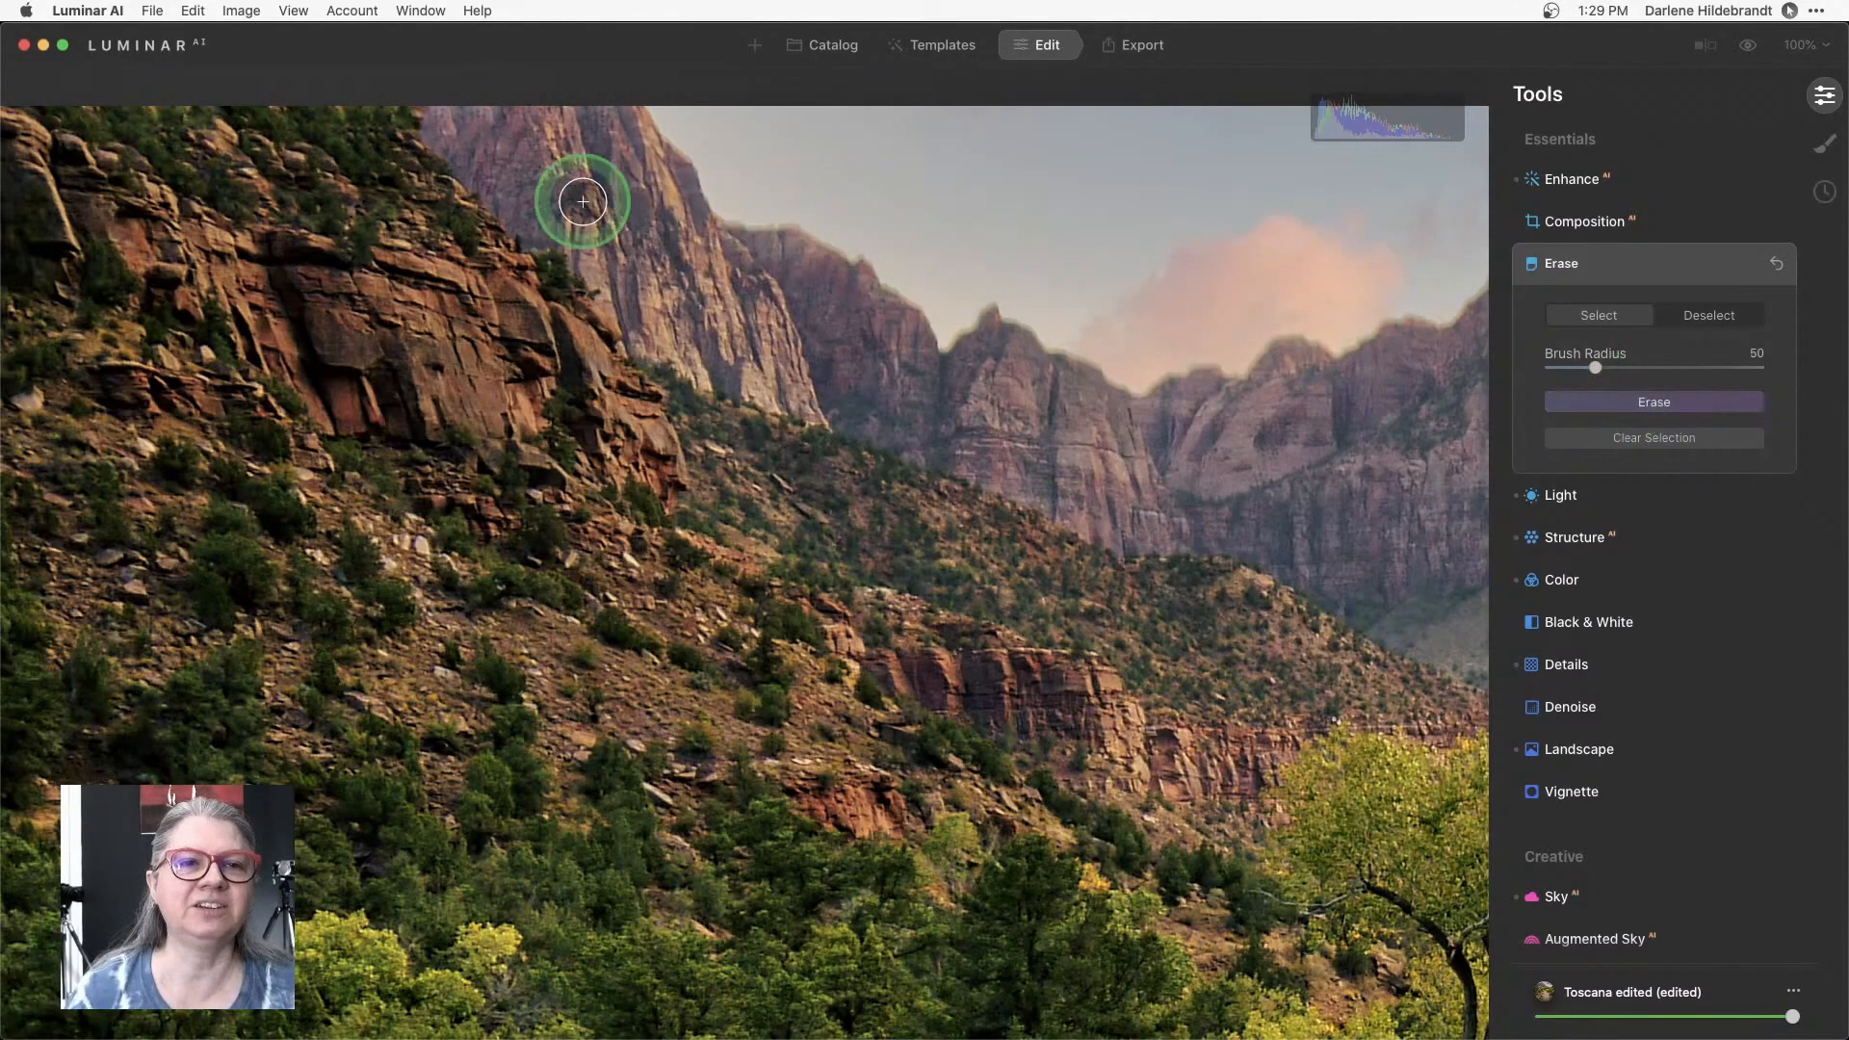
{"action": "mouse_move", "coordinate": [503, 154]}
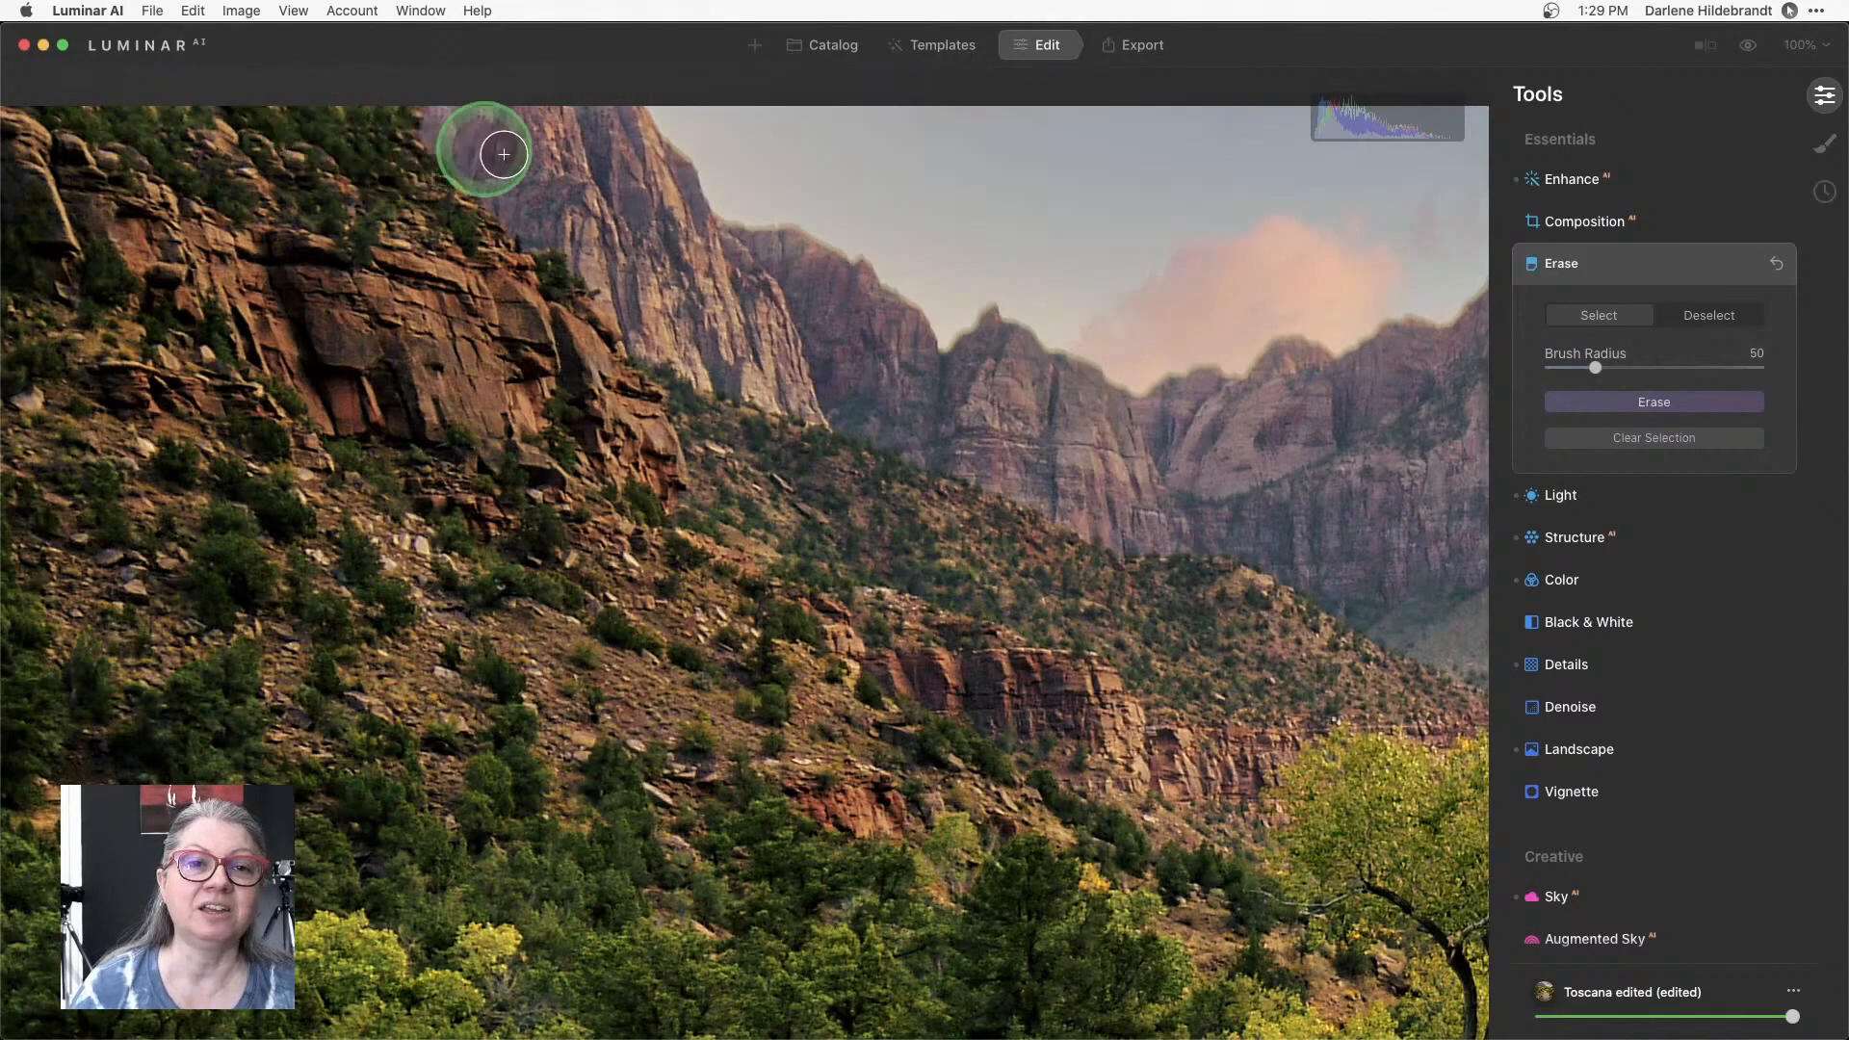
{"action": "mouse_move", "coordinate": [745, 526]}
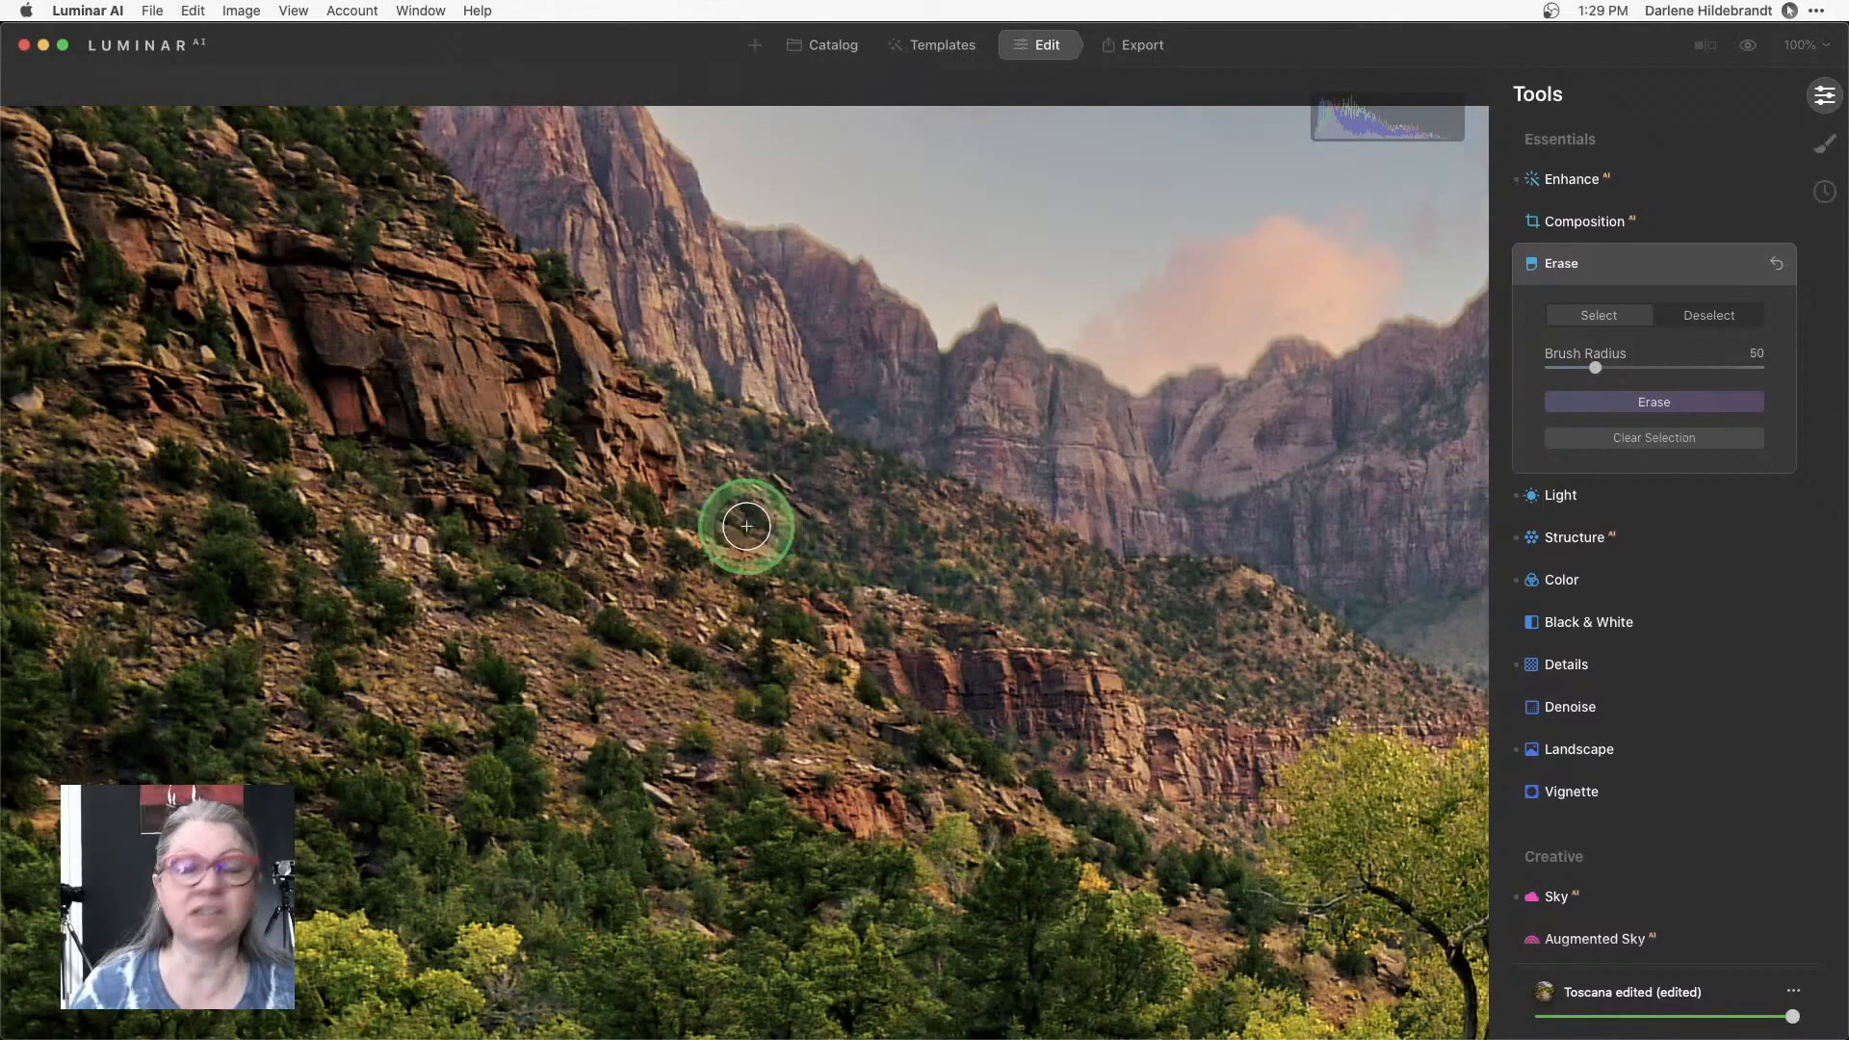
{"action": "mouse_move", "coordinate": [1622, 345]}
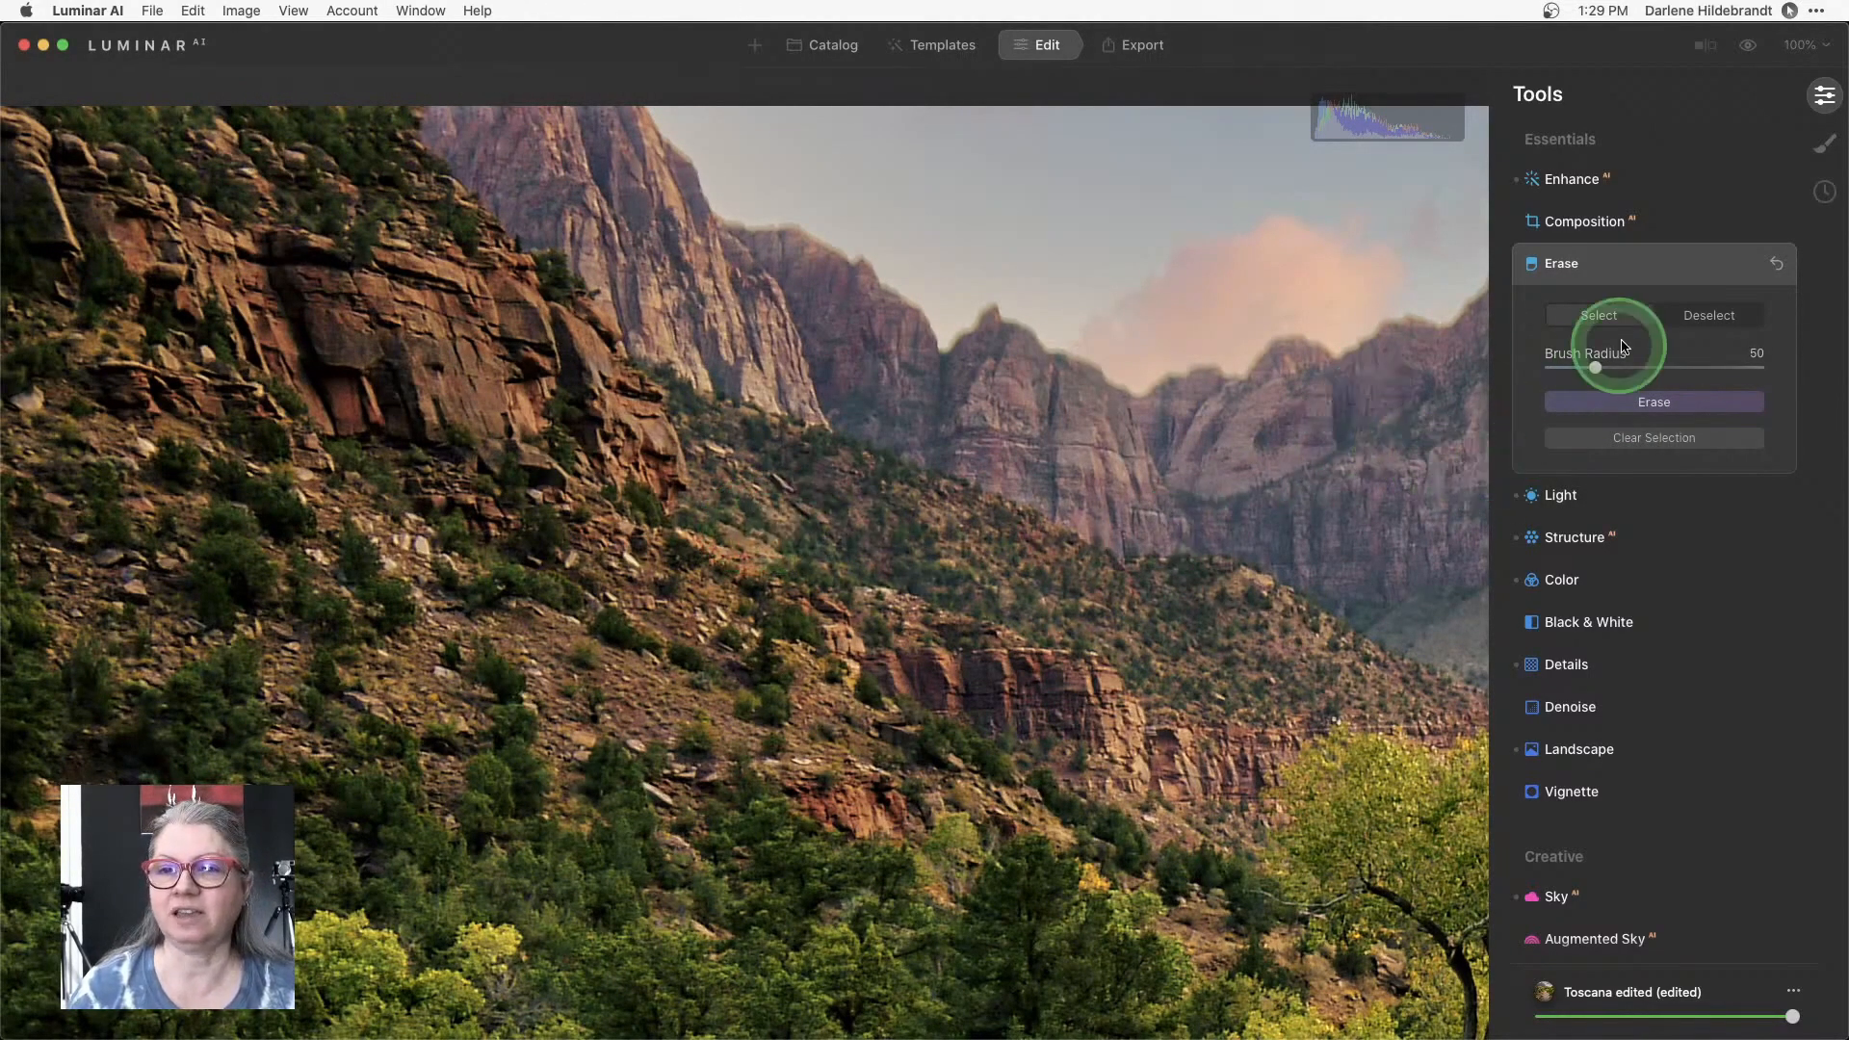